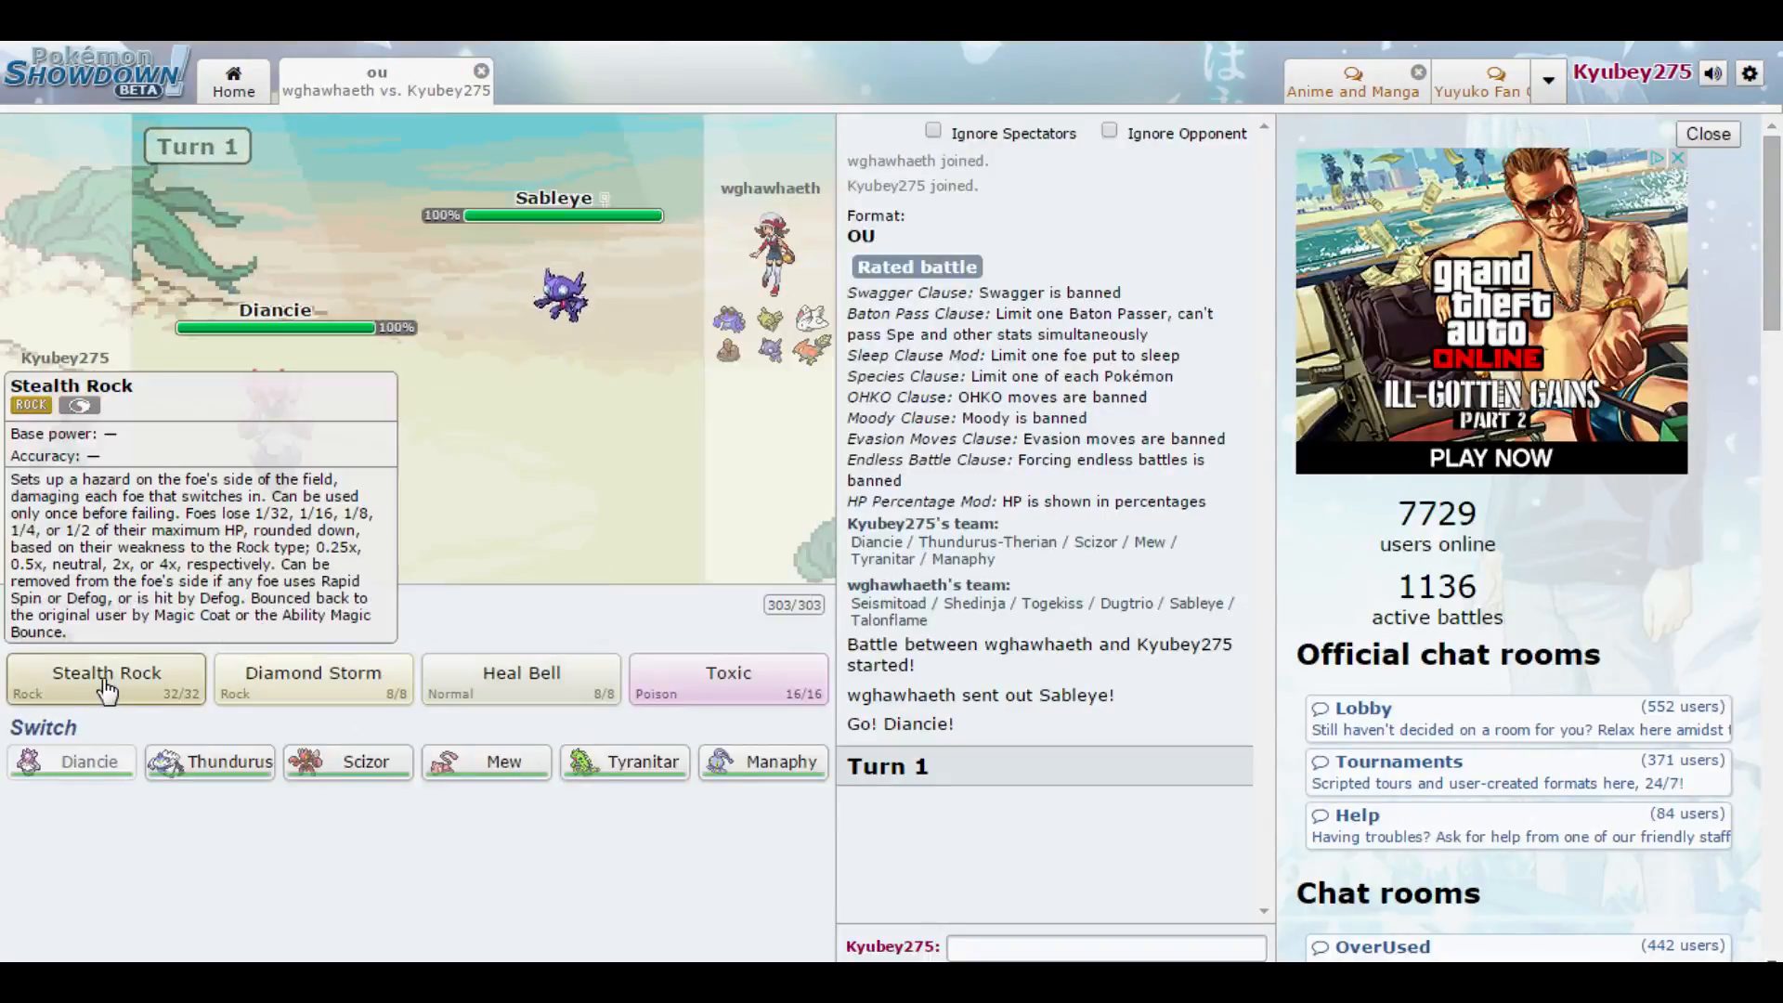
pyautogui.moveTo(729, 679)
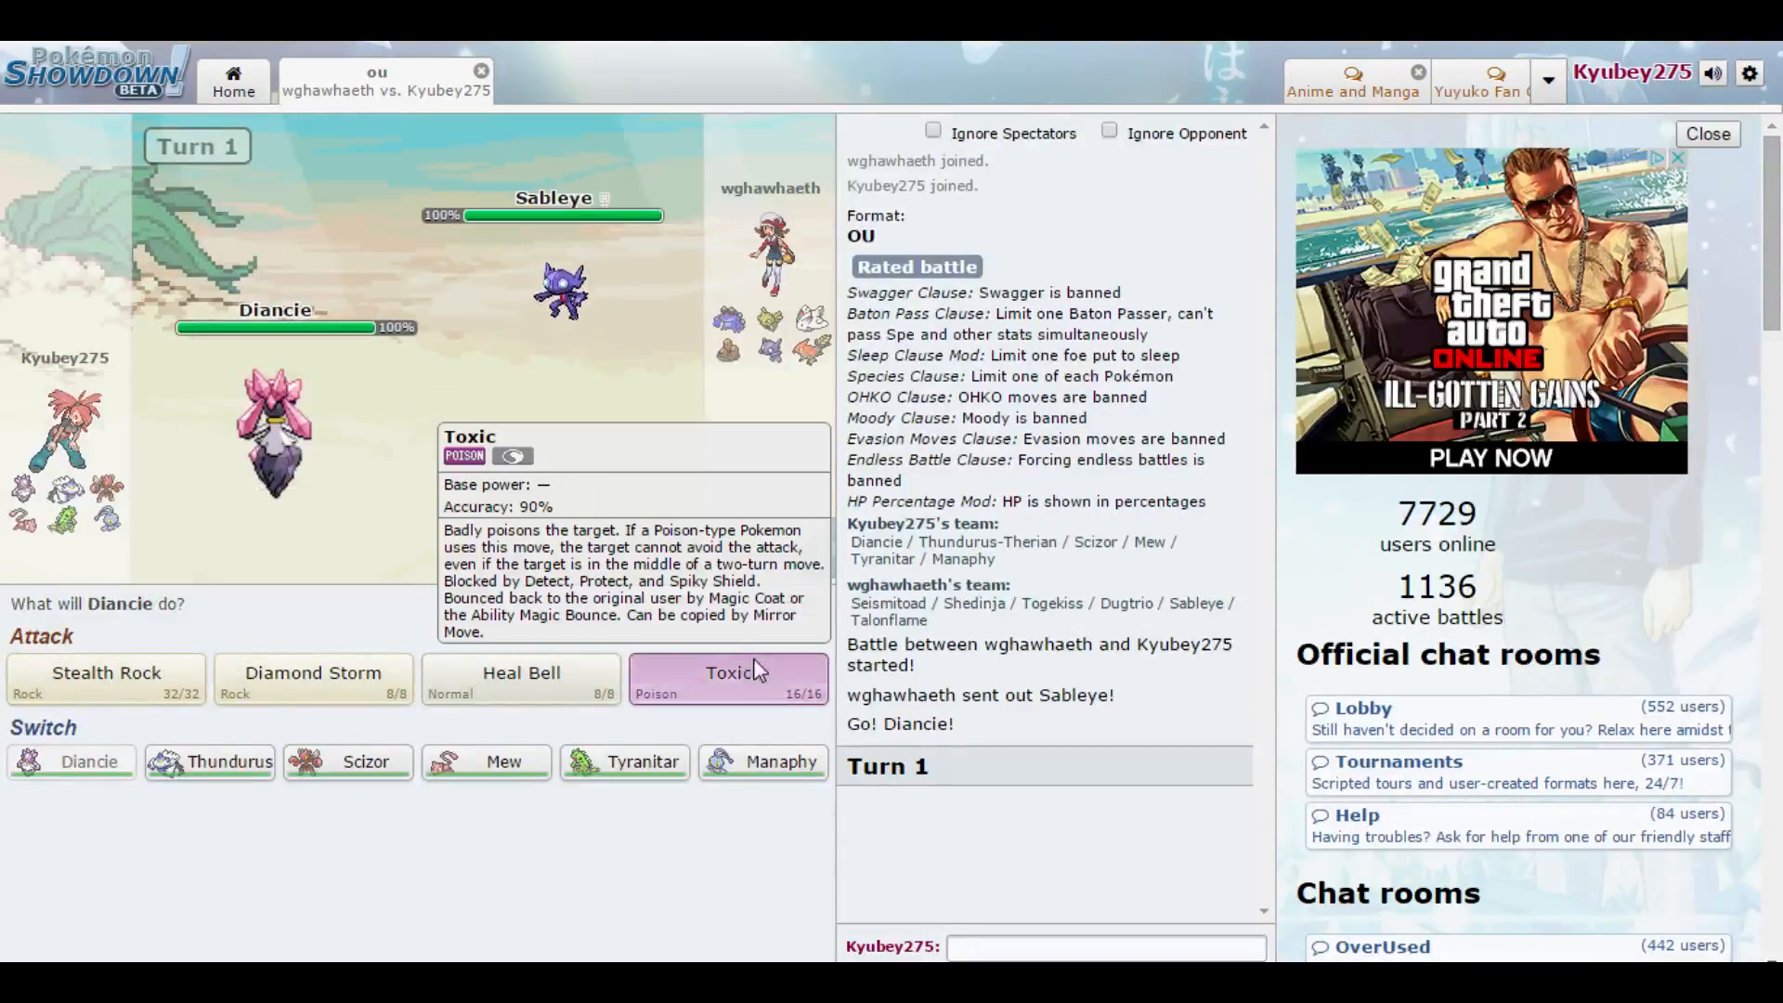
# - Have Diancie act on turn 1, then lay Stealth Rock on the opponent's side on turn 2
pyautogui.click(728, 680)
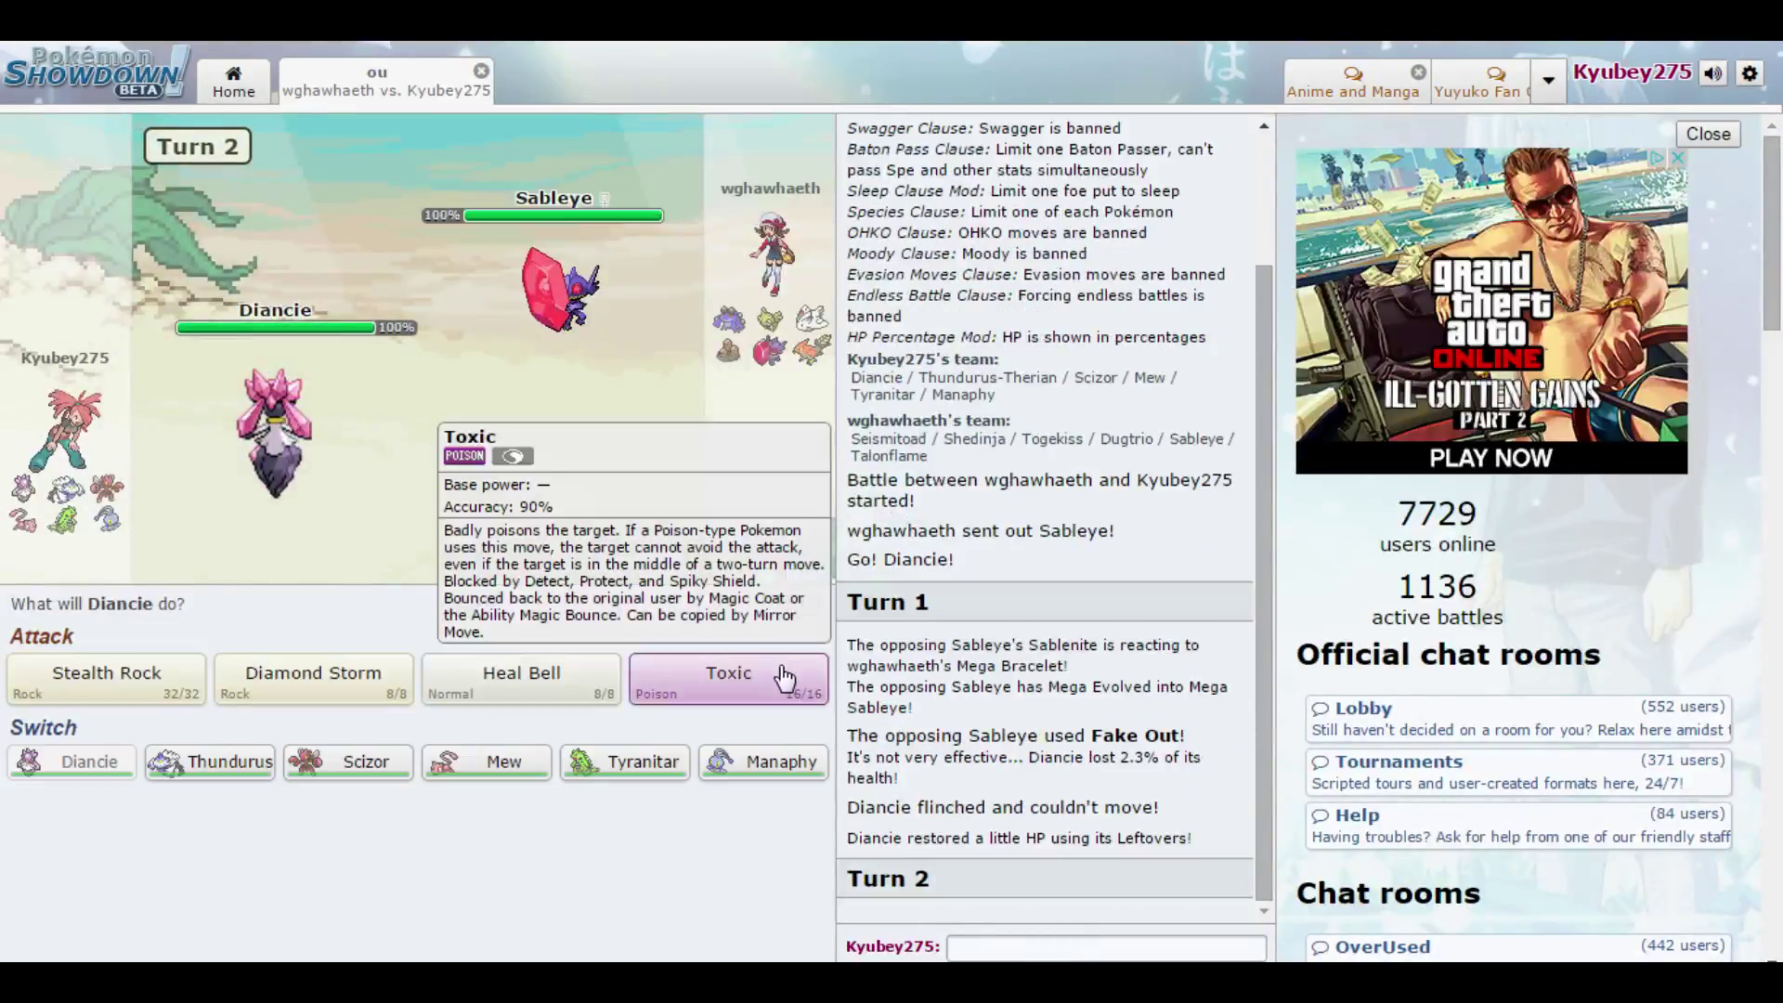
pyautogui.moveTo(312, 680)
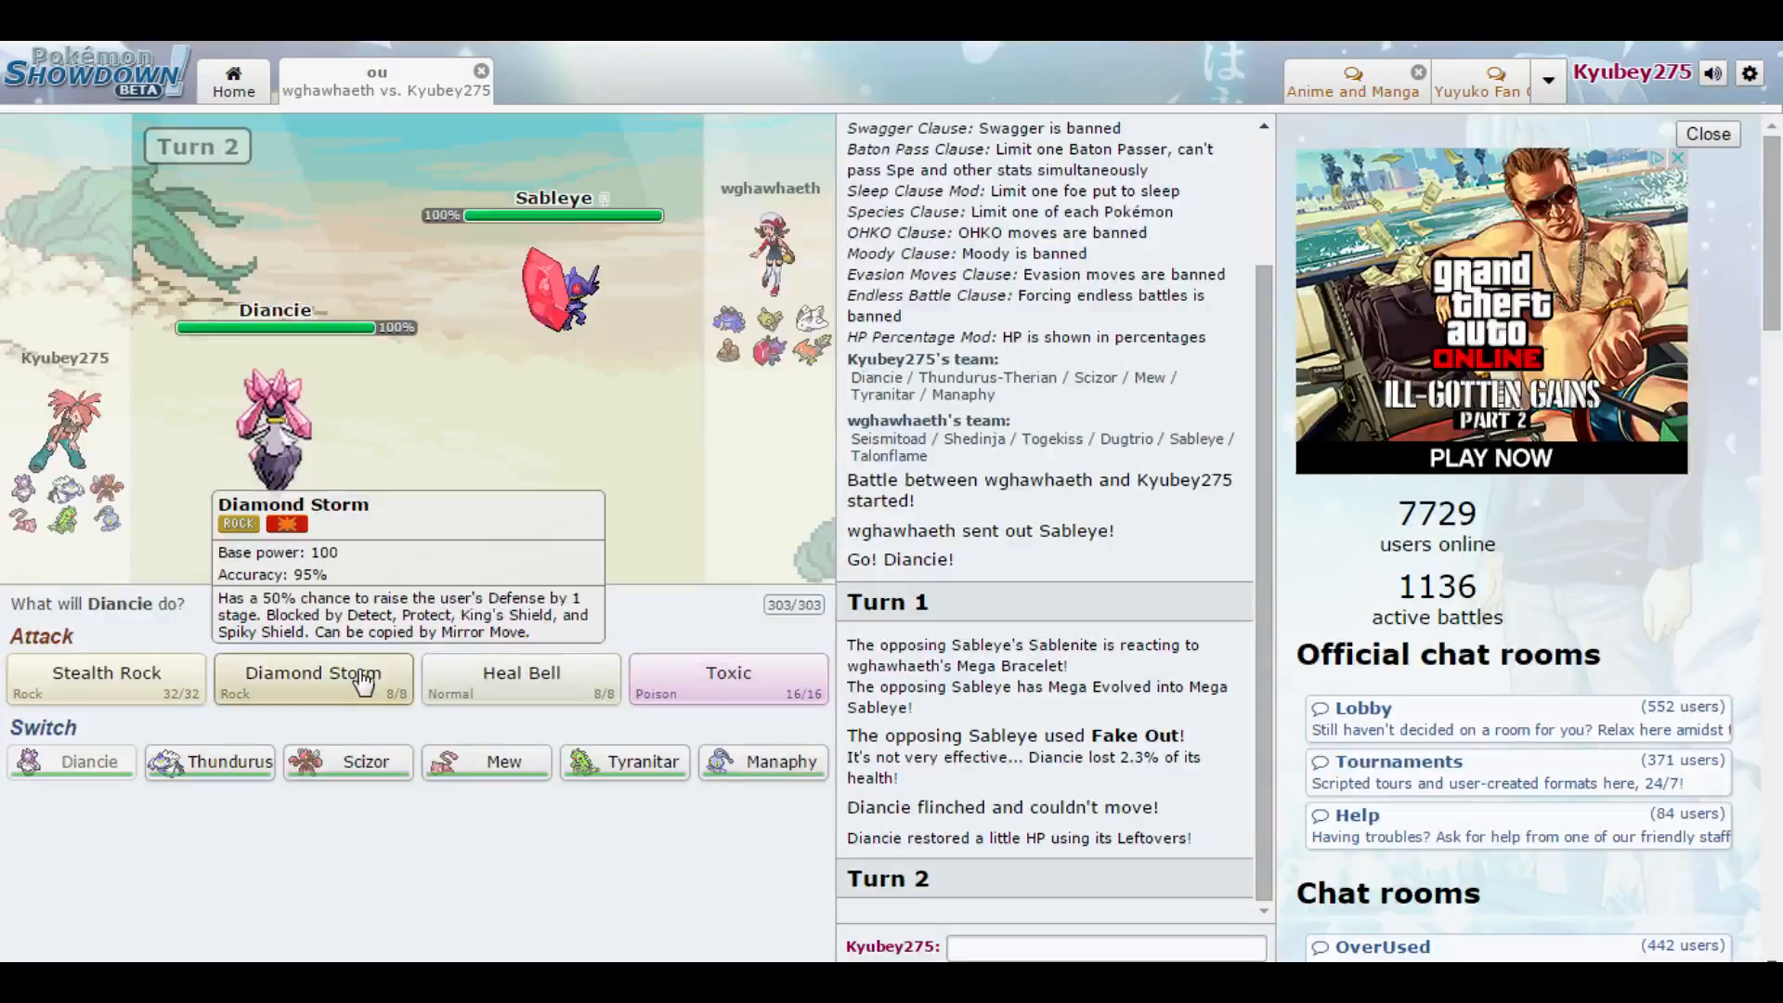
pyautogui.click(312, 680)
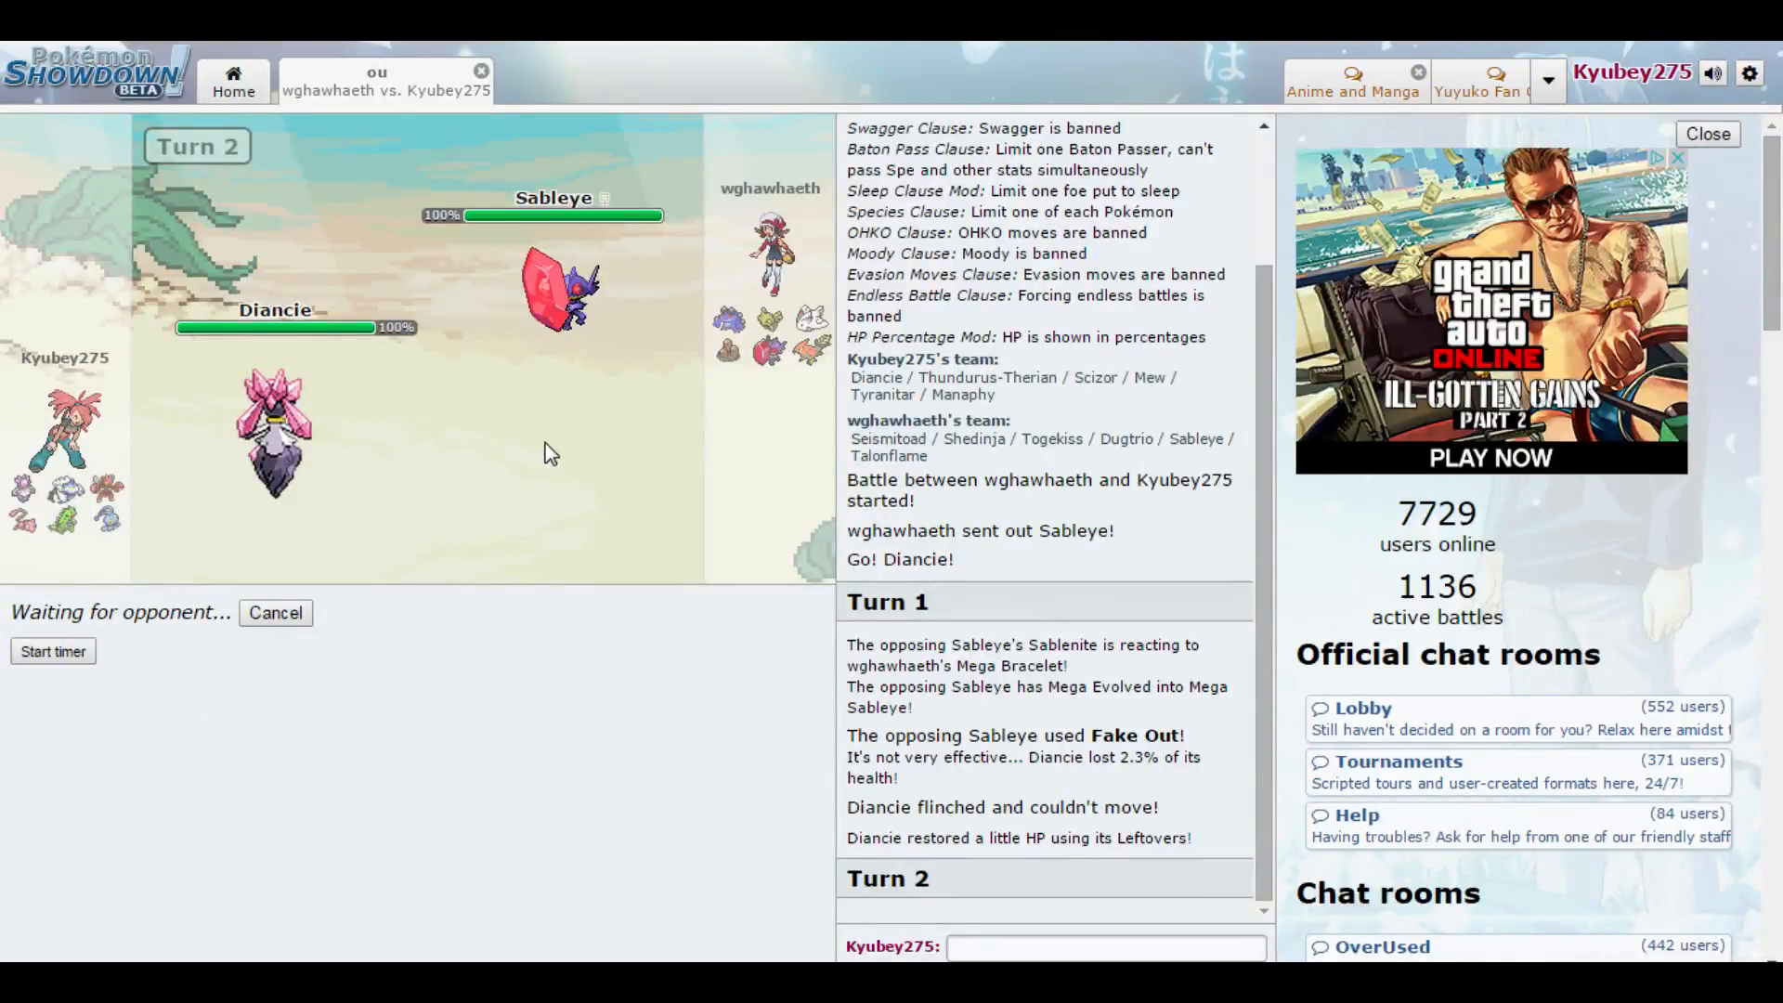
pyautogui.moveTo(559, 455)
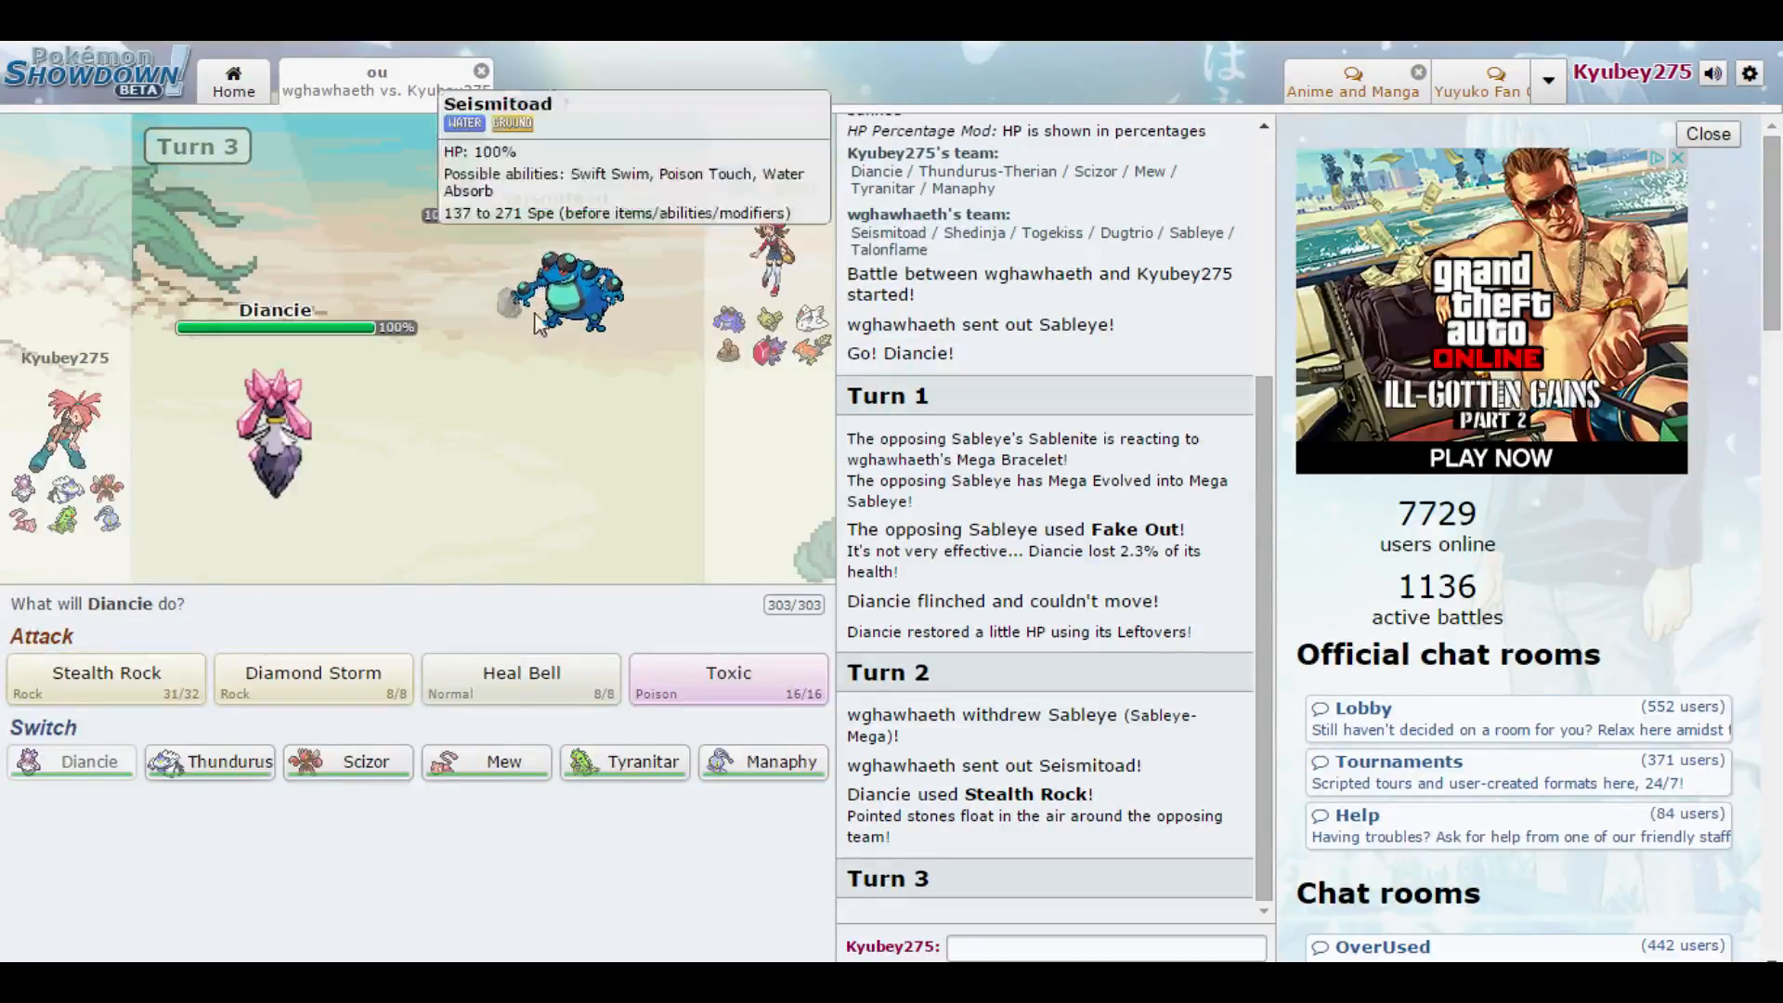
pyautogui.moveTo(347, 762)
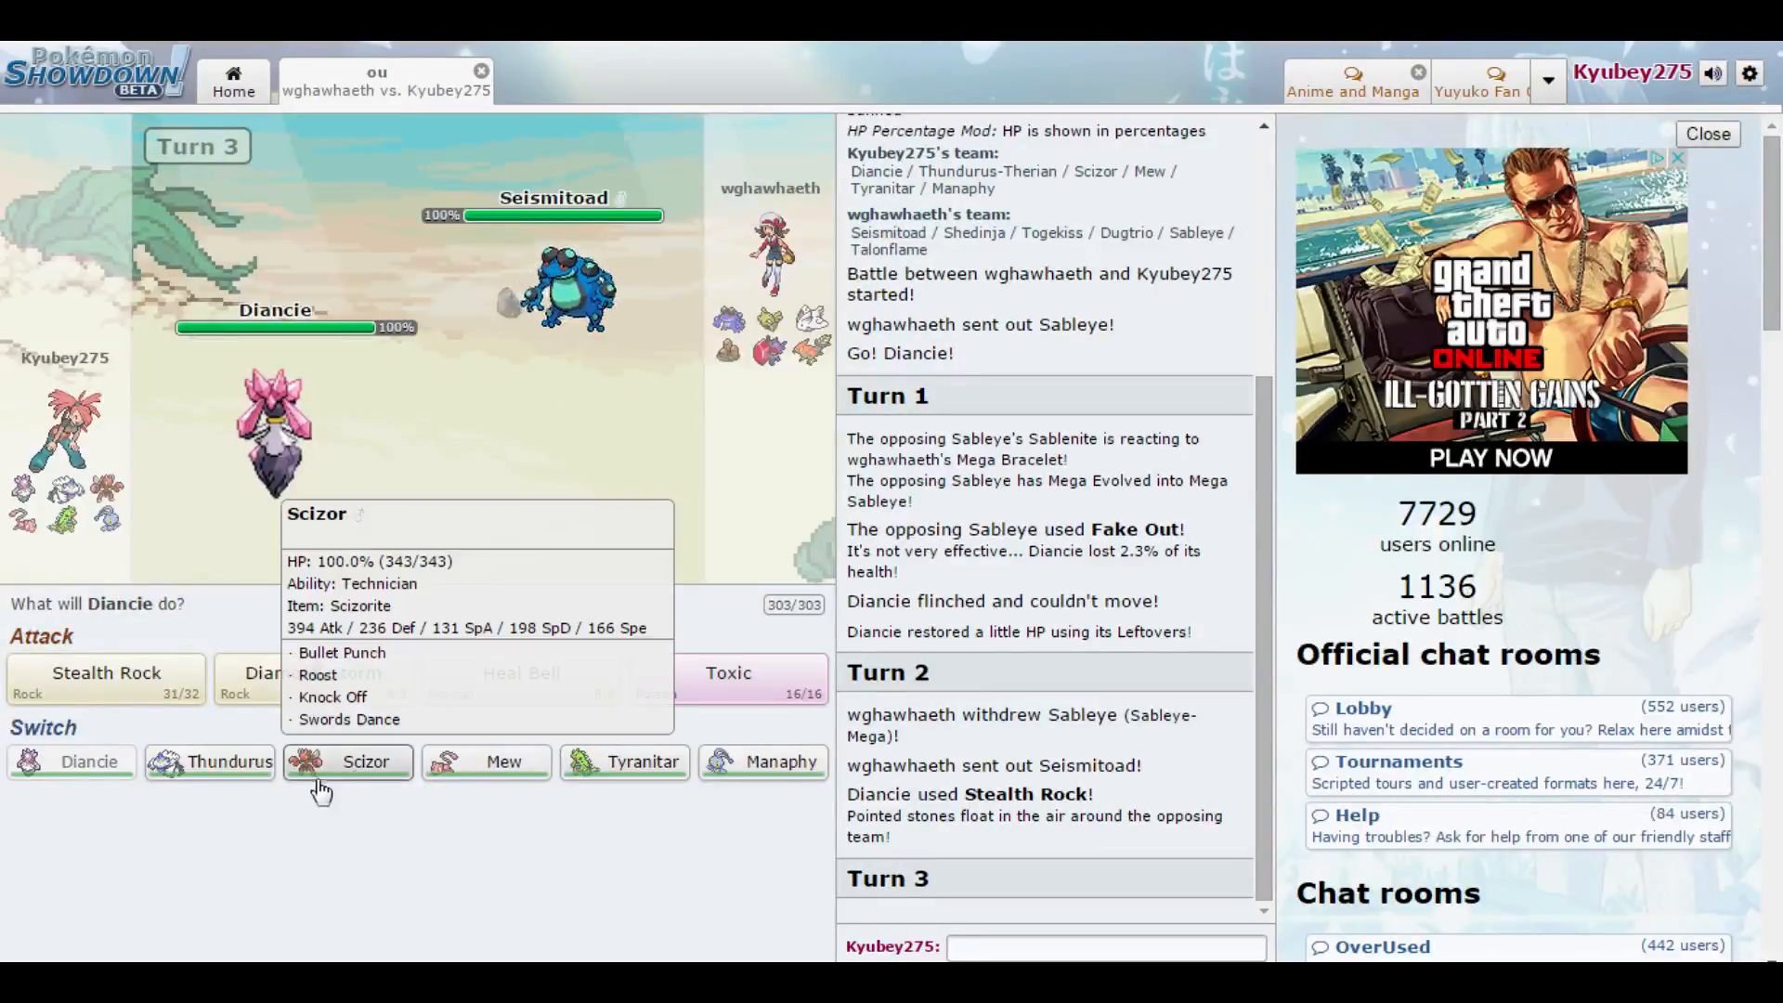
pyautogui.moveTo(762, 762)
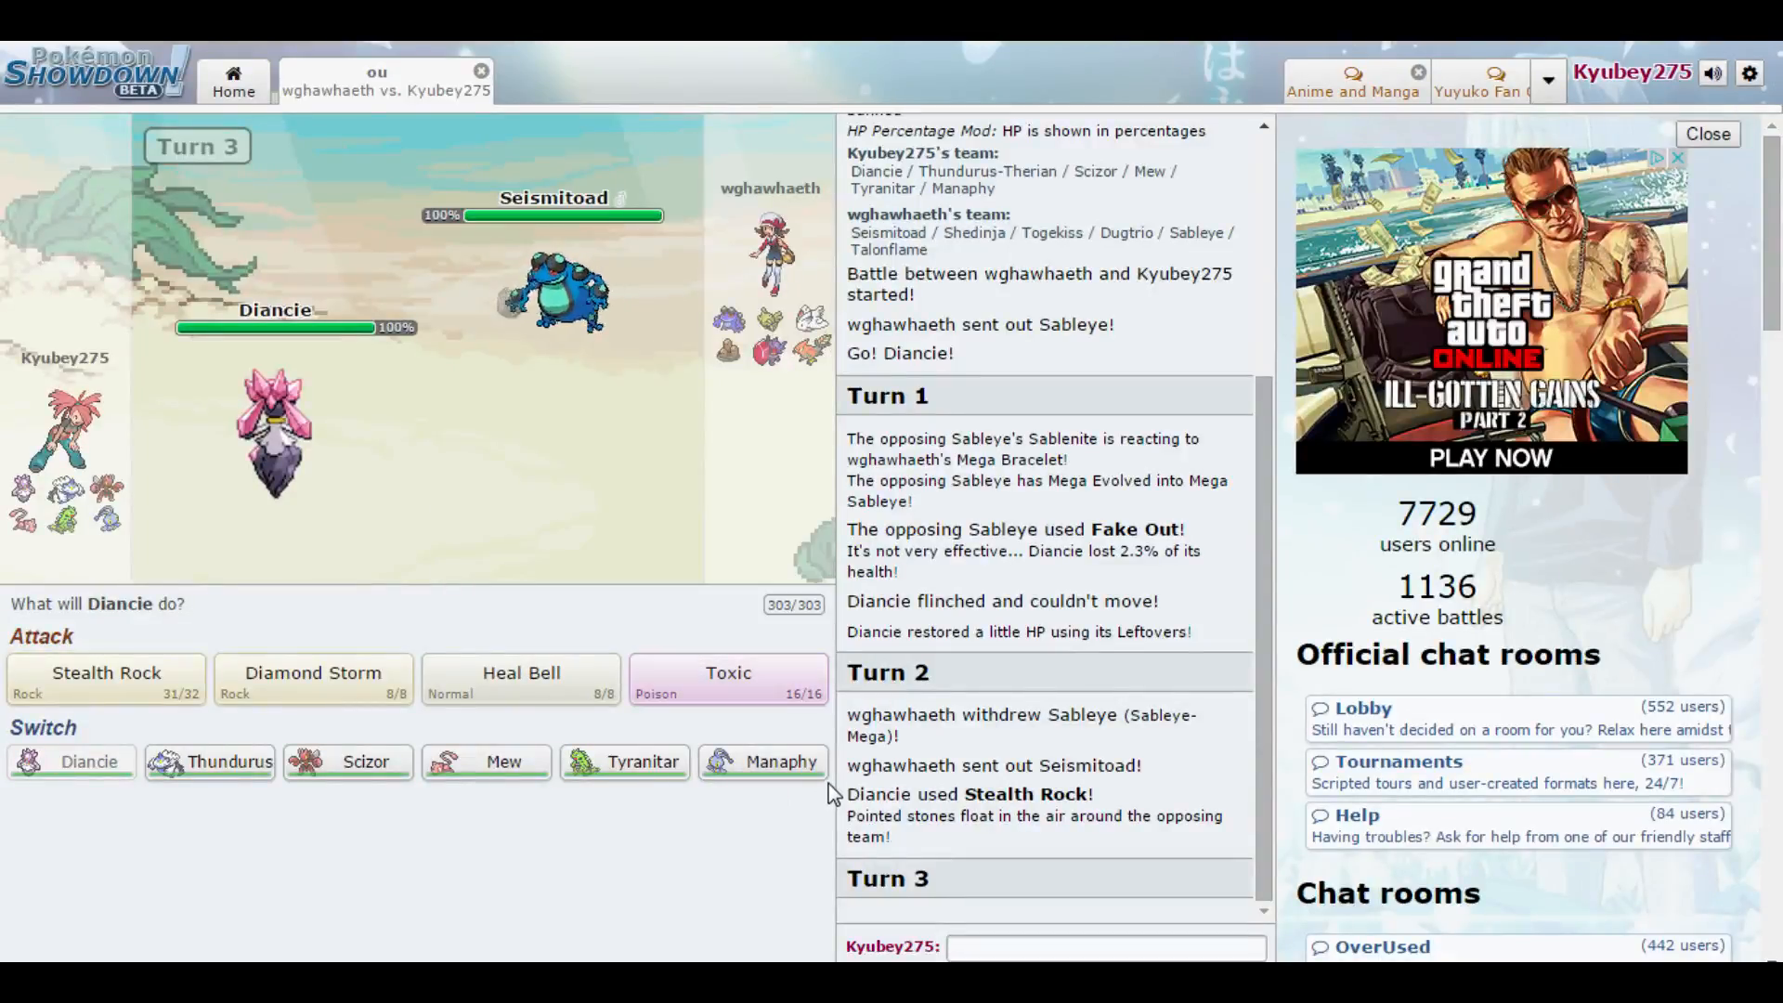
# - Switch Diancie out for Manaphy and boost its Special Attack with Tail Glow against Togekiss
pyautogui.click(728, 672)
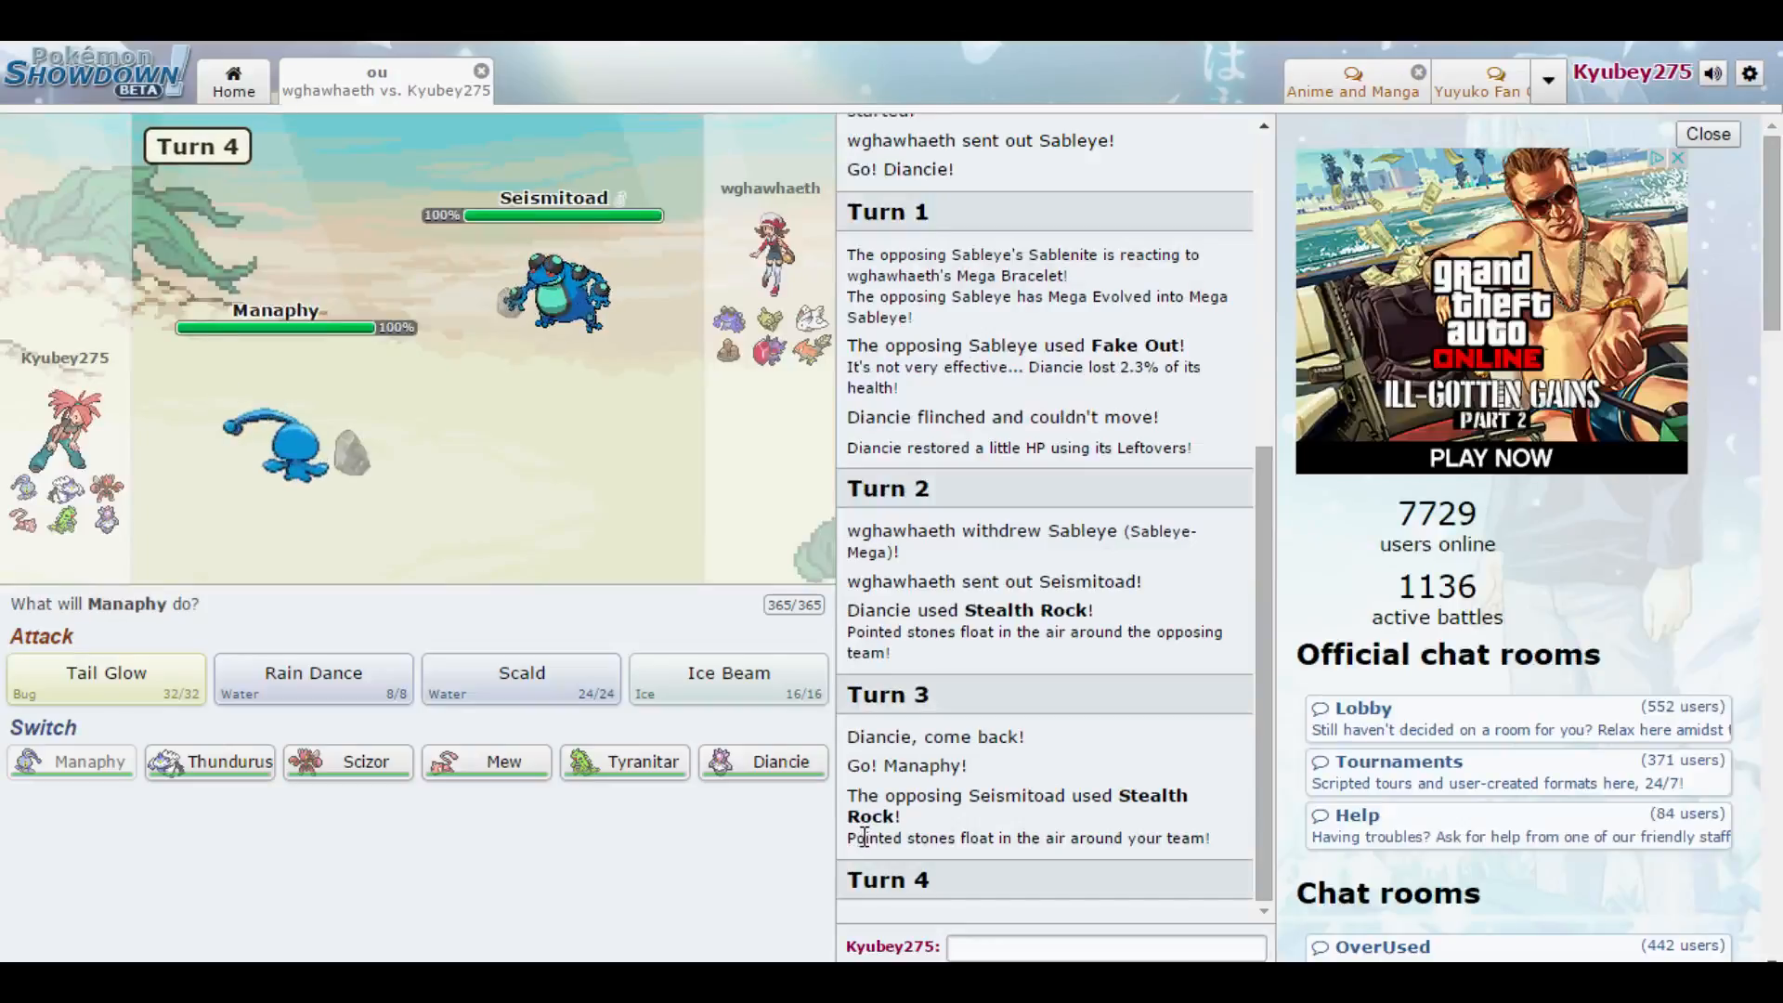
pyautogui.moveTo(624, 761)
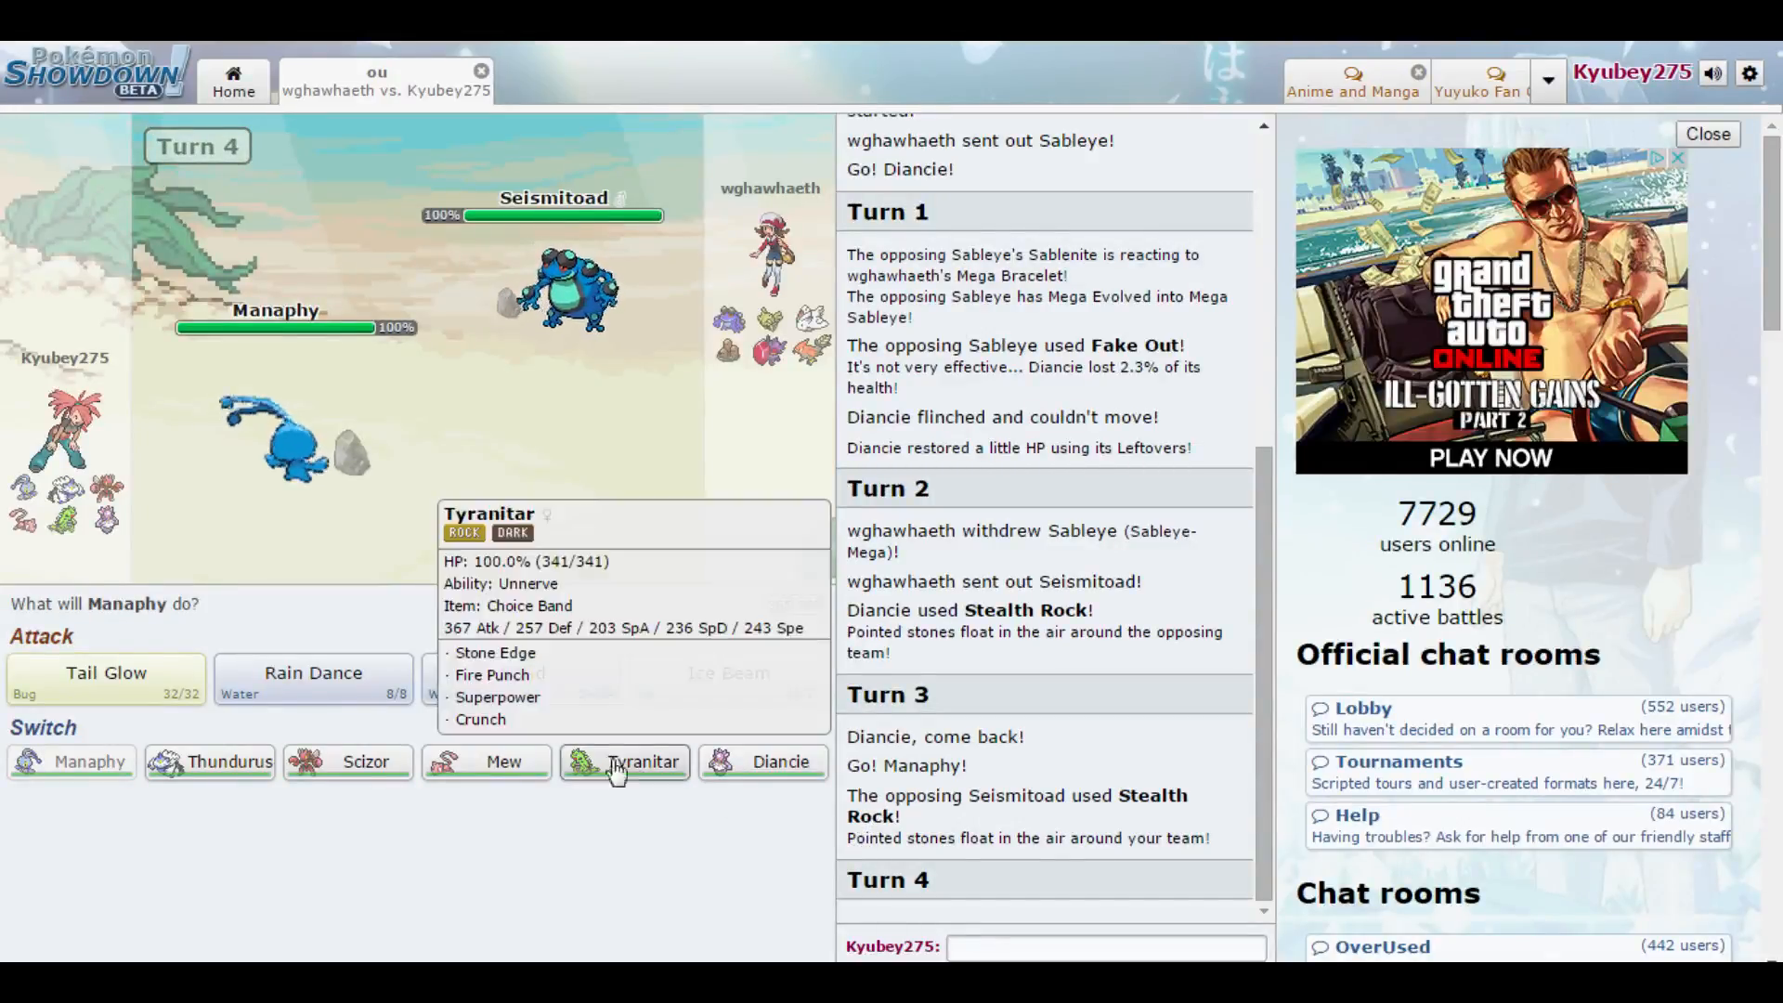
pyautogui.click(624, 762)
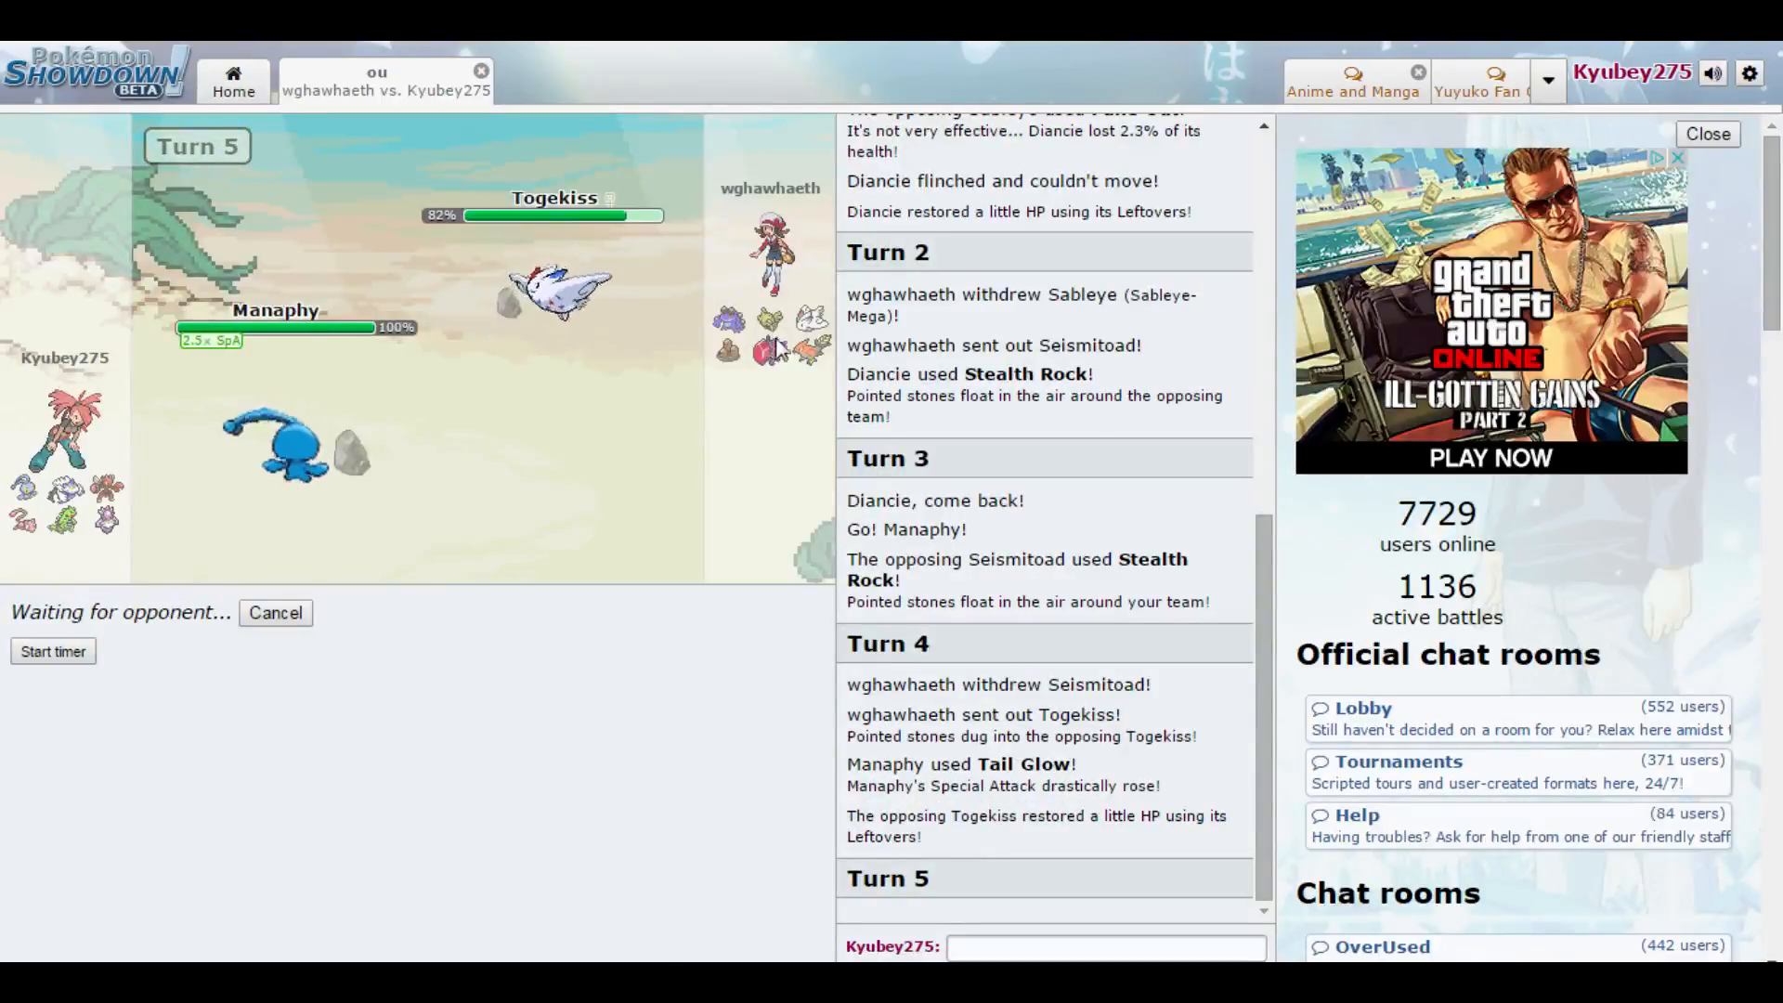
pyautogui.moveTo(558, 284)
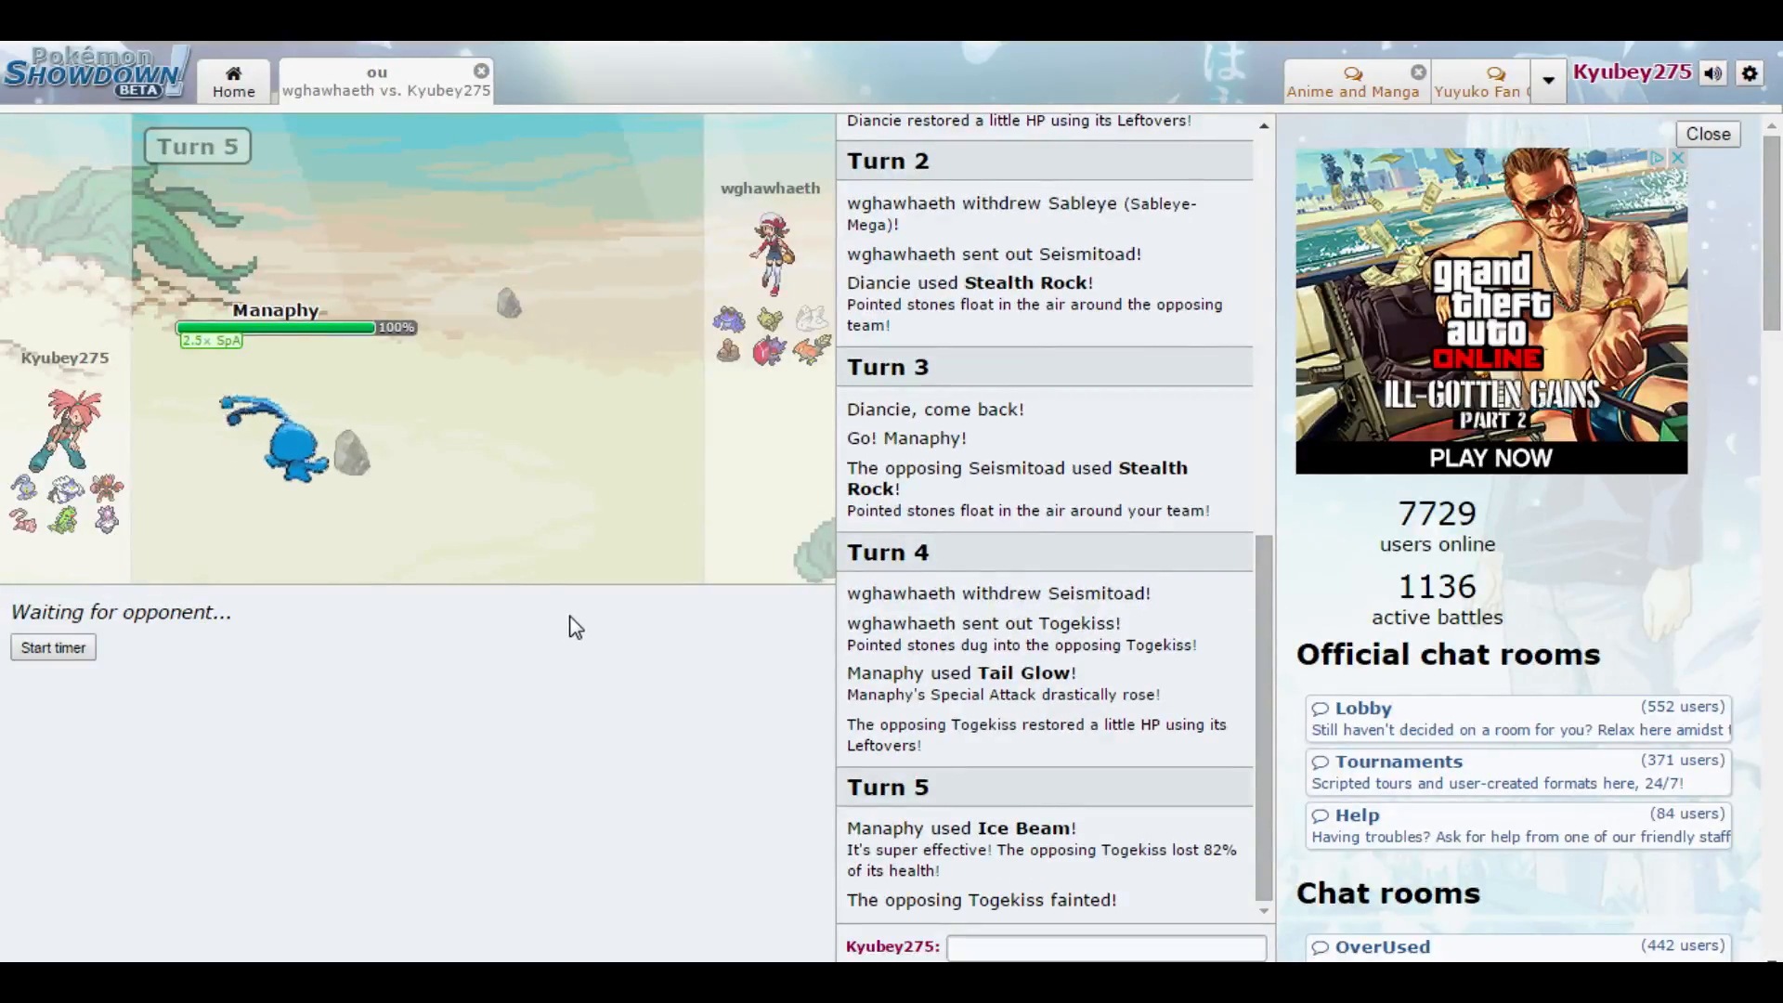
pyautogui.moveTo(279, 444)
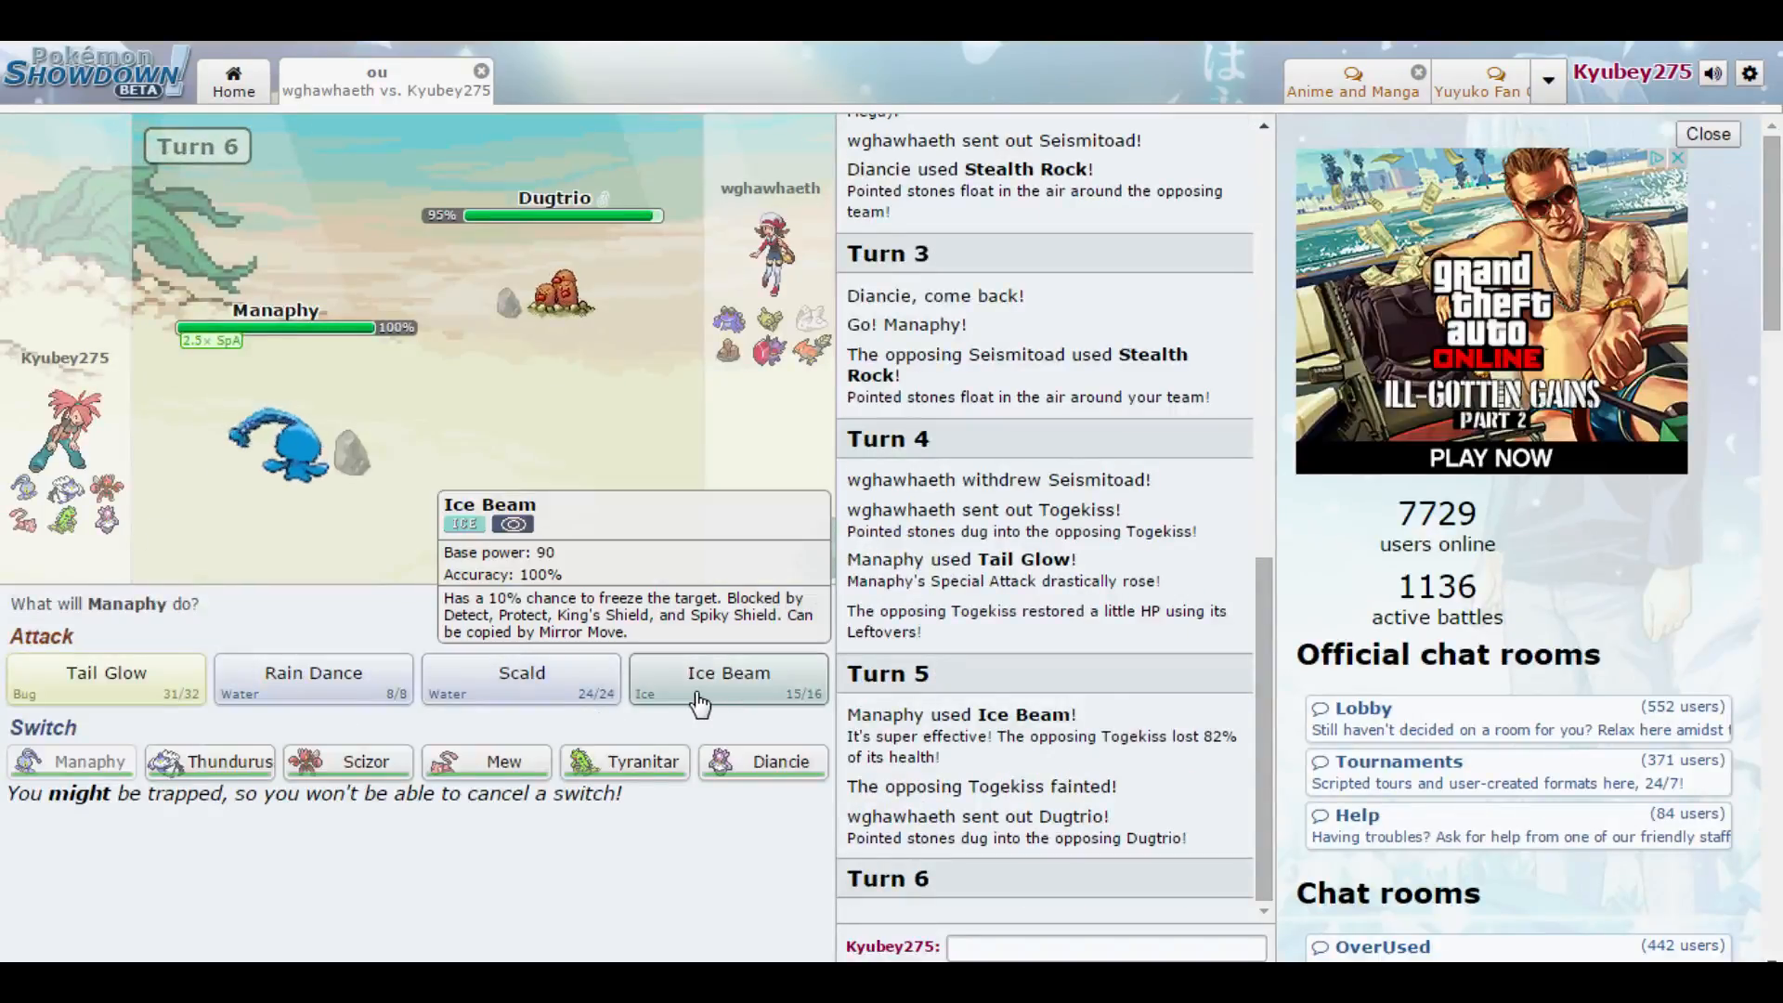
pyautogui.moveTo(312, 676)
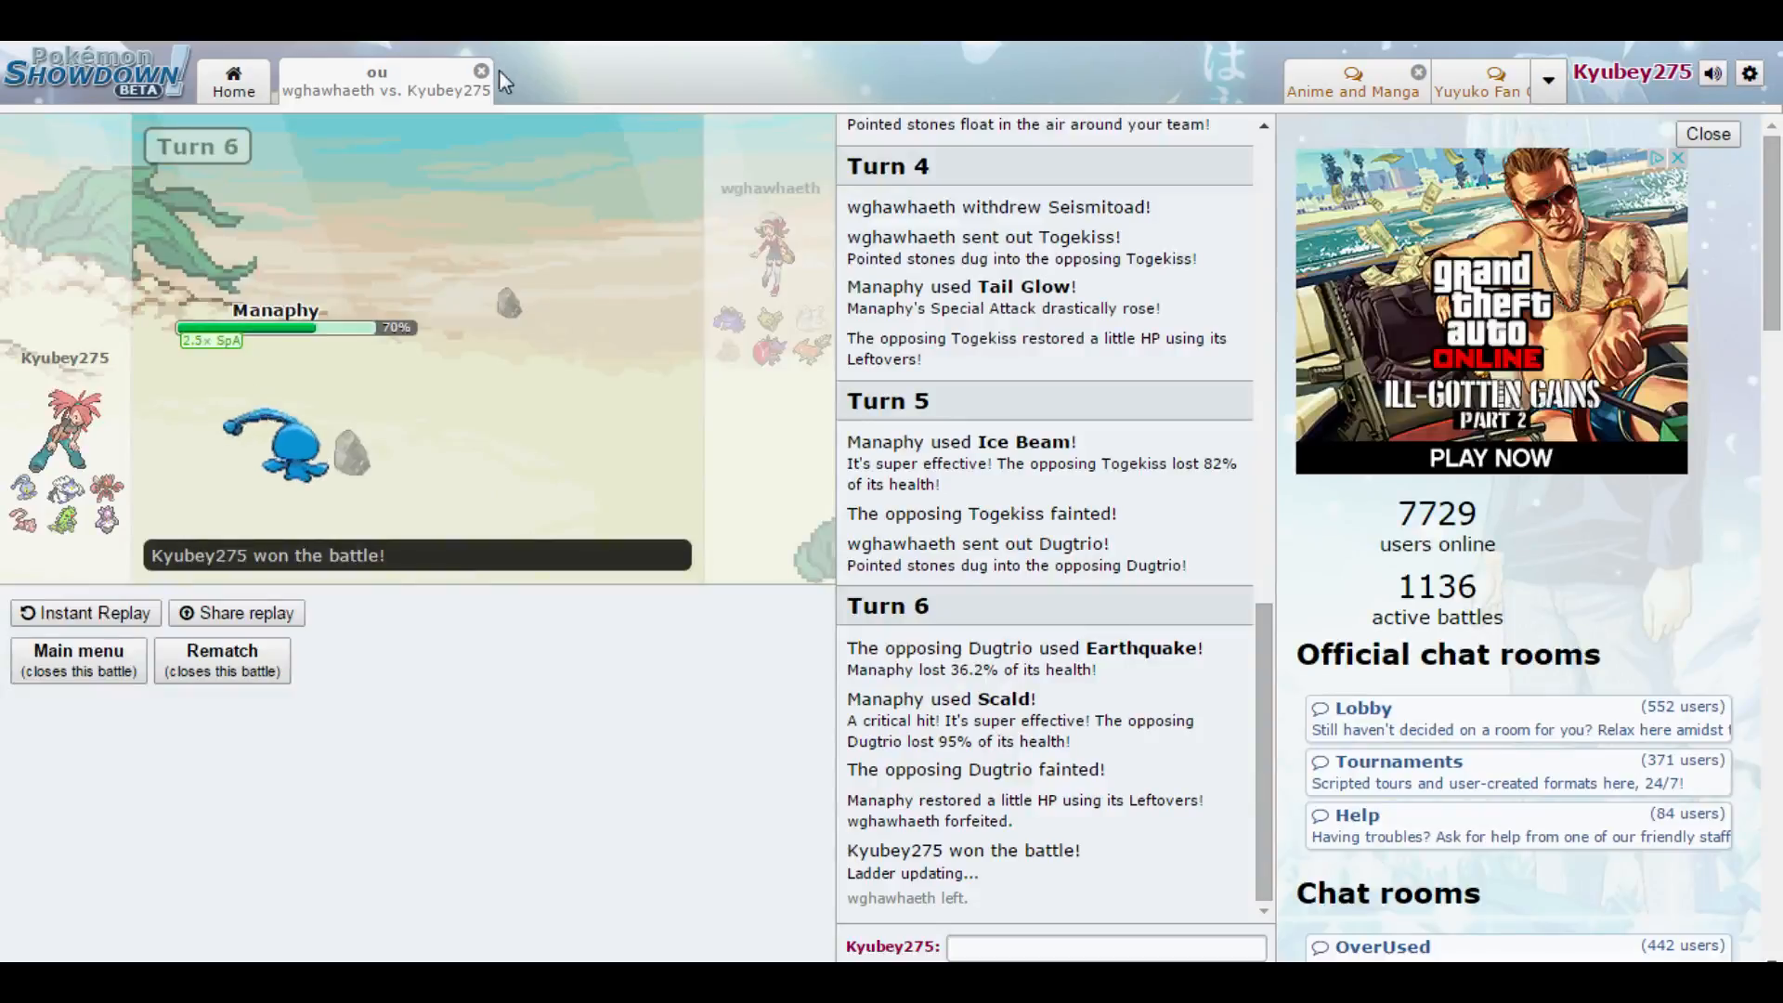
# - Close the won battle and lead the new rated battle with Diancie
pyautogui.click(479, 70)
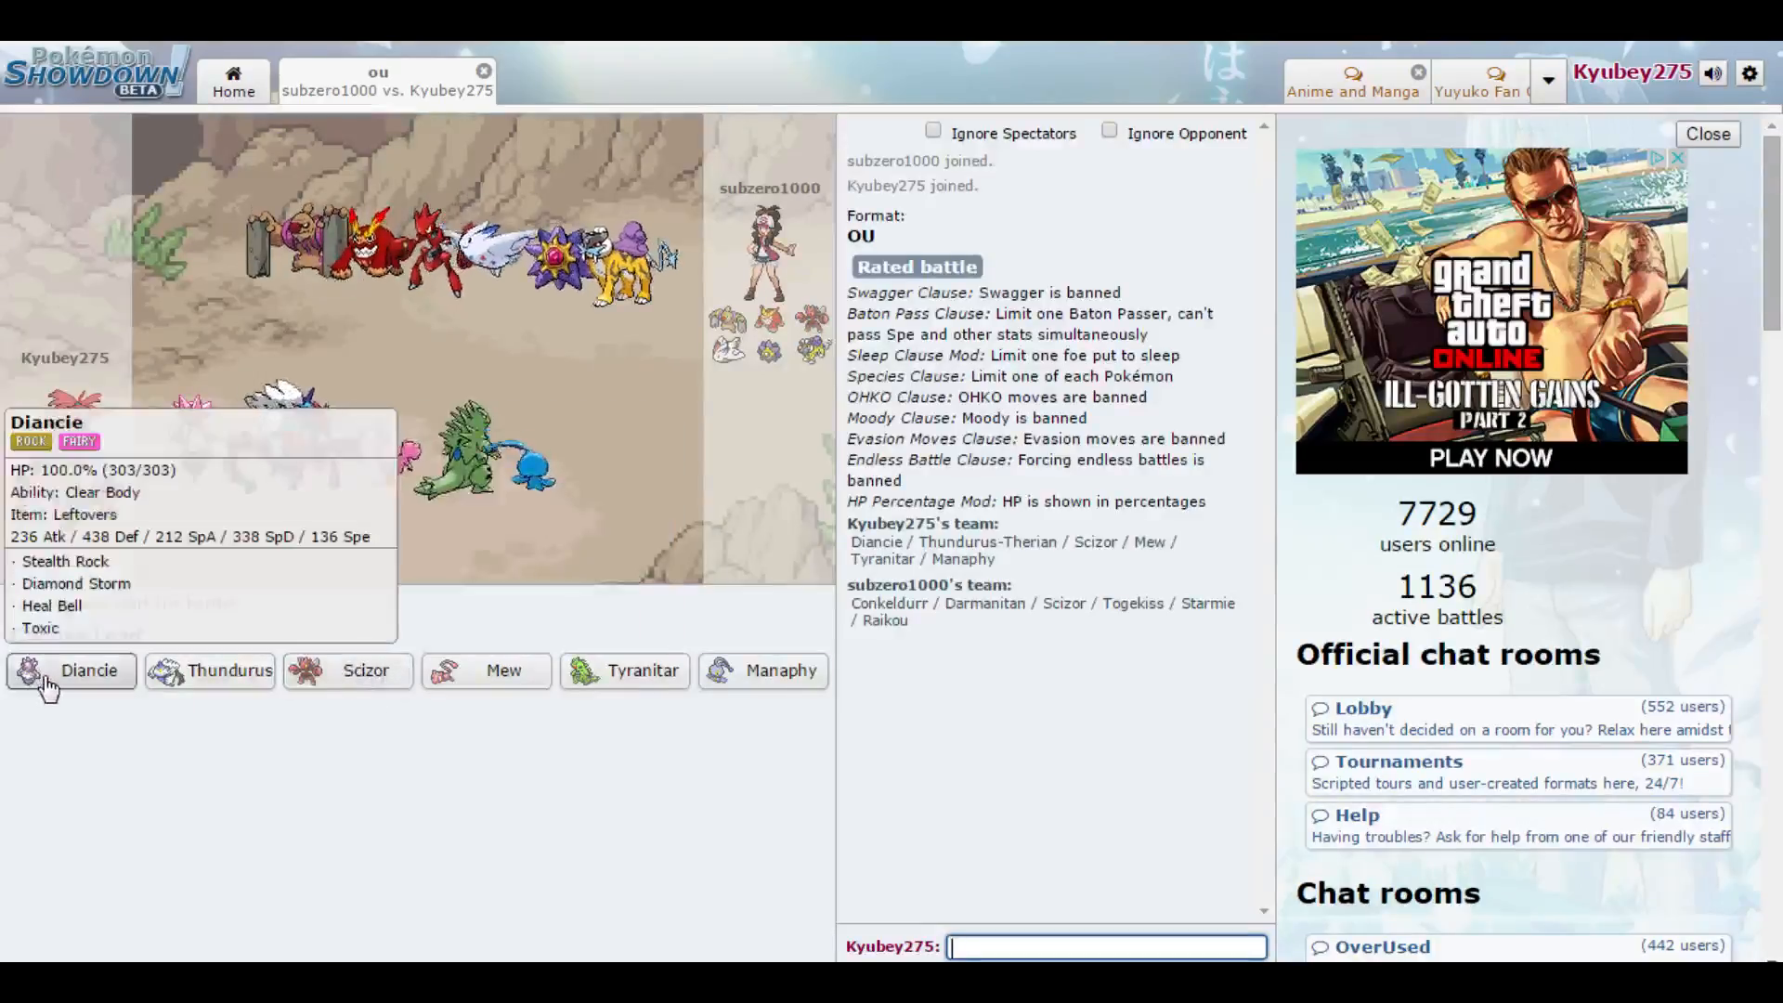
pyautogui.click(71, 671)
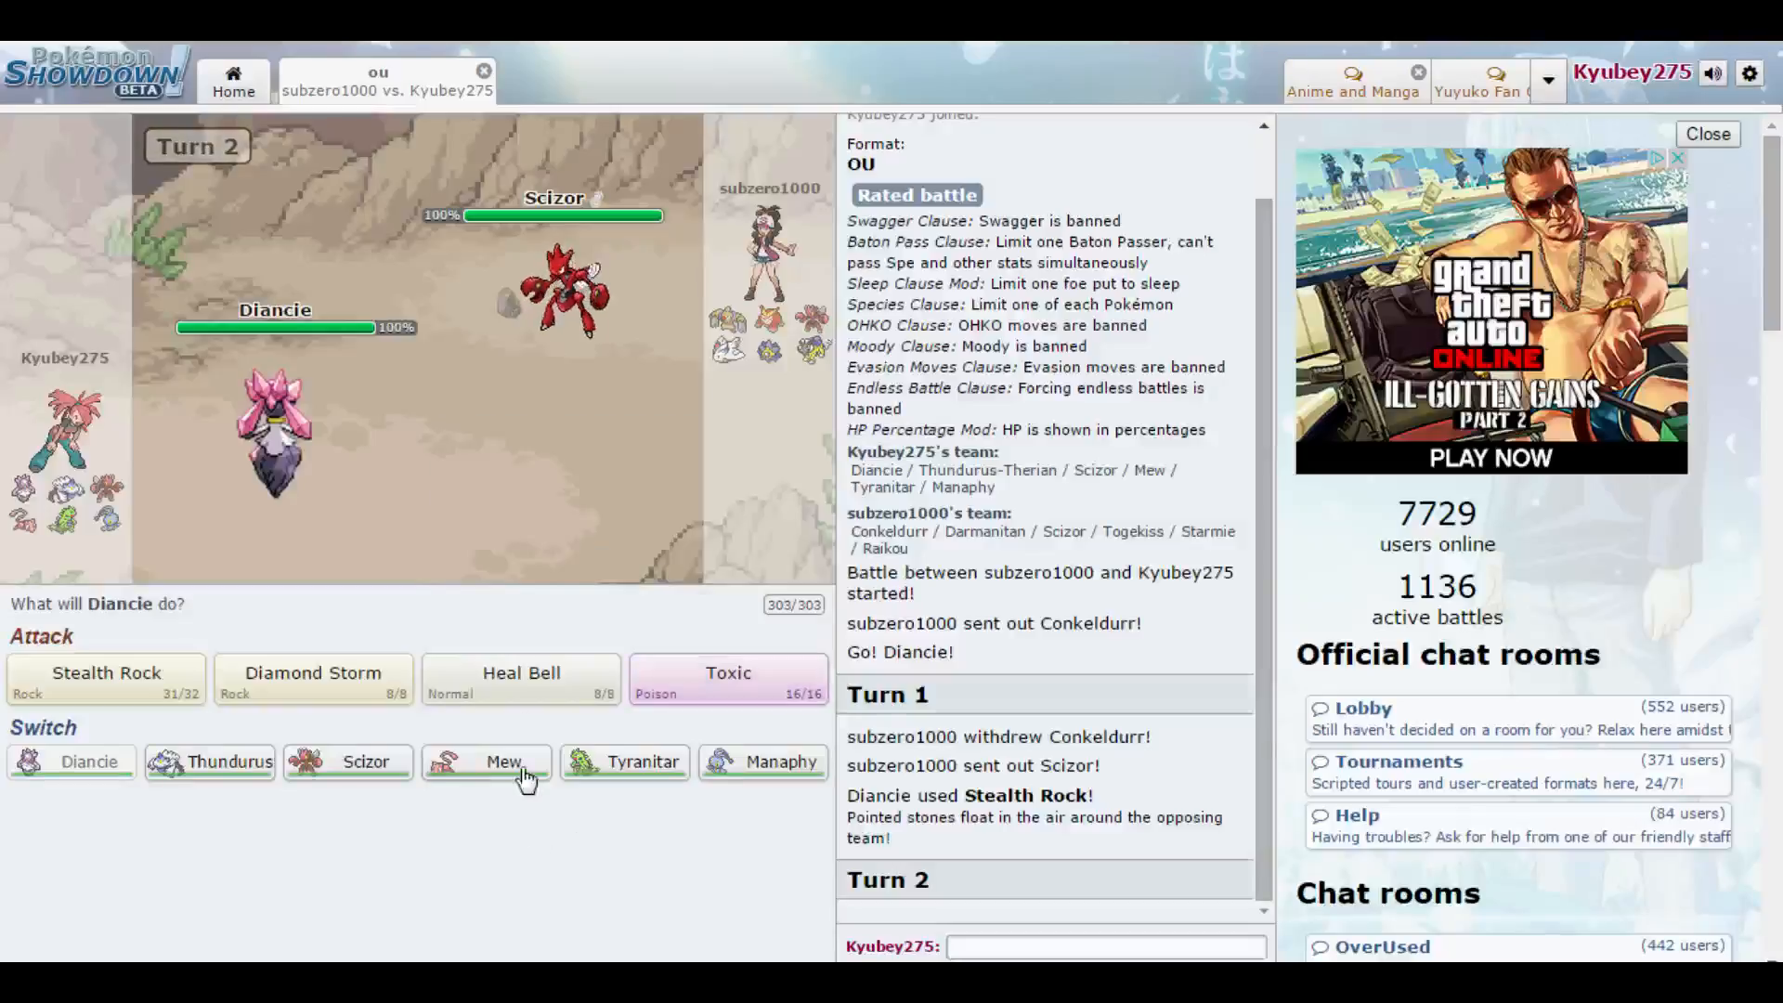
pyautogui.moveTo(624, 762)
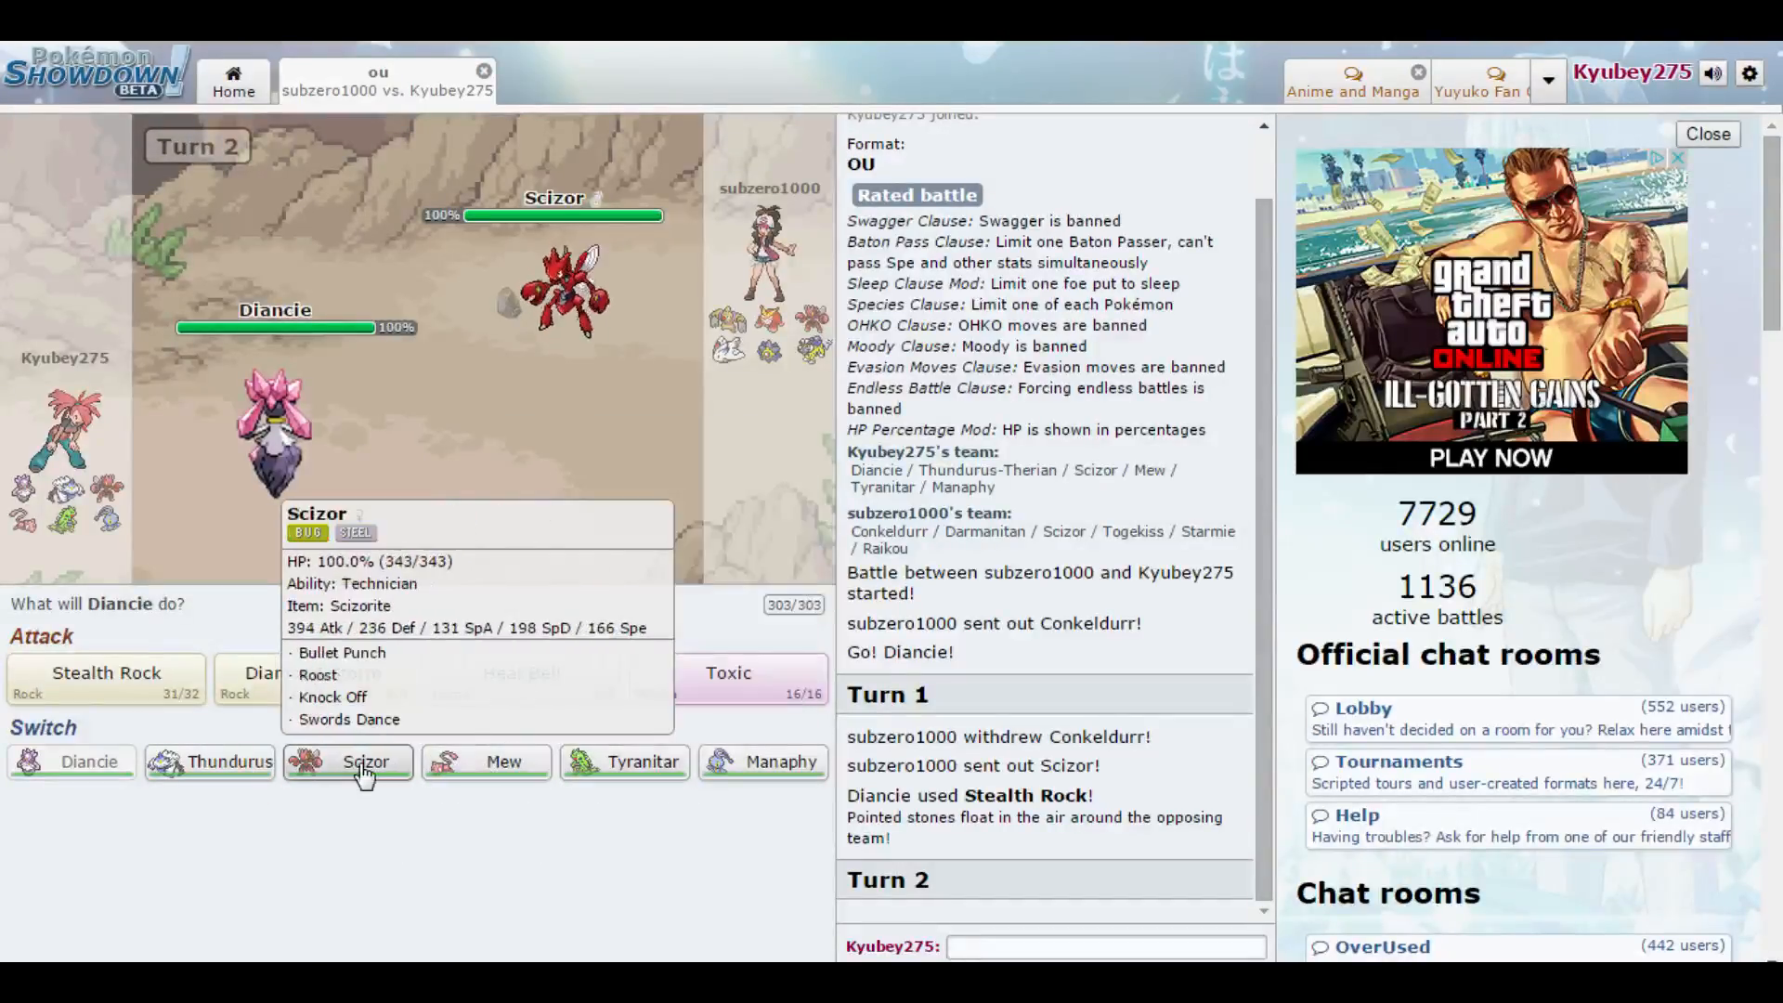
pyautogui.moveTo(485, 762)
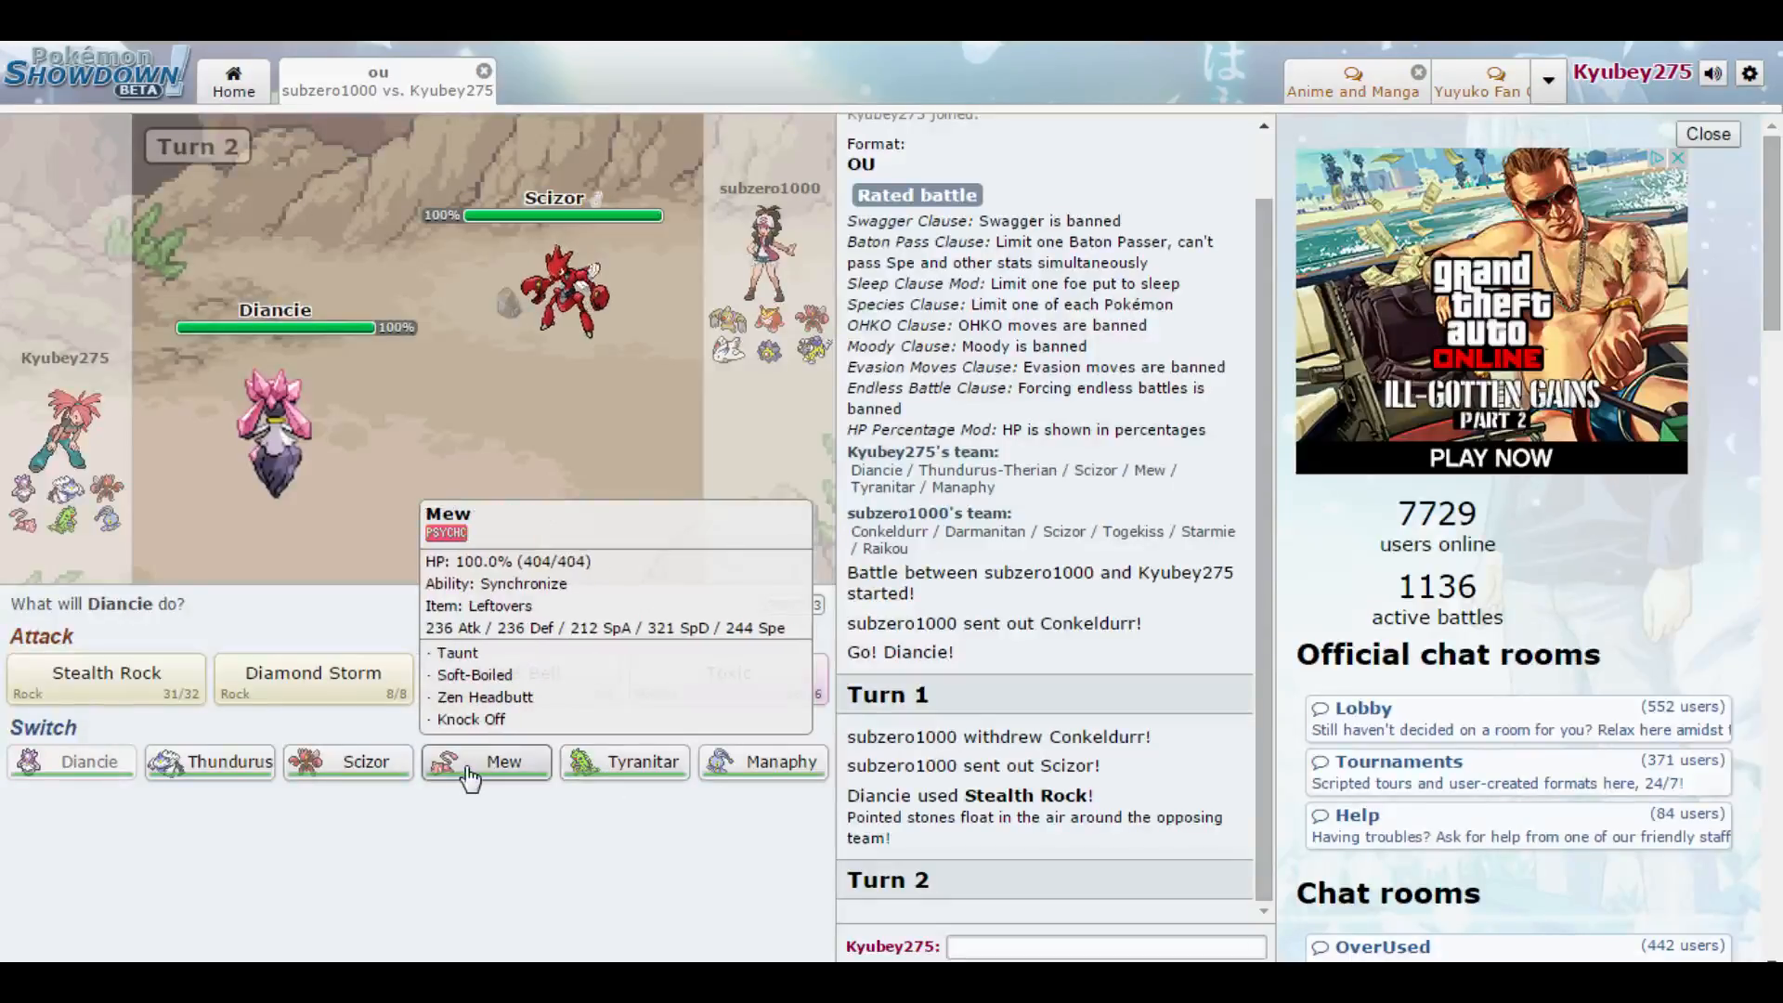
pyautogui.moveTo(624, 762)
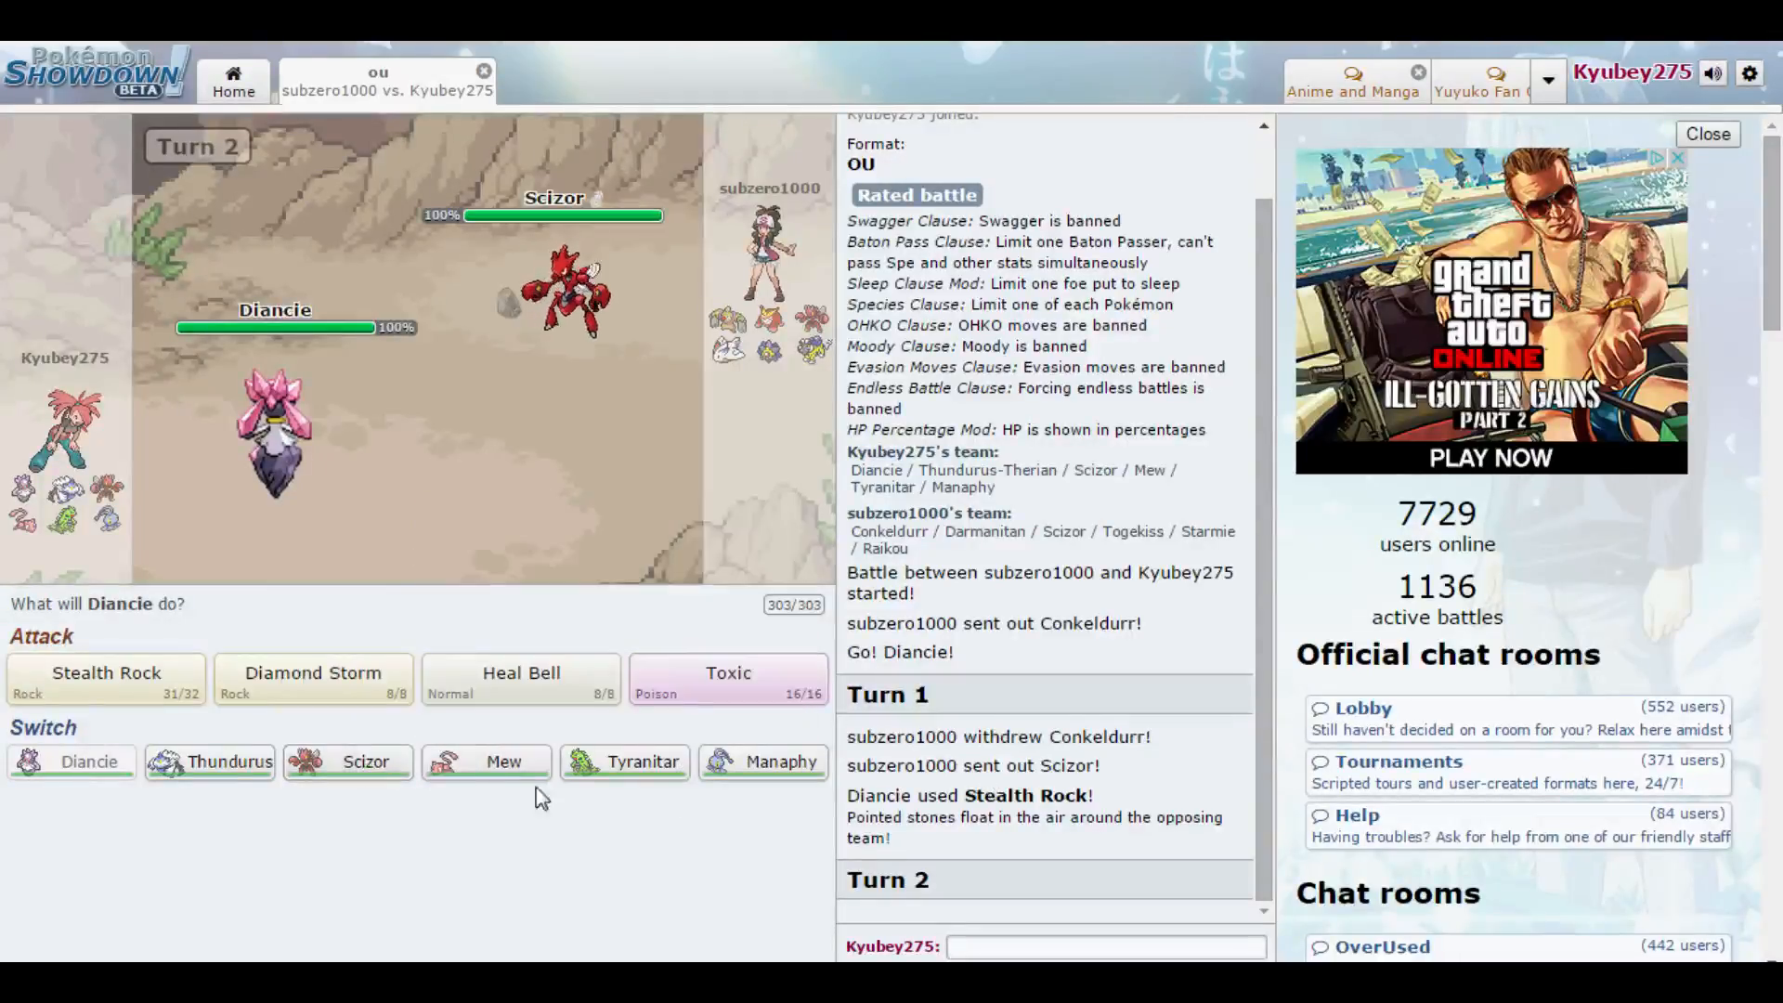
# - Switch in Scizor, Mega Evolve it with Knock Off on the opposing Scizor, then Roost twice to recover
pyautogui.click(728, 673)
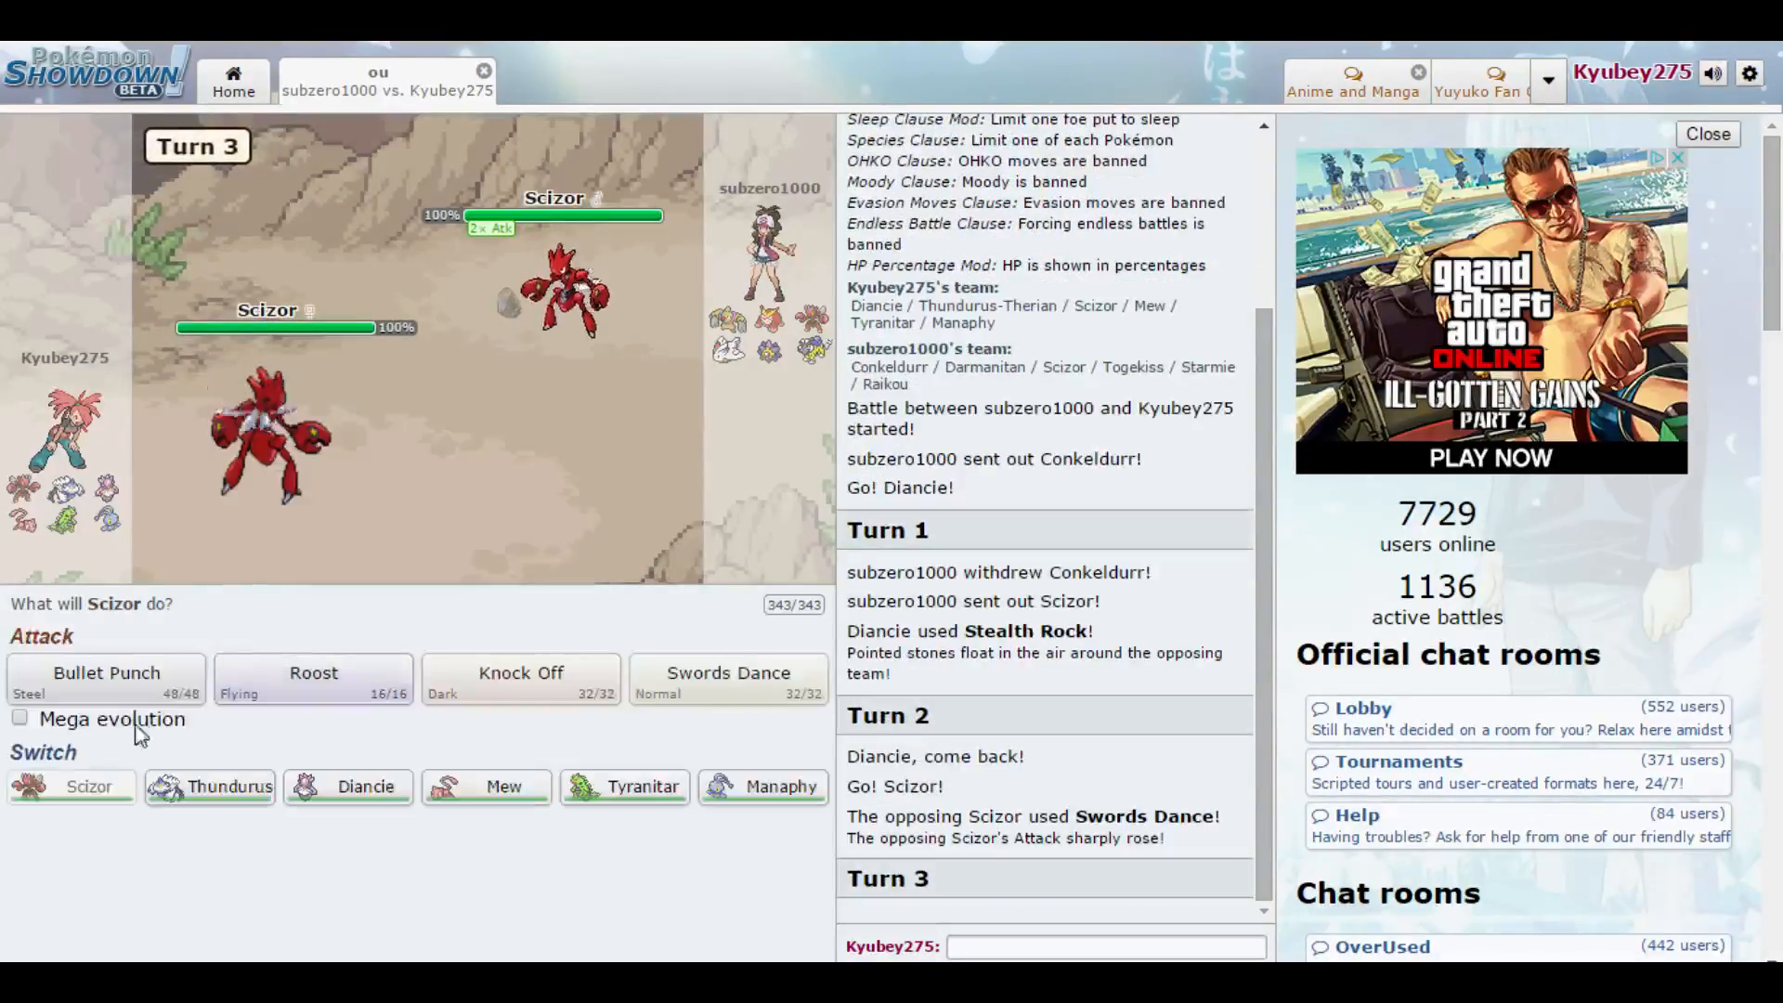
pyautogui.click(104, 672)
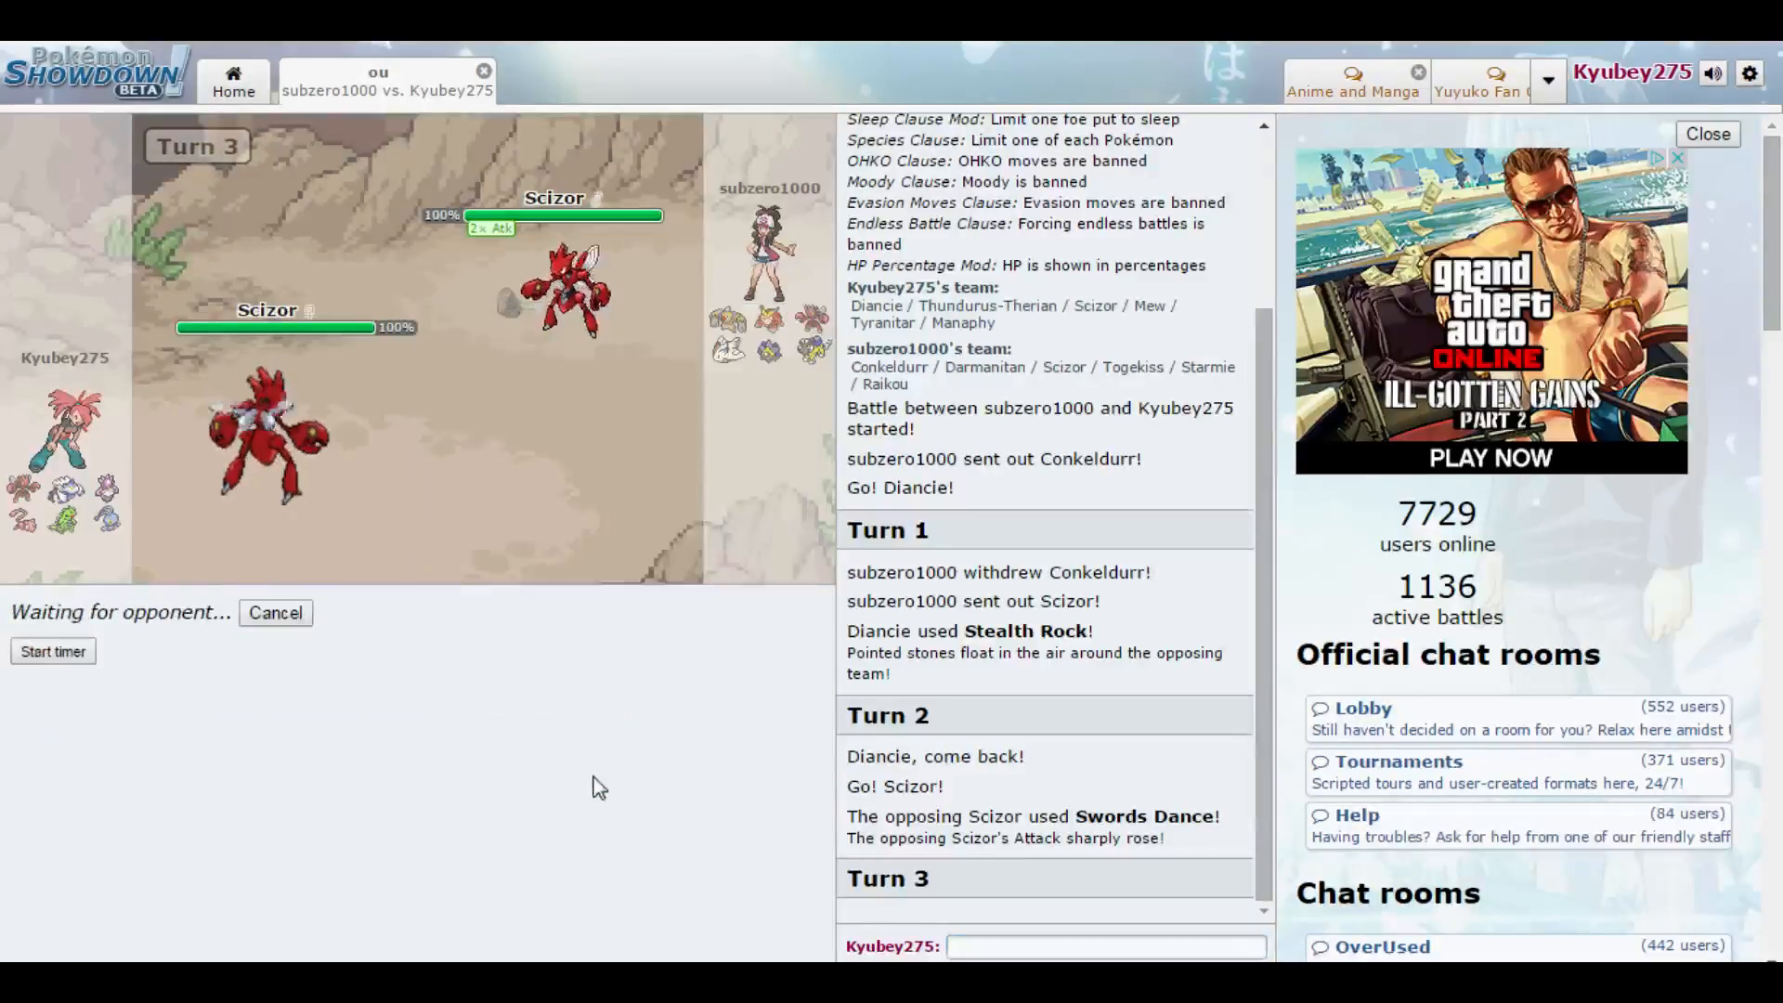
pyautogui.click(274, 613)
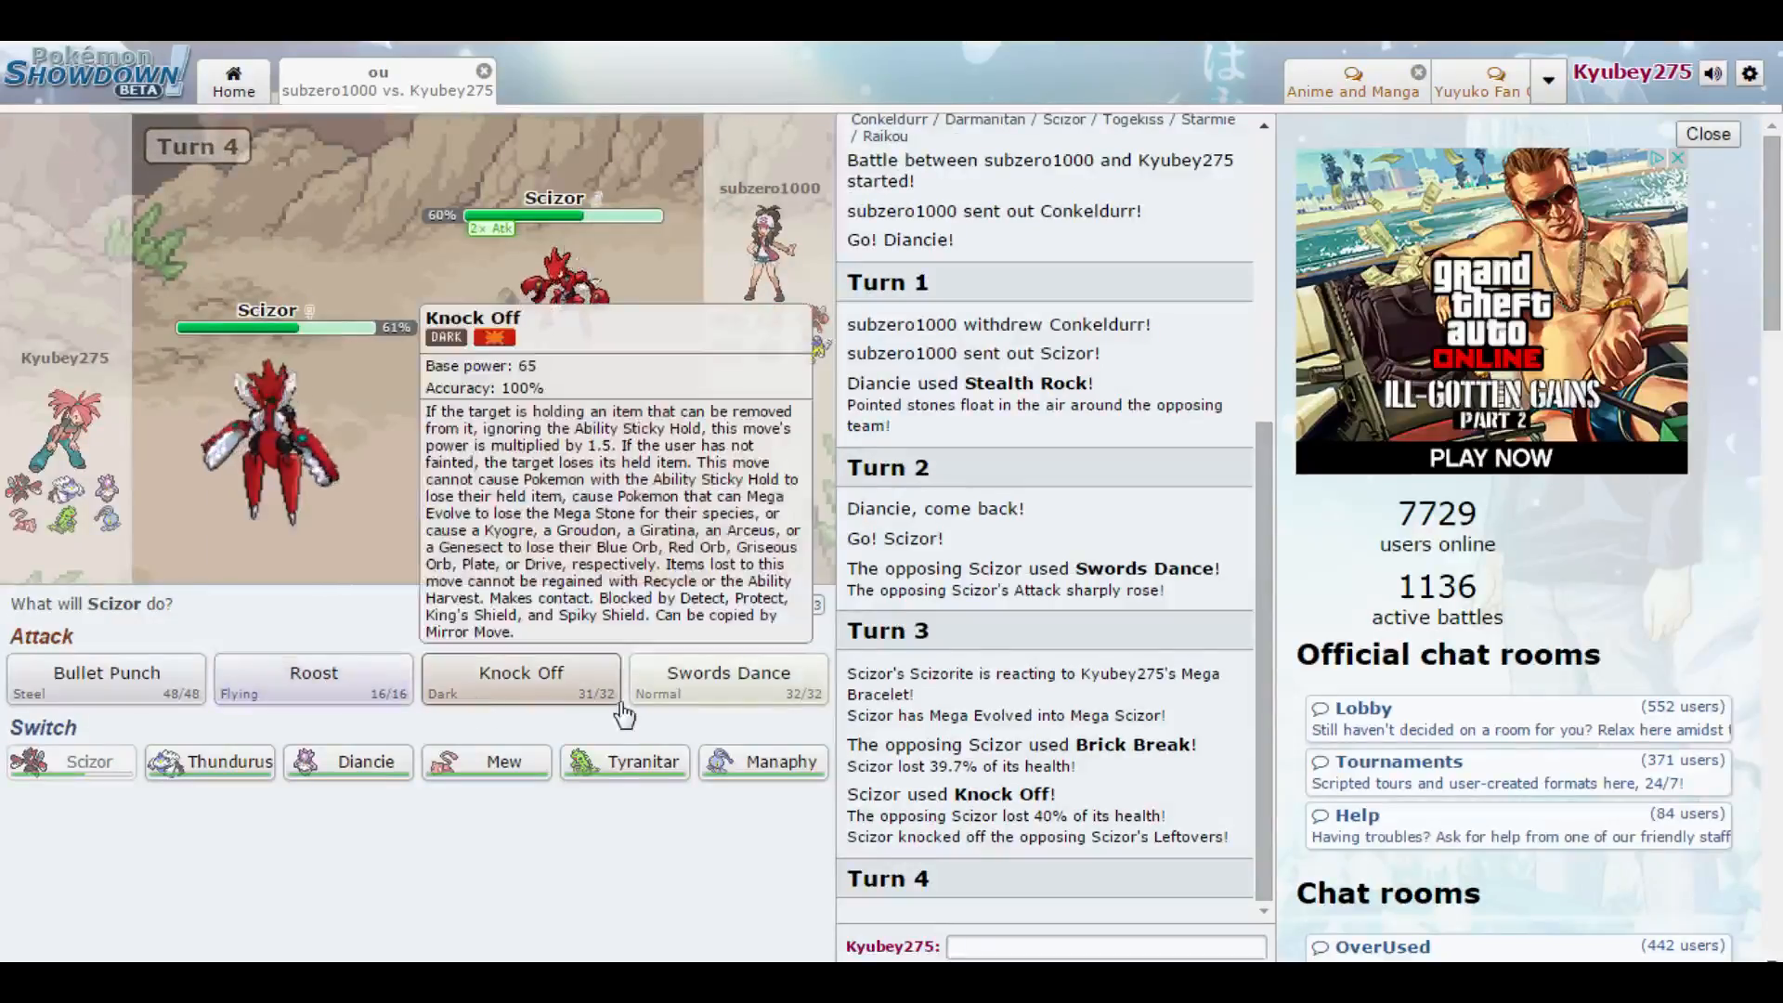
pyautogui.click(520, 673)
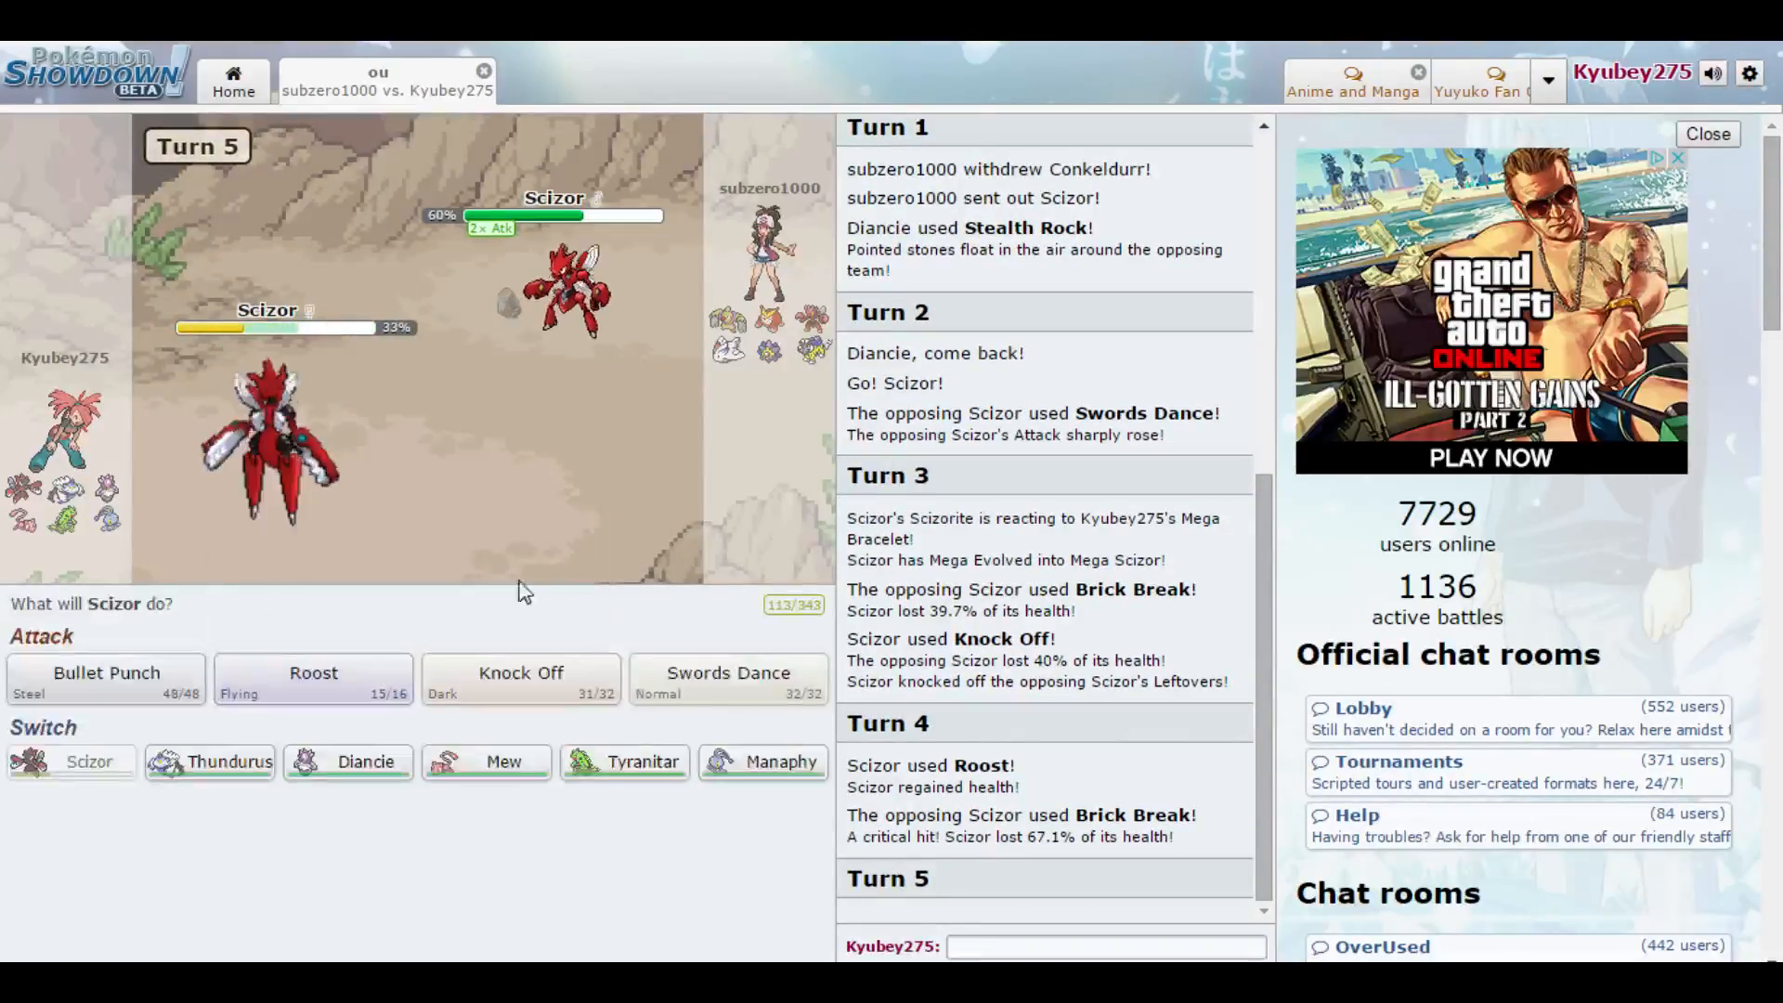
pyautogui.moveTo(312, 680)
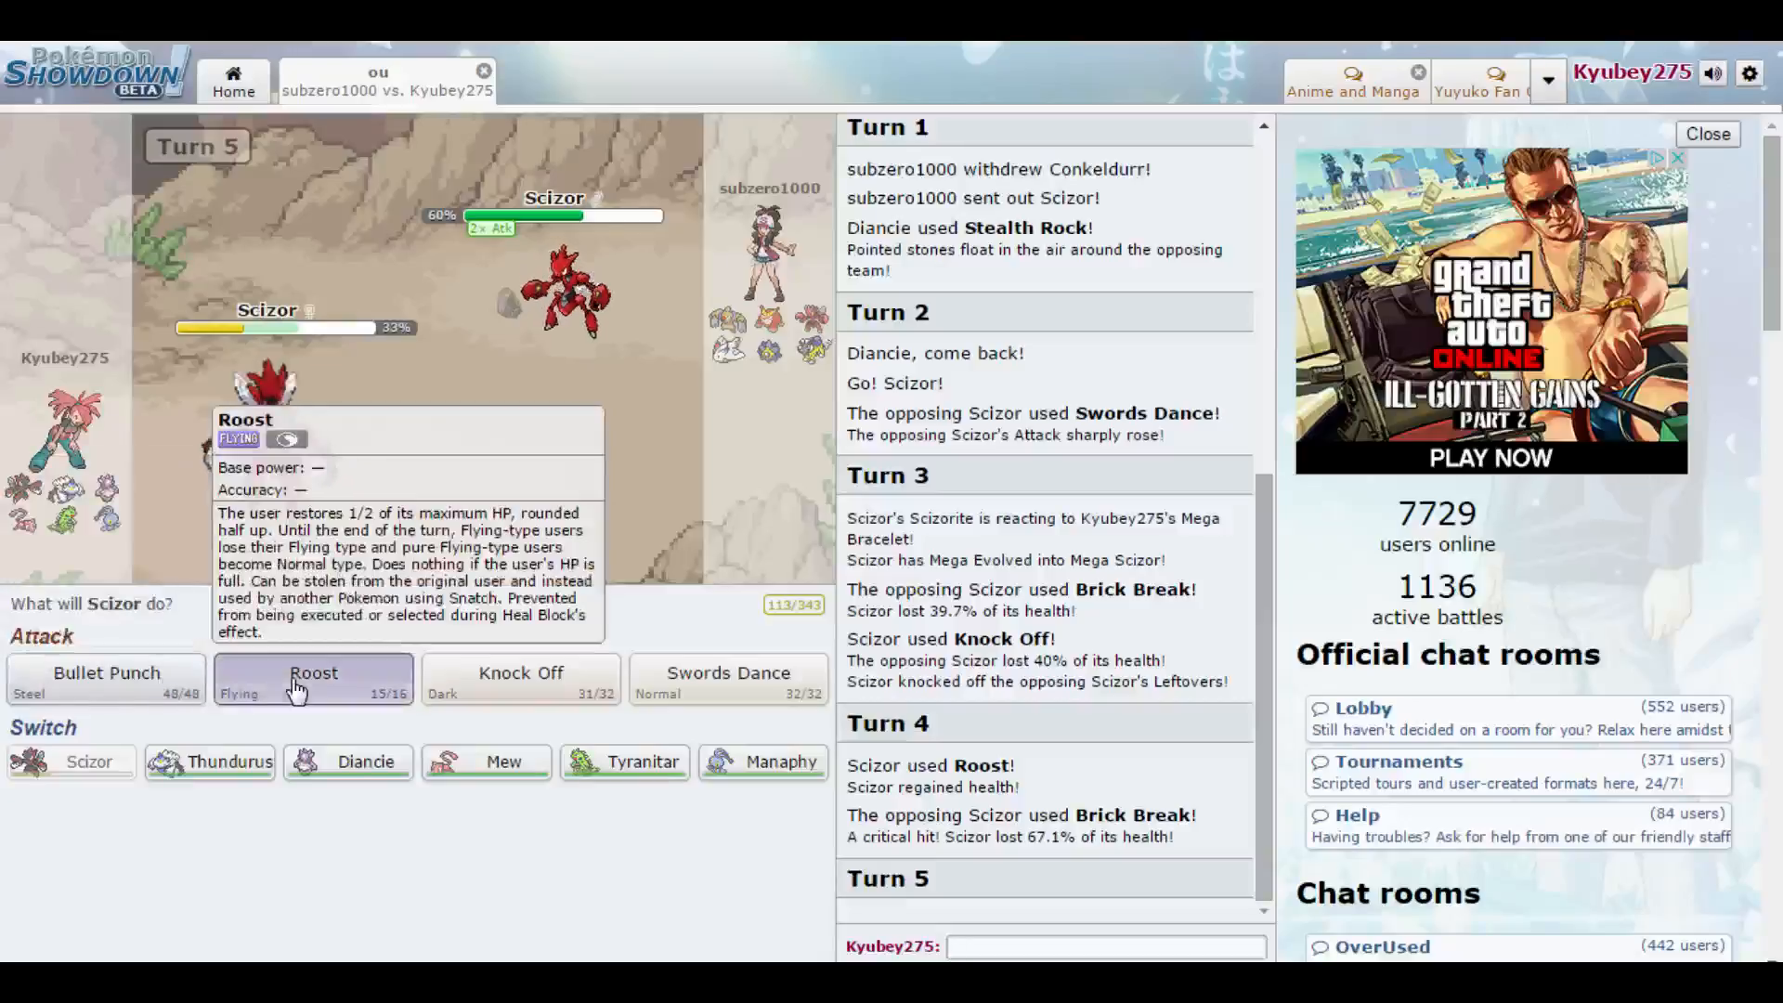
pyautogui.click(312, 680)
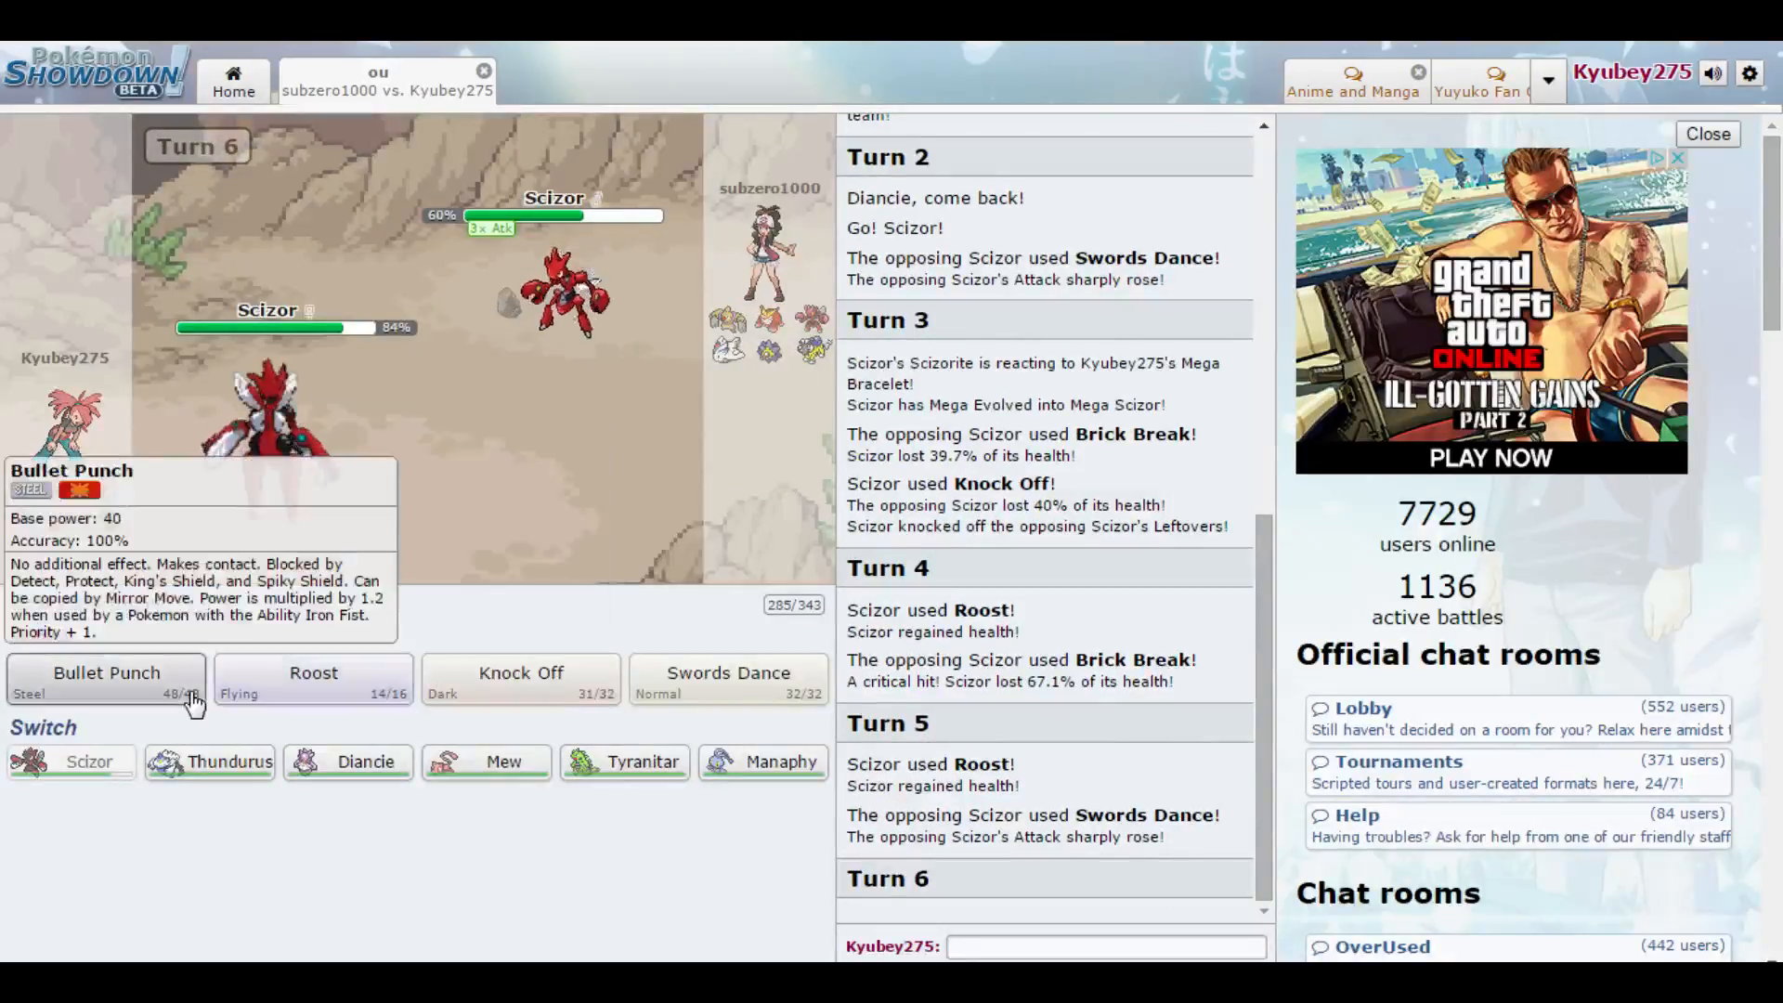
pyautogui.moveTo(363, 696)
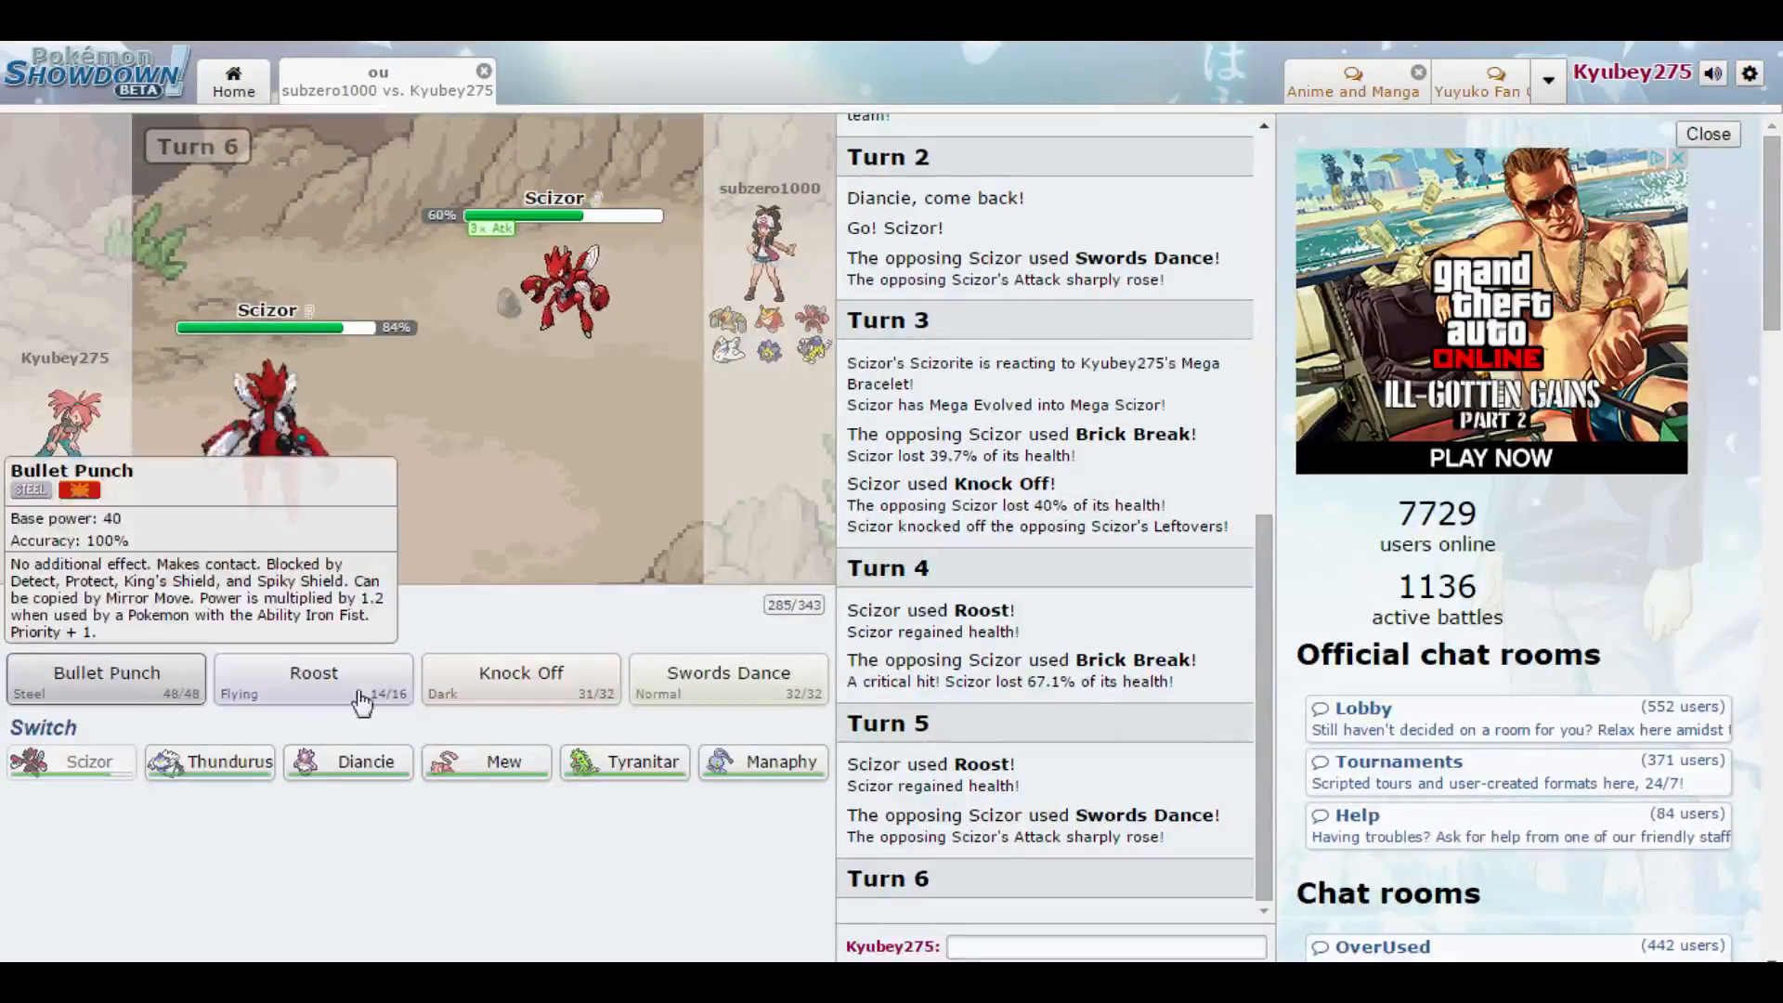
# - Raise Scizor's Attack with Swords Dance, then Bullet Punch the opposing Scizor down to 20%
pyautogui.click(105, 672)
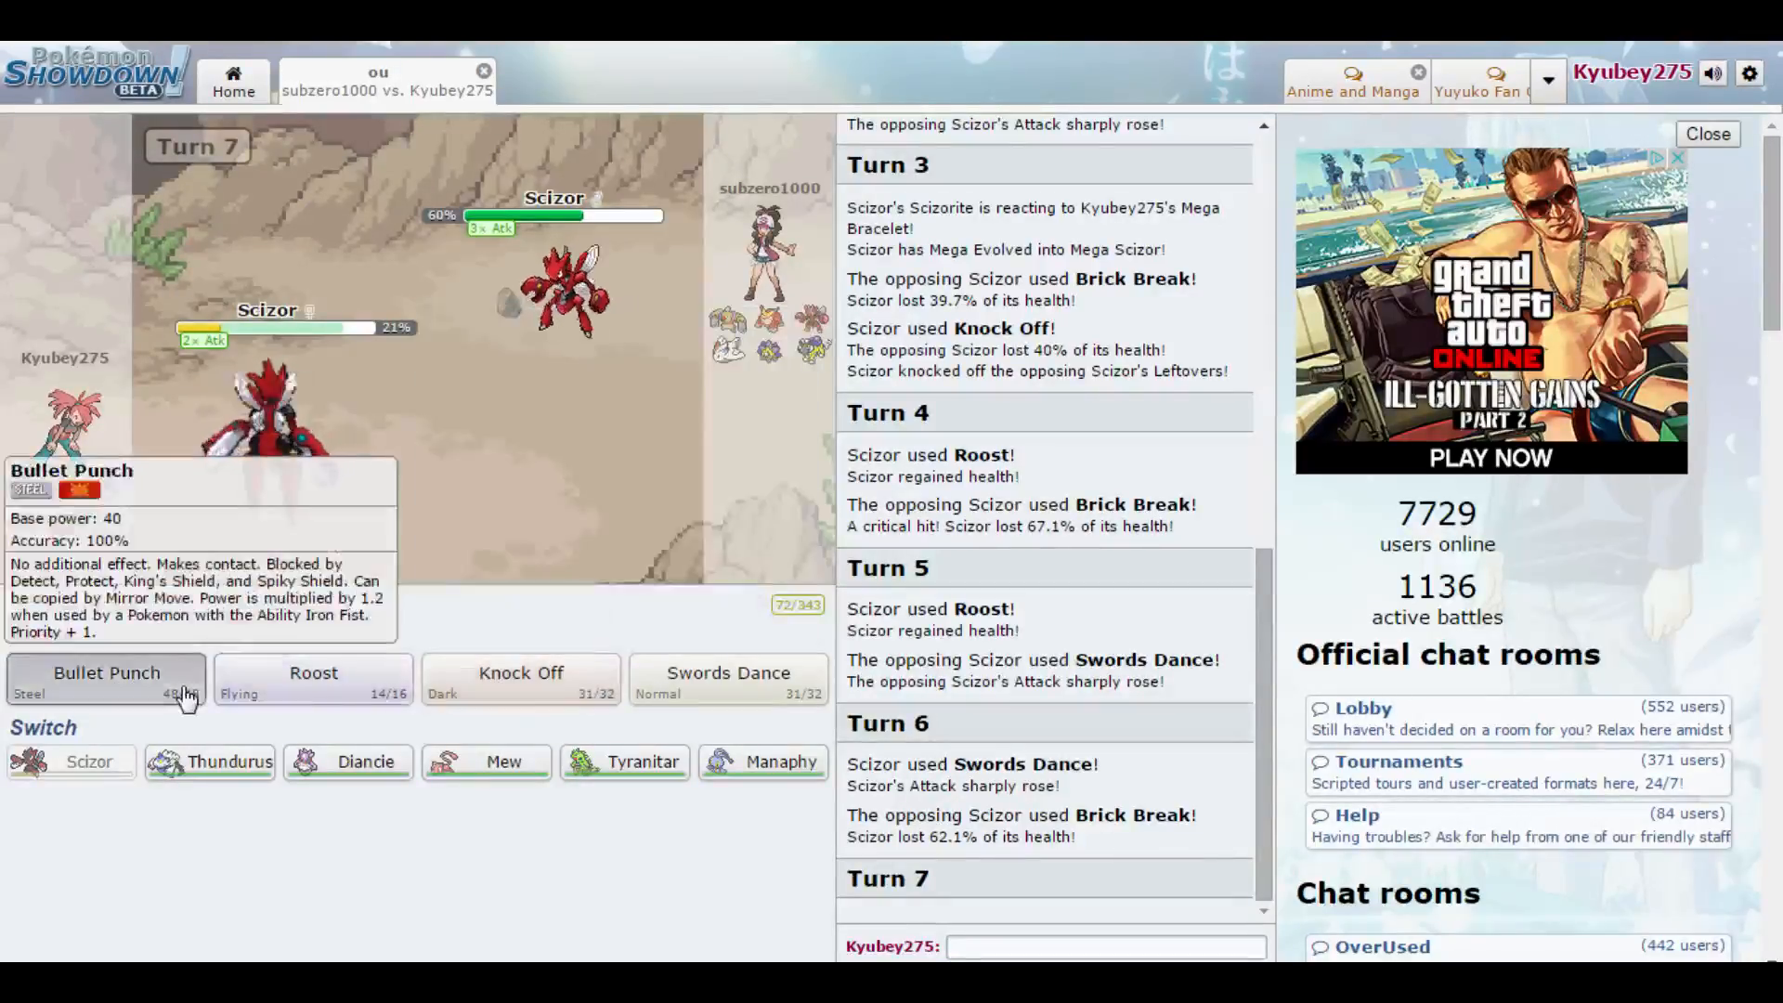
pyautogui.click(106, 672)
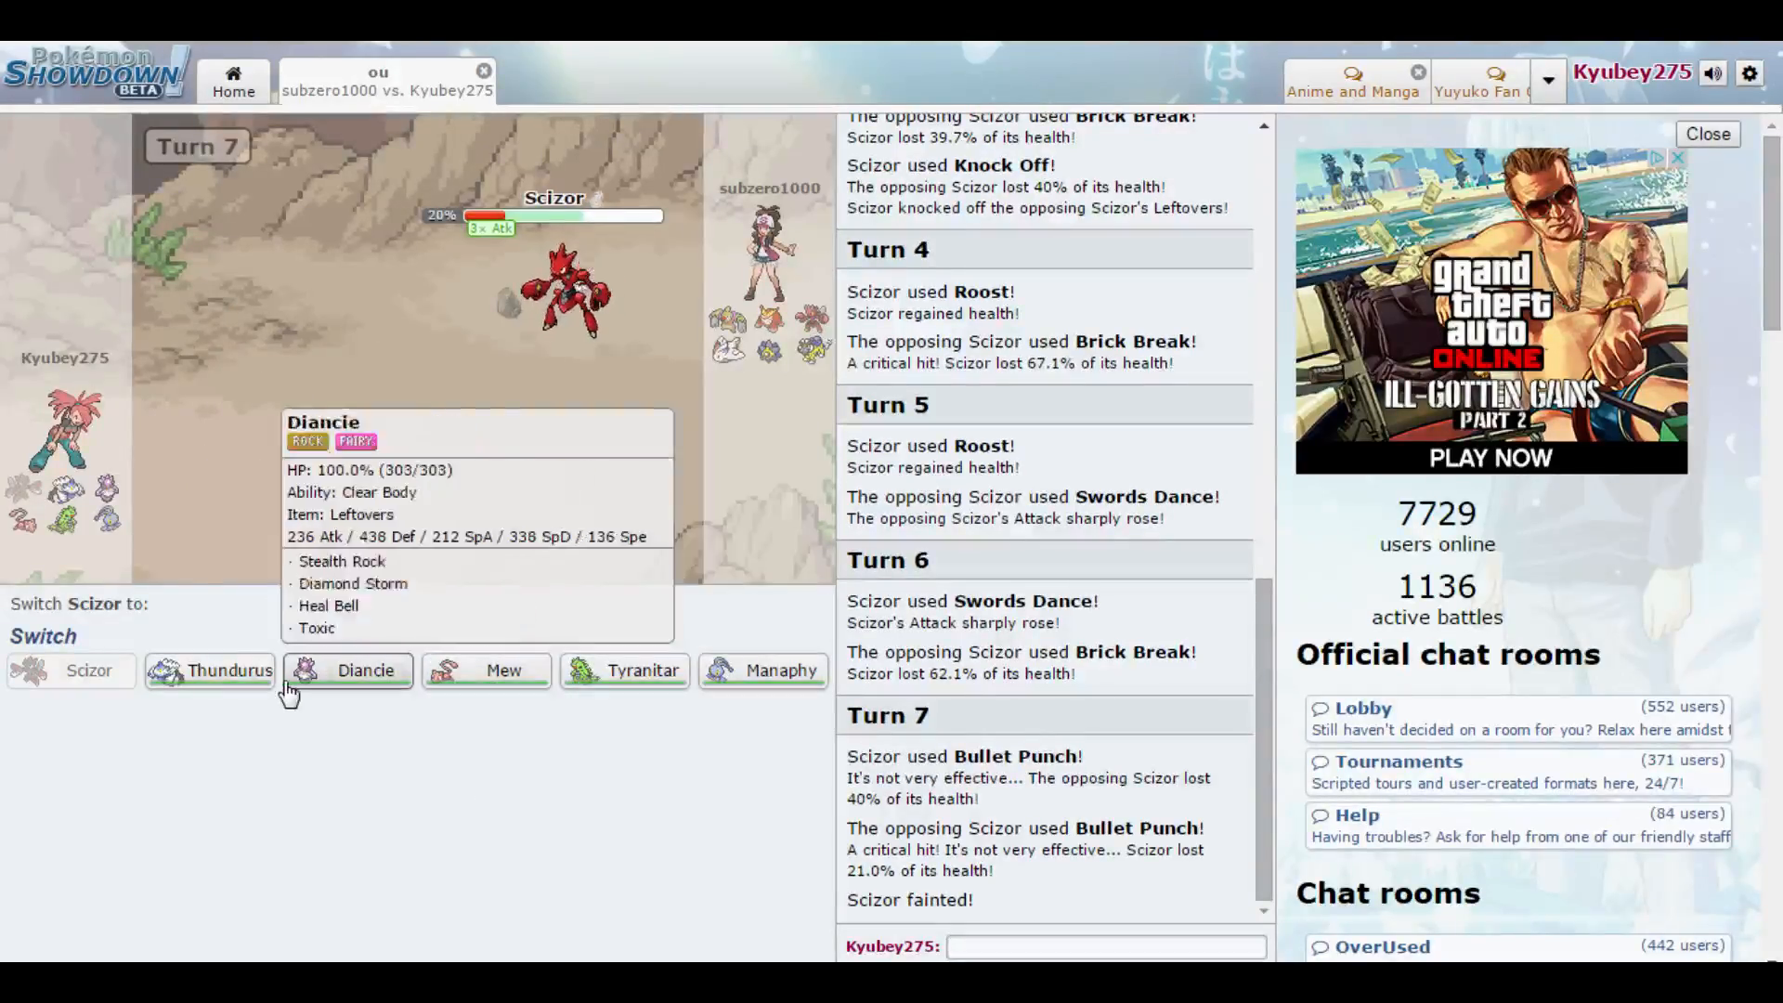
pyautogui.moveTo(625, 671)
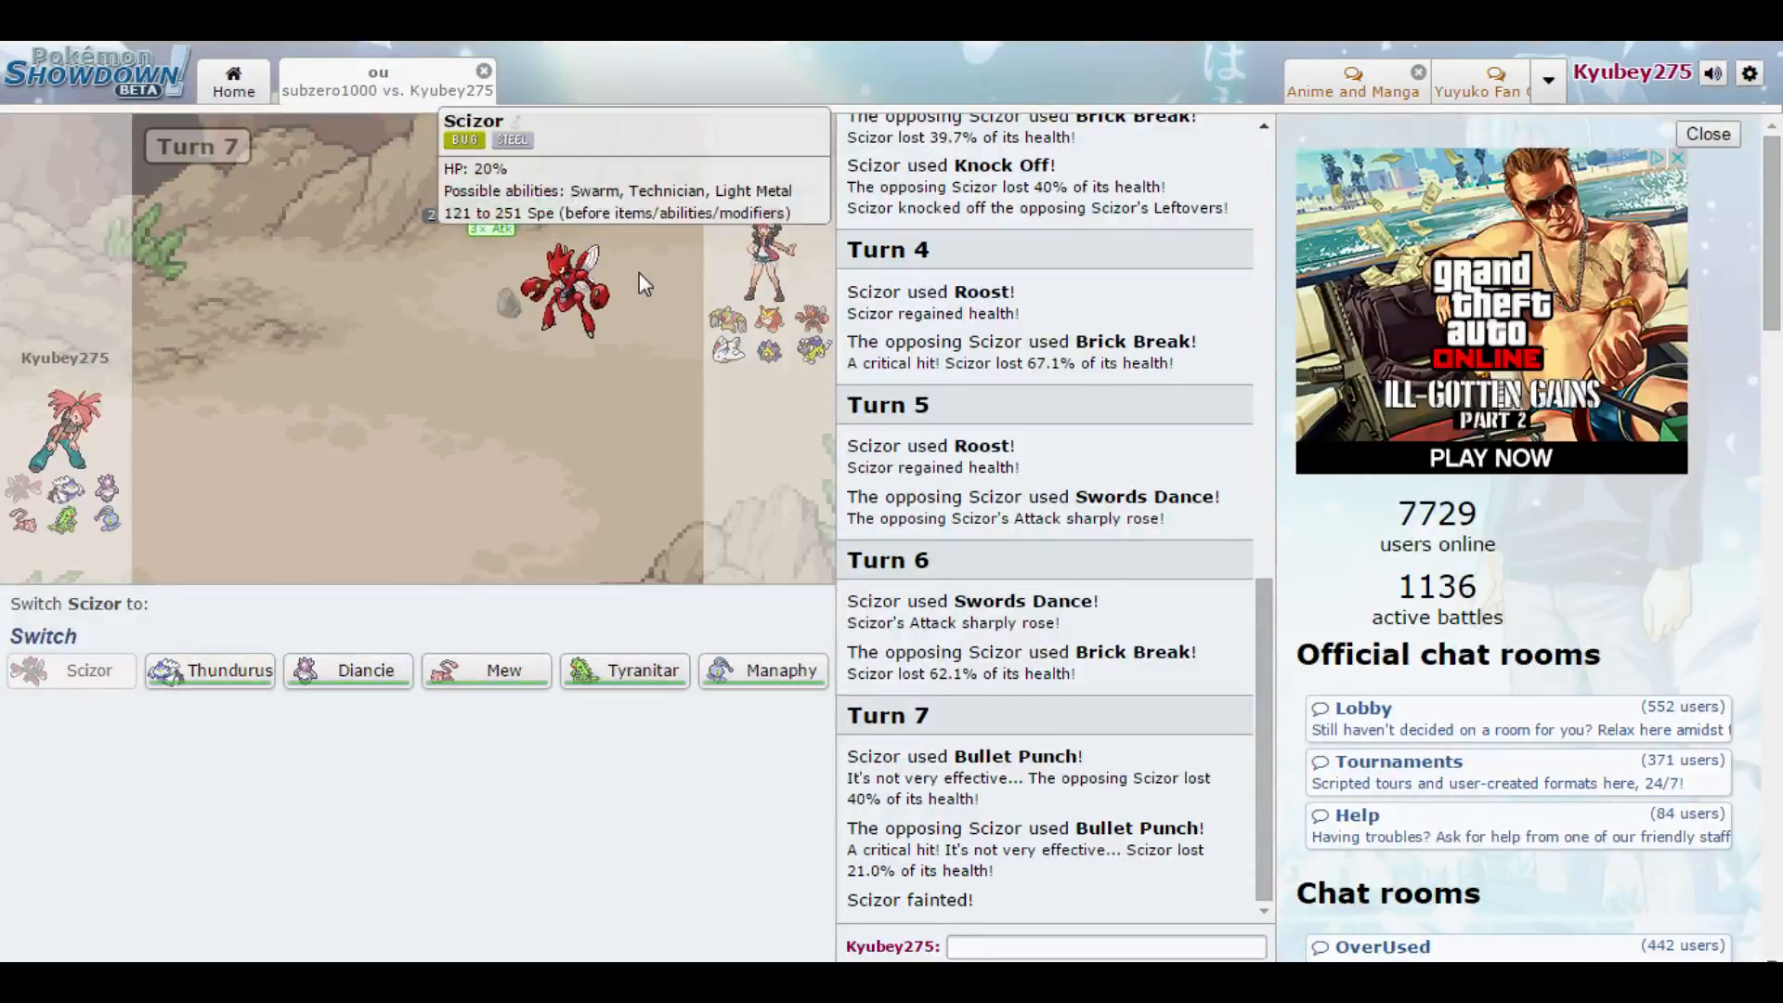
pyautogui.moveTo(625, 671)
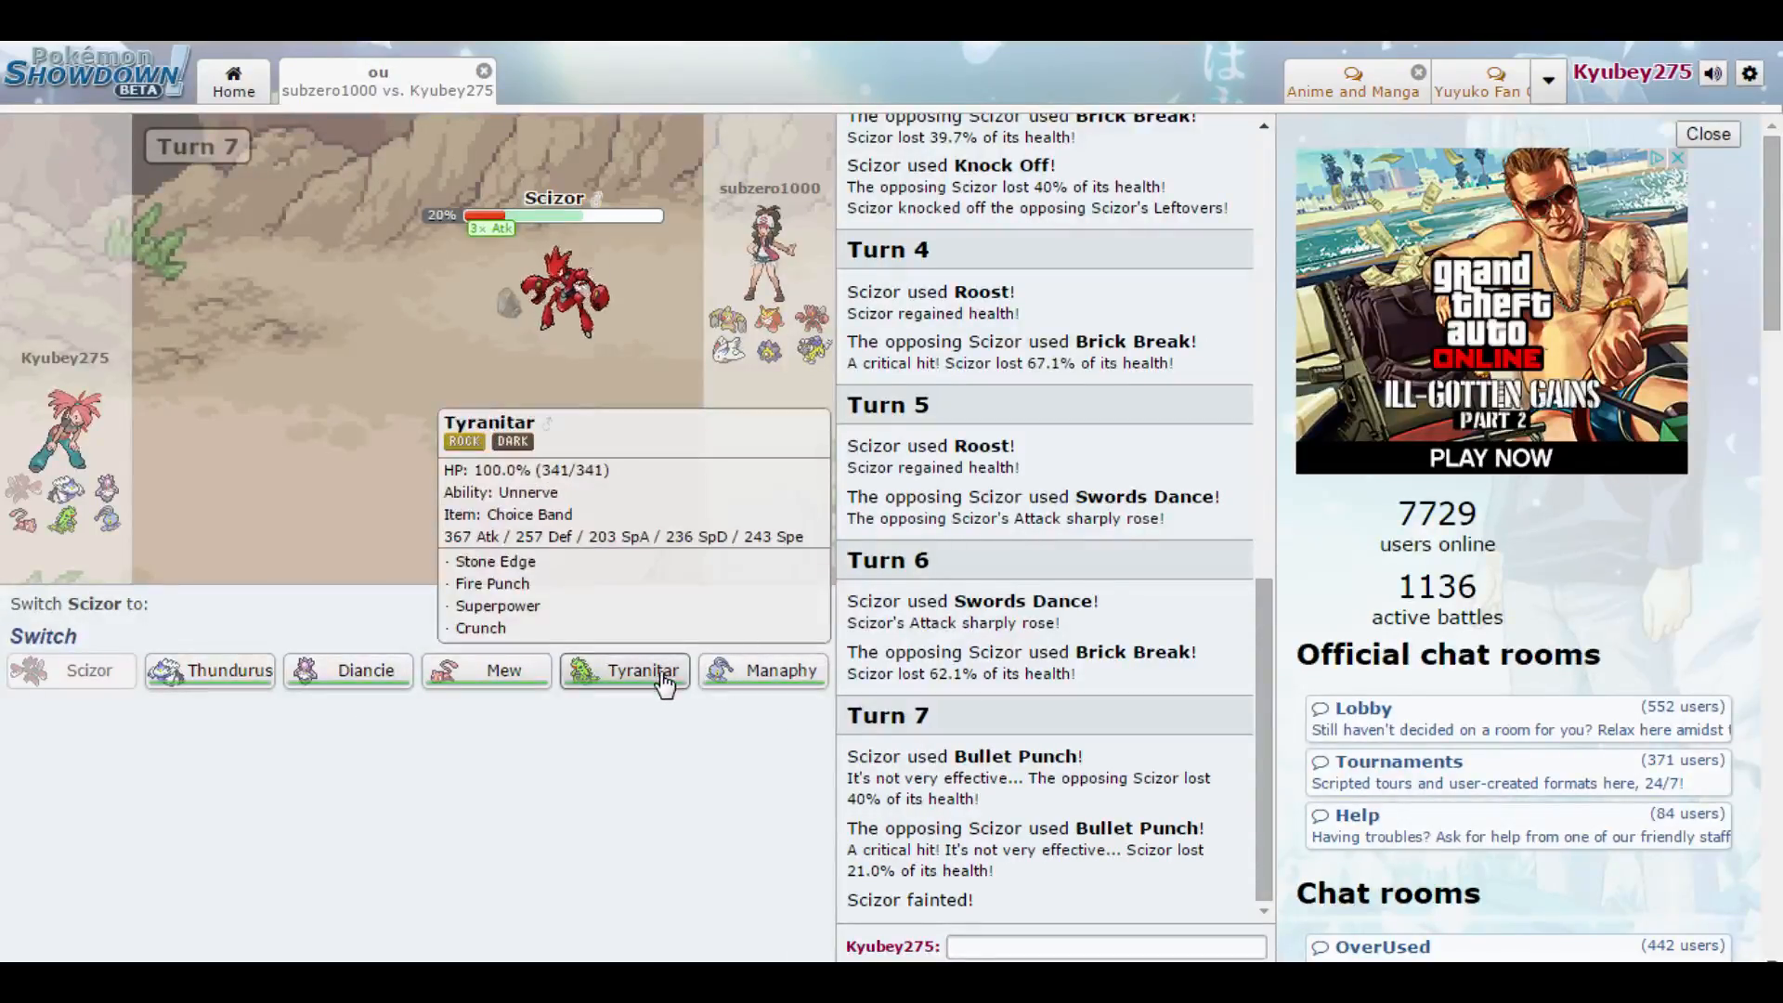
pyautogui.moveTo(535, 279)
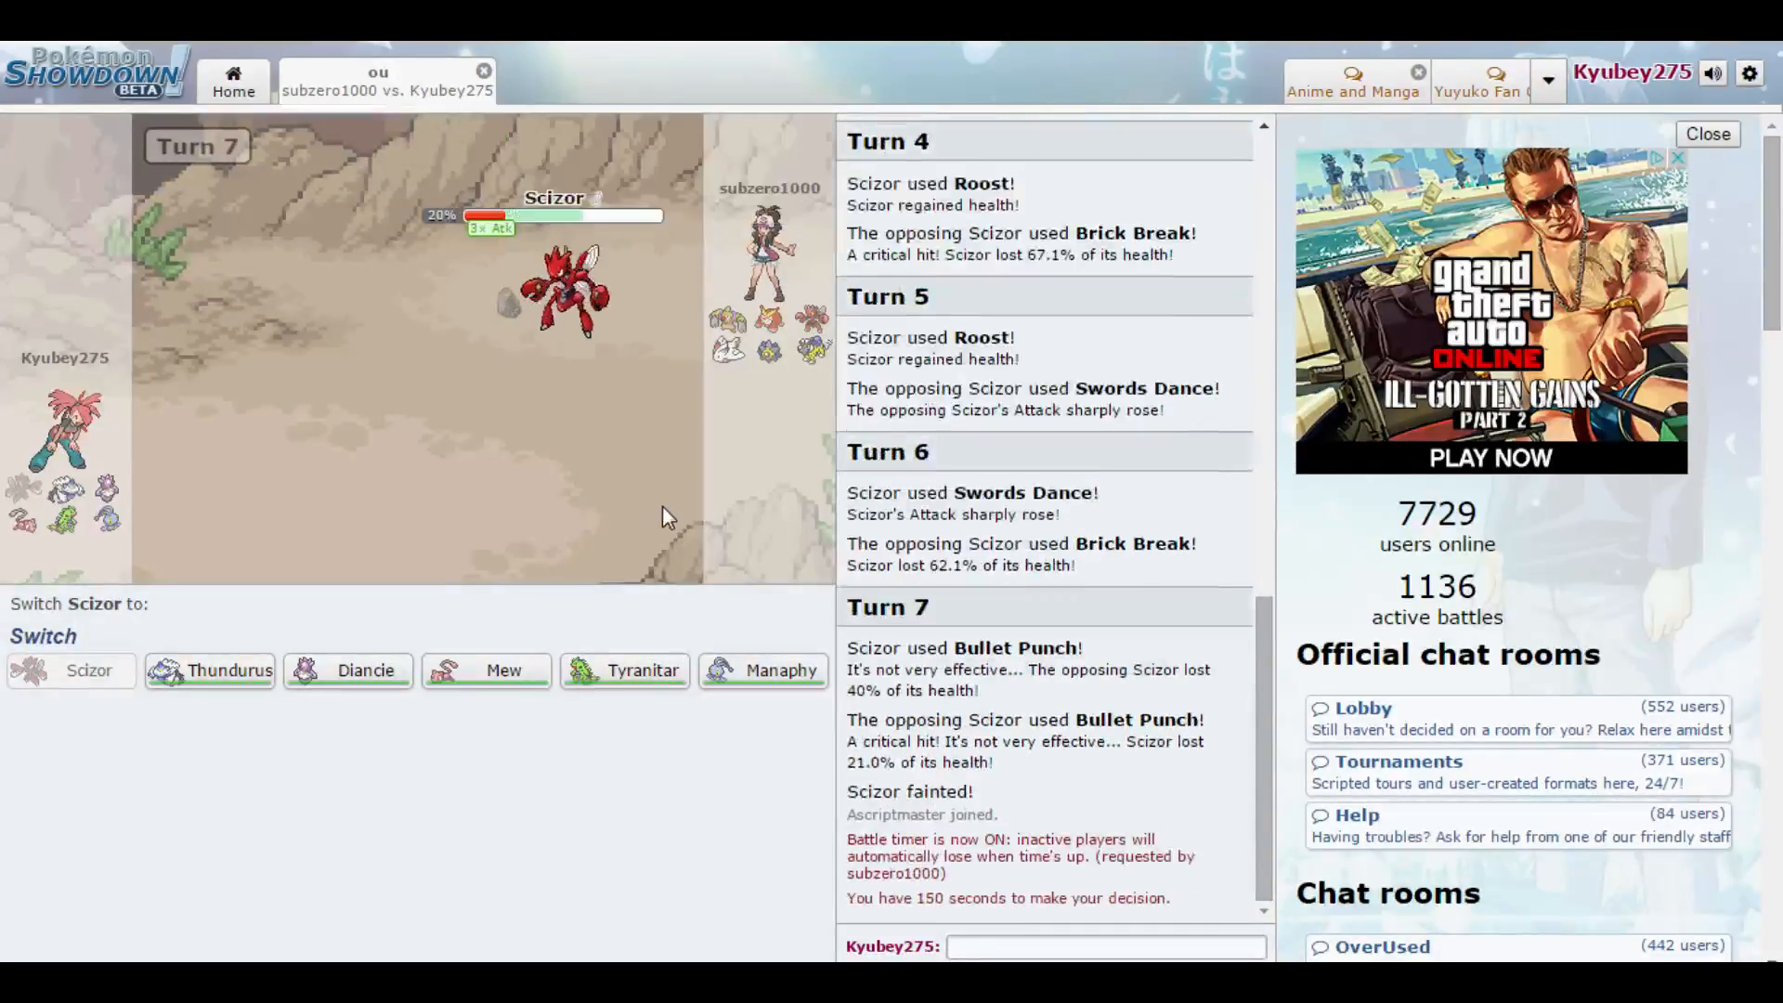
pyautogui.moveTo(624, 670)
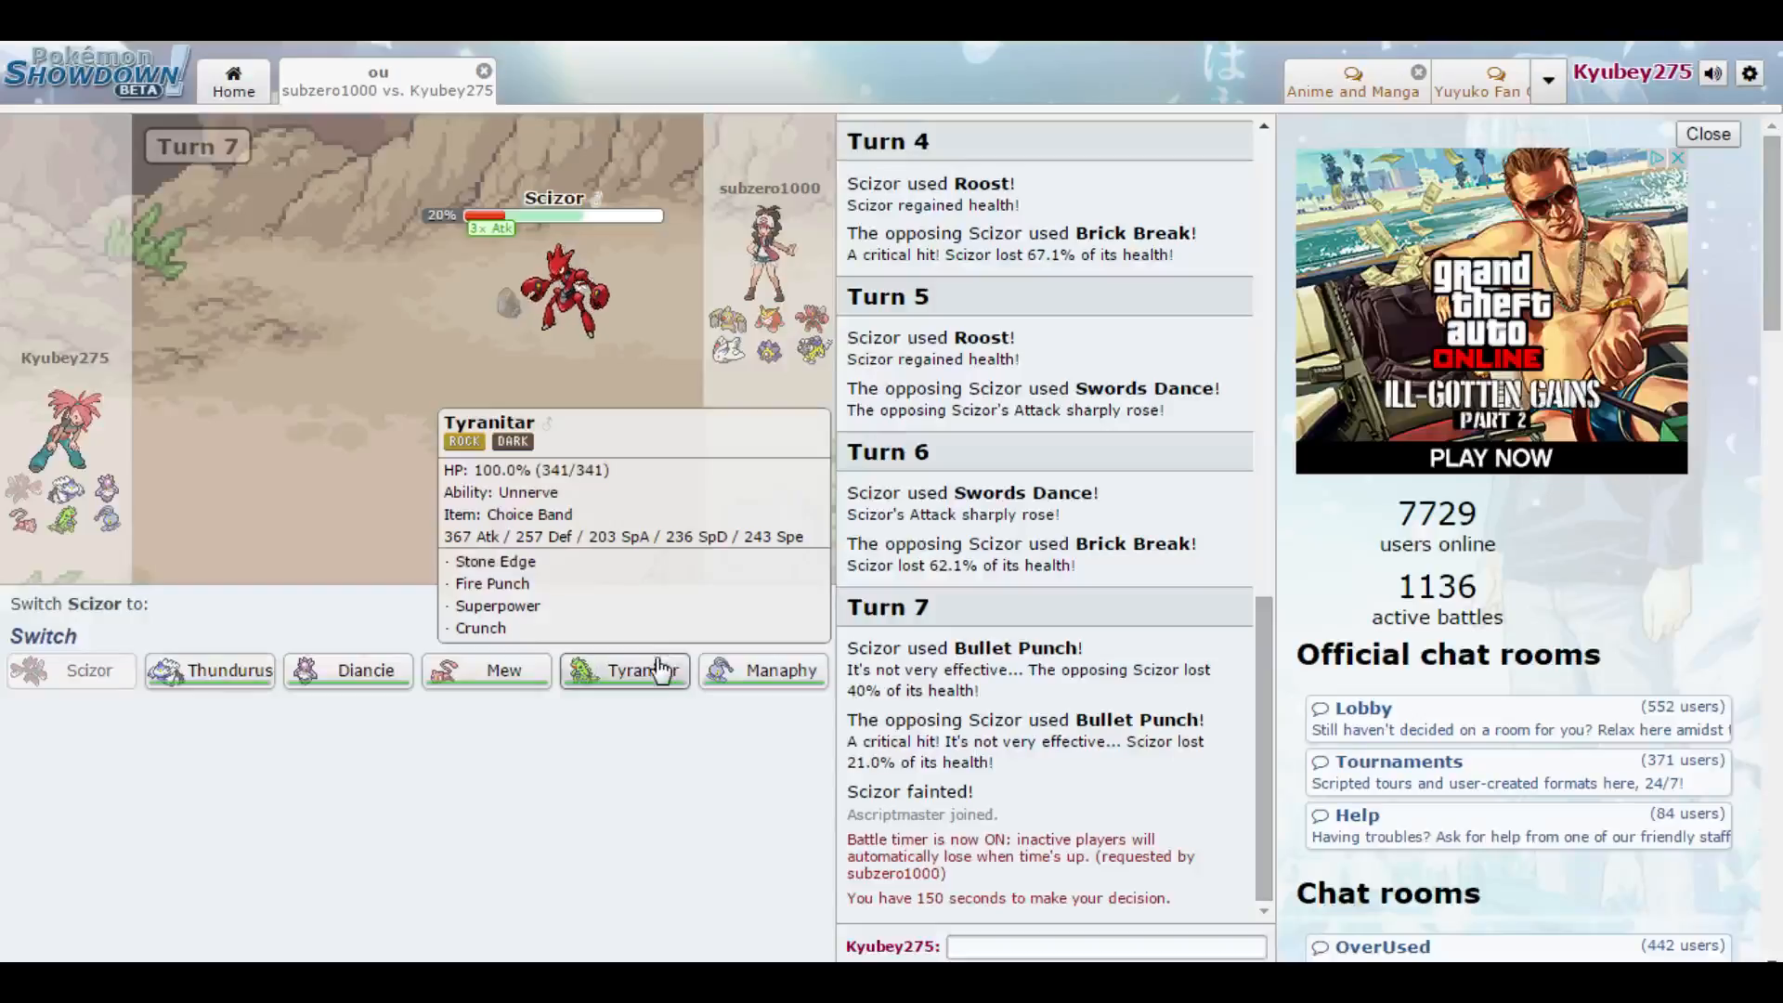
# - Send Tyranitar in for the fainted Scizor and order Fire Punch at the opposing Scizor
pyautogui.click(624, 671)
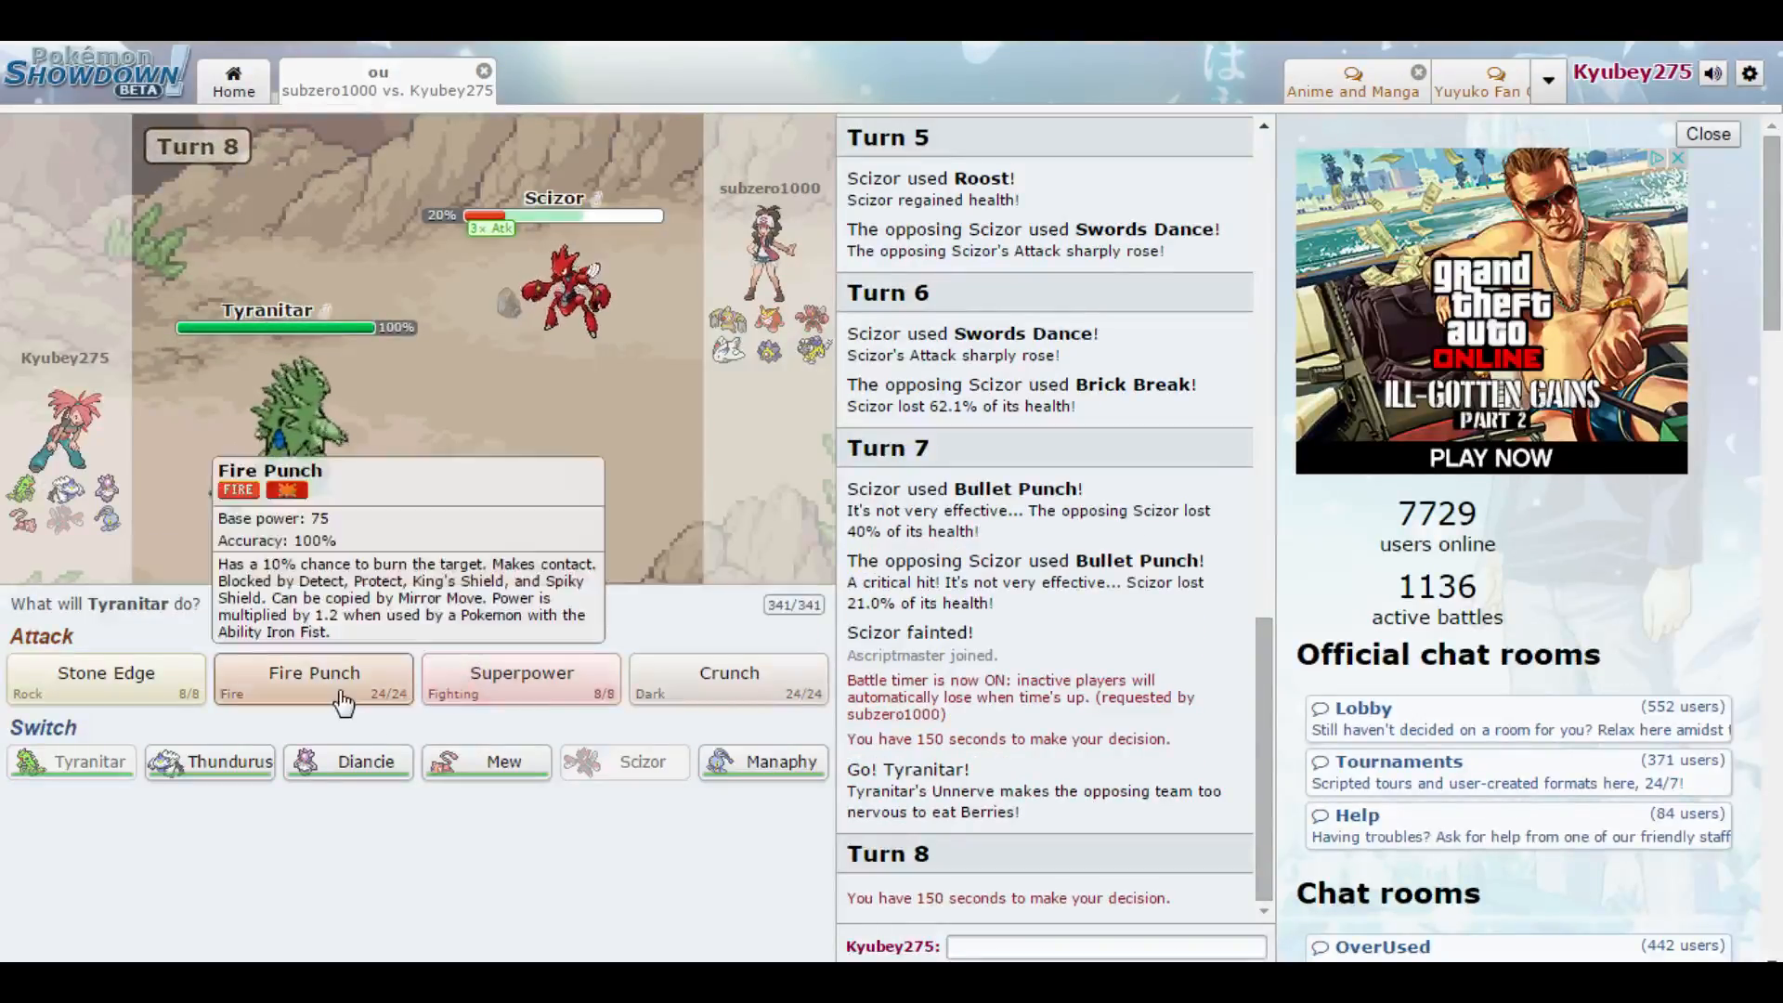
pyautogui.click(314, 680)
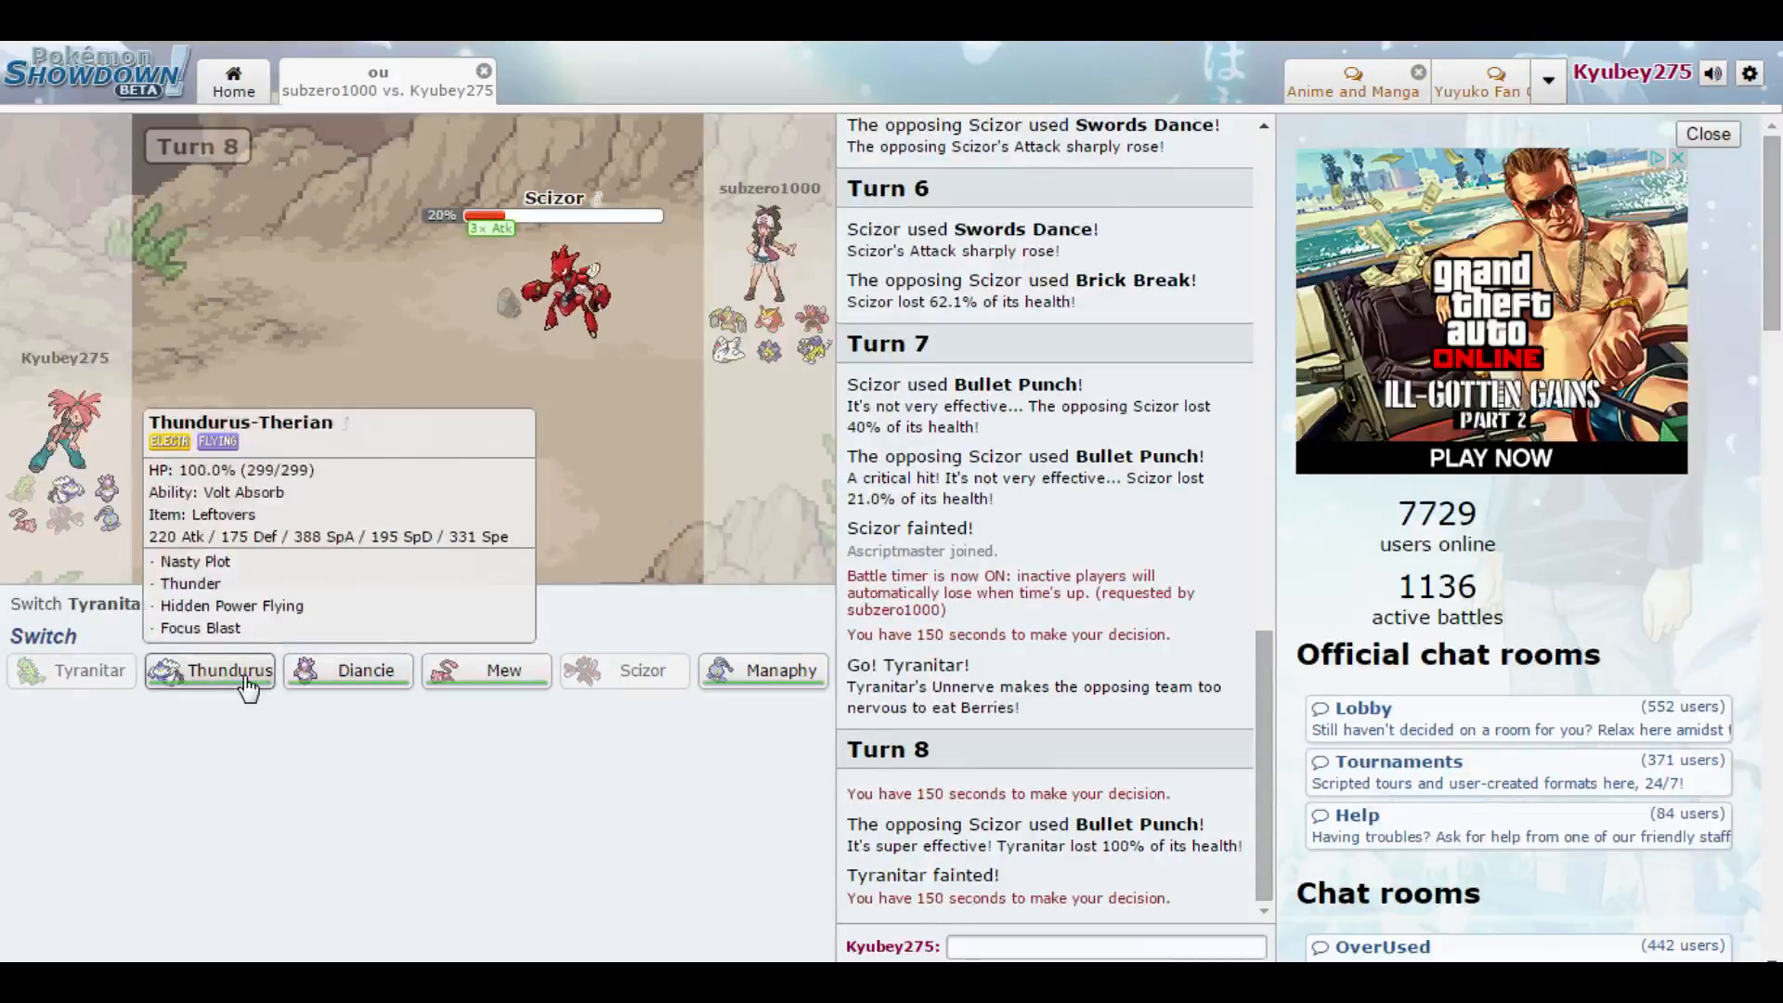
# - Bring in Thundurus-Therian after Tyranitar falls and fire Focus Blast at Scizor
pyautogui.click(224, 671)
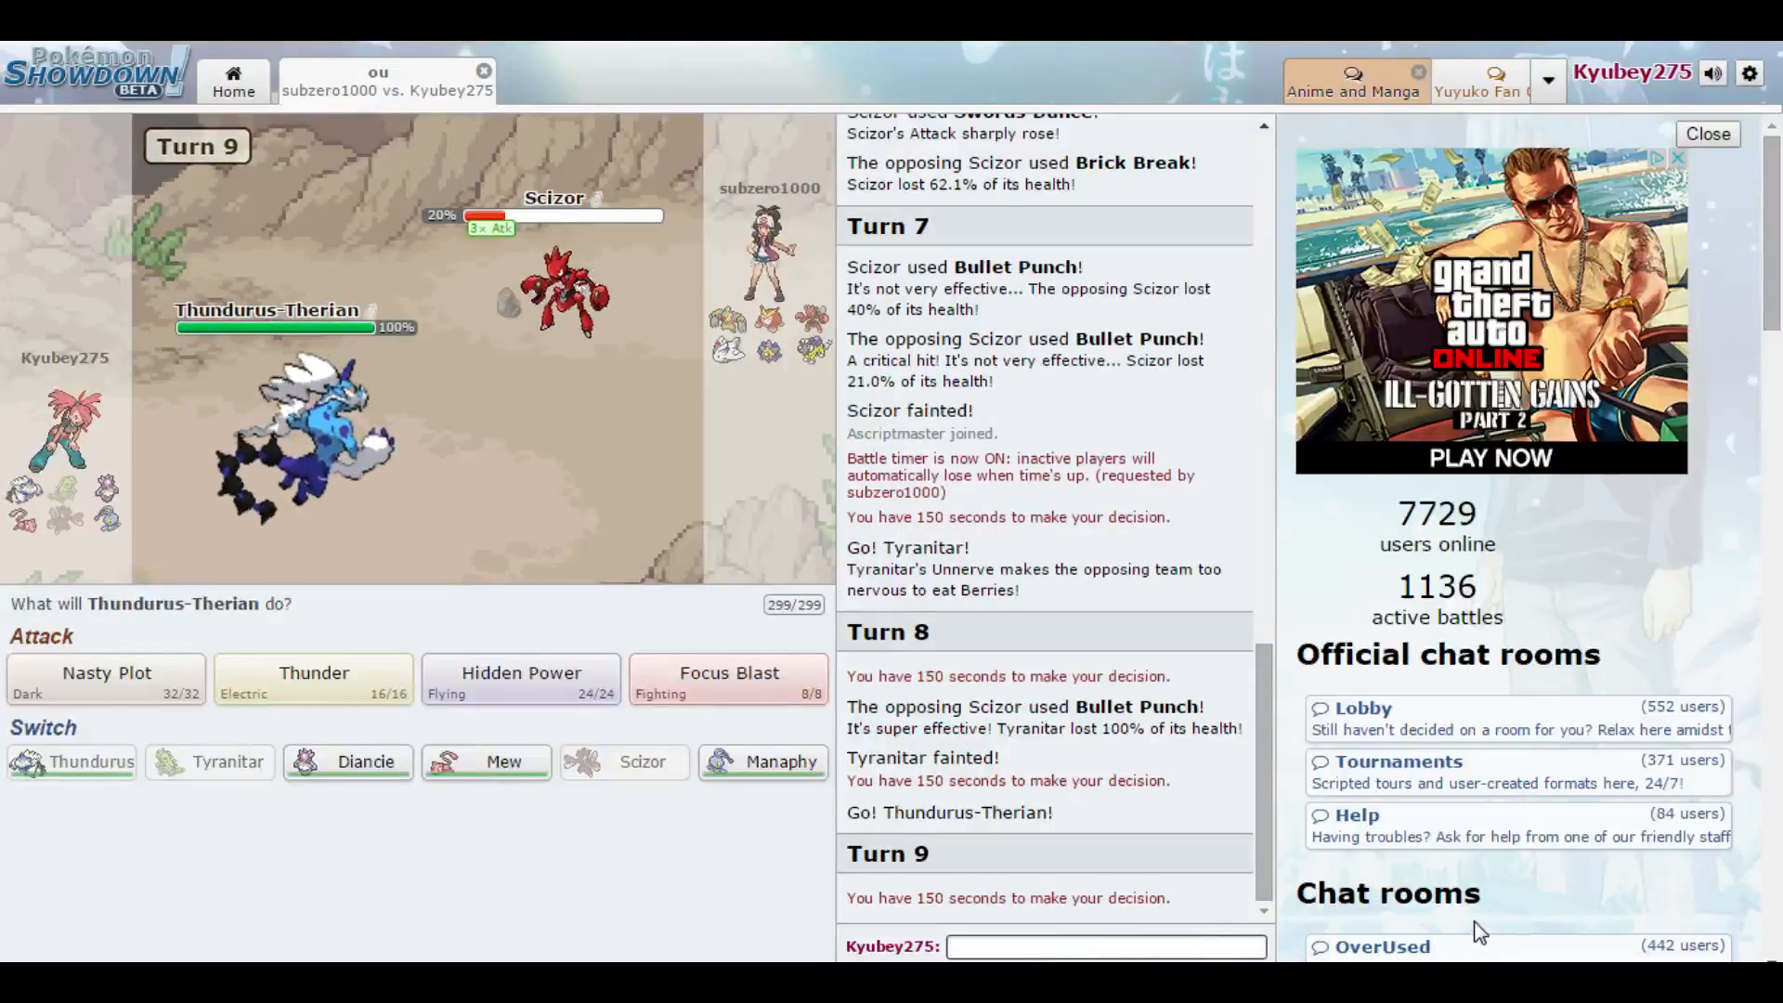
pyautogui.moveTo(106, 680)
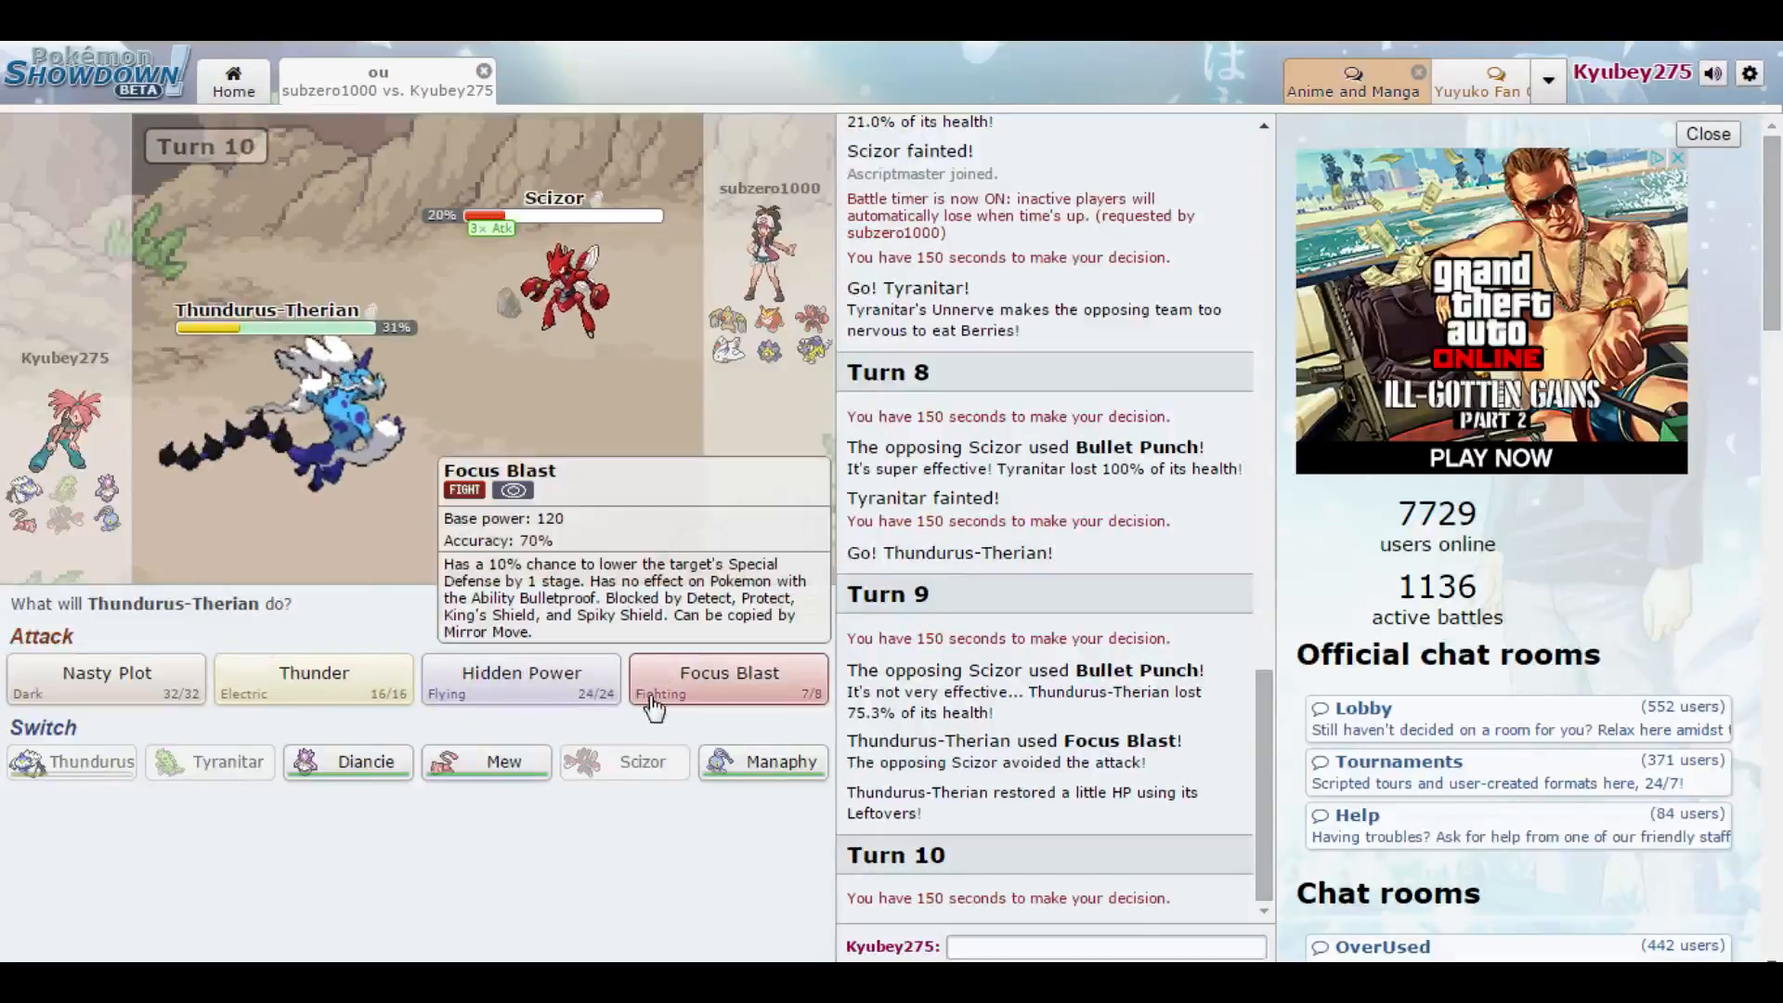
pyautogui.click(729, 673)
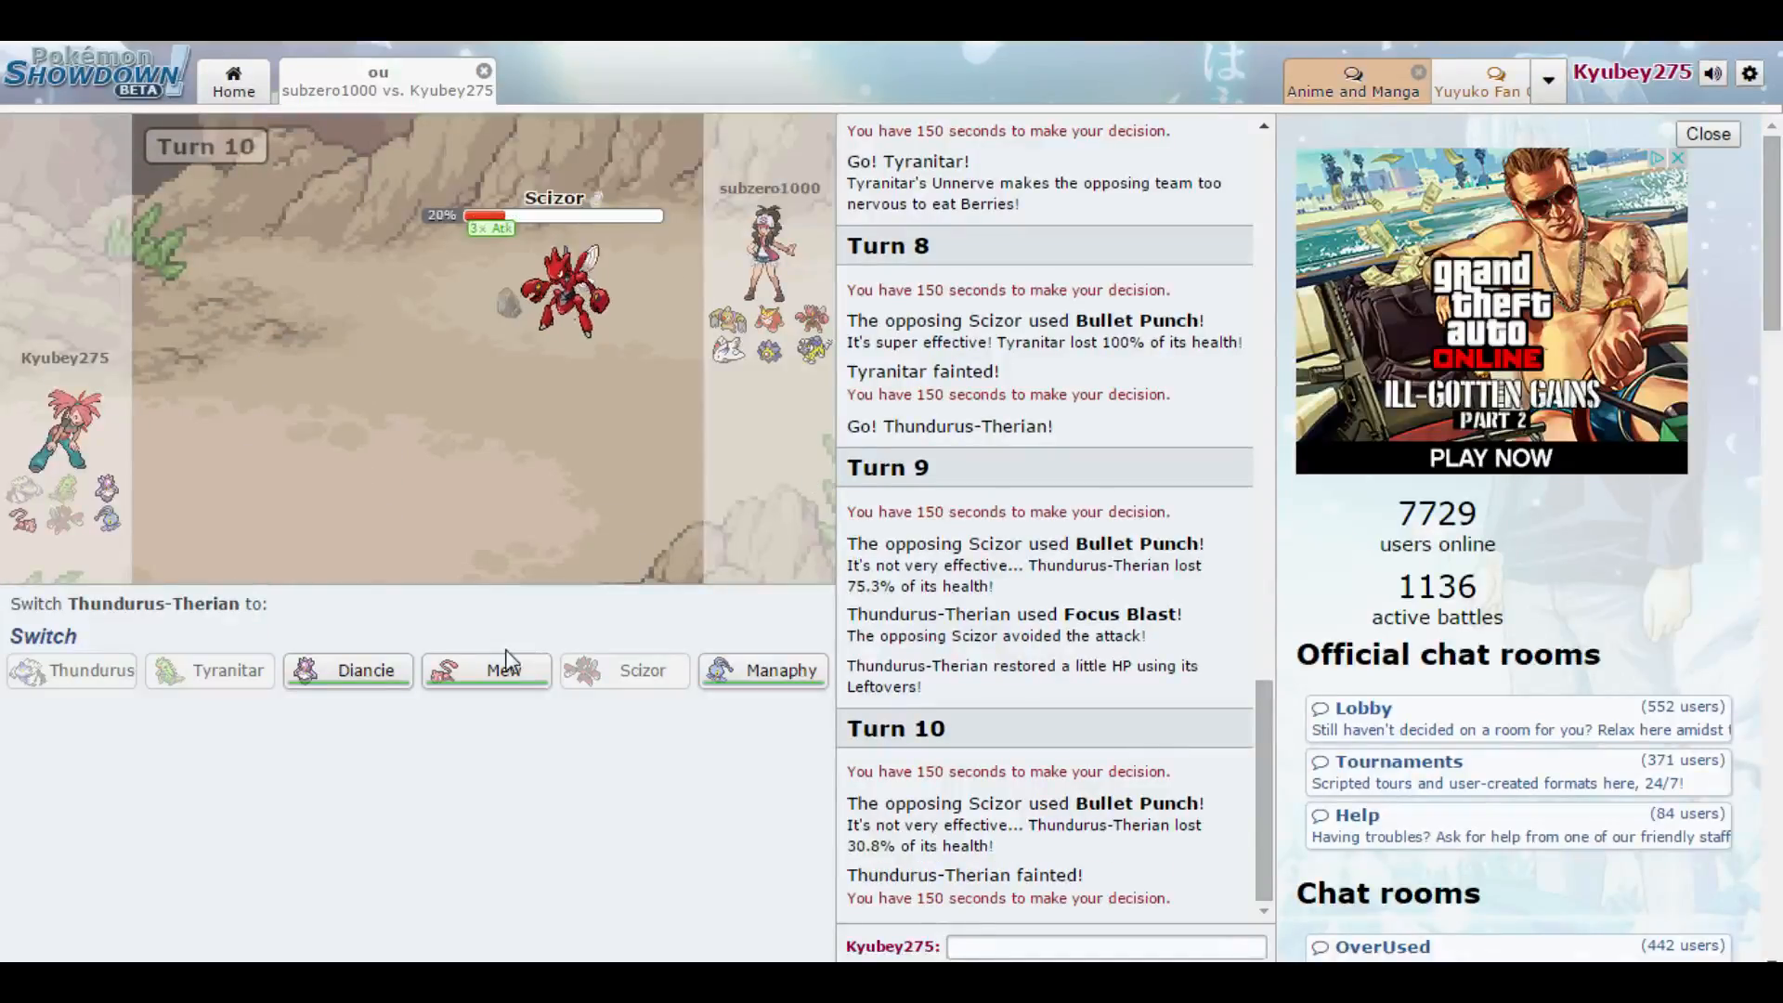
# - Send in Mew and hit the opposing Scizor with Knock Off on turns 11 and 12, leaving it at 4%
pyautogui.click(485, 671)
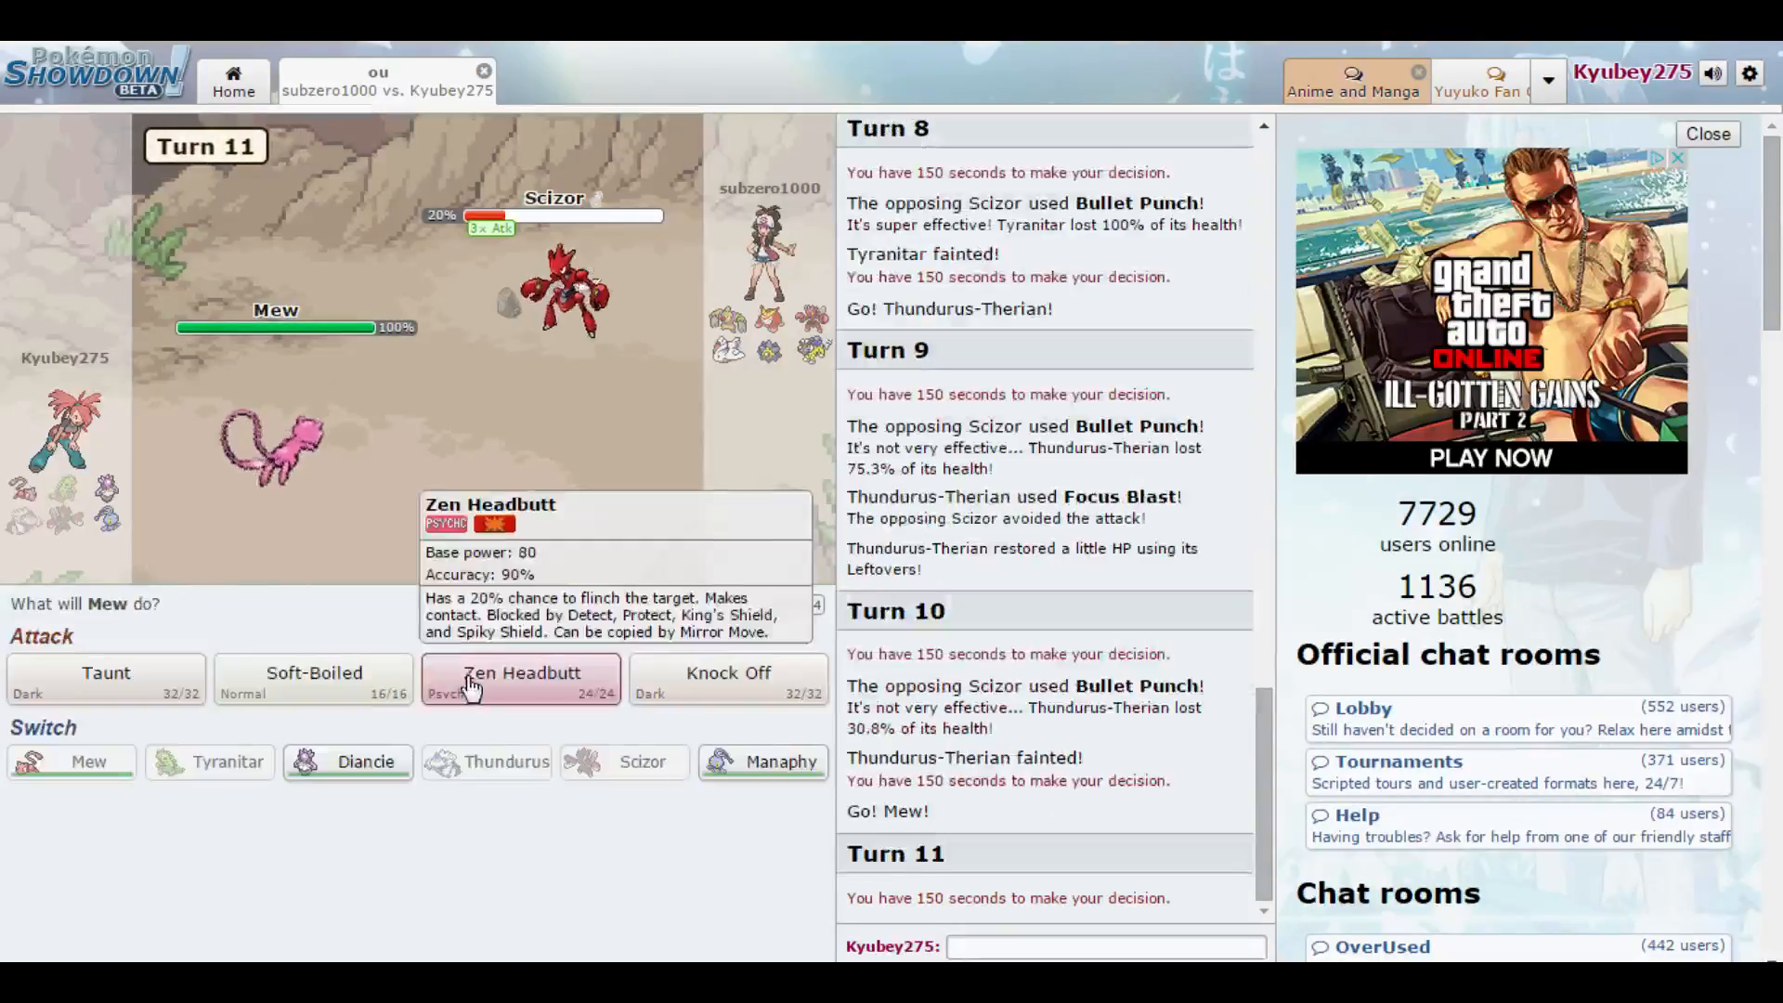
pyautogui.moveTo(728, 682)
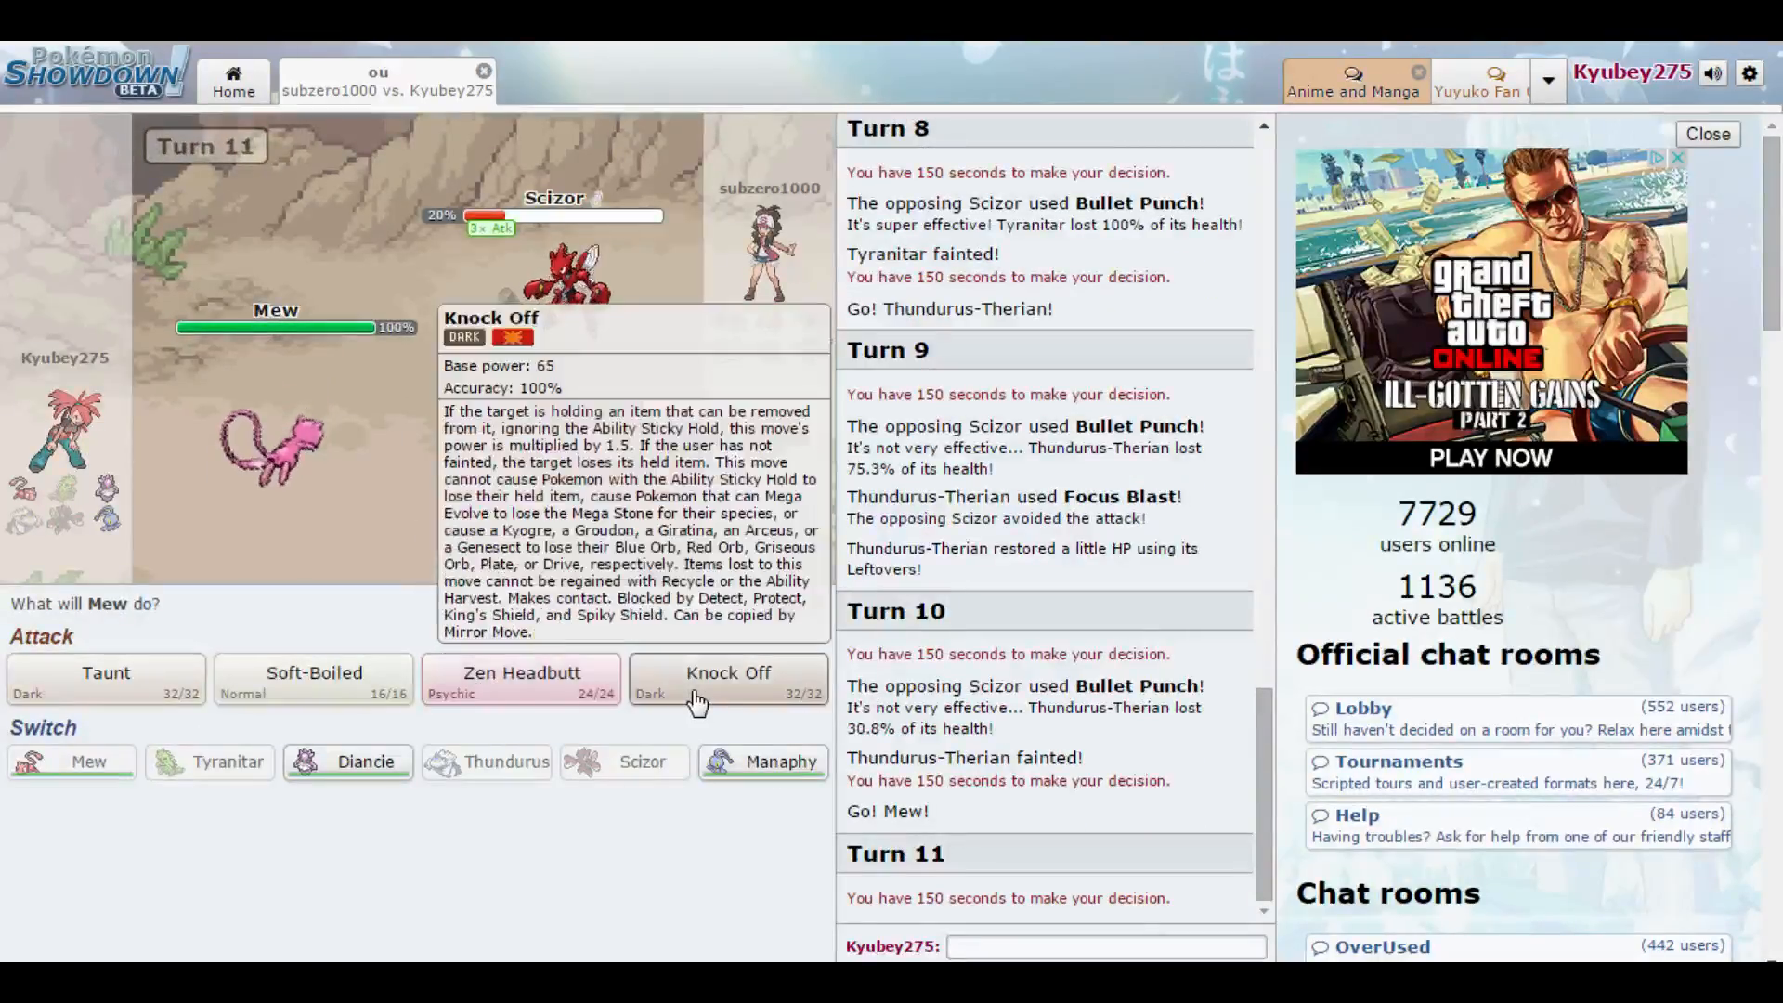
pyautogui.moveTo(708, 702)
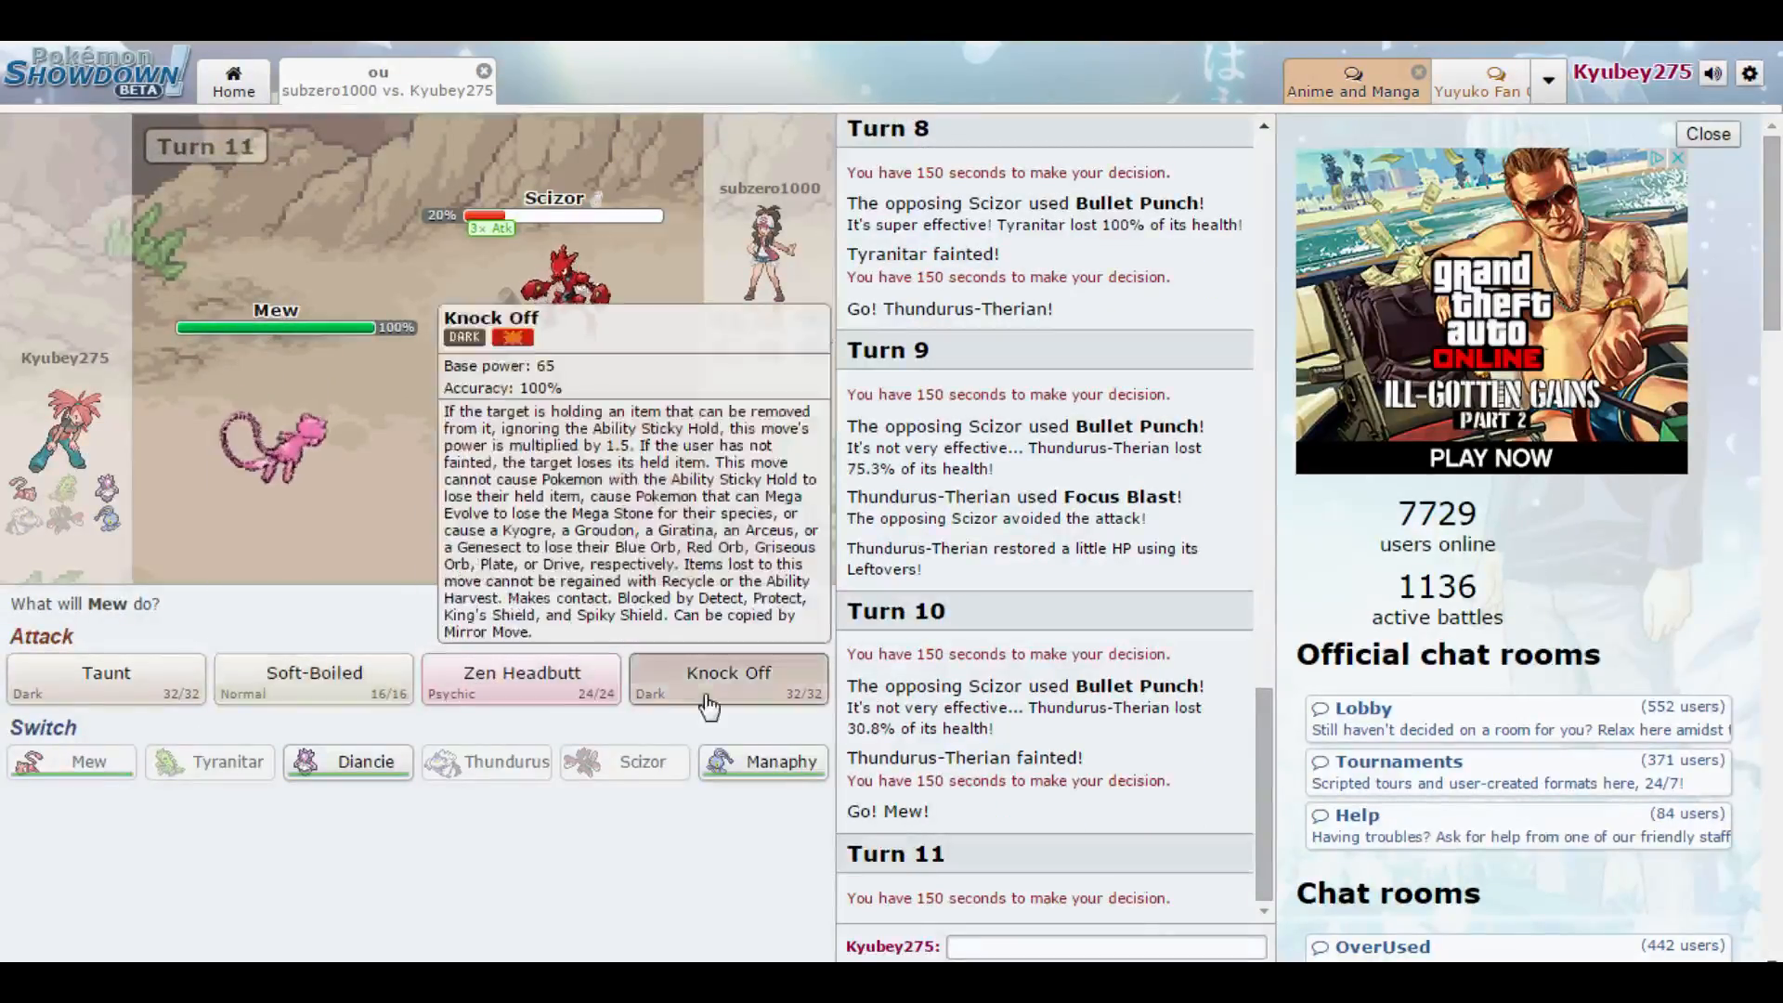
pyautogui.click(728, 673)
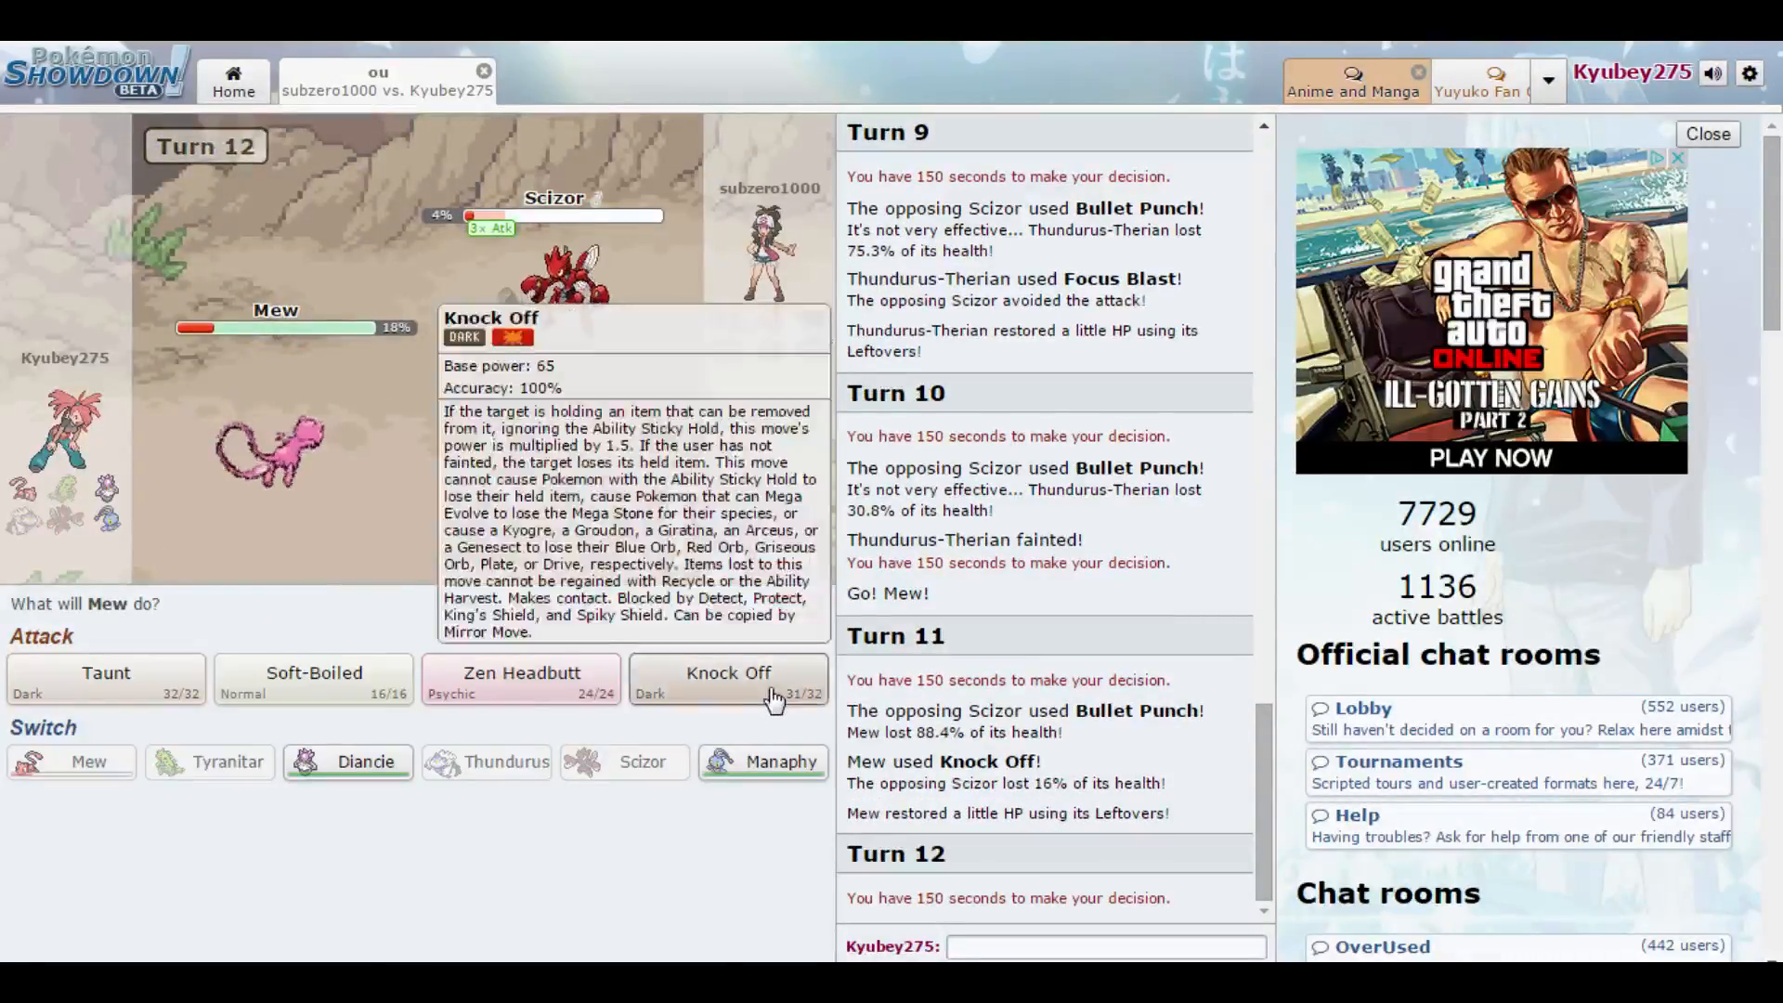
pyautogui.click(728, 673)
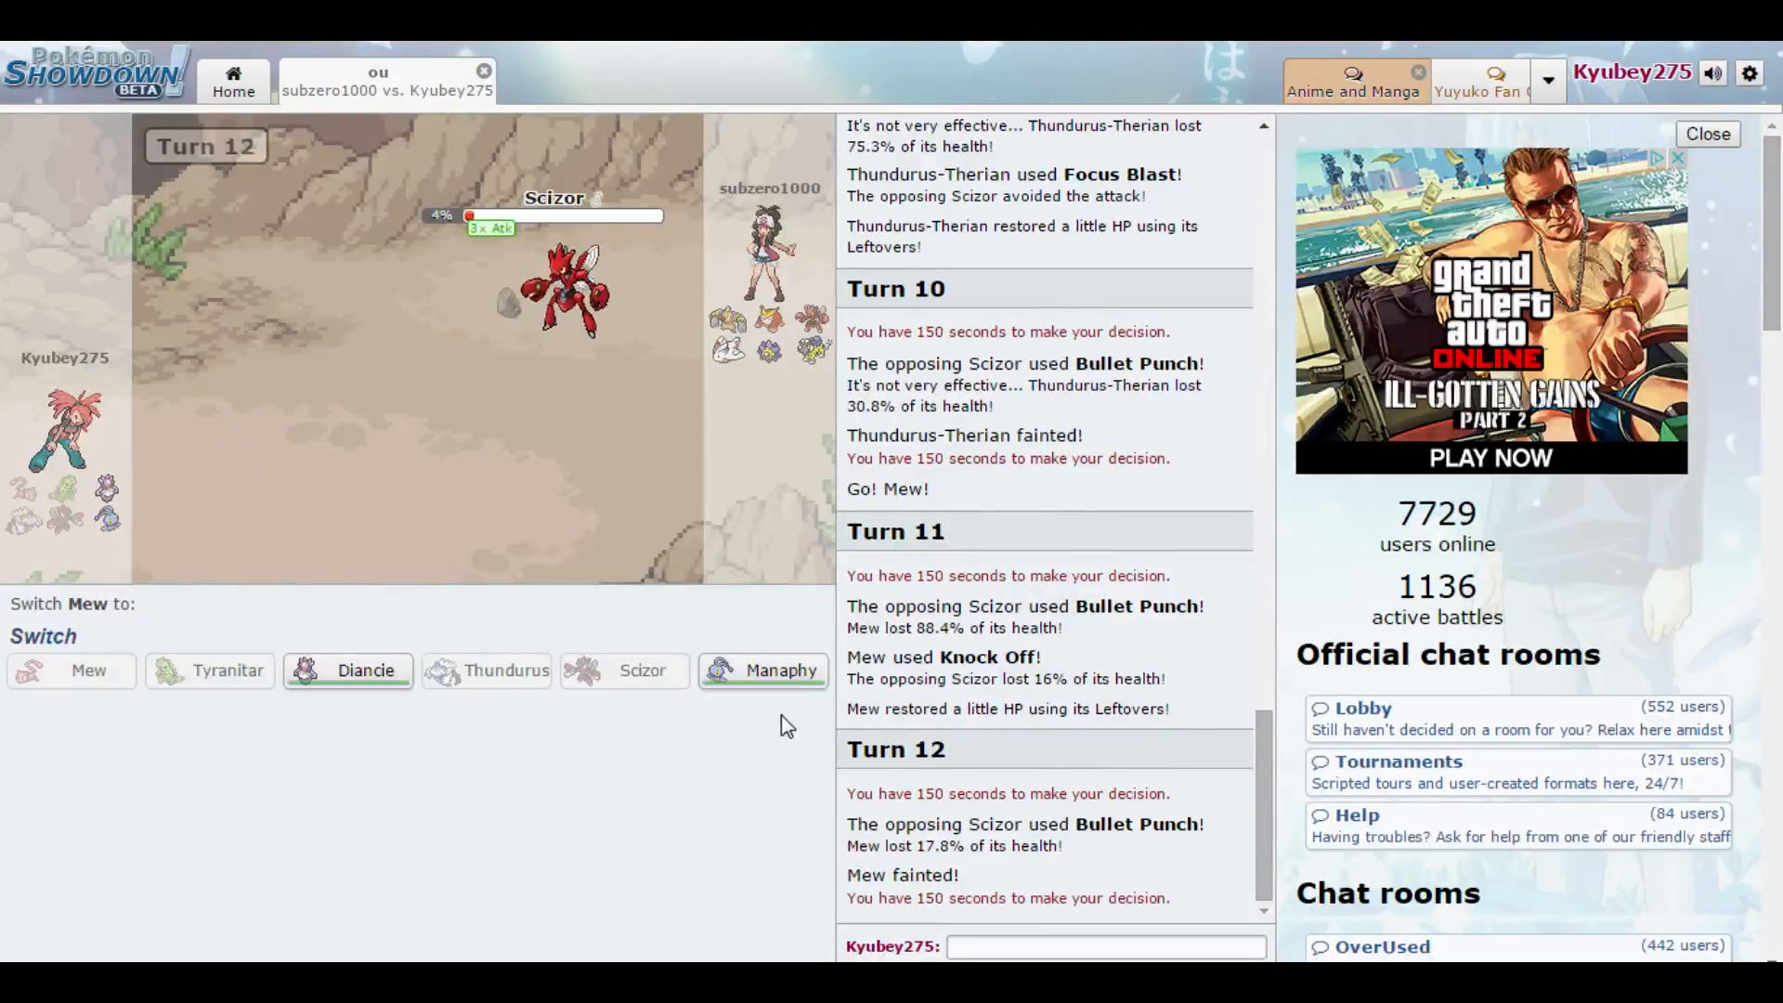
# - Finish Scizor with Manaphy's Scald, then switch to Diancie to badly poison Raikou with Toxic
pyautogui.click(782, 671)
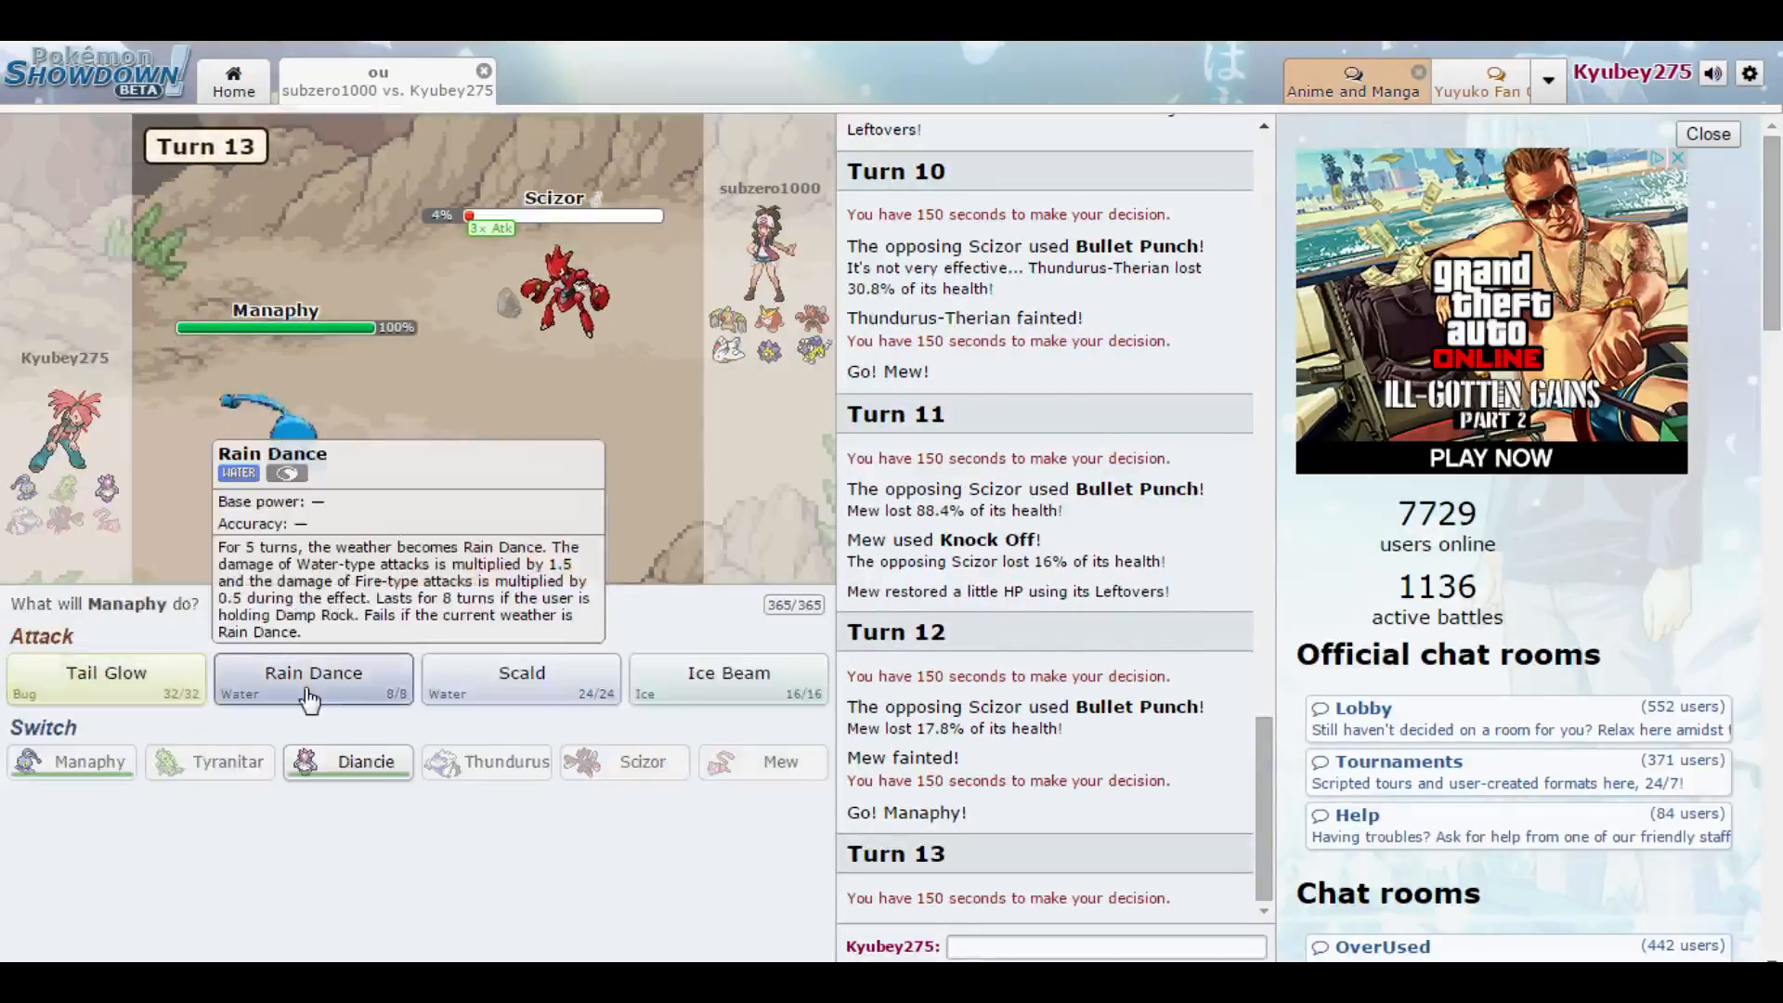
pyautogui.click(312, 680)
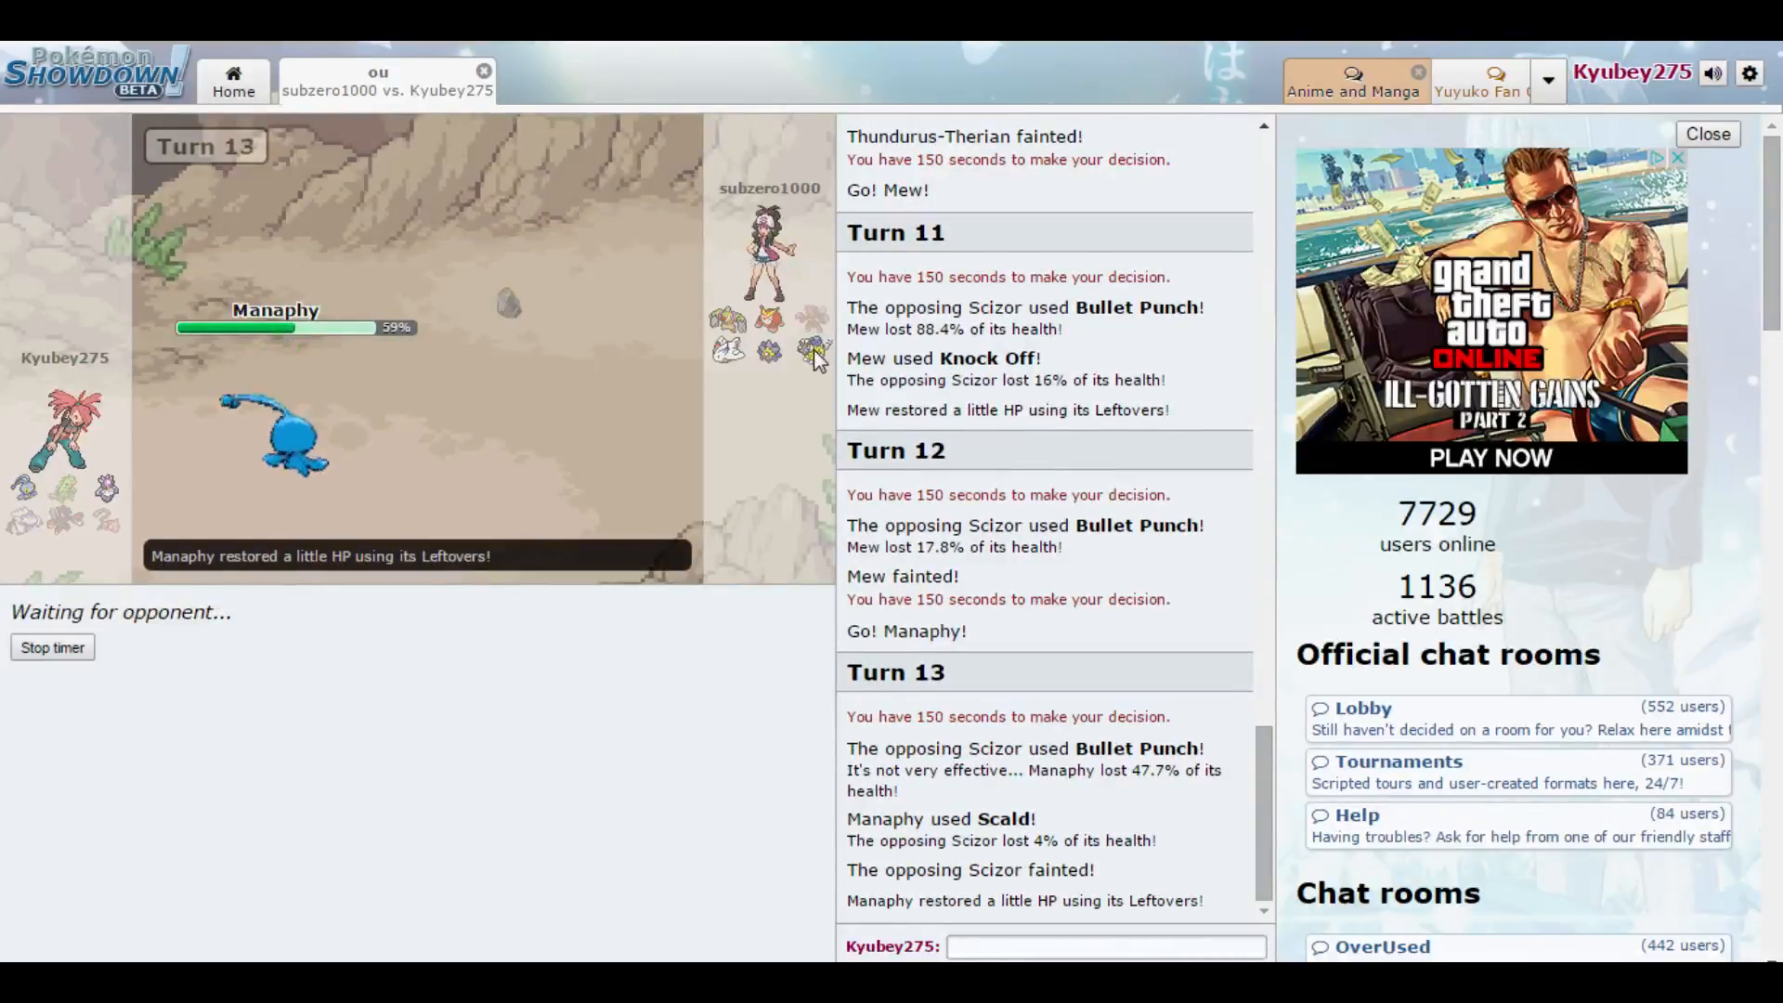
pyautogui.moveTo(273, 500)
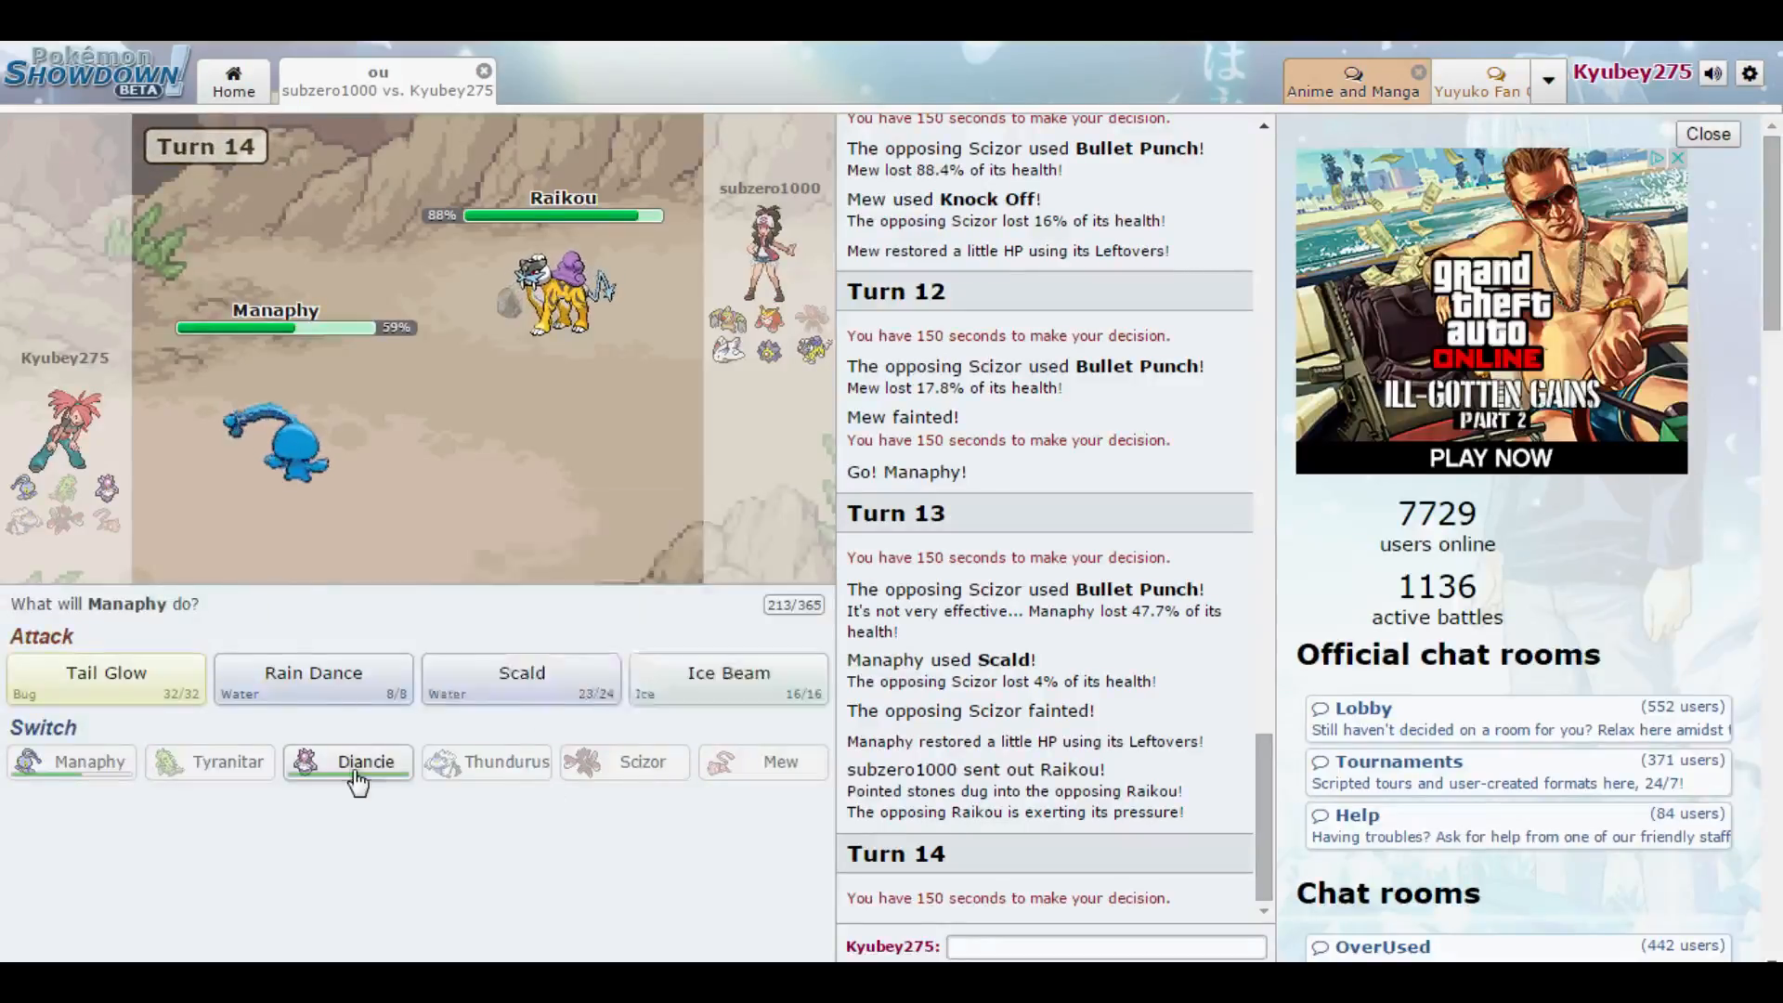
pyautogui.click(366, 762)
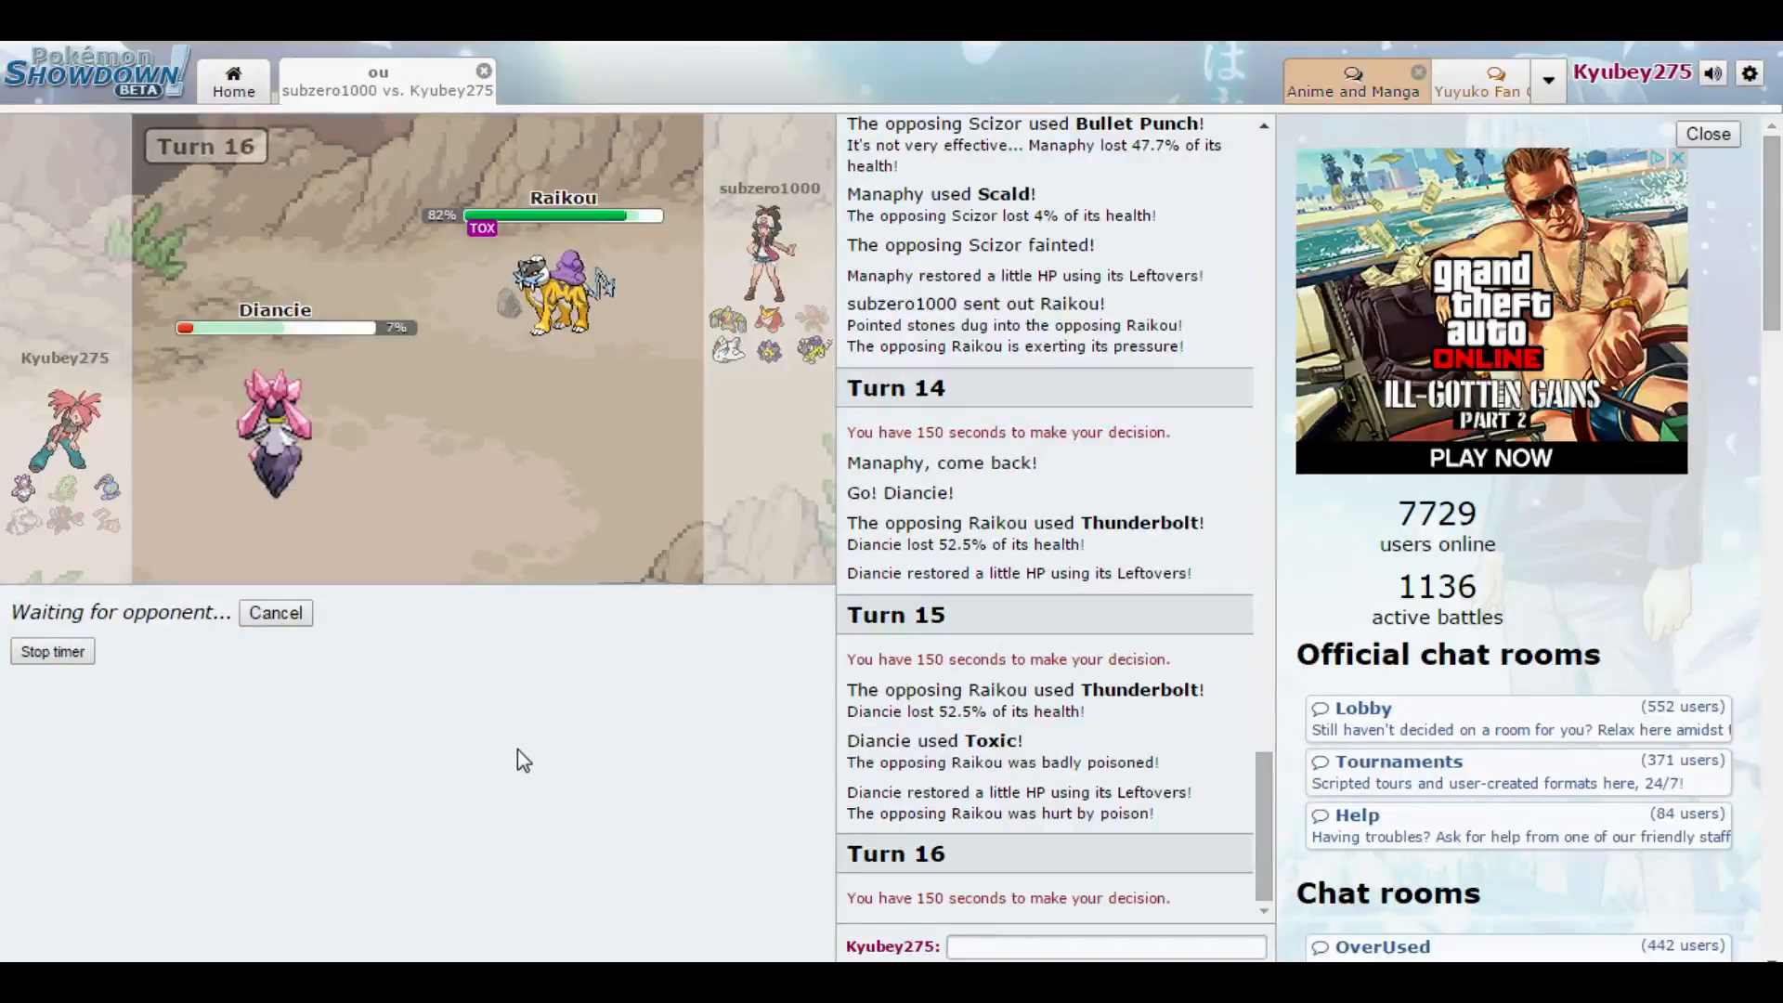
# - Bring Manaphy back after Diancie faints and fire Ice Beam at the poisoned Raikou
pyautogui.click(1103, 946)
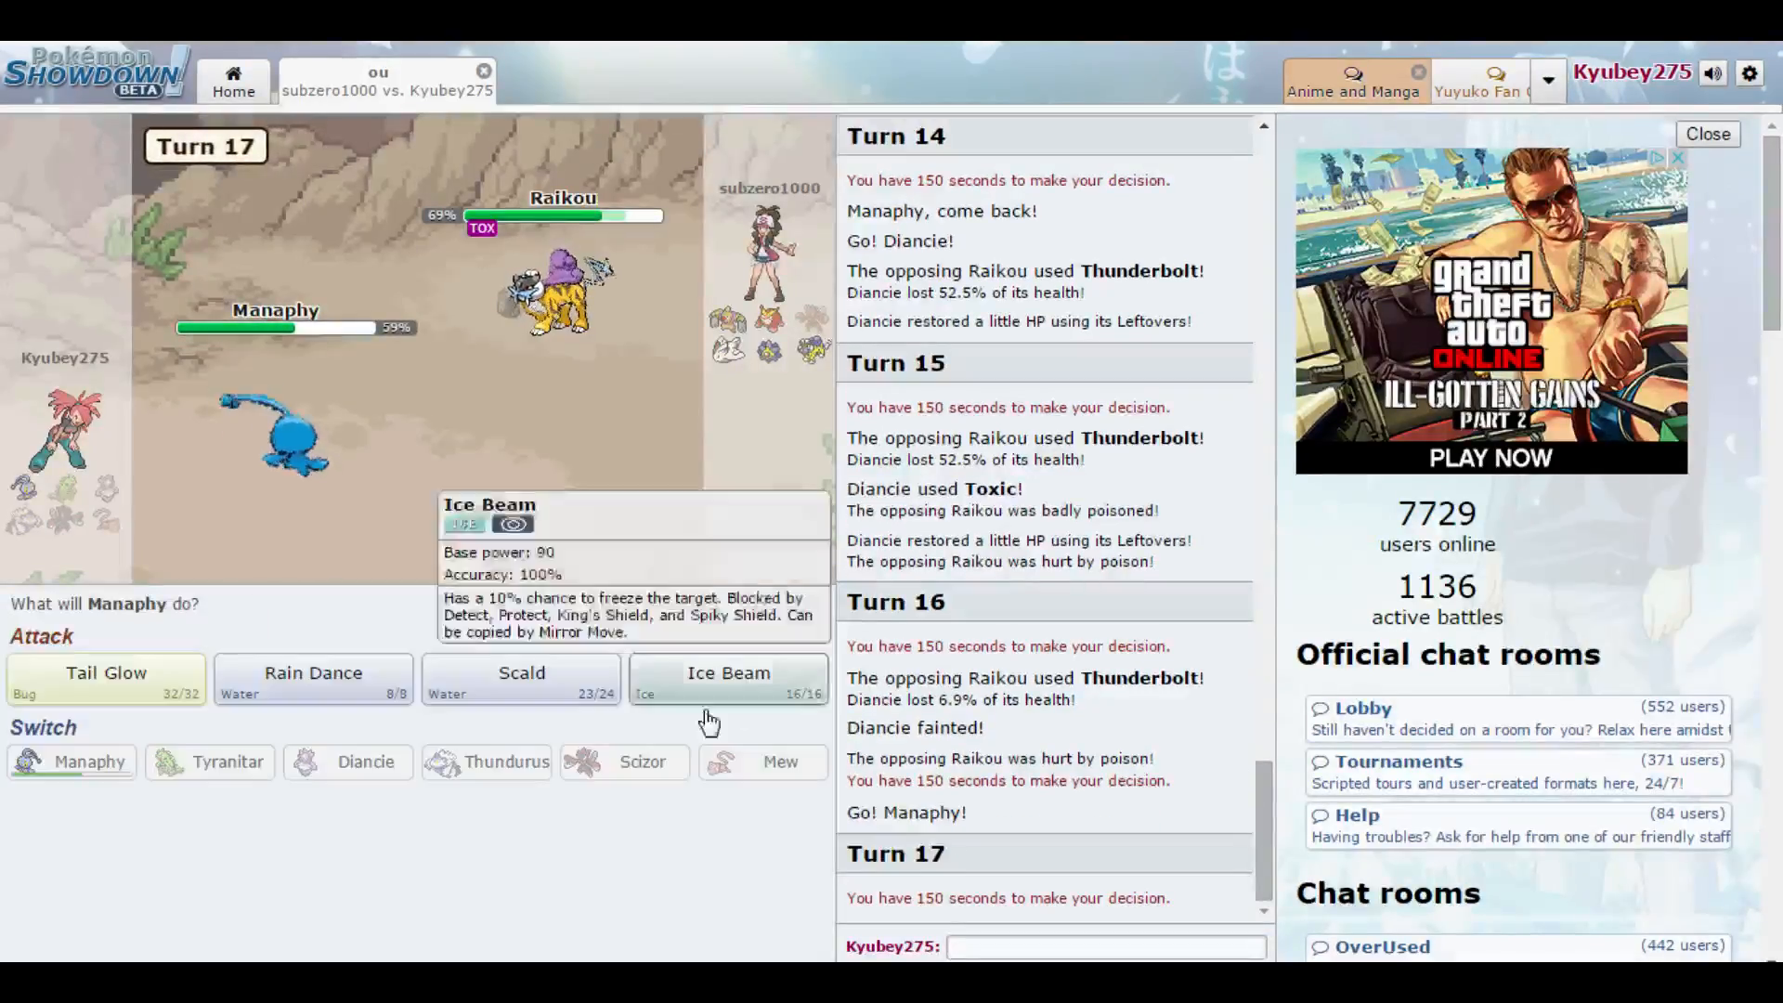
pyautogui.click(728, 680)
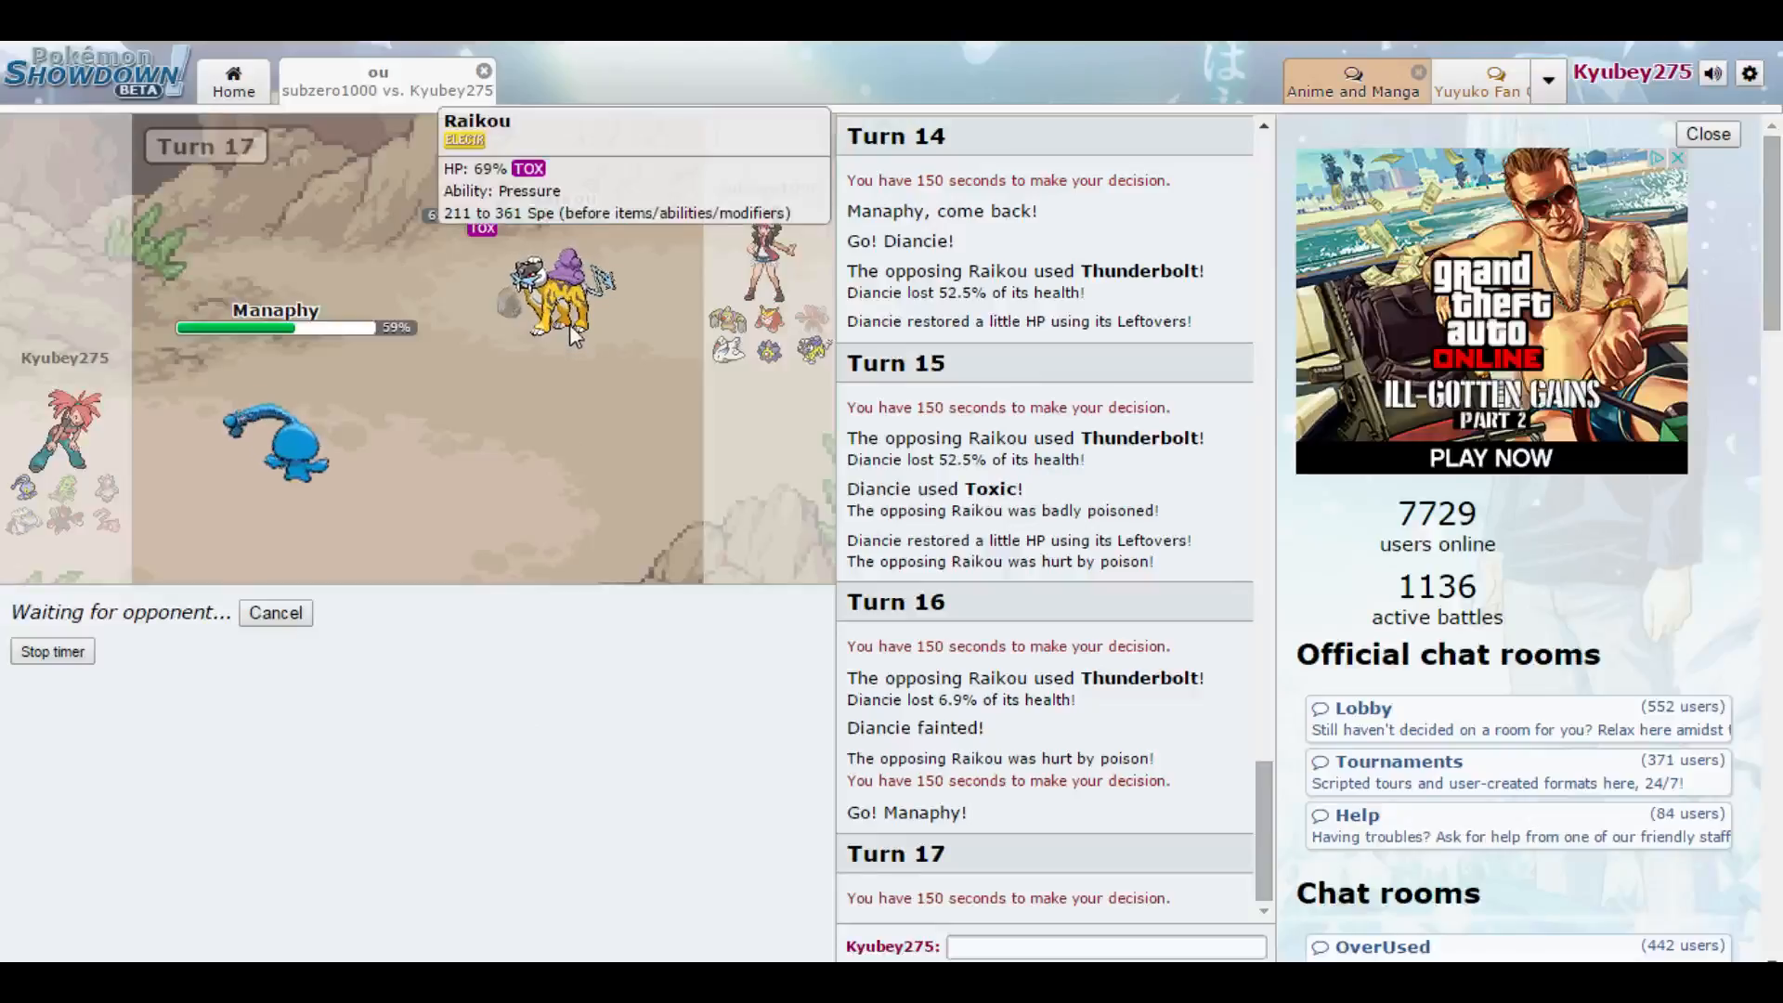
pyautogui.moveTo(888, 836)
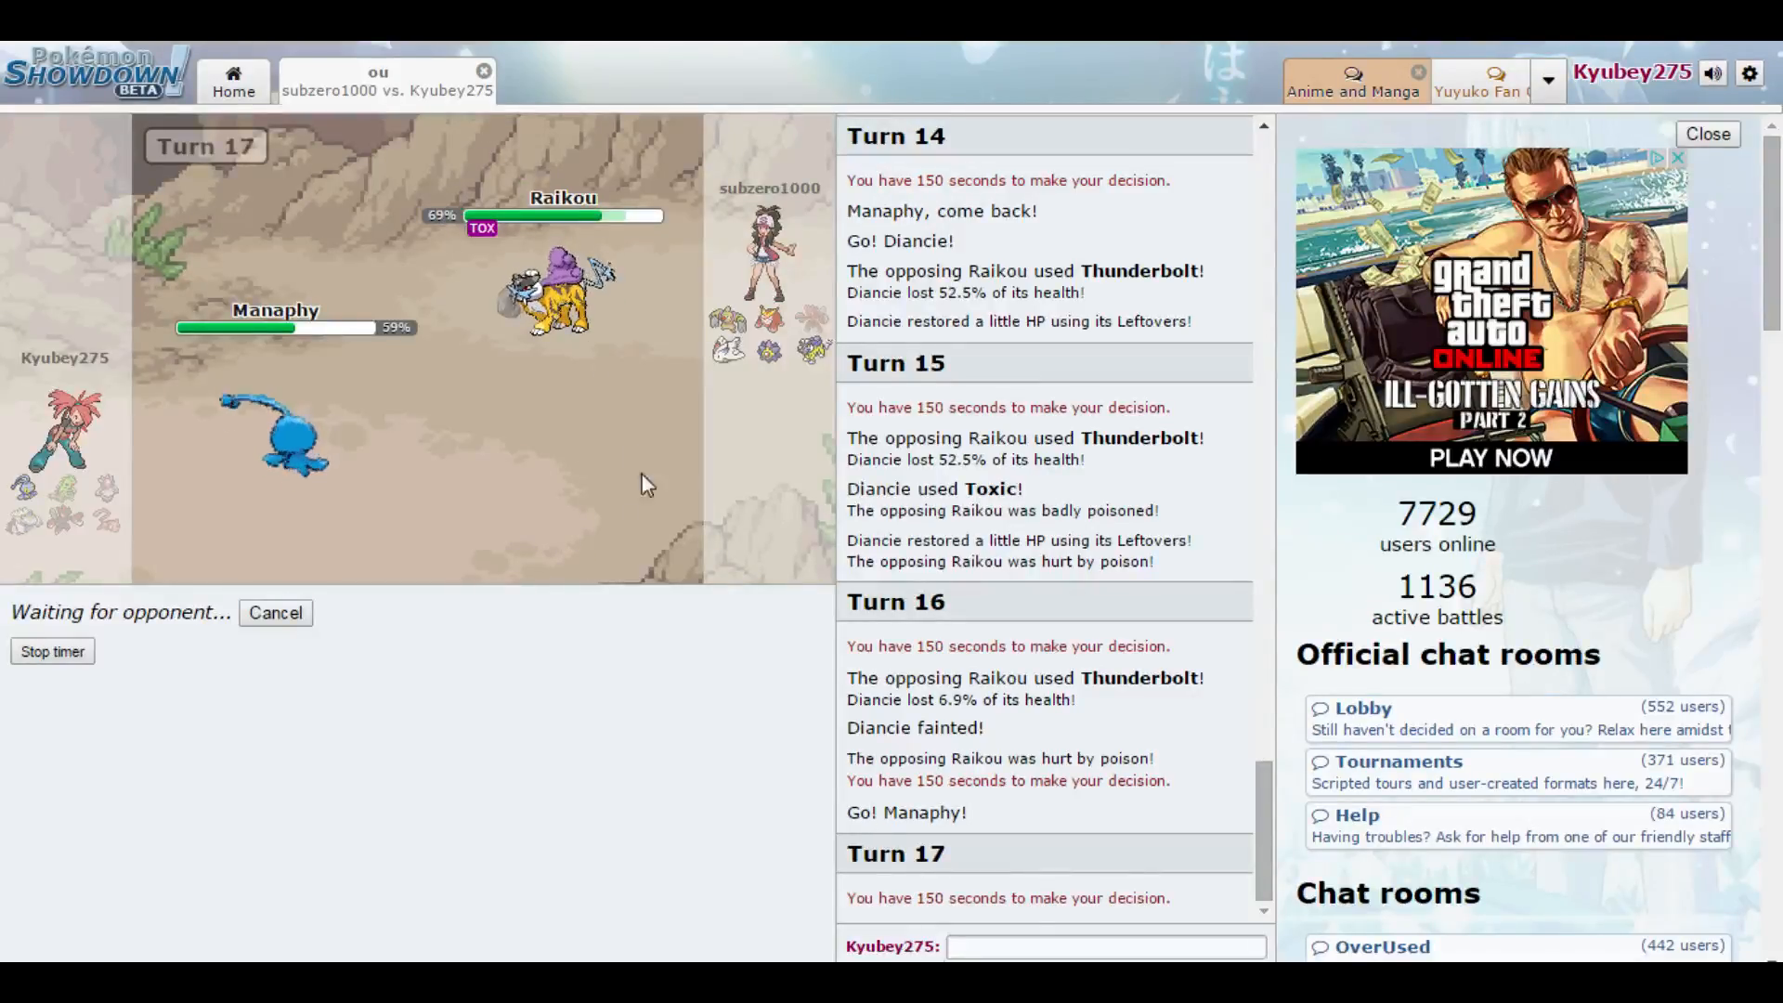
pyautogui.moveTo(273, 439)
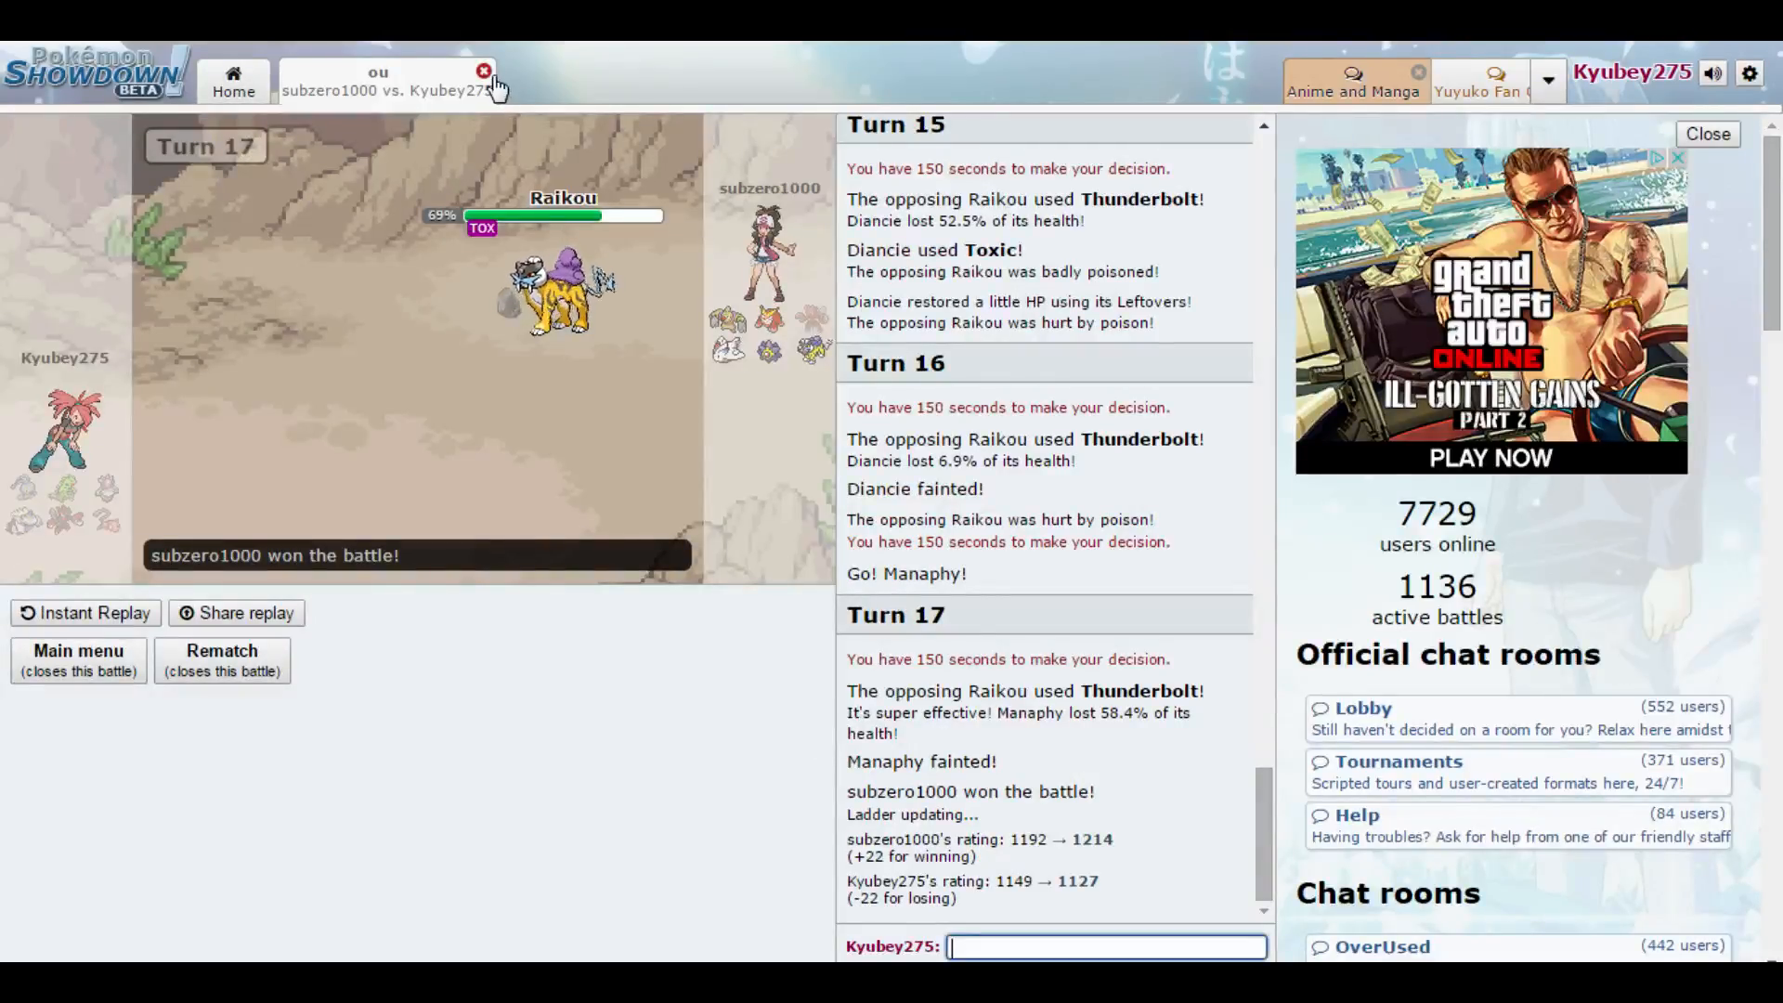
# - Close the lost battle and queue a new rated OU battle, leading with Diancie
pyautogui.click(485, 70)
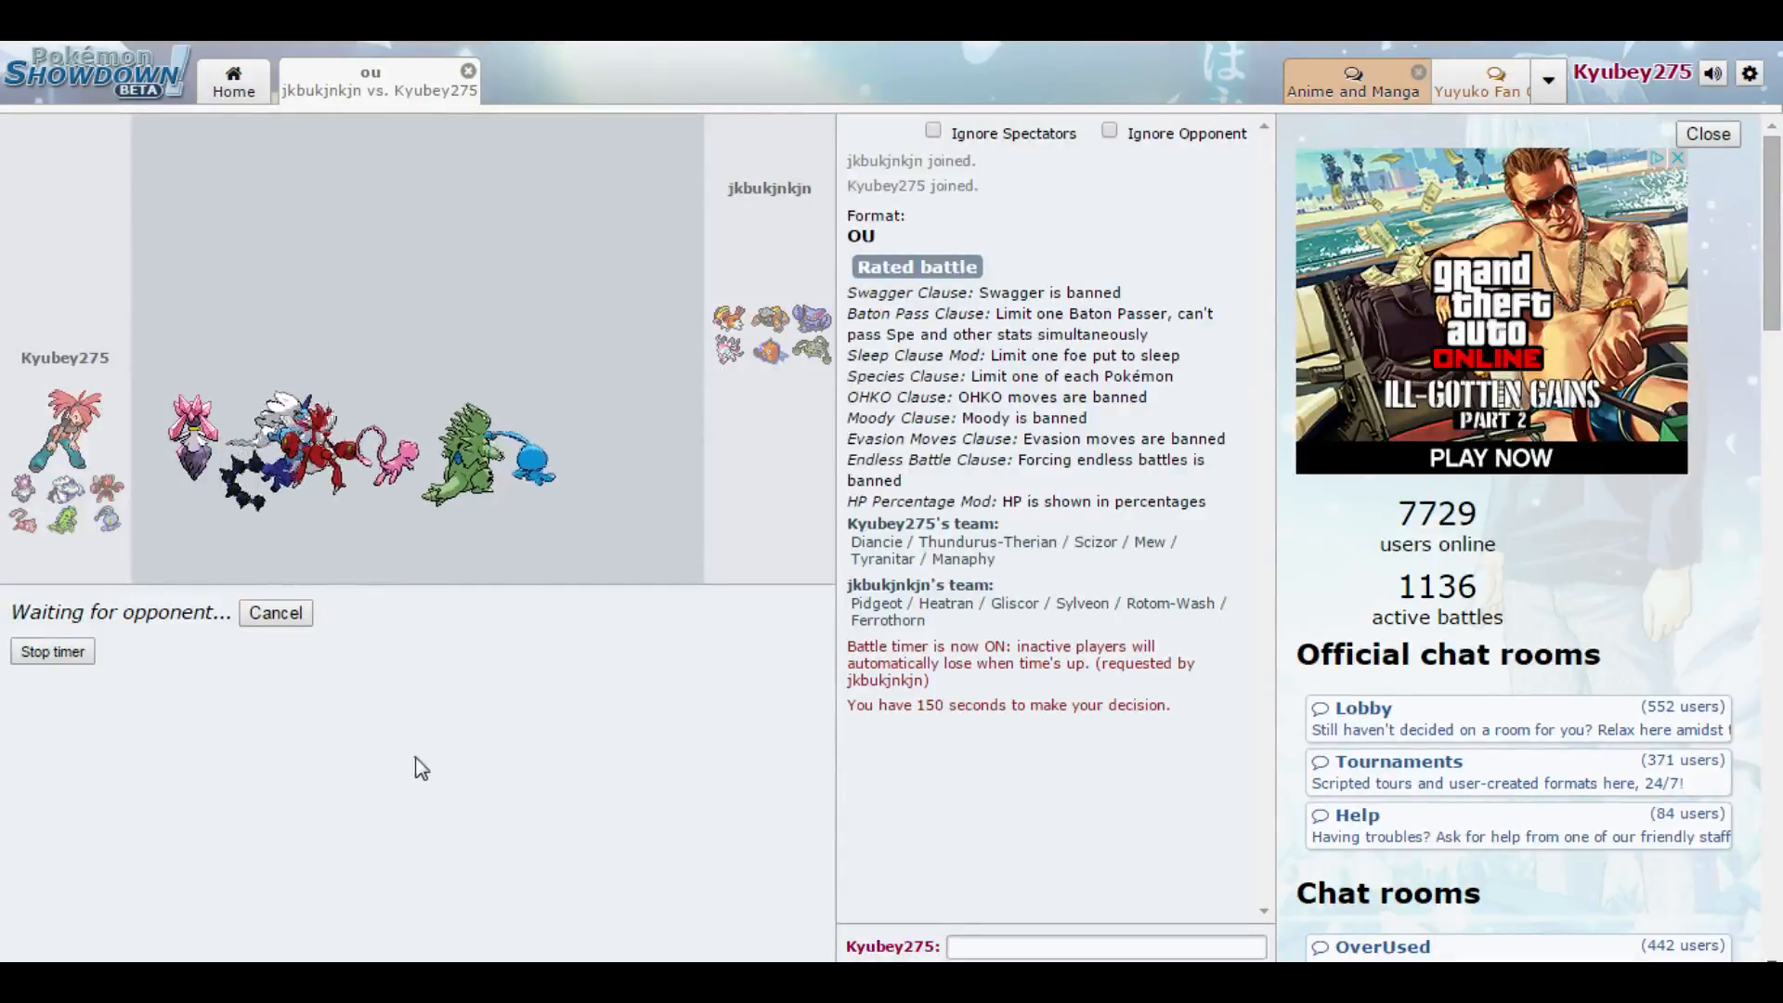
pyautogui.moveTo(797, 416)
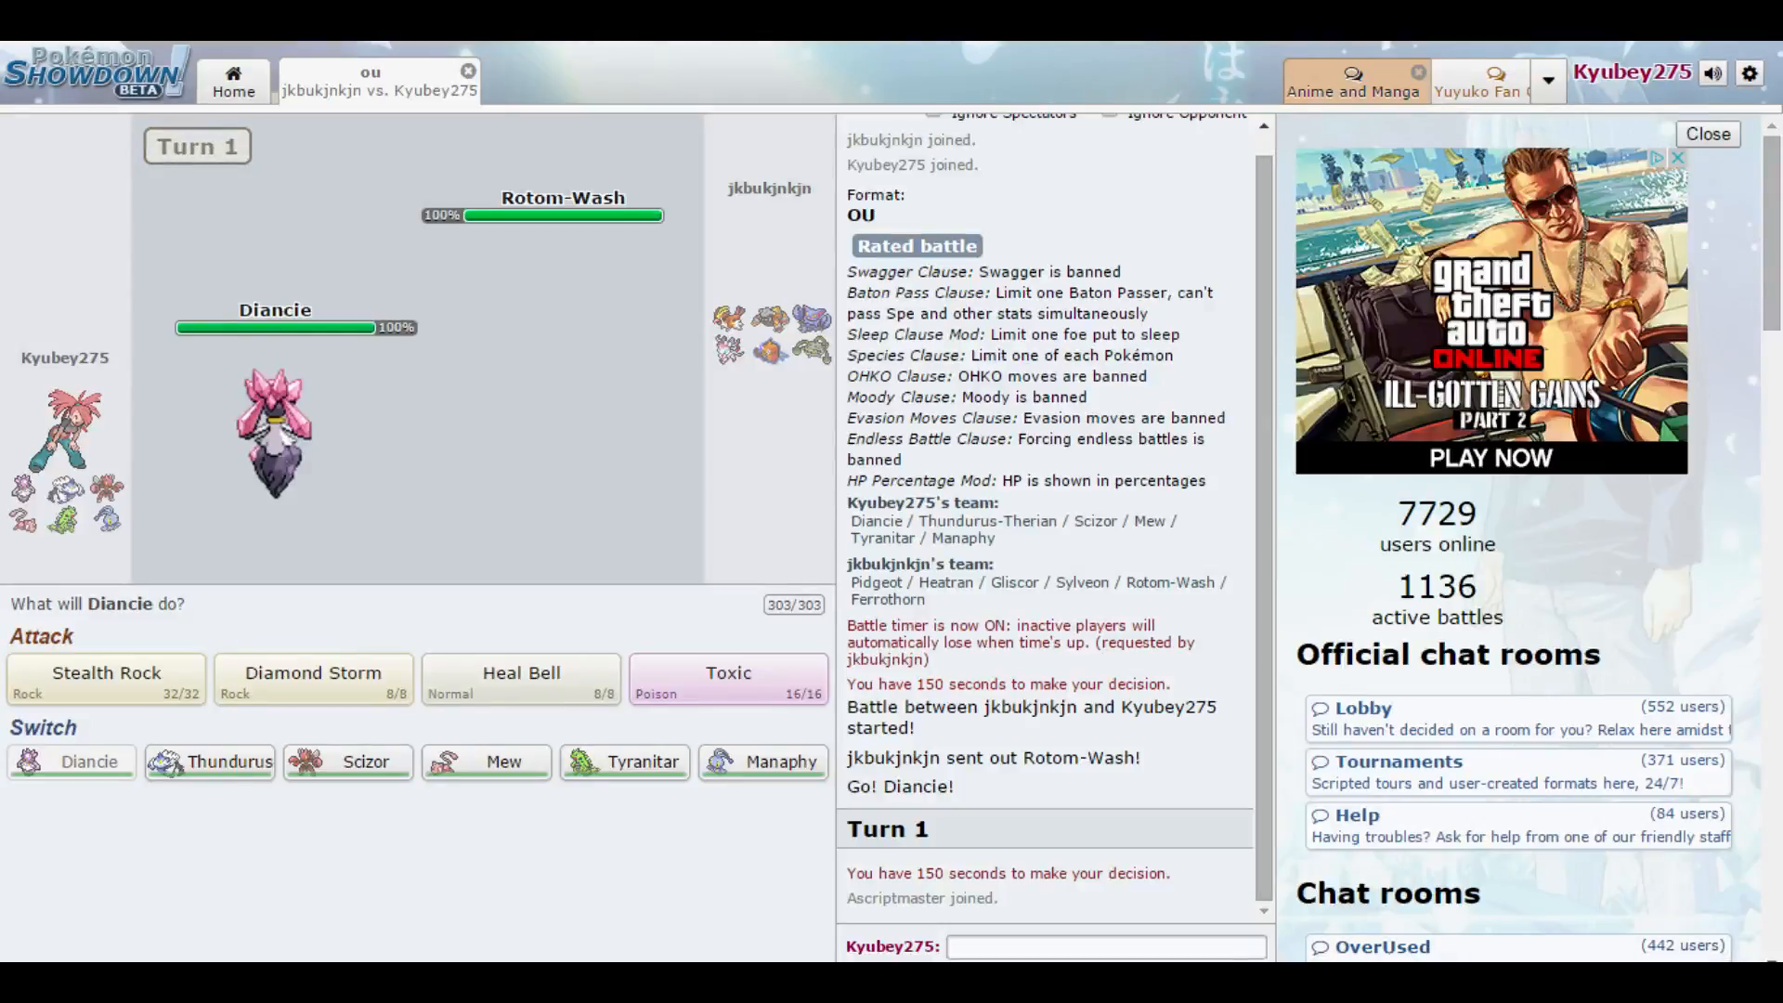
# - Badly poison Rotom-Wash with Diancie's Toxic, then bring in Mew on turn 2
pyautogui.click(1103, 946)
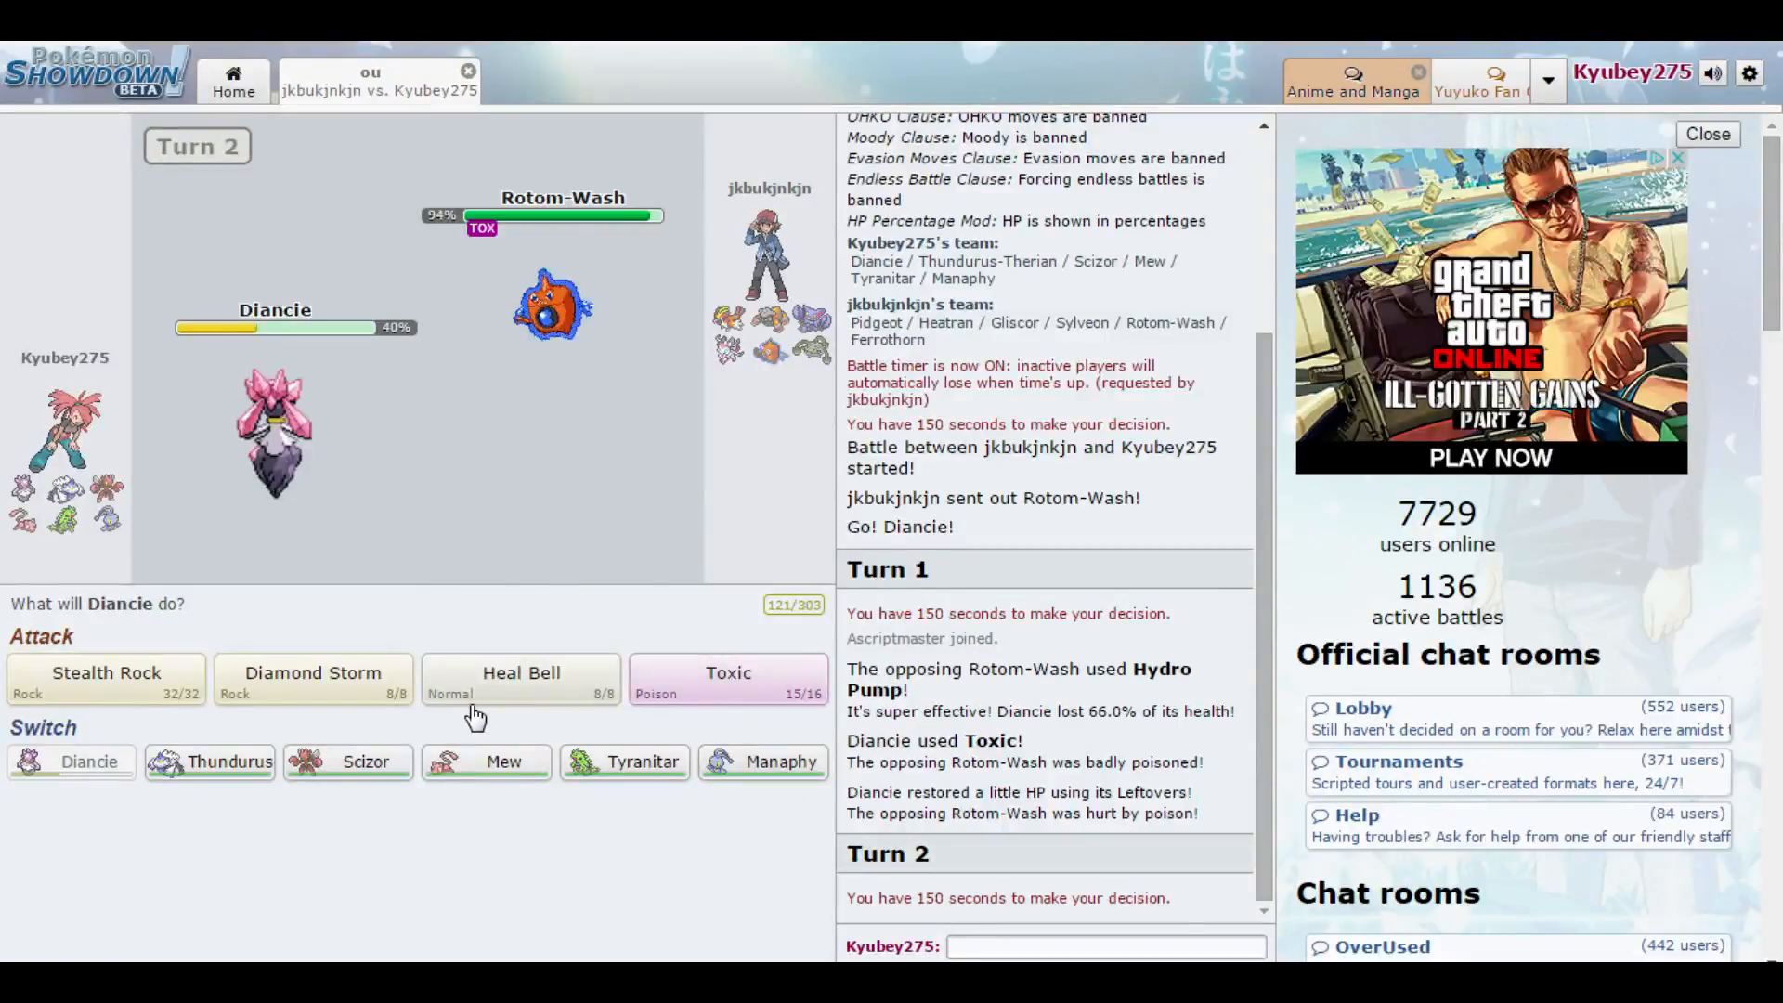
pyautogui.moveTo(366, 762)
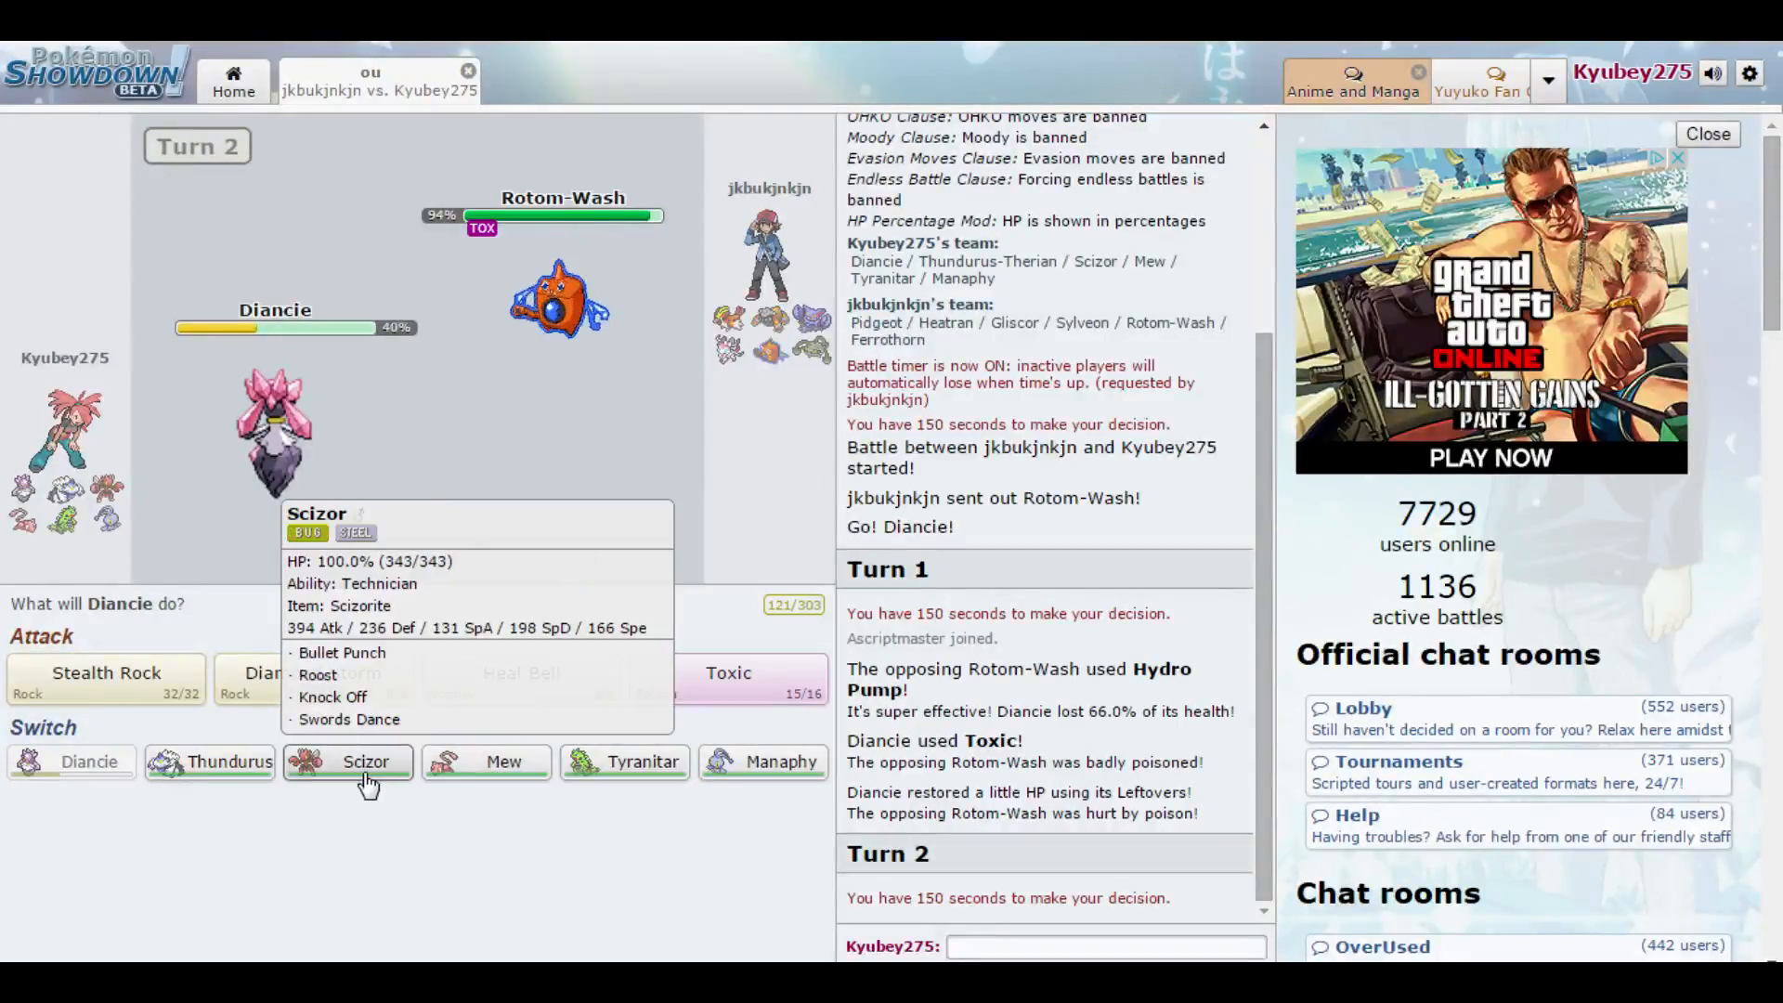
pyautogui.moveTo(225, 762)
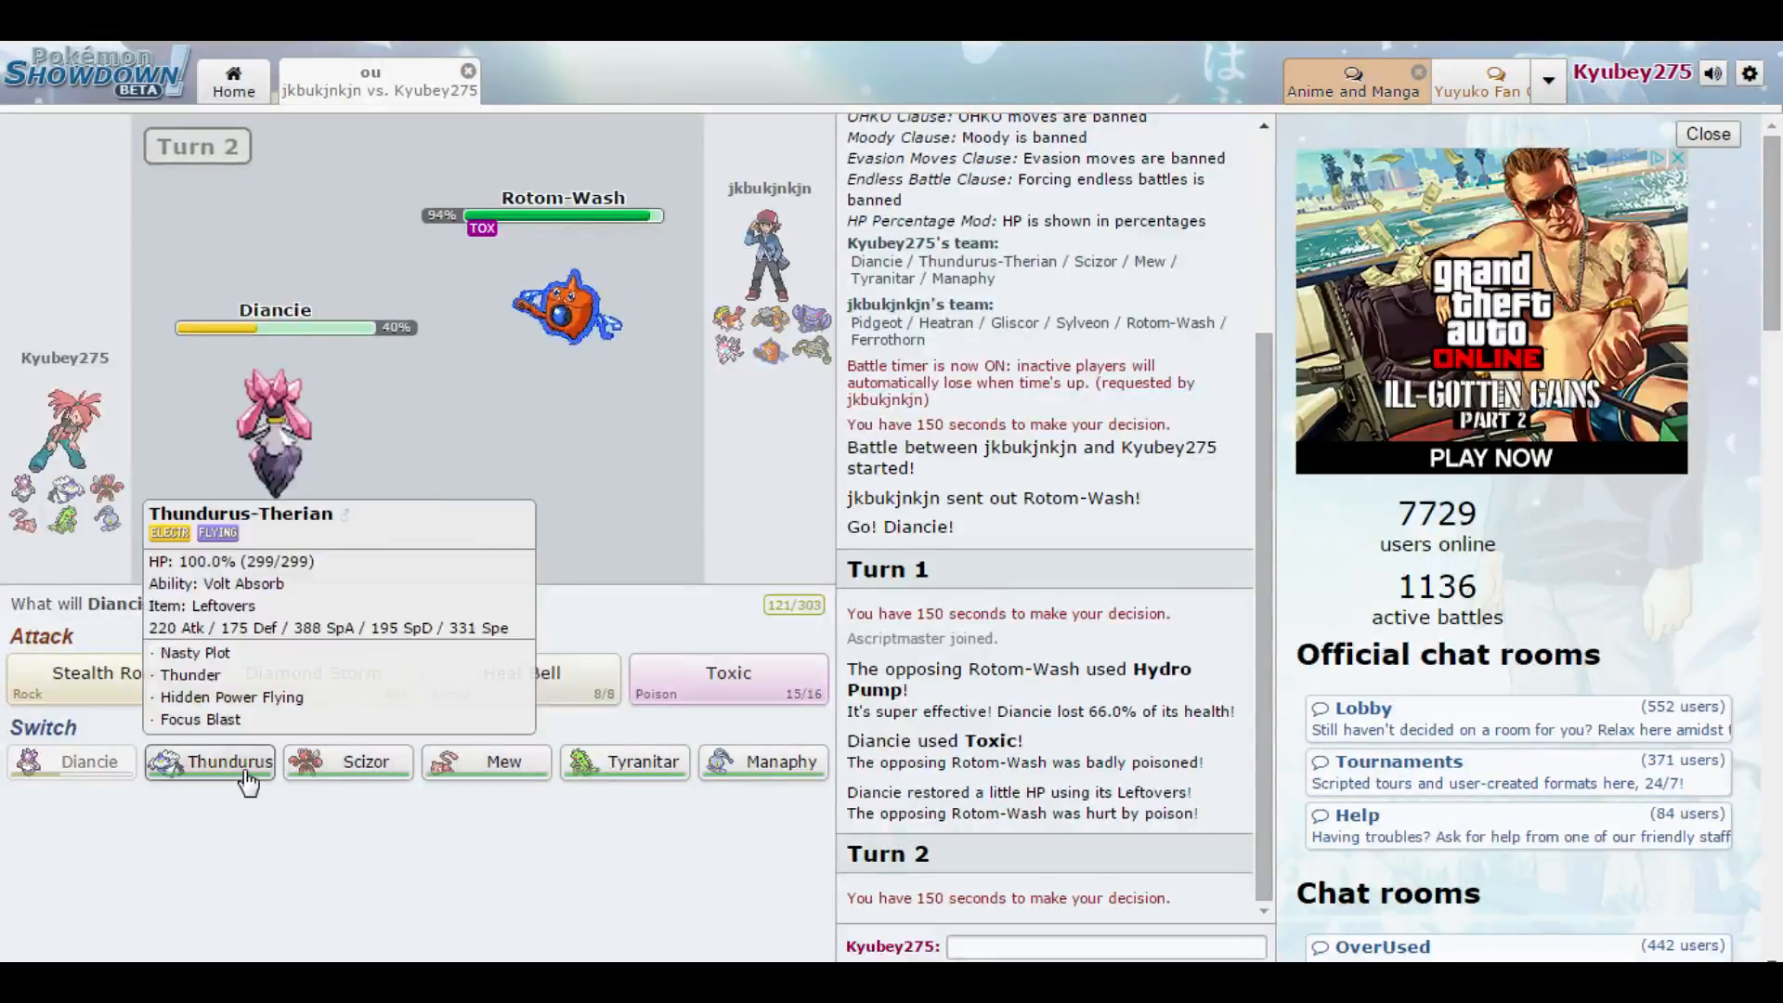
pyautogui.click(224, 762)
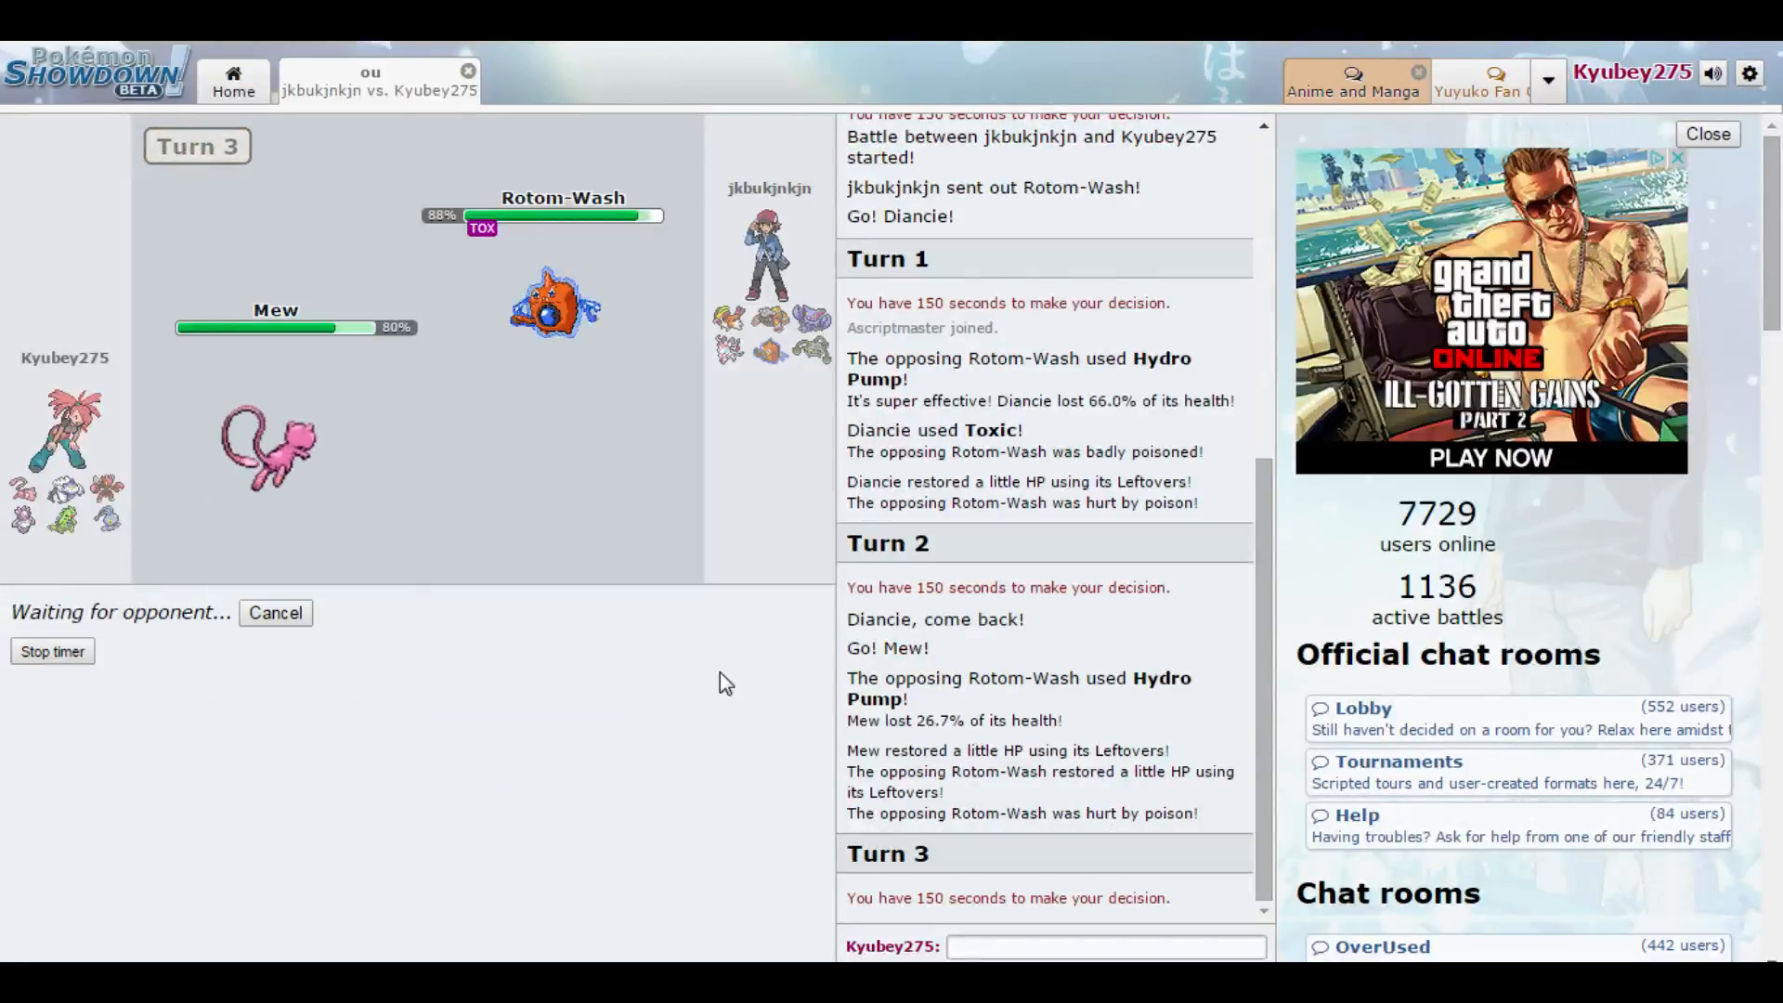
pyautogui.moveTo(686, 697)
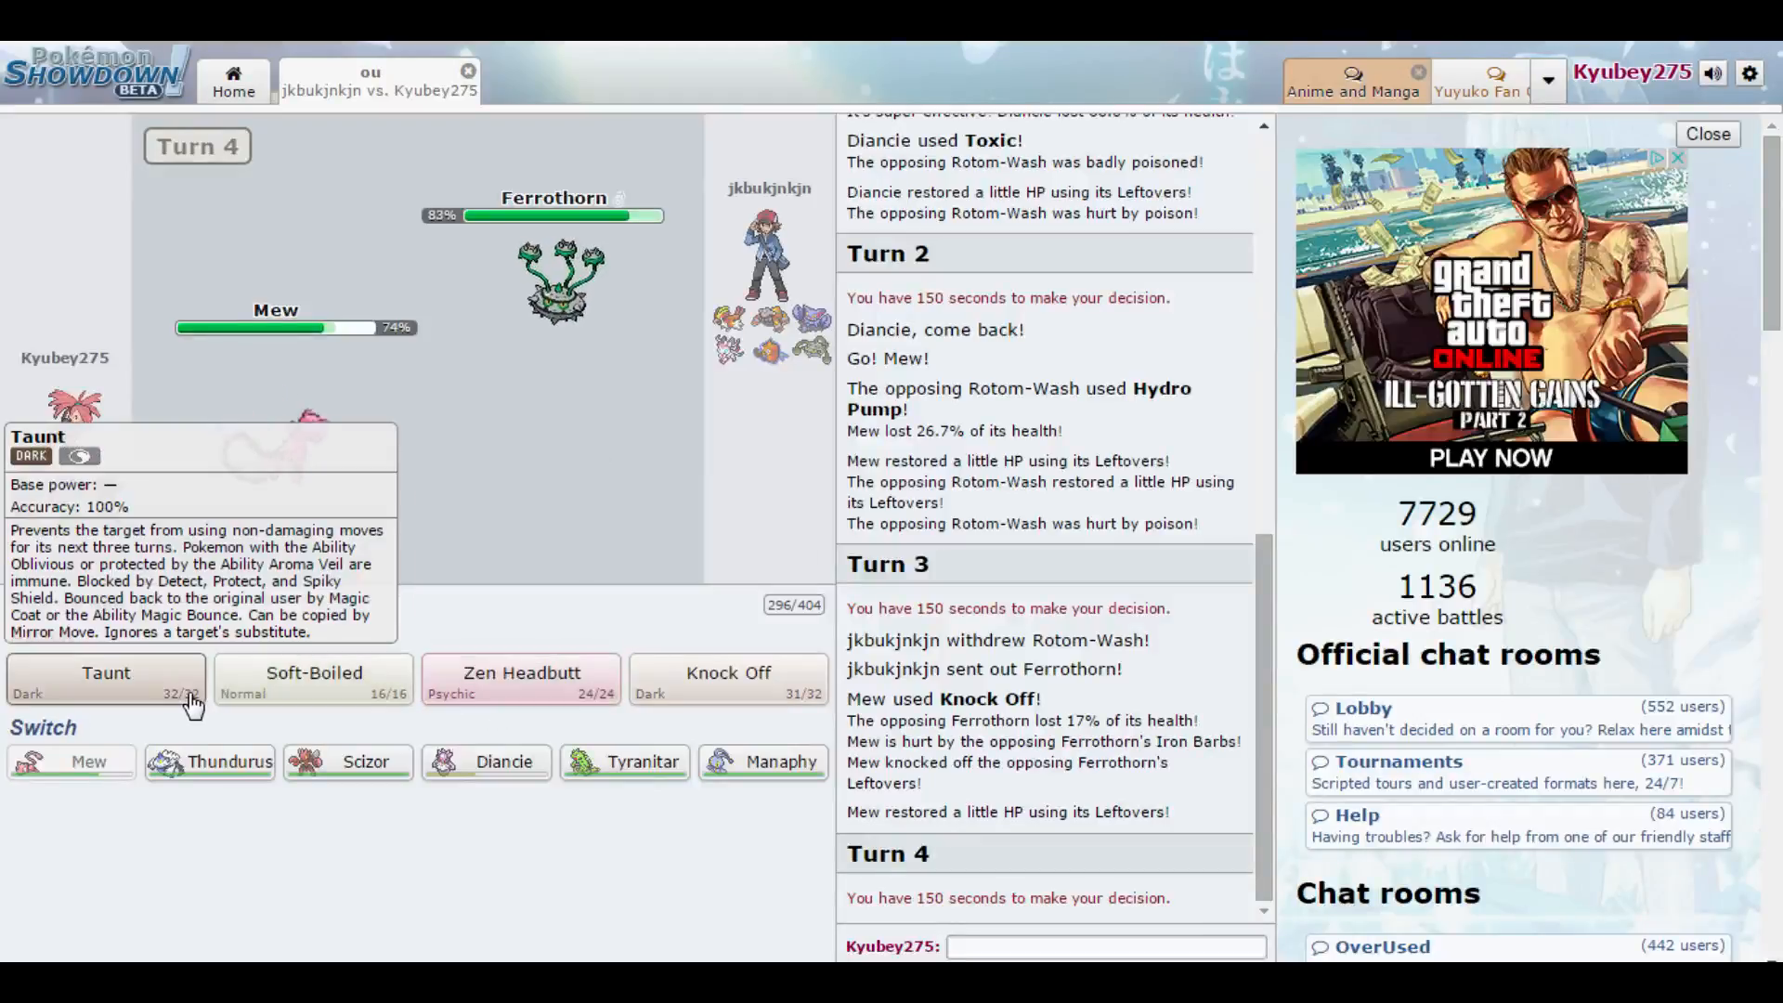
# - Have Mew Taunt Ferrothorn, then reconsider and settle on Tyranitar's Stone Edge for turn 6
pyautogui.click(104, 673)
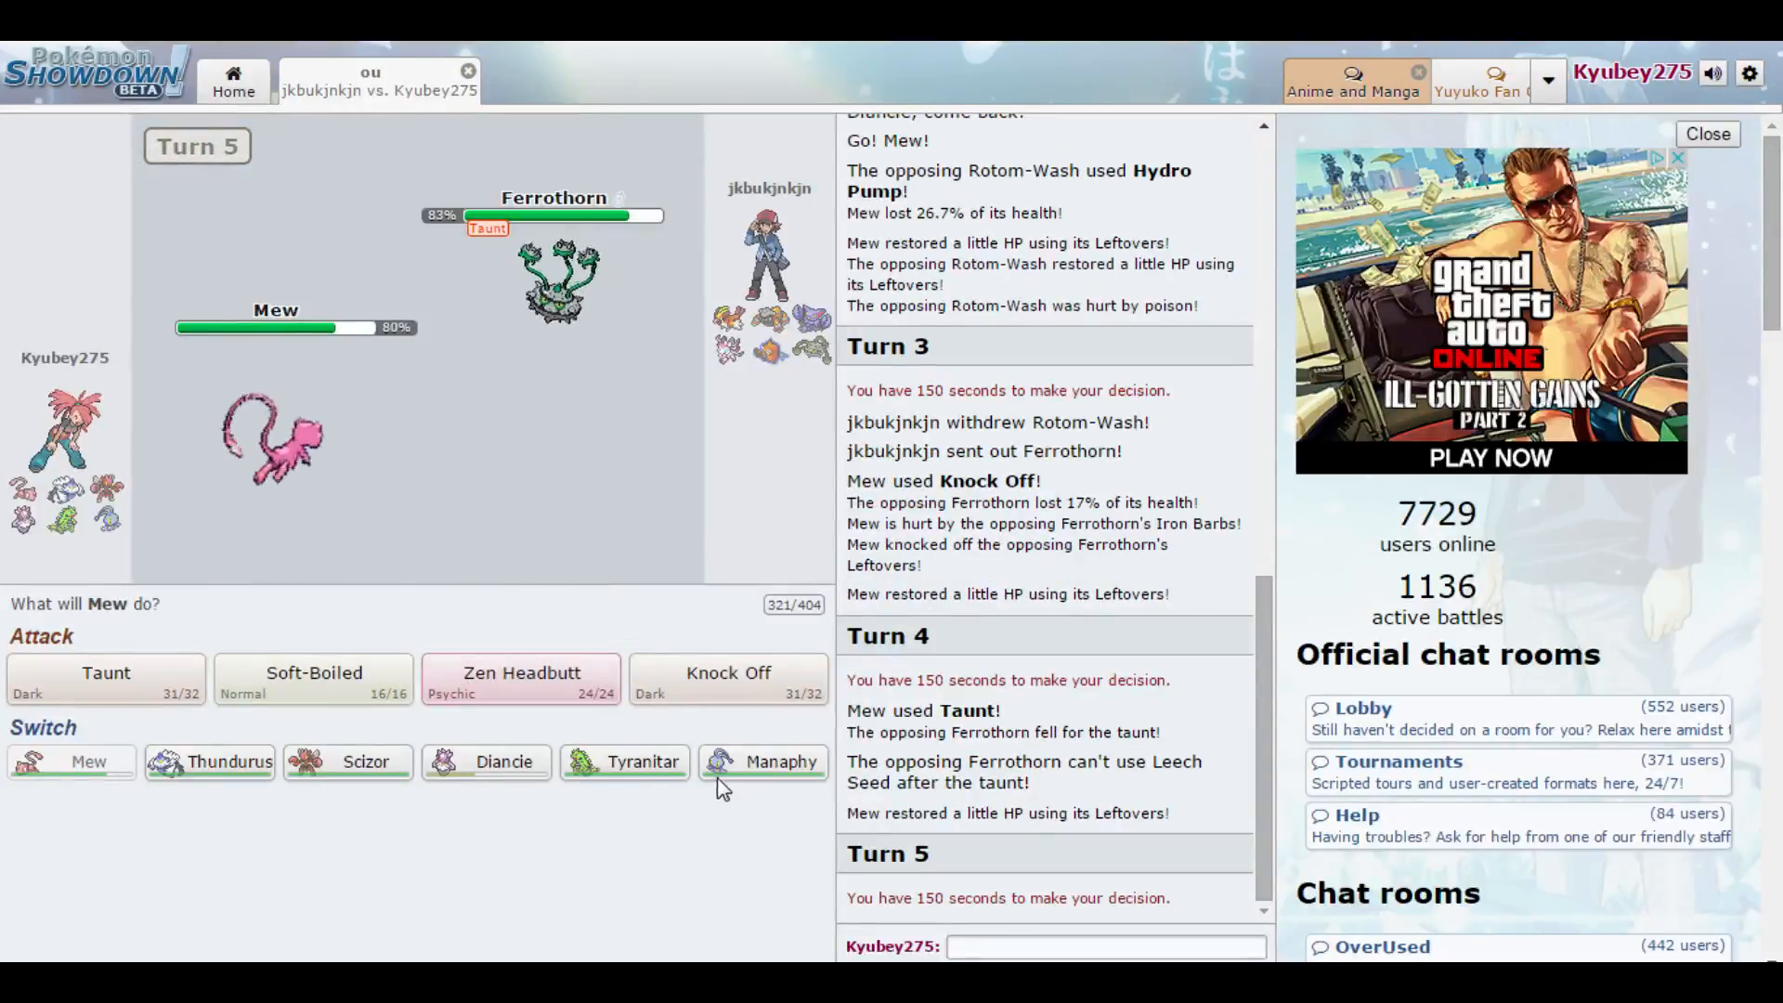
pyautogui.moveTo(624, 762)
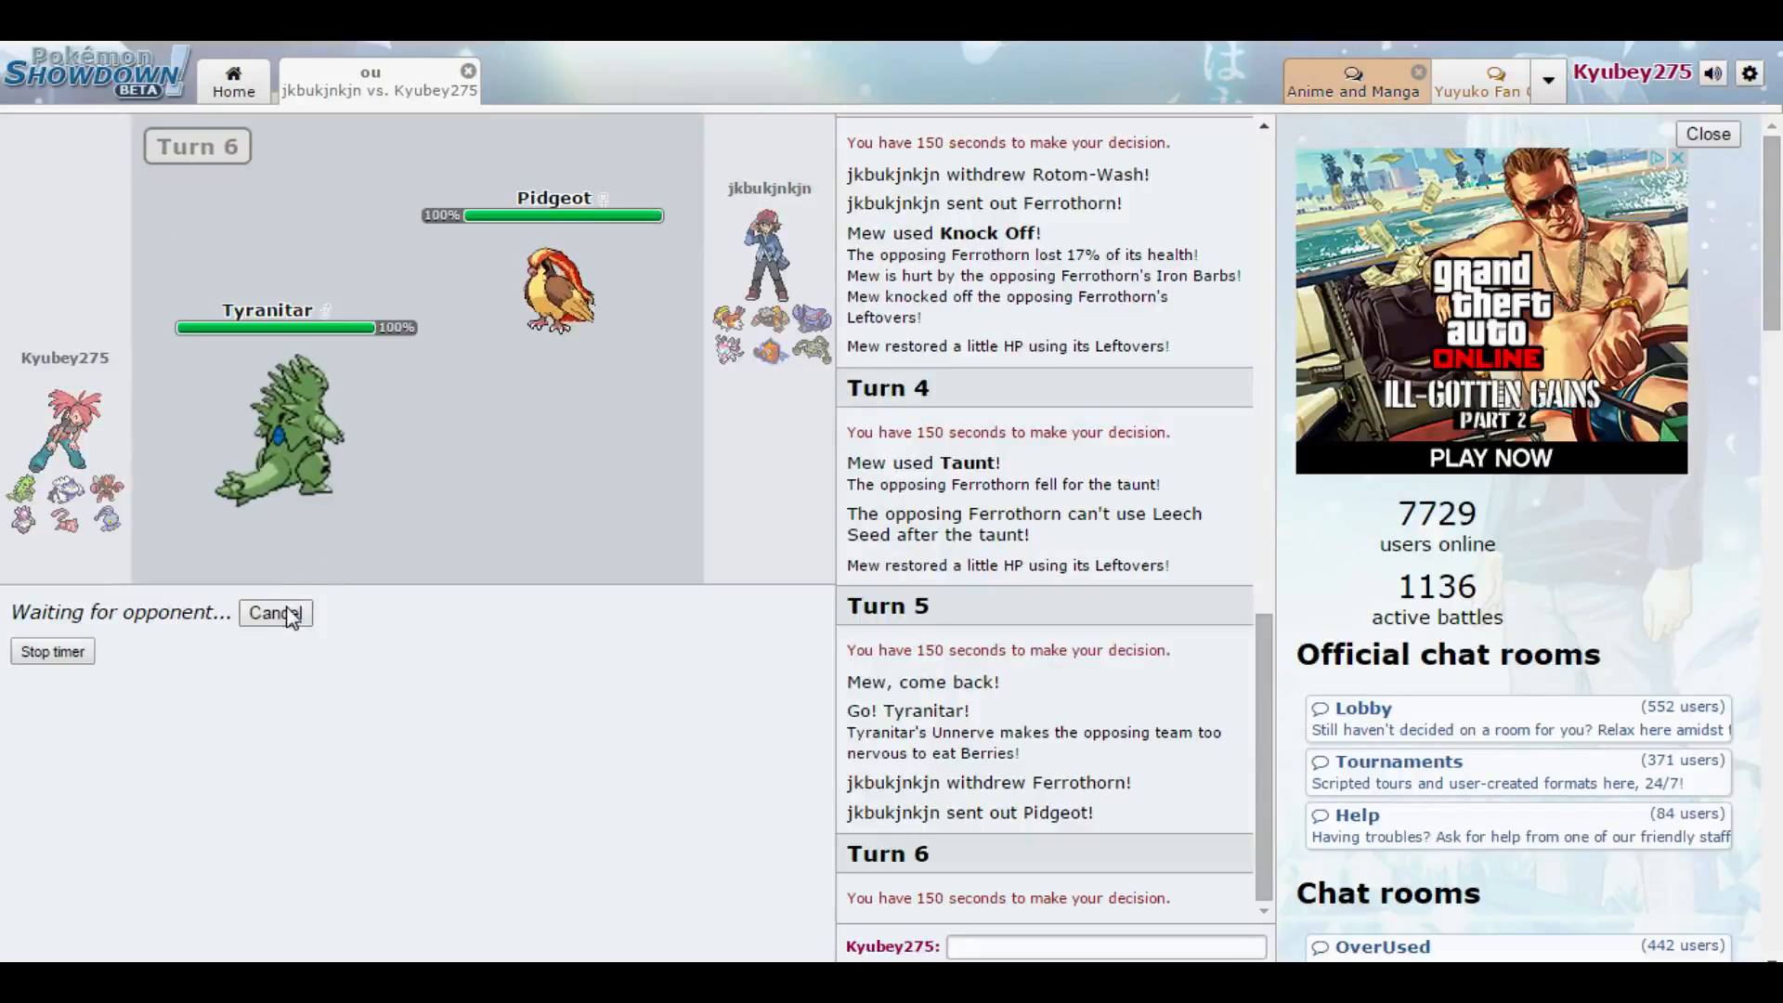
pyautogui.click(272, 613)
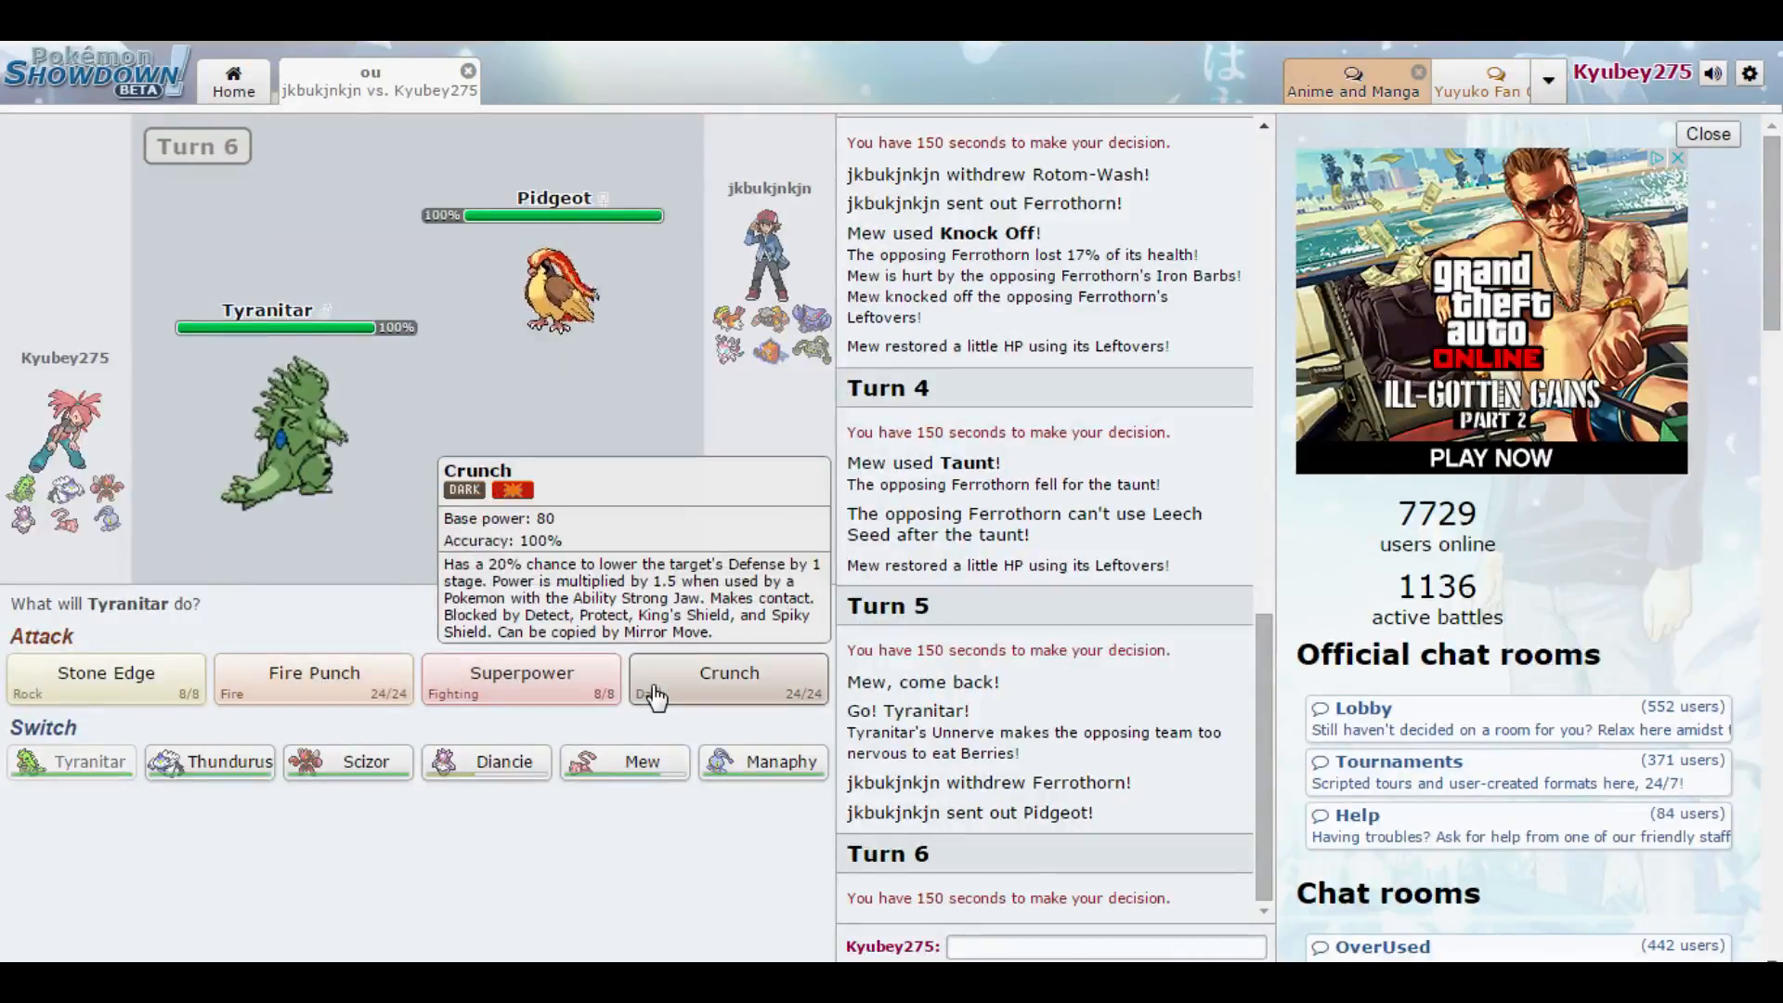
pyautogui.click(728, 680)
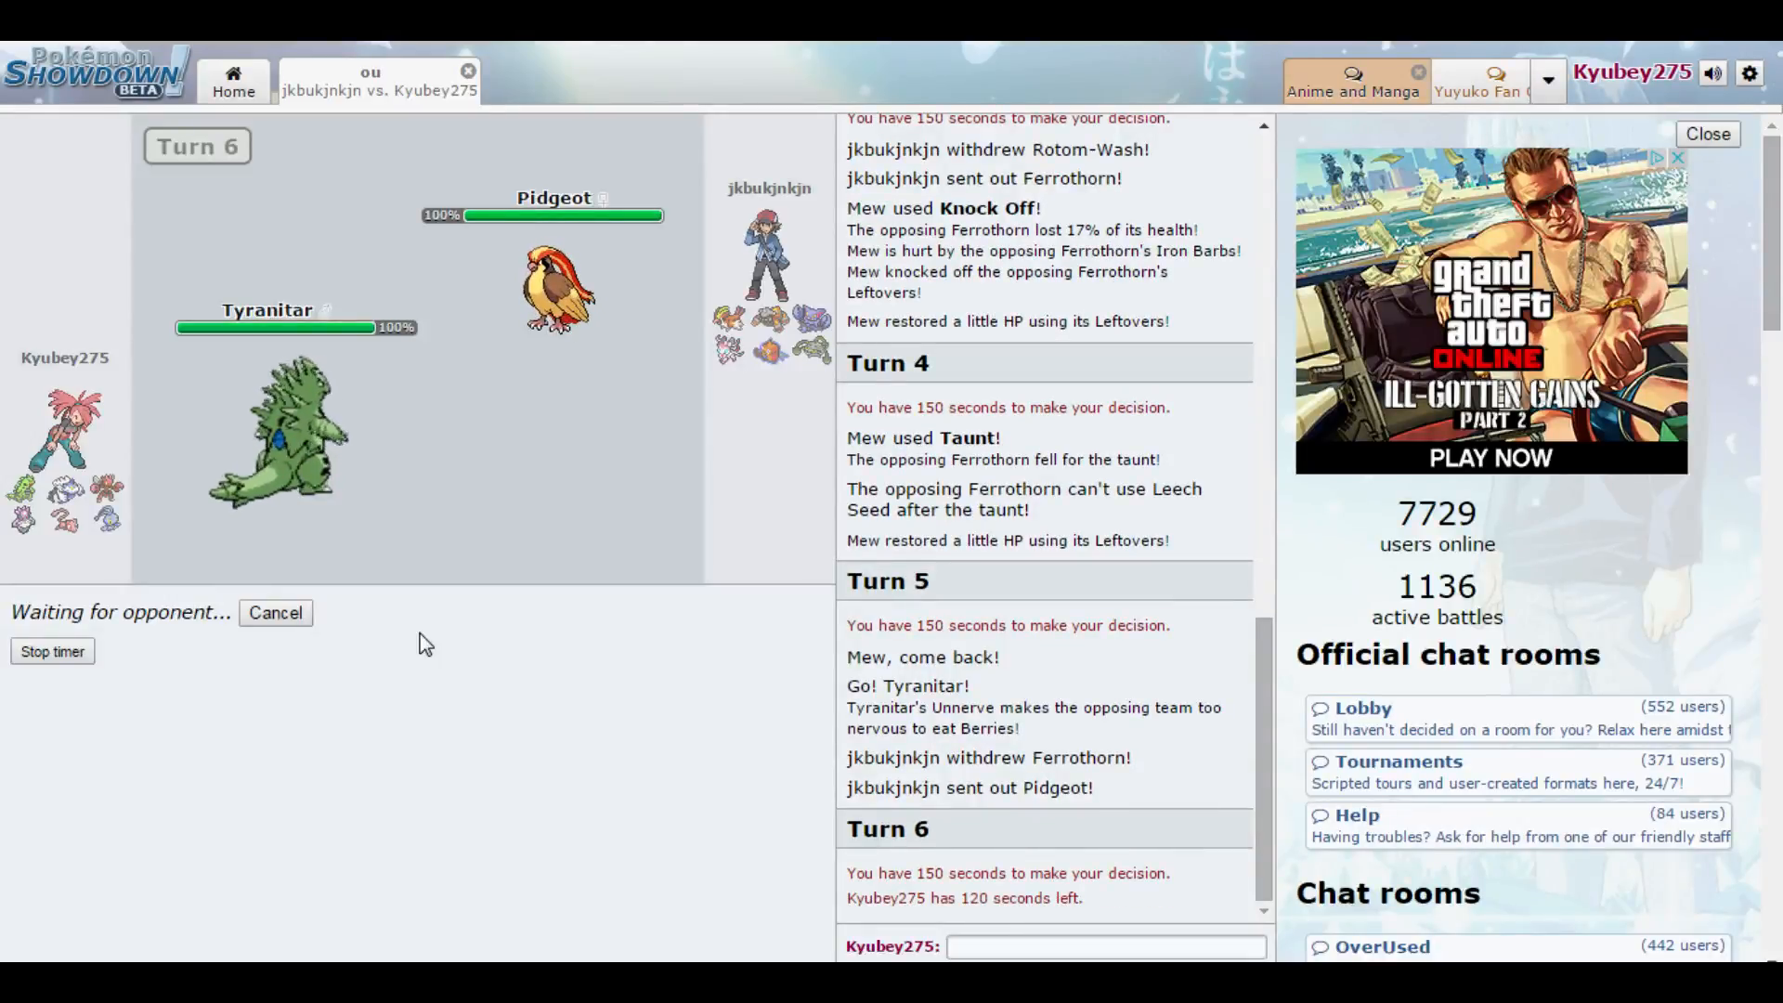
pyautogui.moveTo(557, 654)
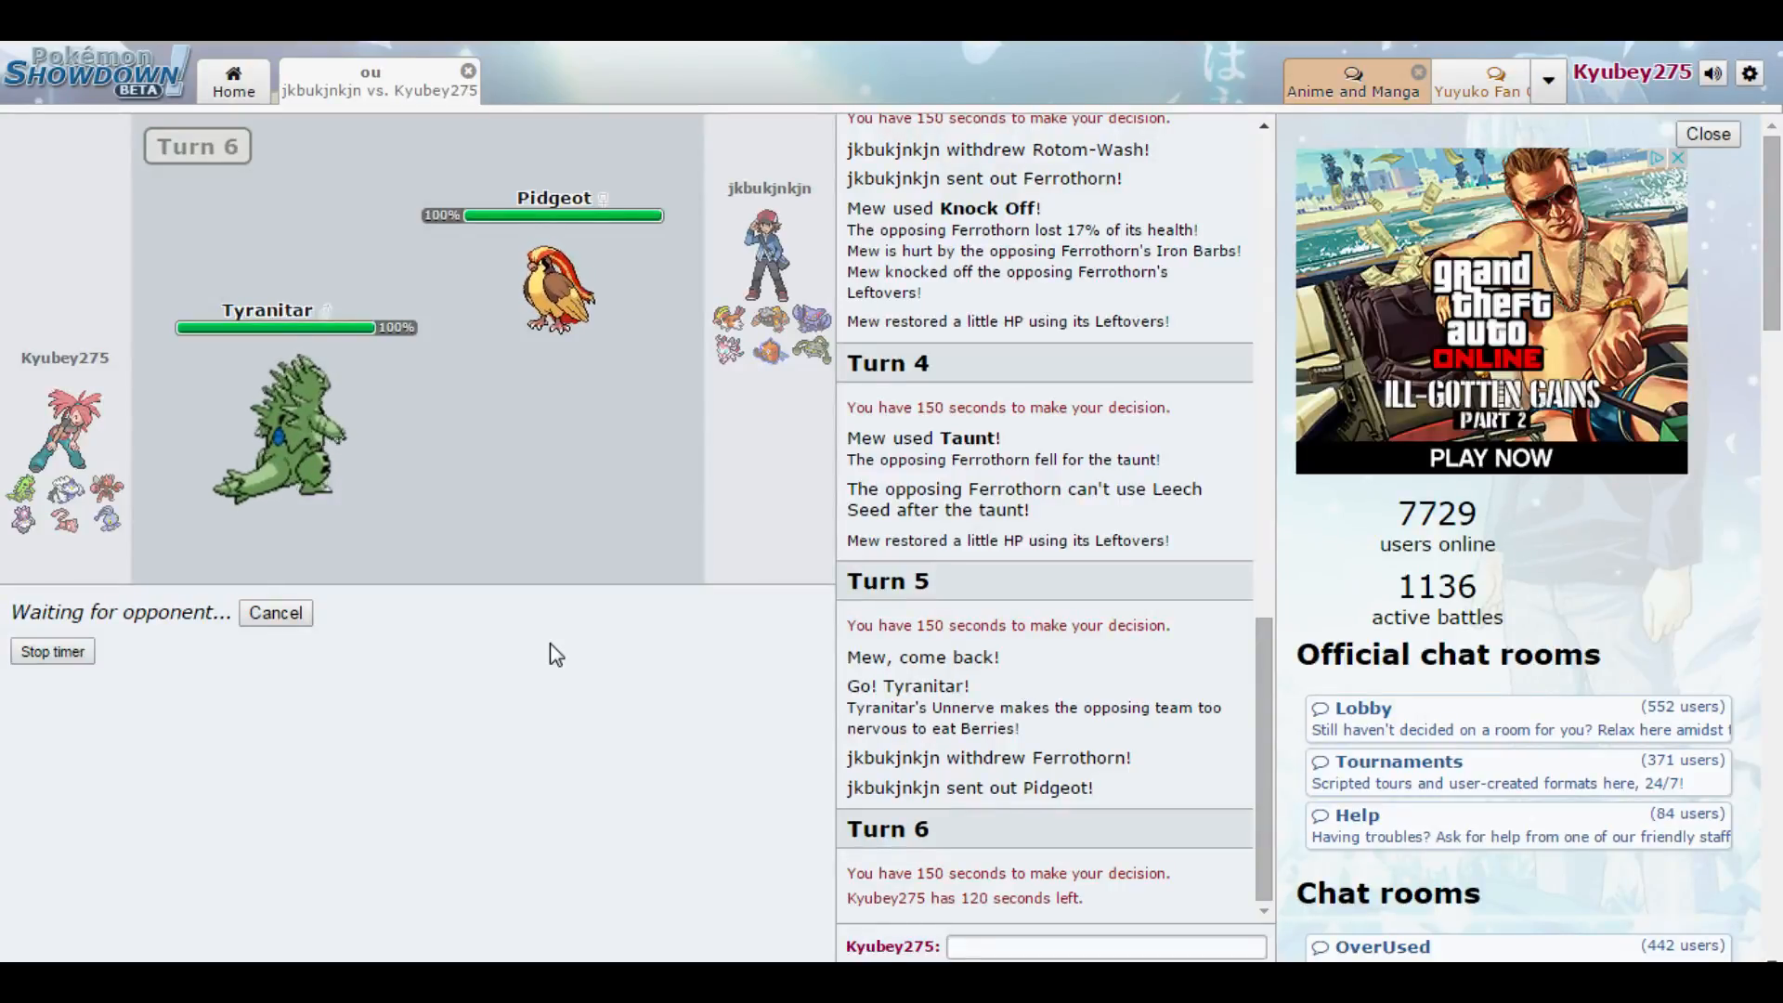
pyautogui.click(275, 611)
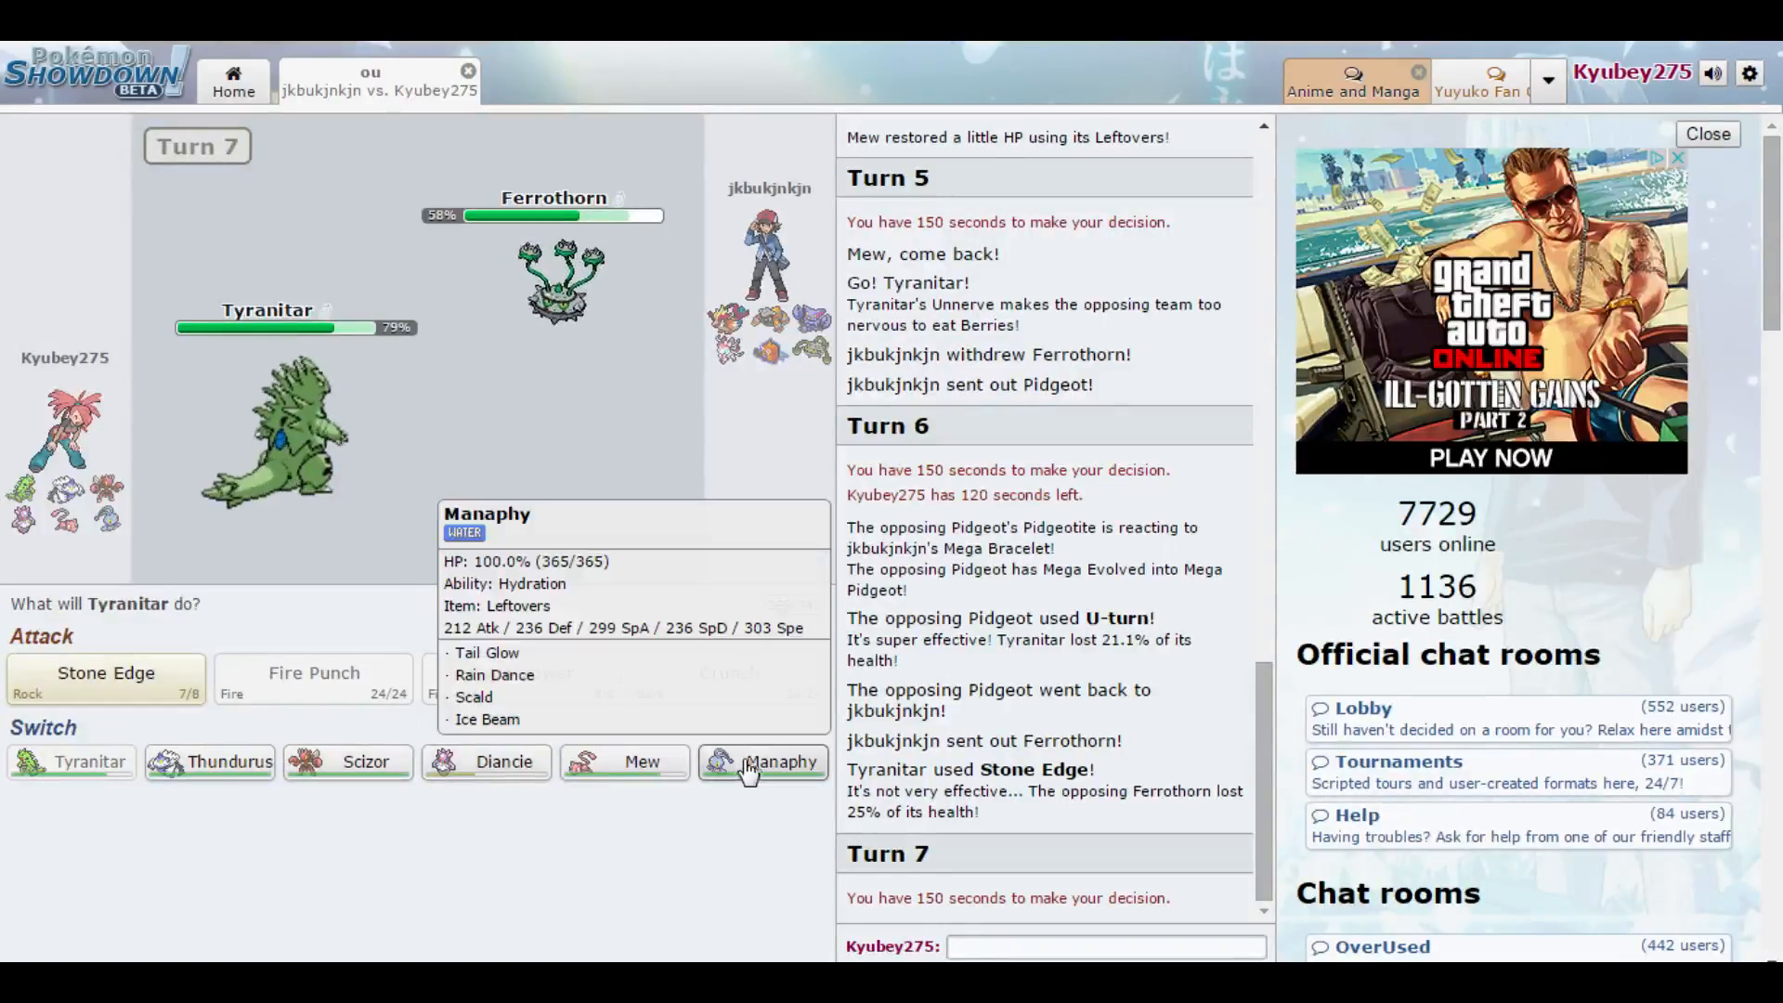
# - Bring in Mew to Taunt, then Thundurus-Therian, whose Focus Blast knocks out Ferrothorn
pyautogui.click(782, 762)
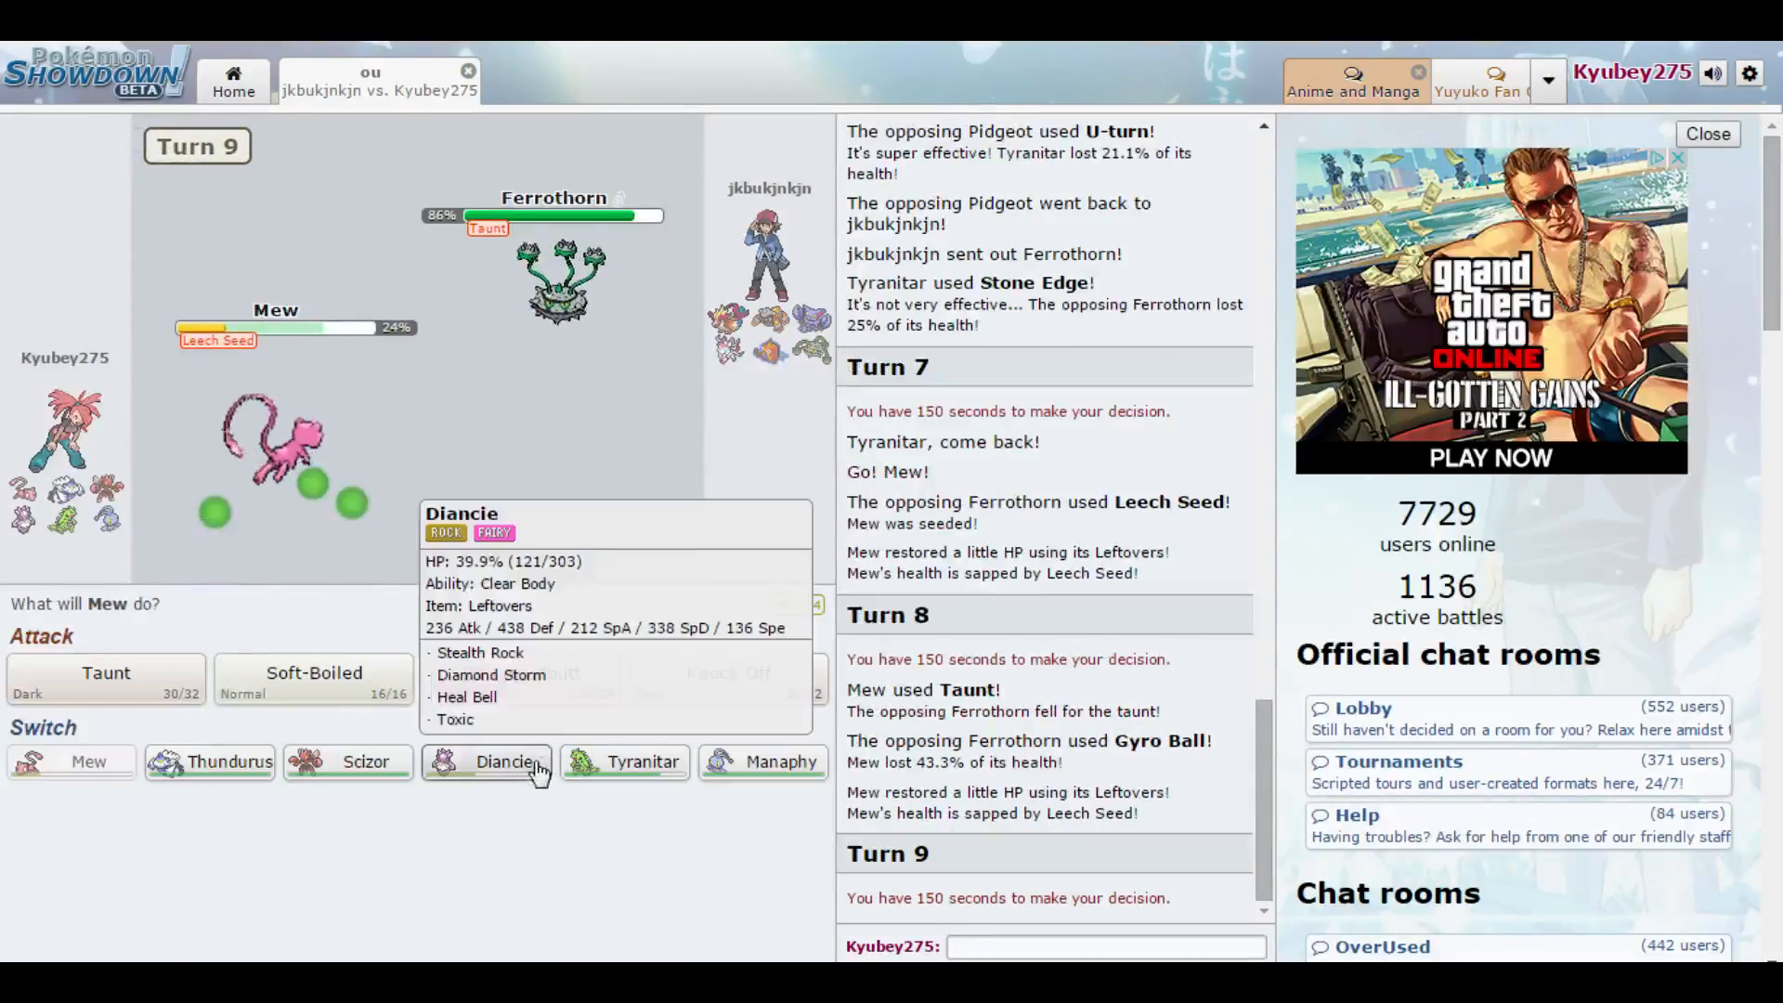
pyautogui.click(505, 762)
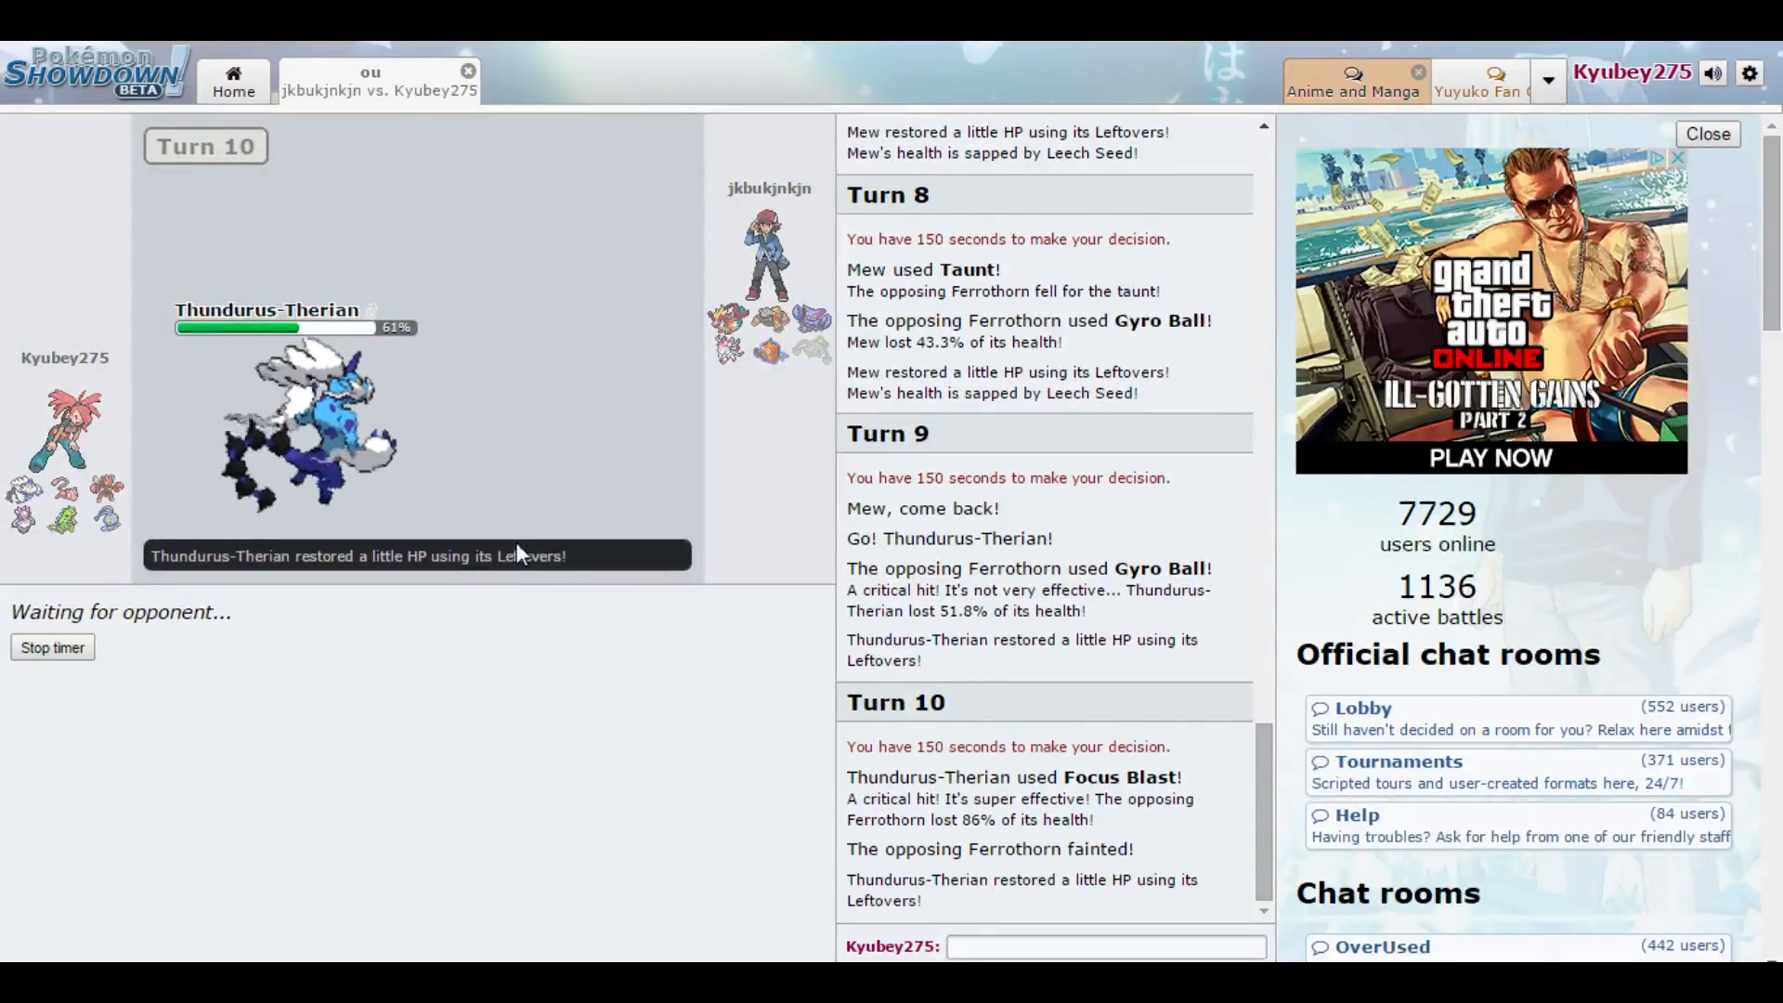
pyautogui.moveTo(773, 359)
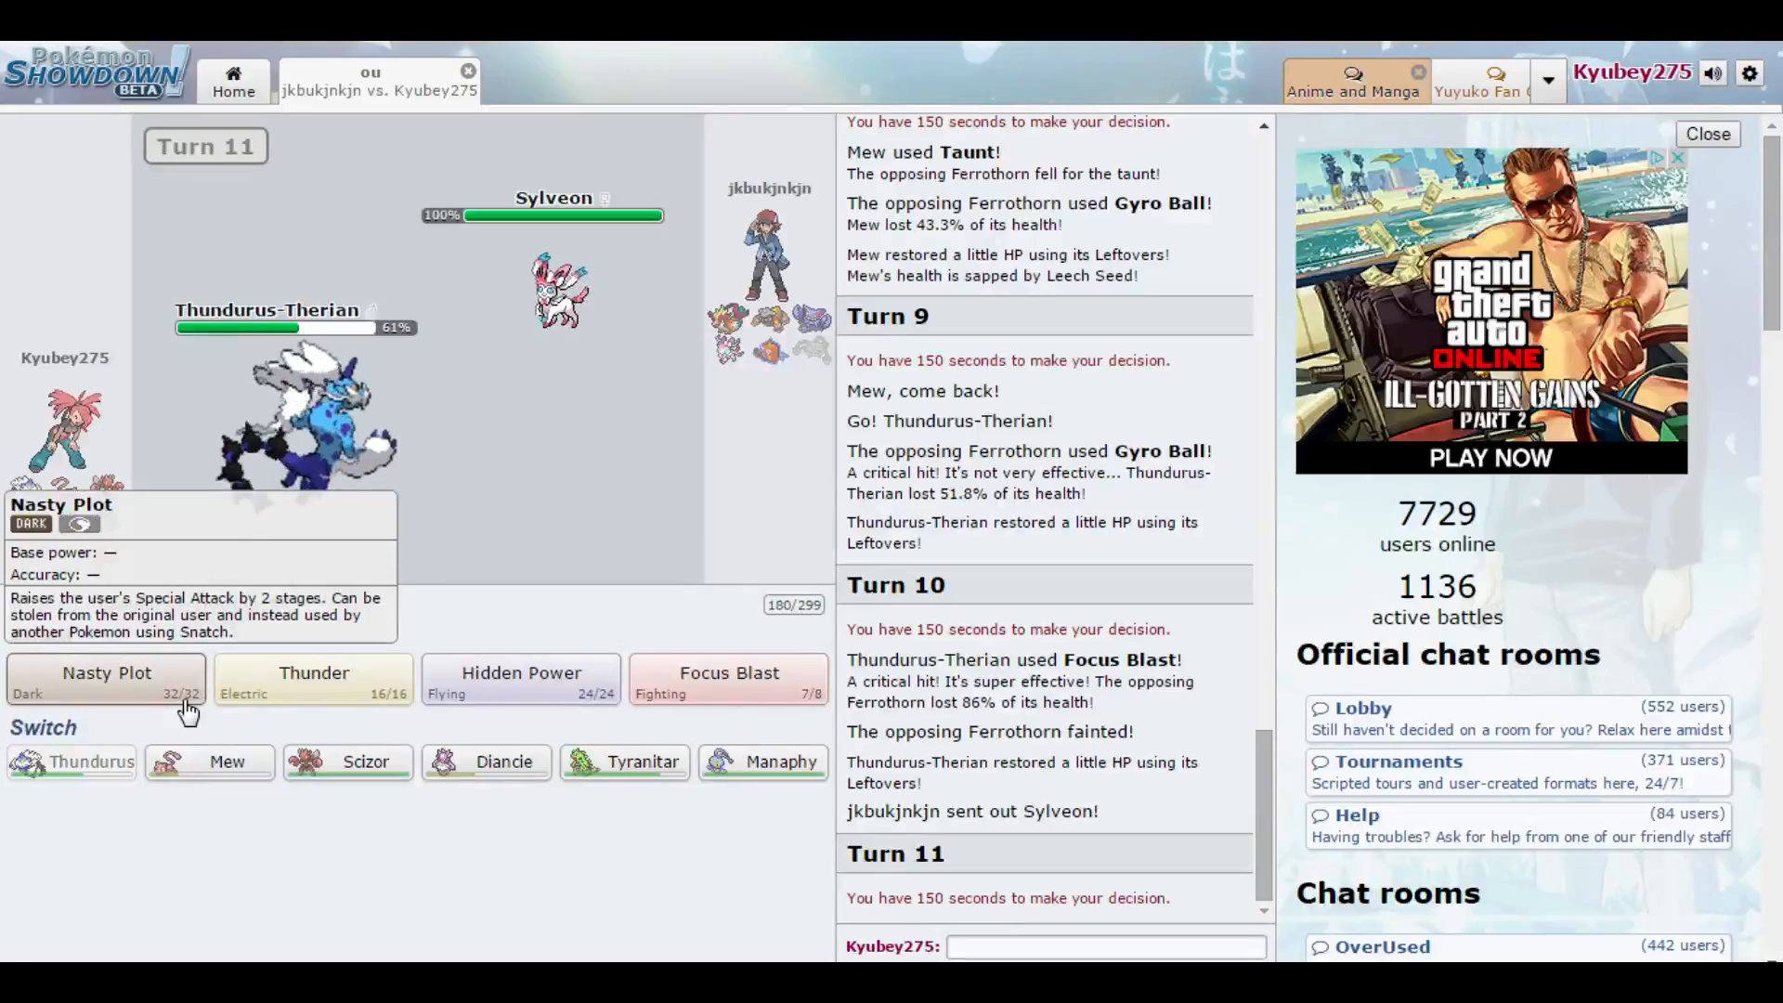
# - Boost with Nasty Plot, then look up Sylveon's data with /data sylveon after Thundurus faints
pyautogui.click(106, 673)
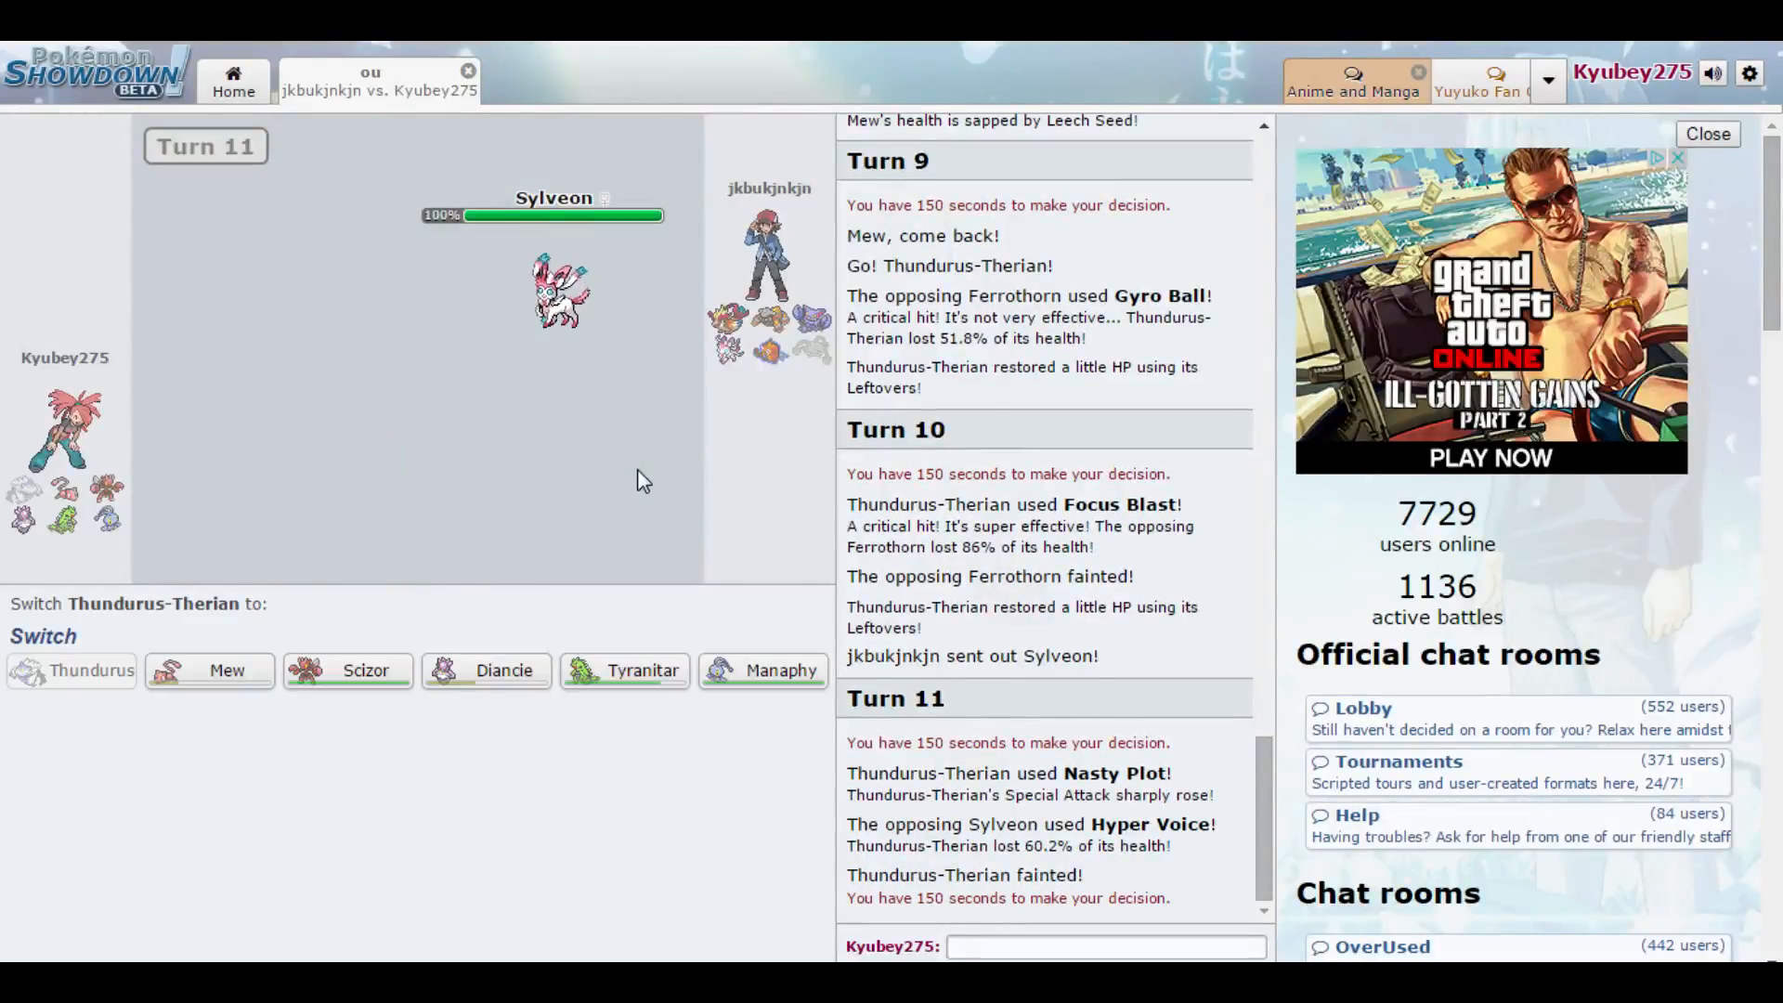
pyautogui.write('/dat')
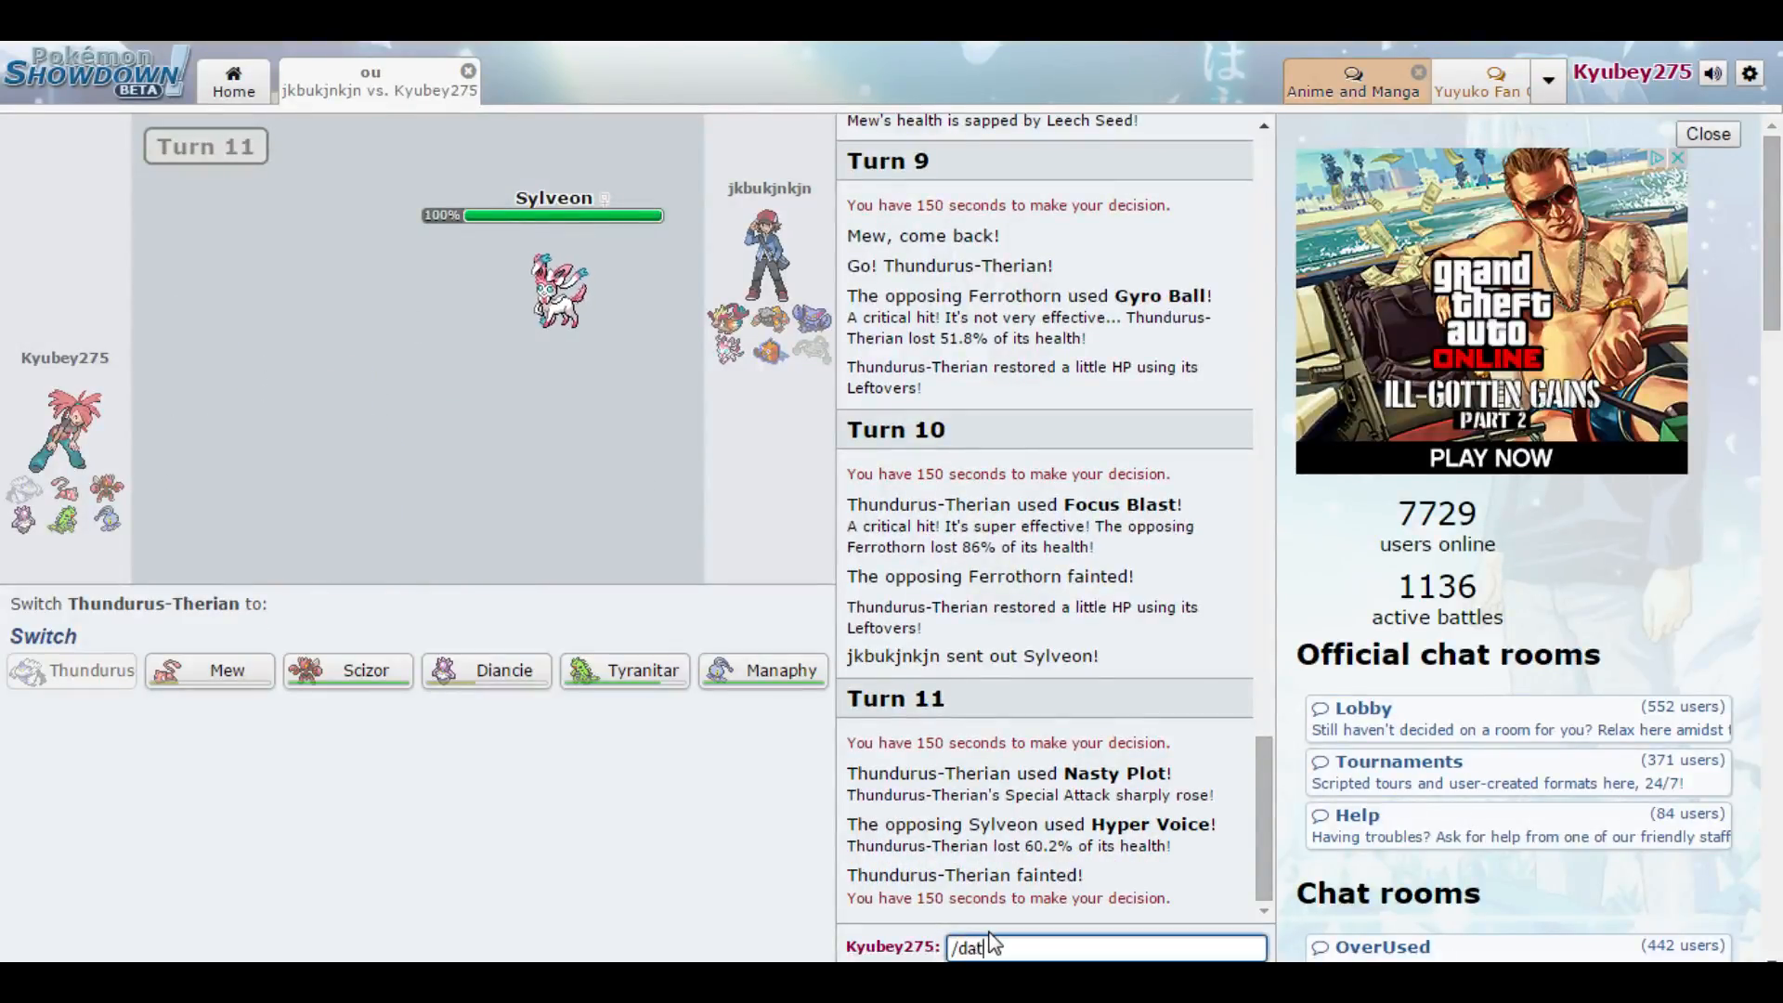
pyautogui.write('a sylveon')
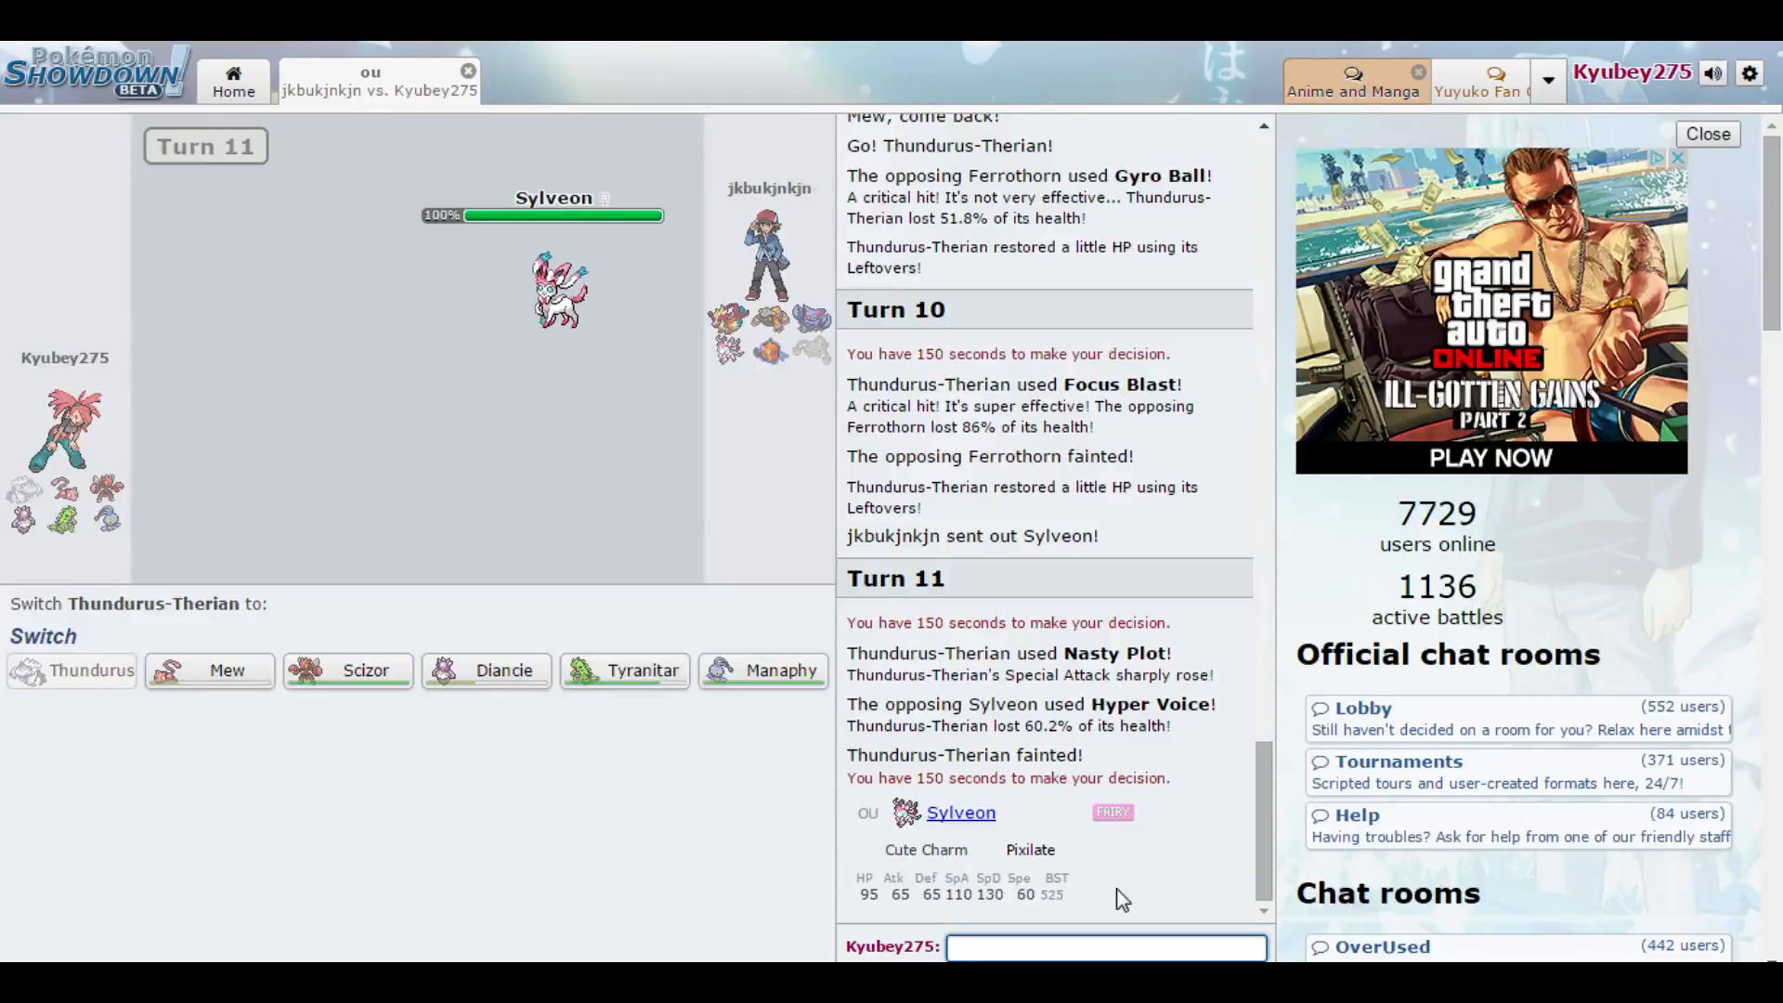
pyautogui.moveTo(763, 670)
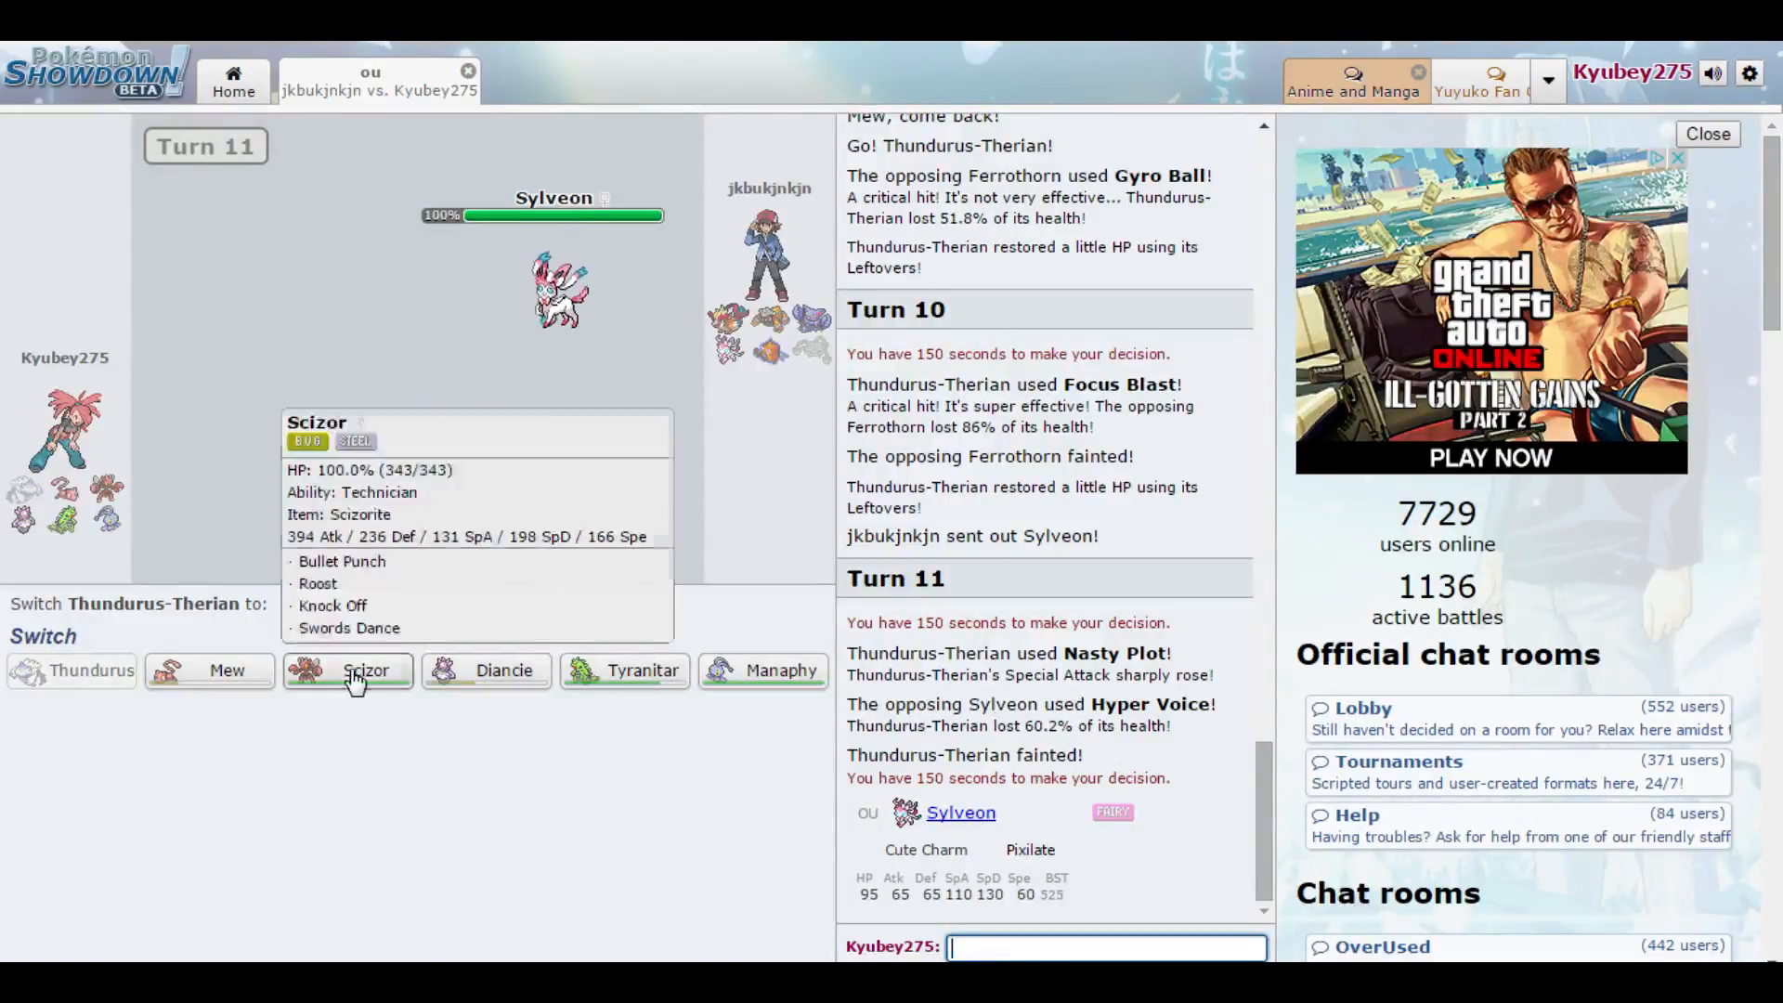
pyautogui.moveTo(317, 681)
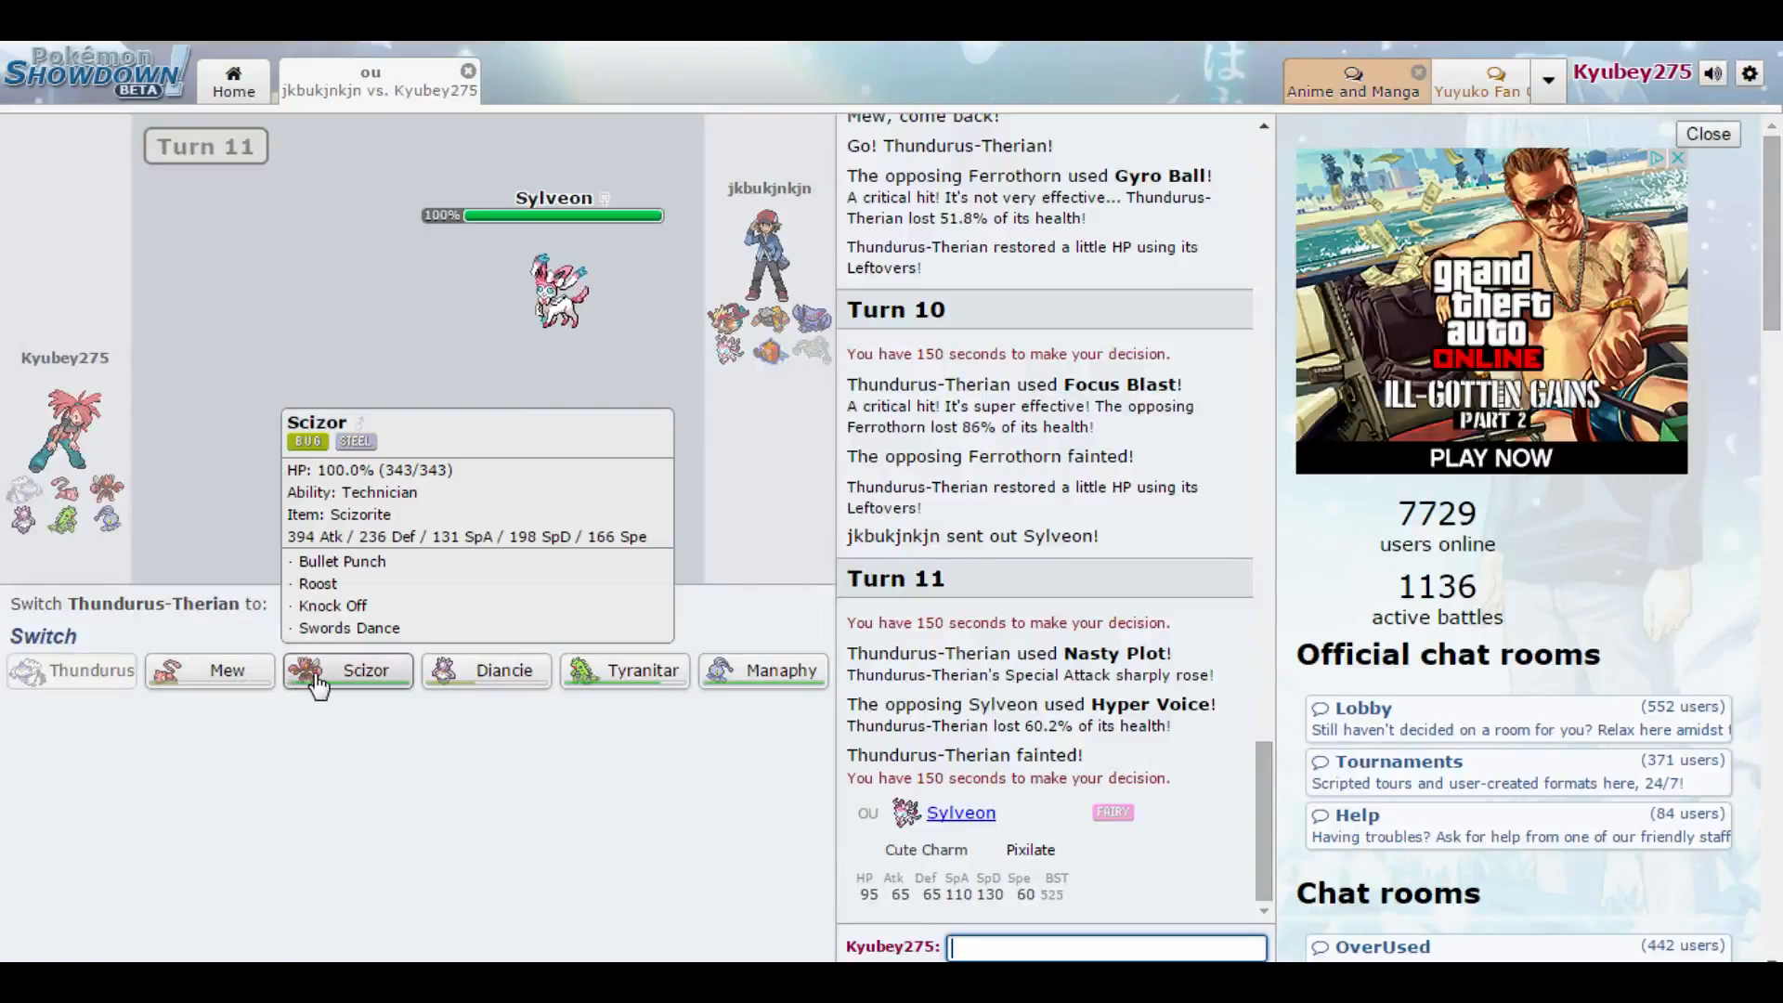
# - Send in Scizor for the fainted Thundurus-Therian and use Knock Off on Rotom-Wash
pyautogui.click(366, 670)
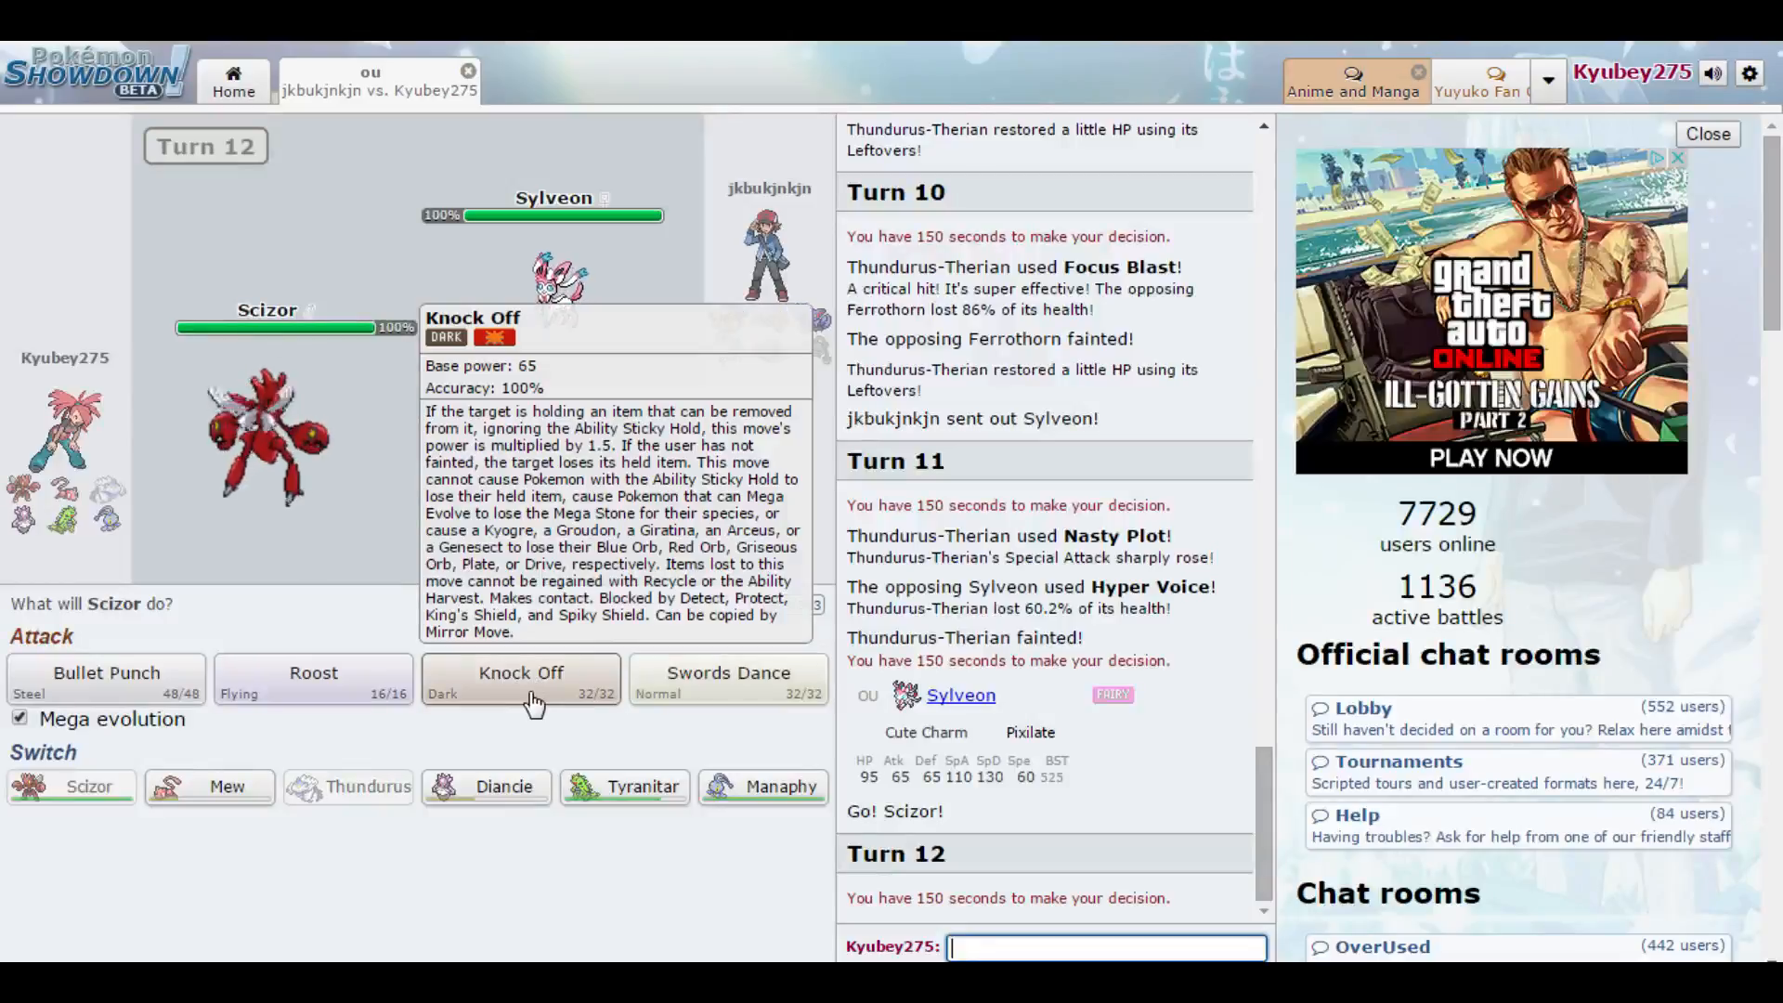
pyautogui.click(520, 672)
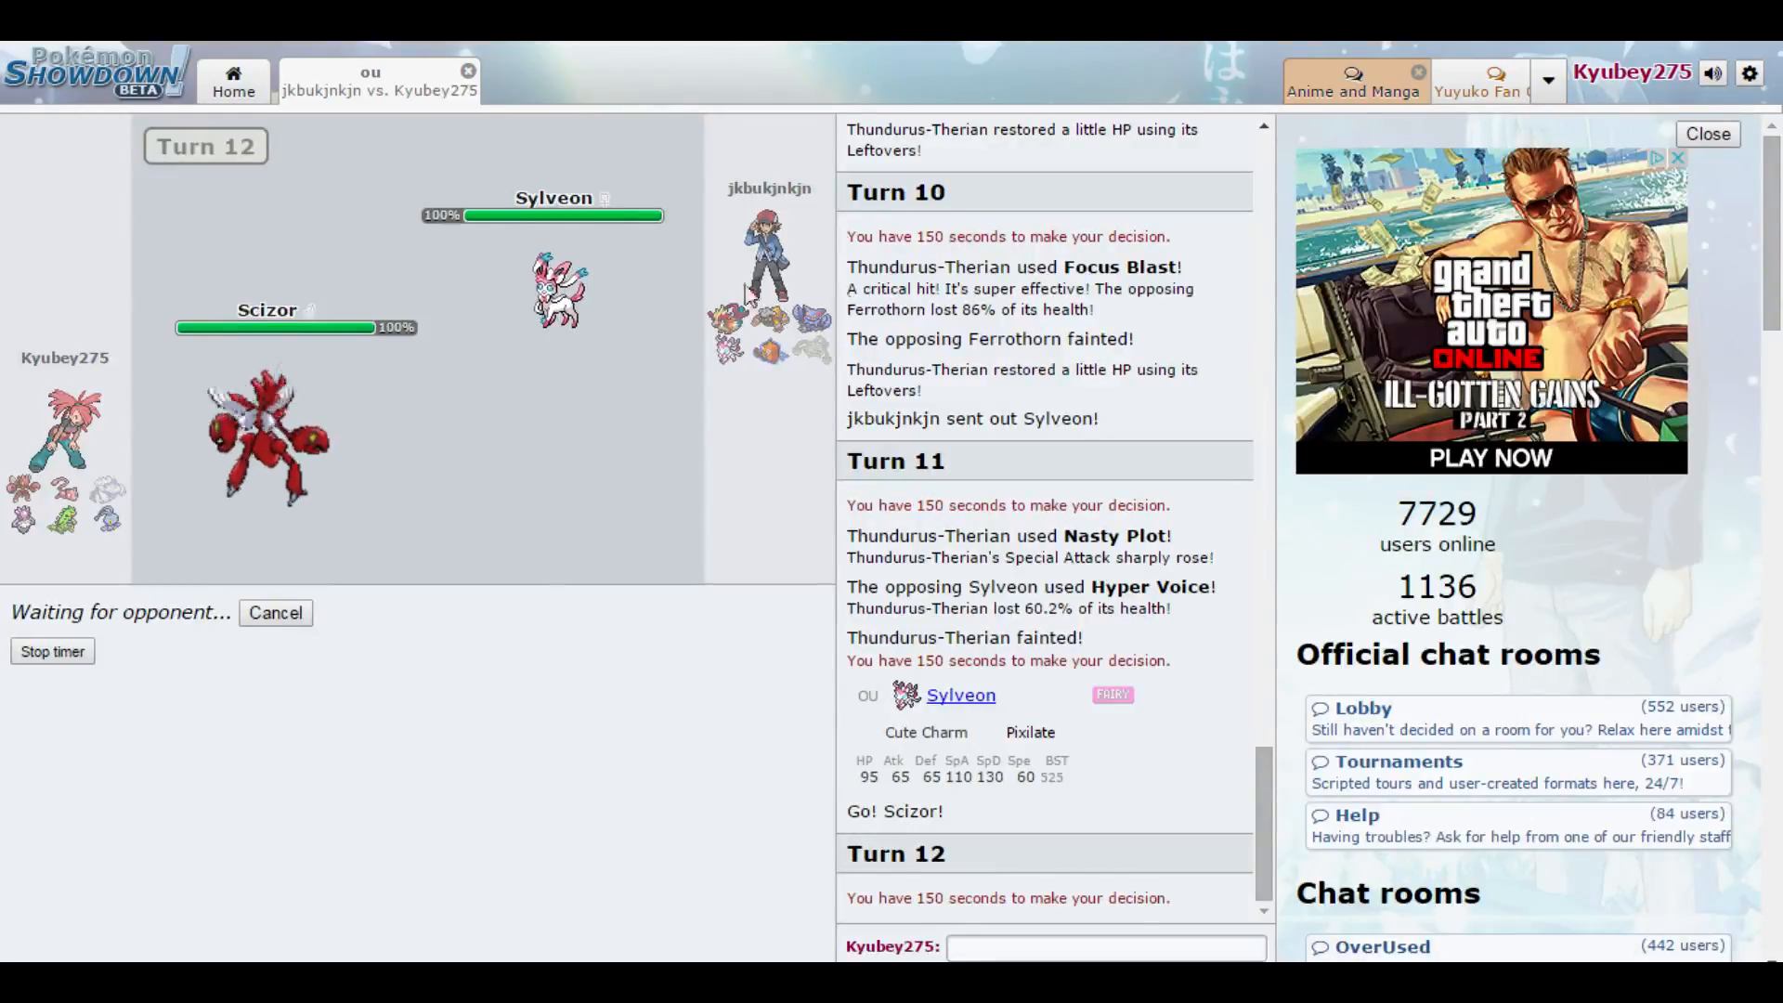
pyautogui.moveTo(557, 290)
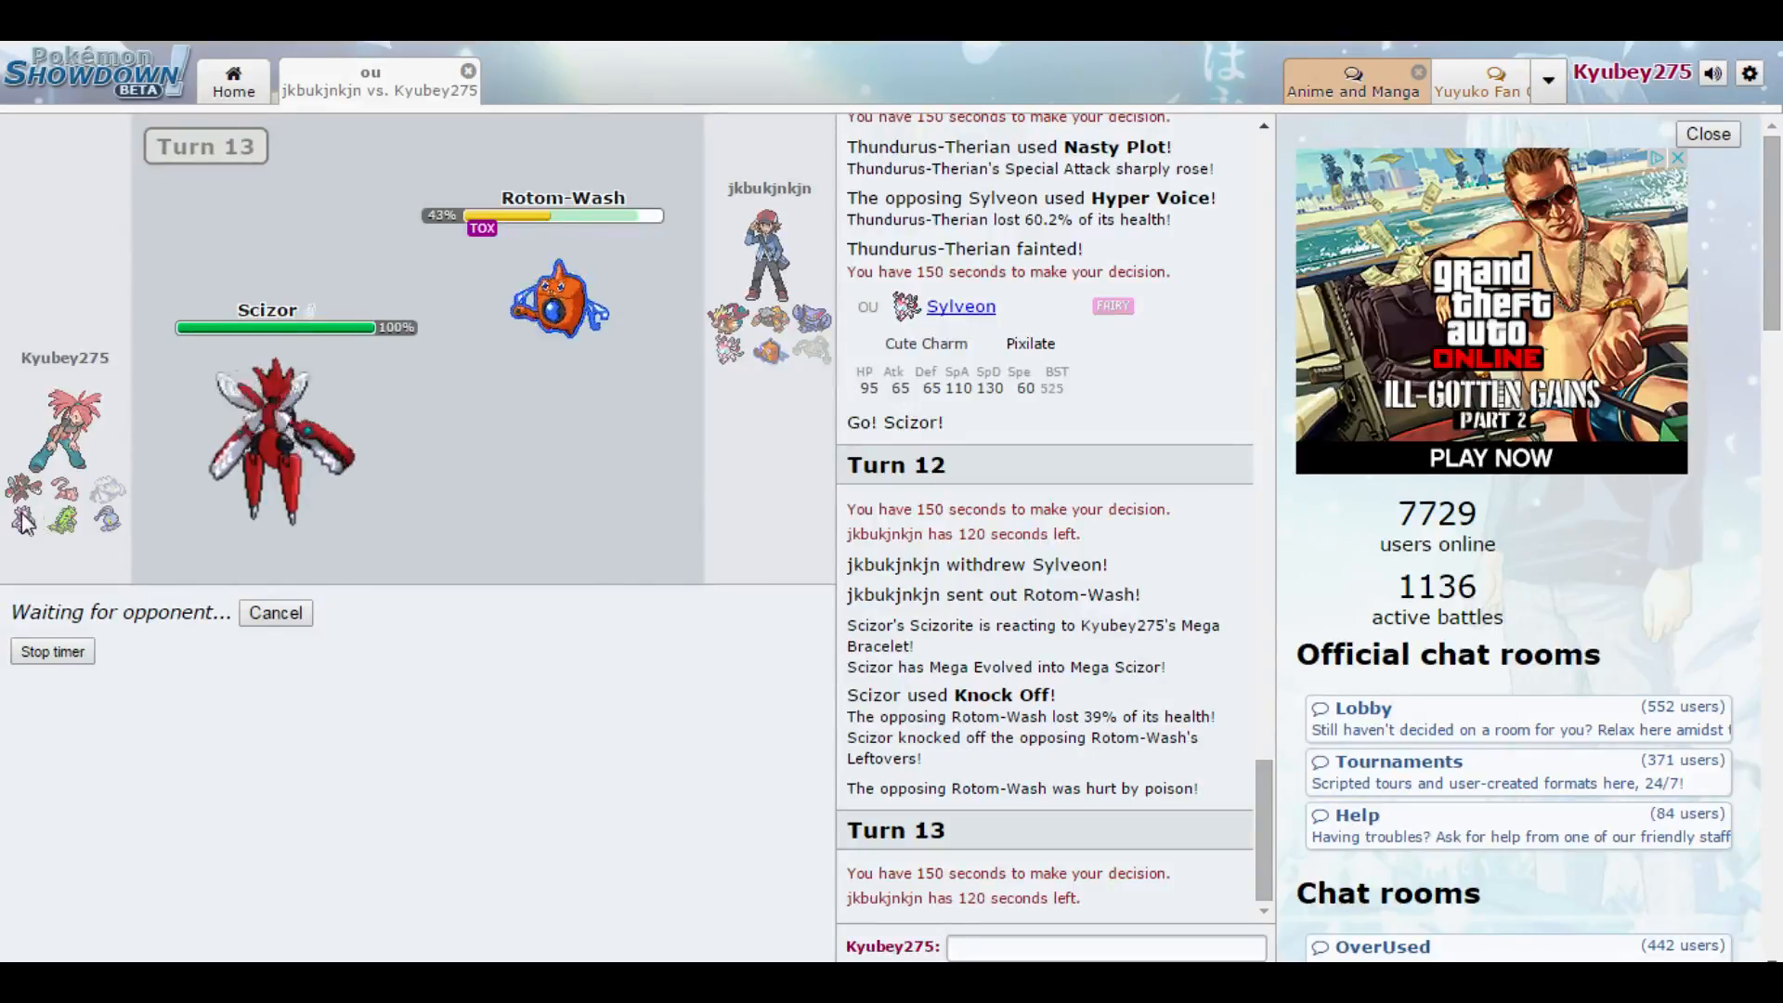
pyautogui.moveTo(696, 630)
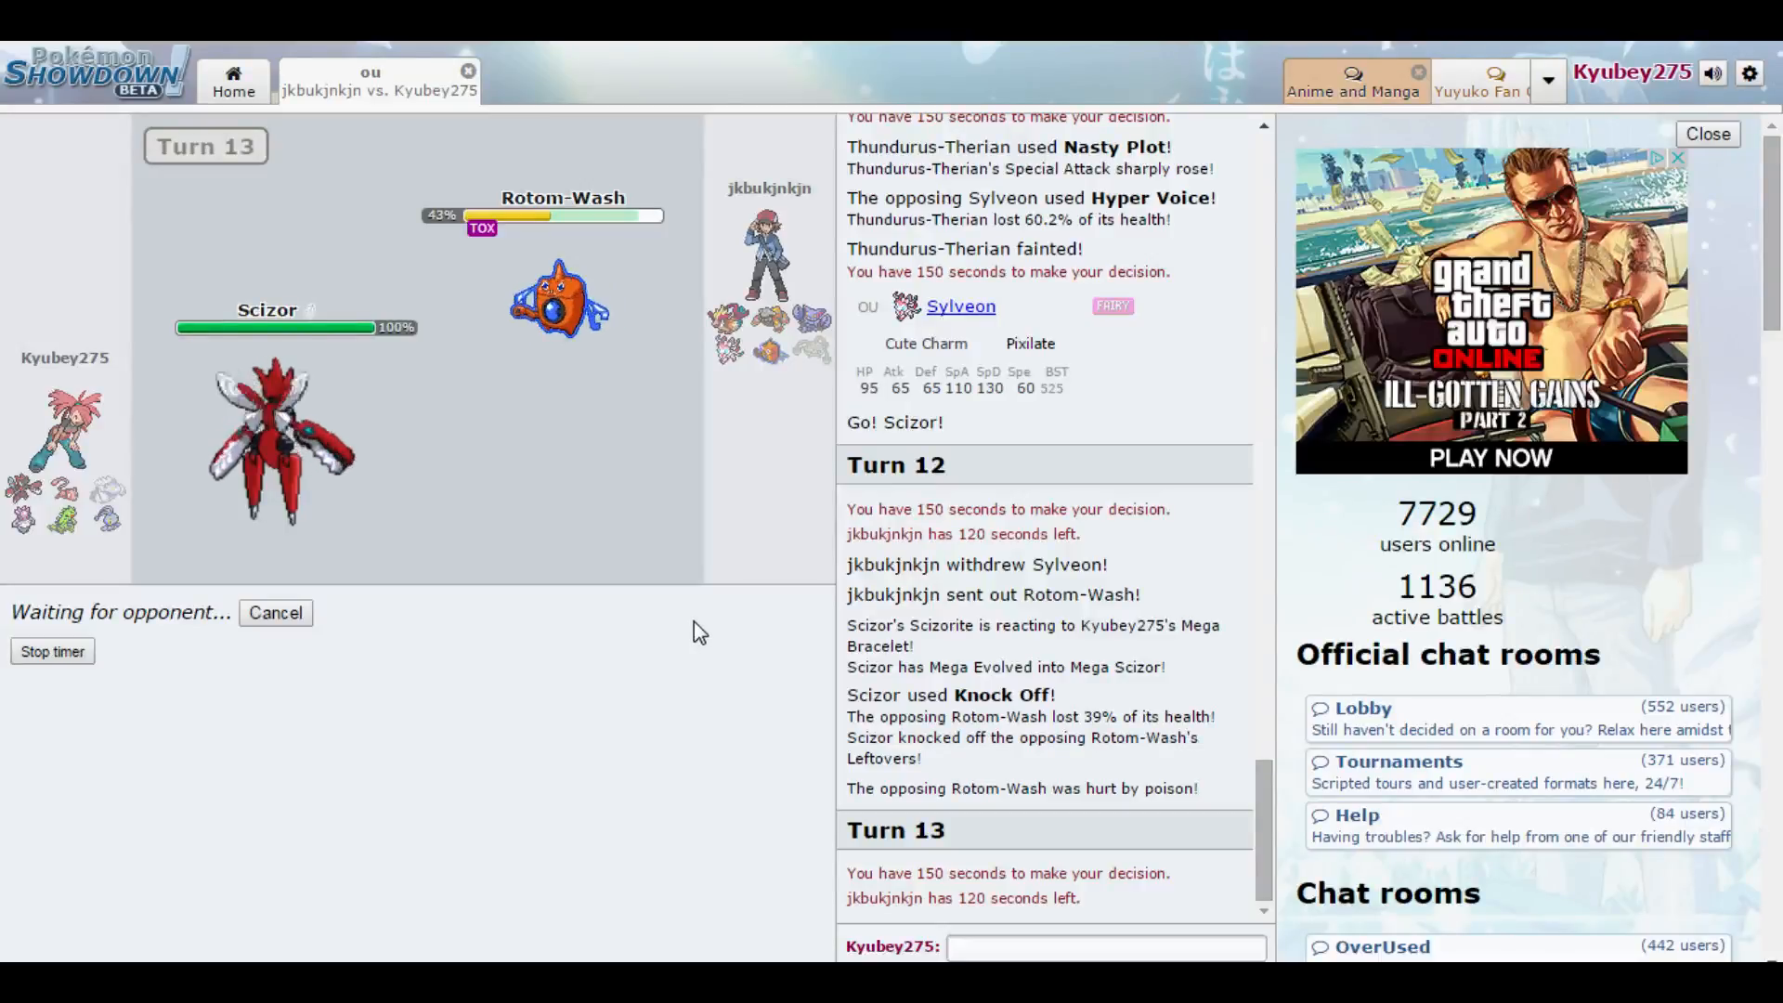
pyautogui.moveTo(706, 641)
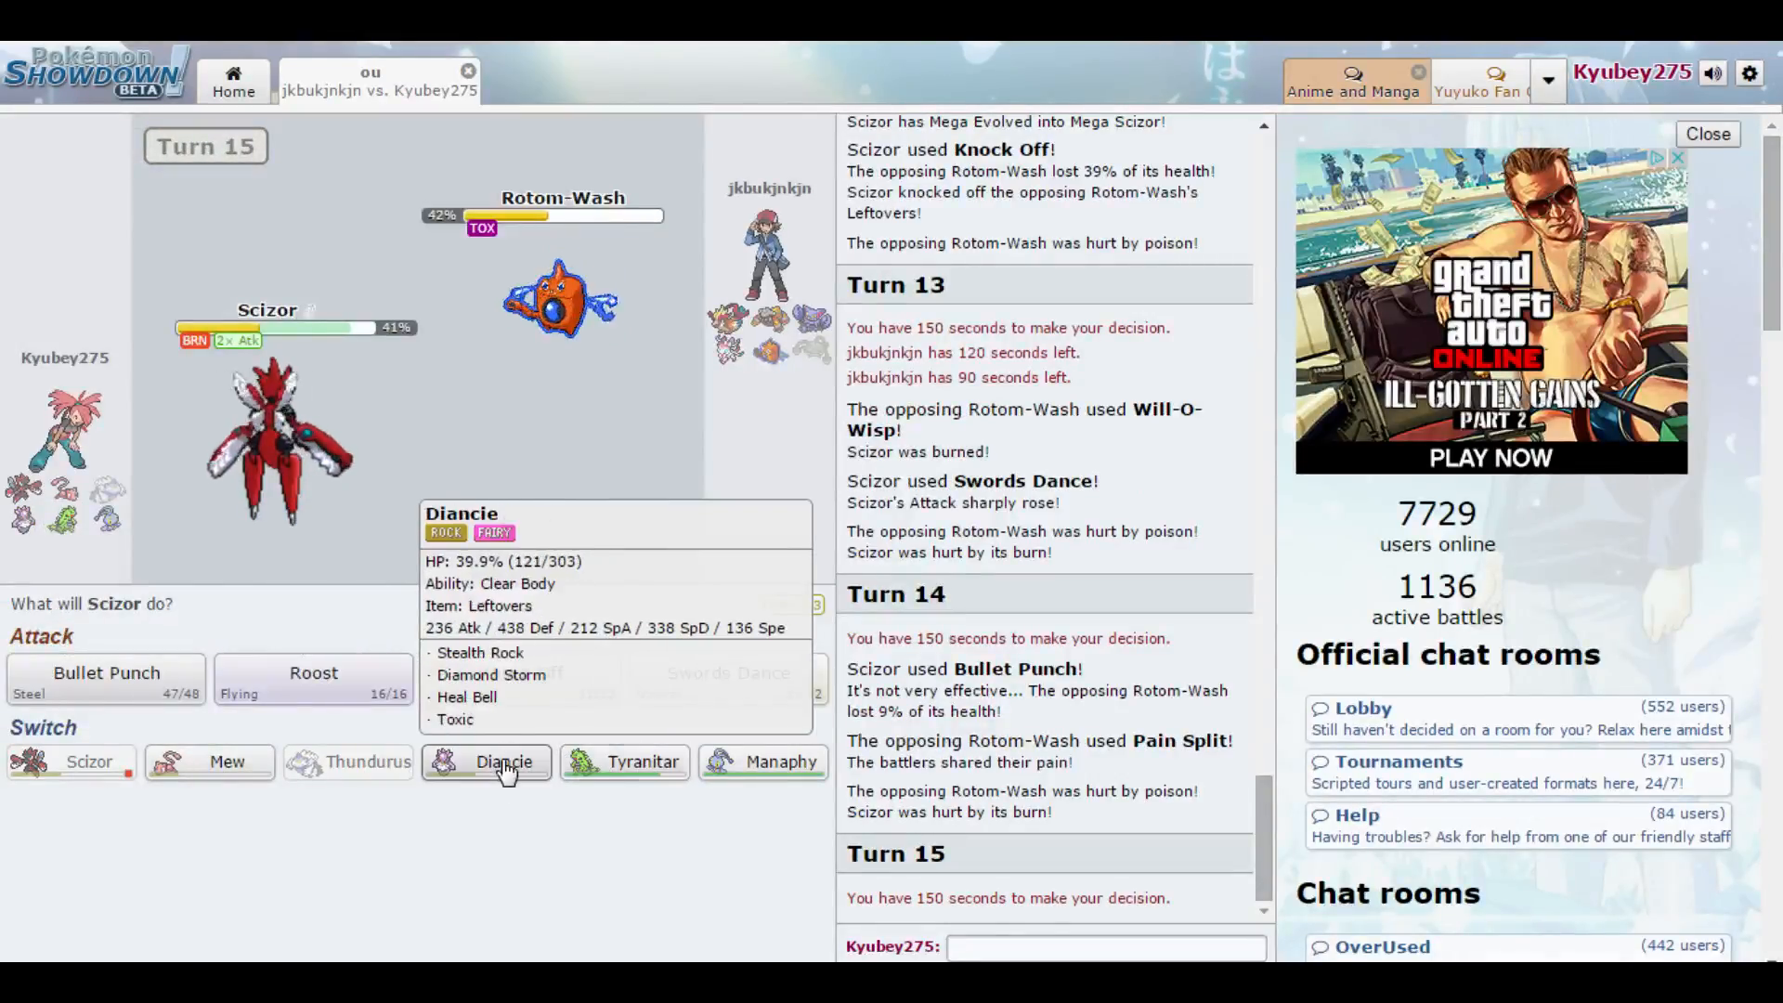
# - Bring Diancie in for Scizor and use Heal Bell against Heatran on turn 16
pyautogui.click(504, 762)
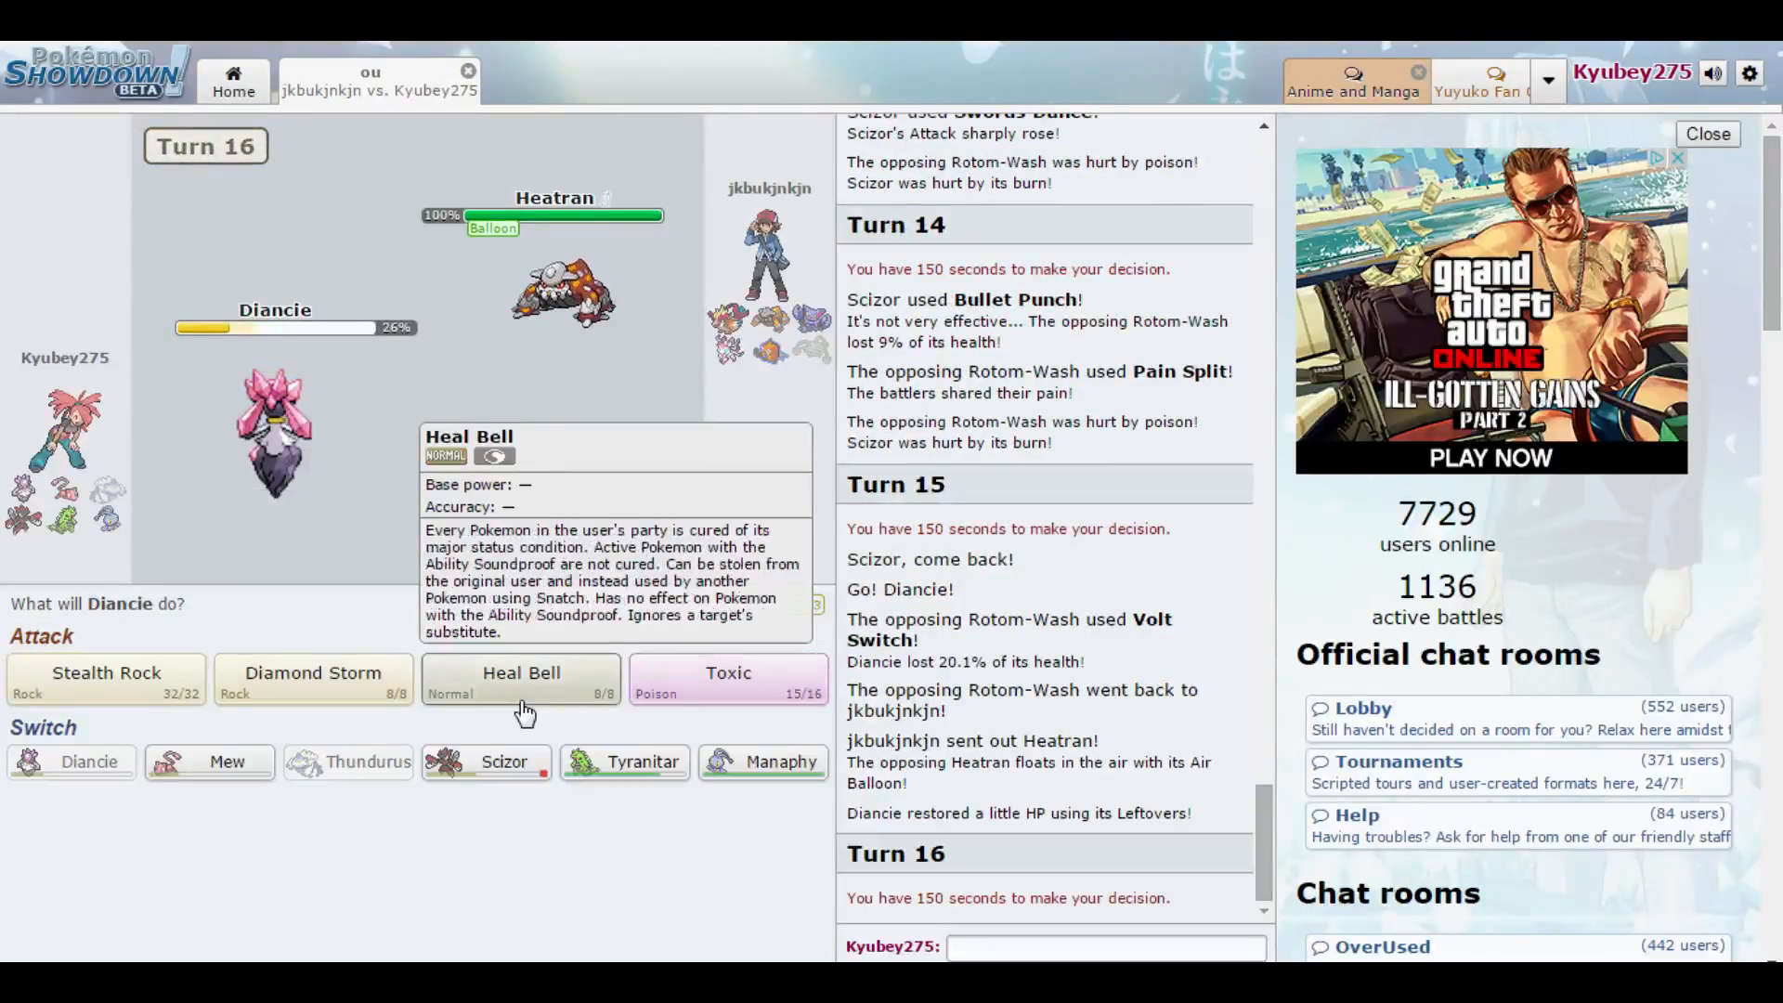
pyautogui.click(520, 672)
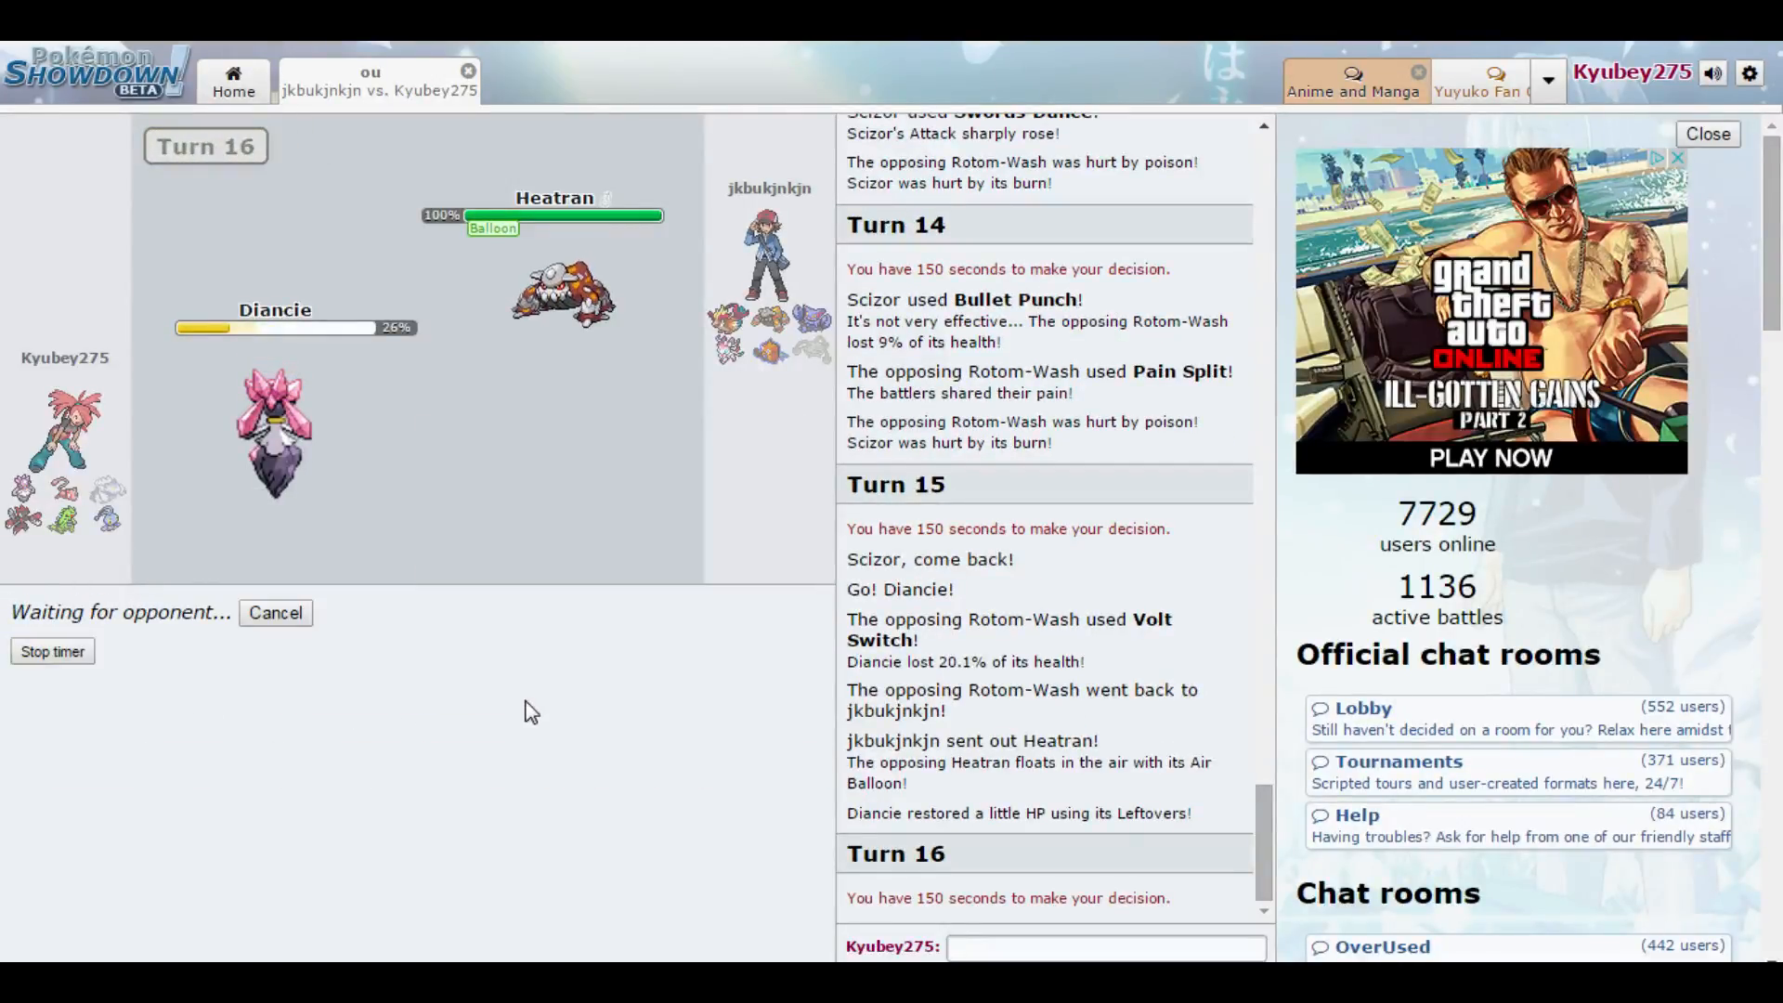
pyautogui.moveTo(539, 717)
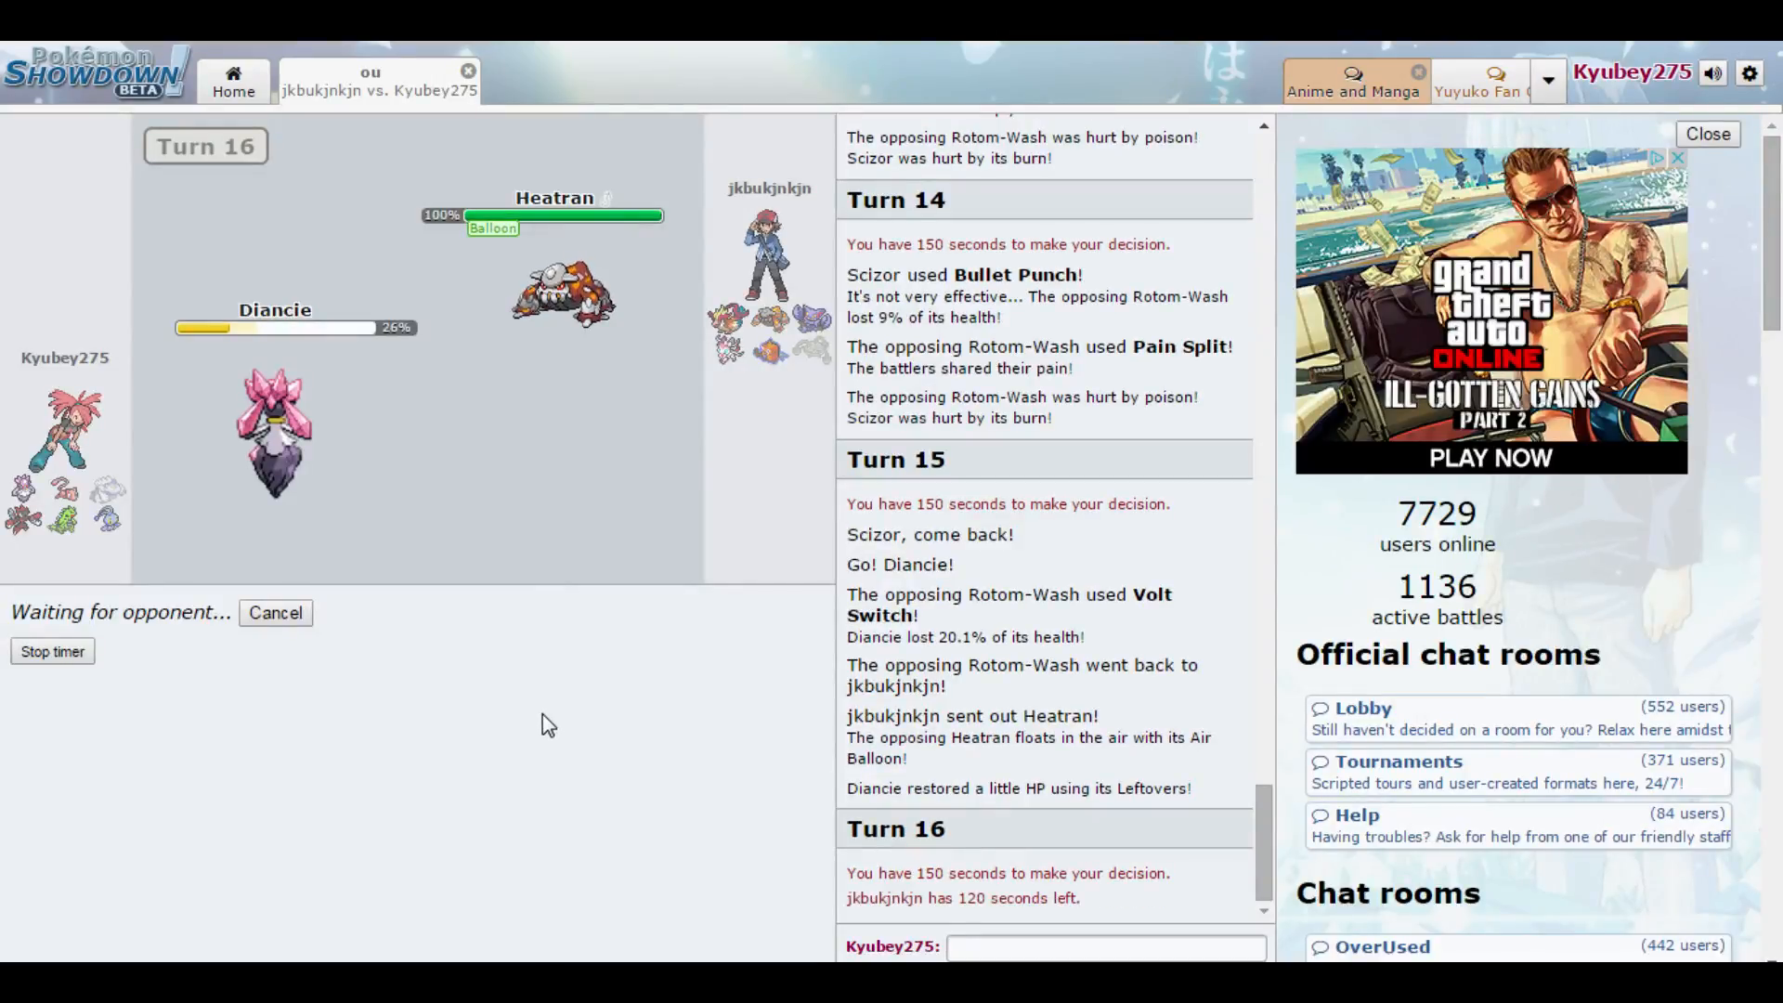
pyautogui.moveTo(219, 310)
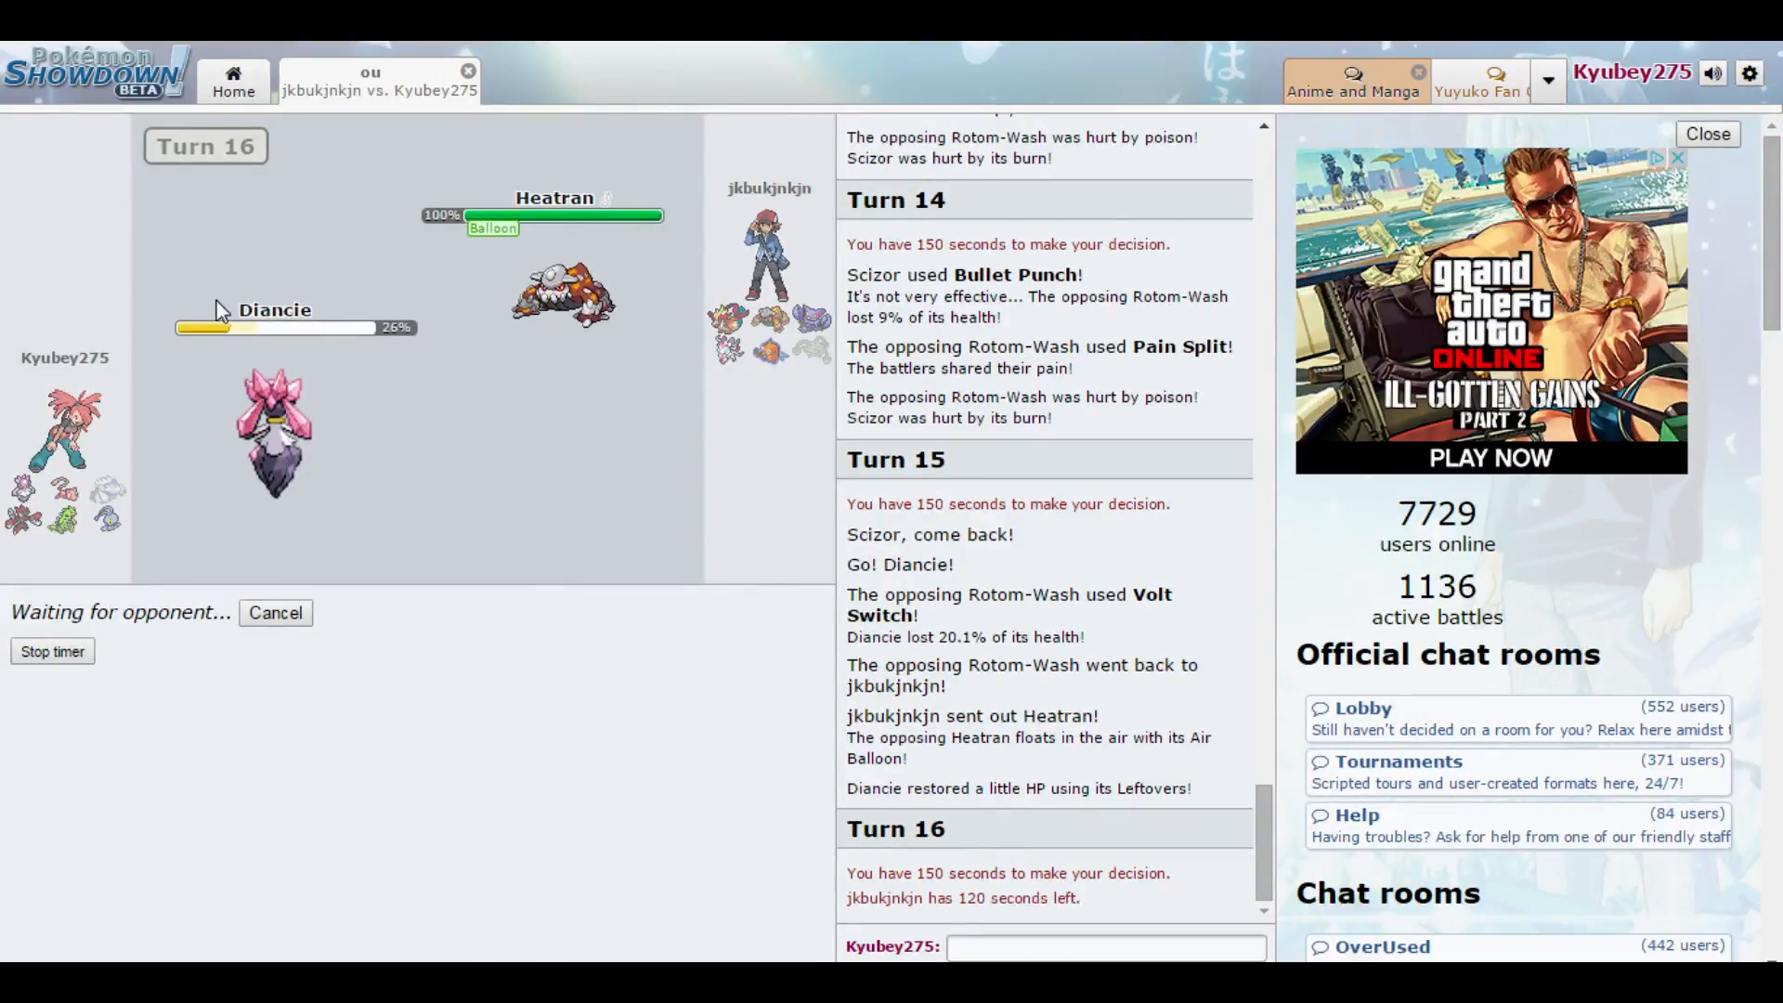
pyautogui.moveTo(294, 298)
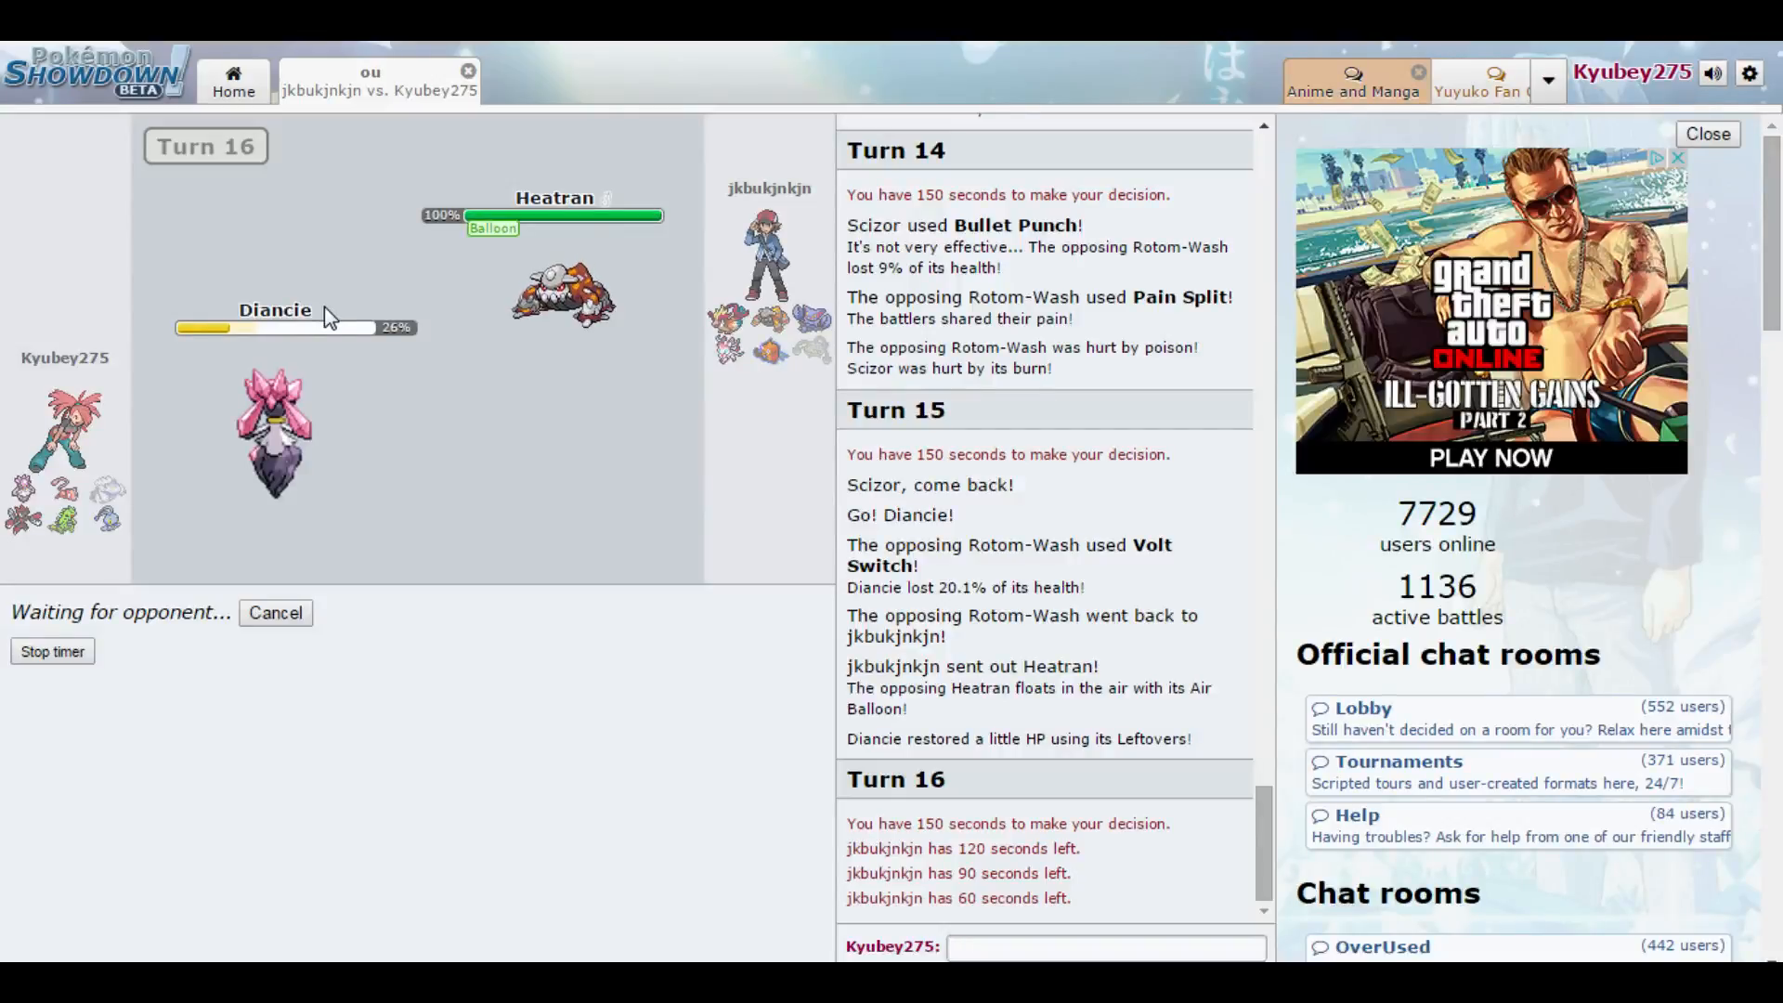
pyautogui.moveTo(338, 322)
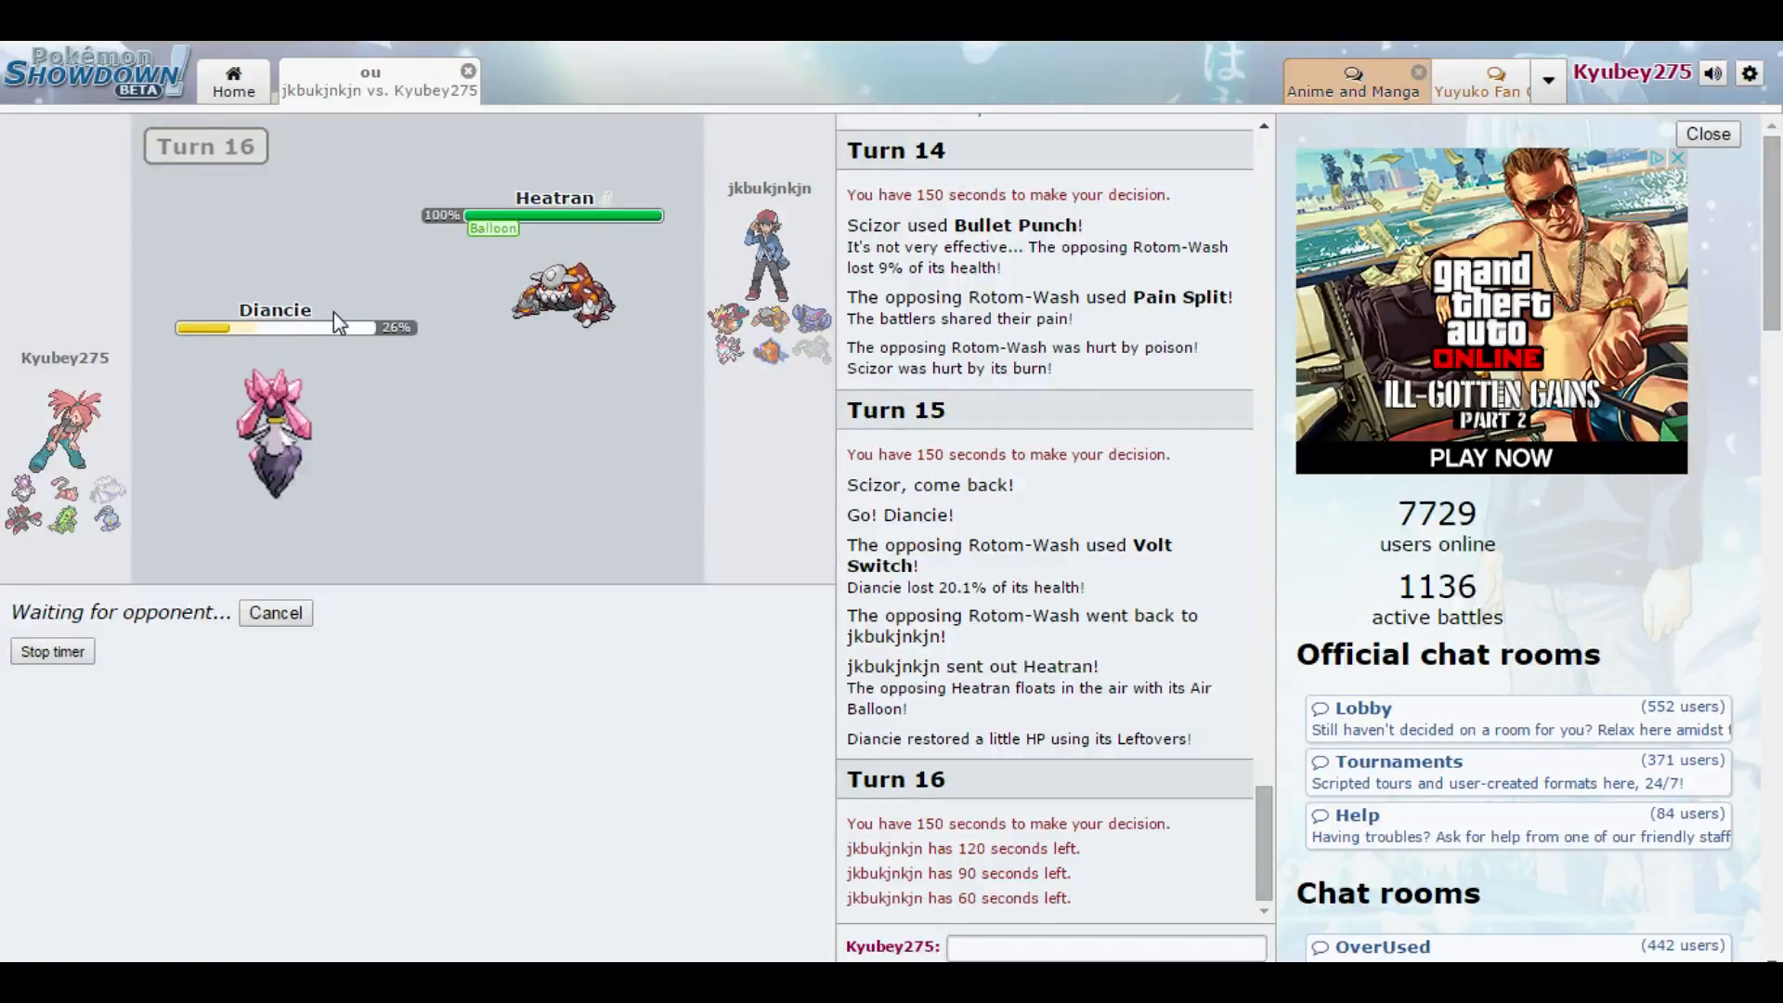
pyautogui.moveTo(342, 331)
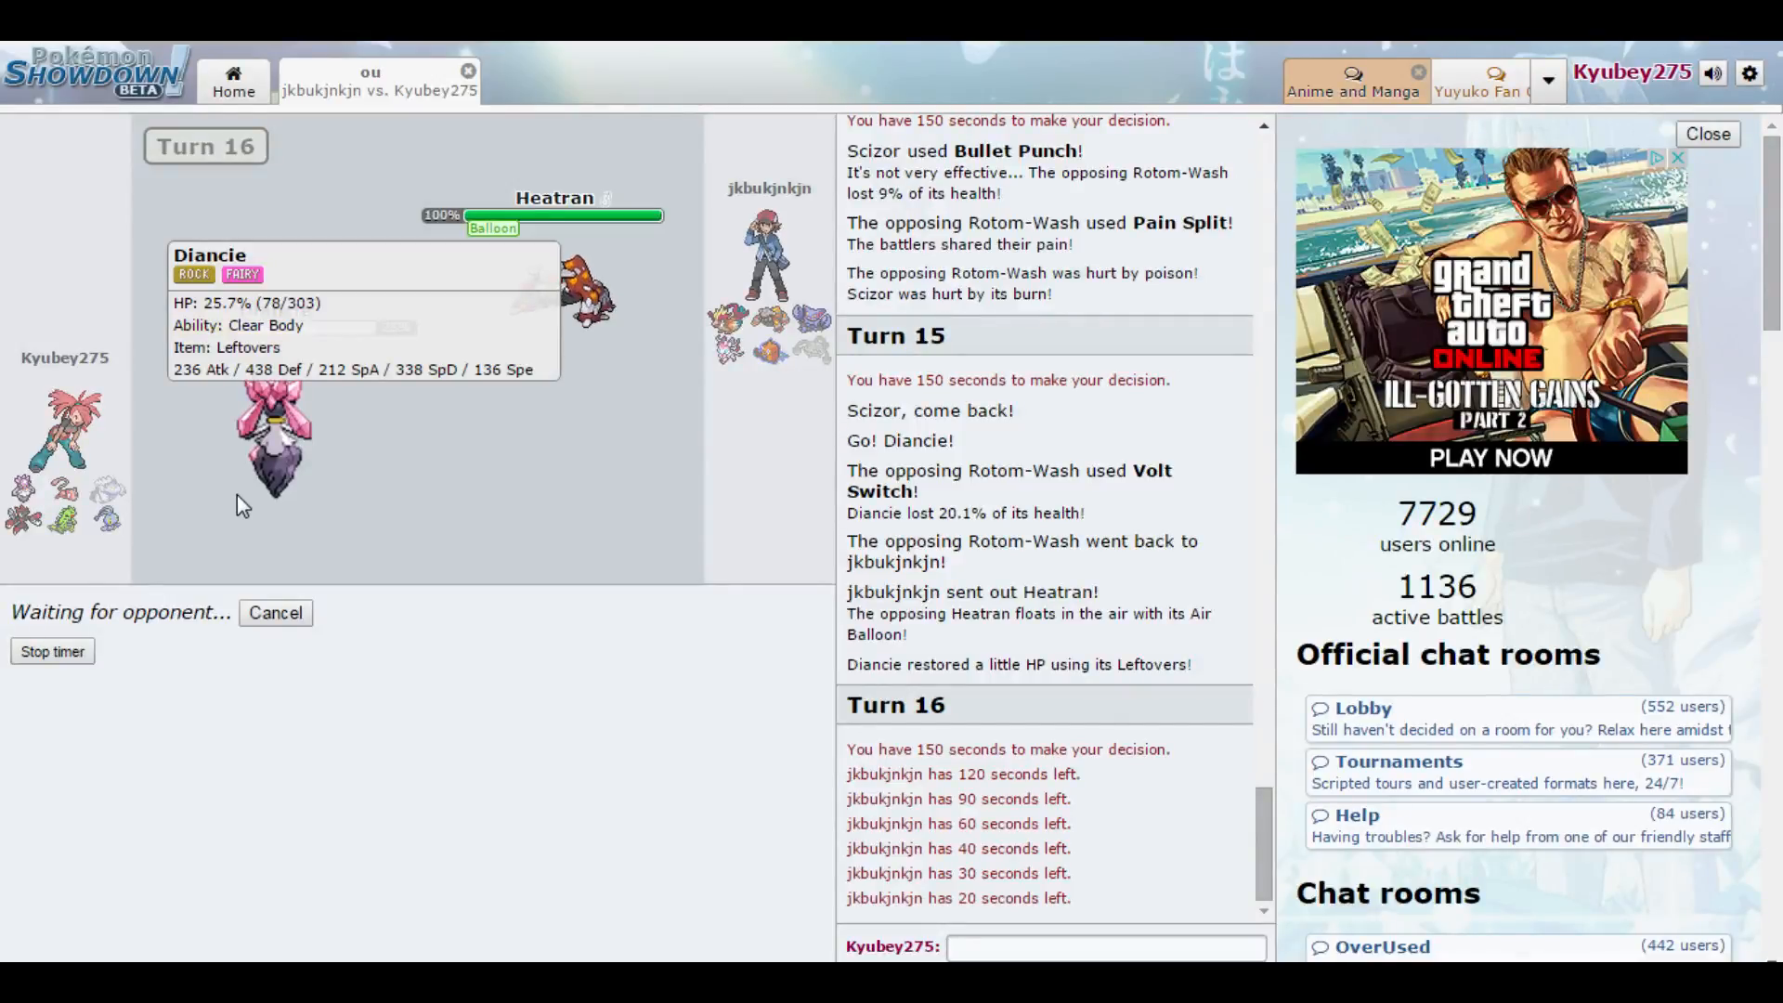
pyautogui.moveTo(322, 369)
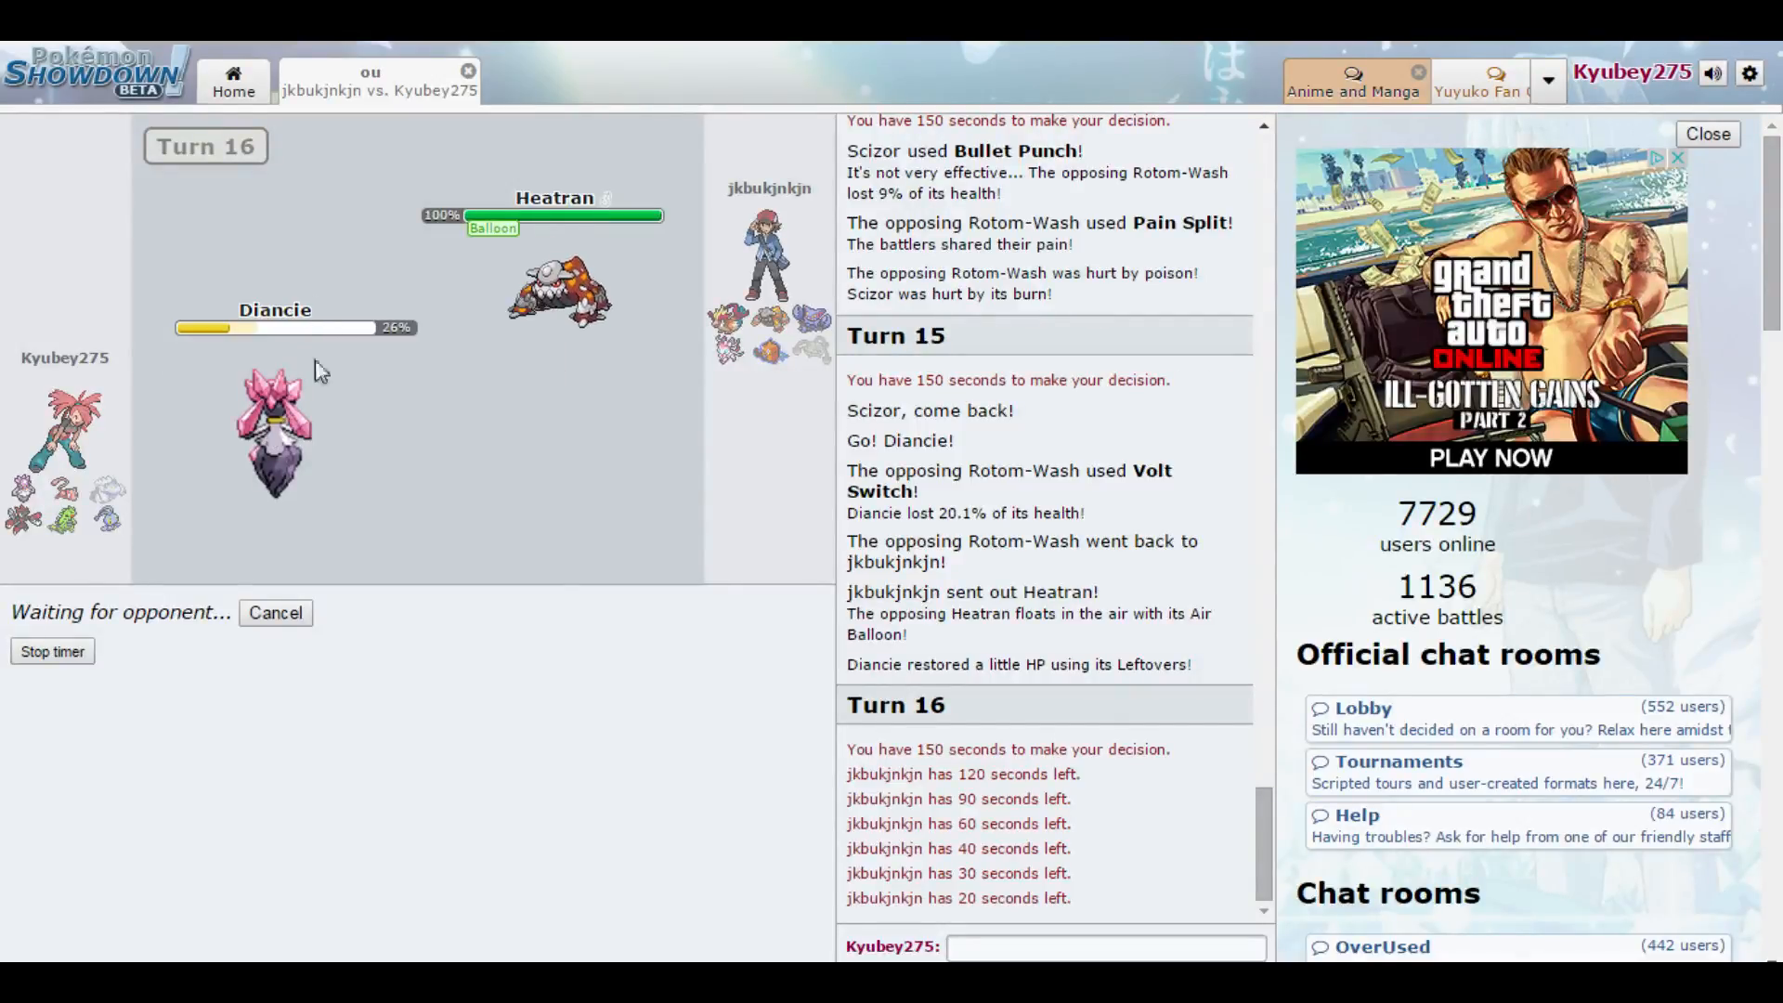
pyautogui.click(1104, 948)
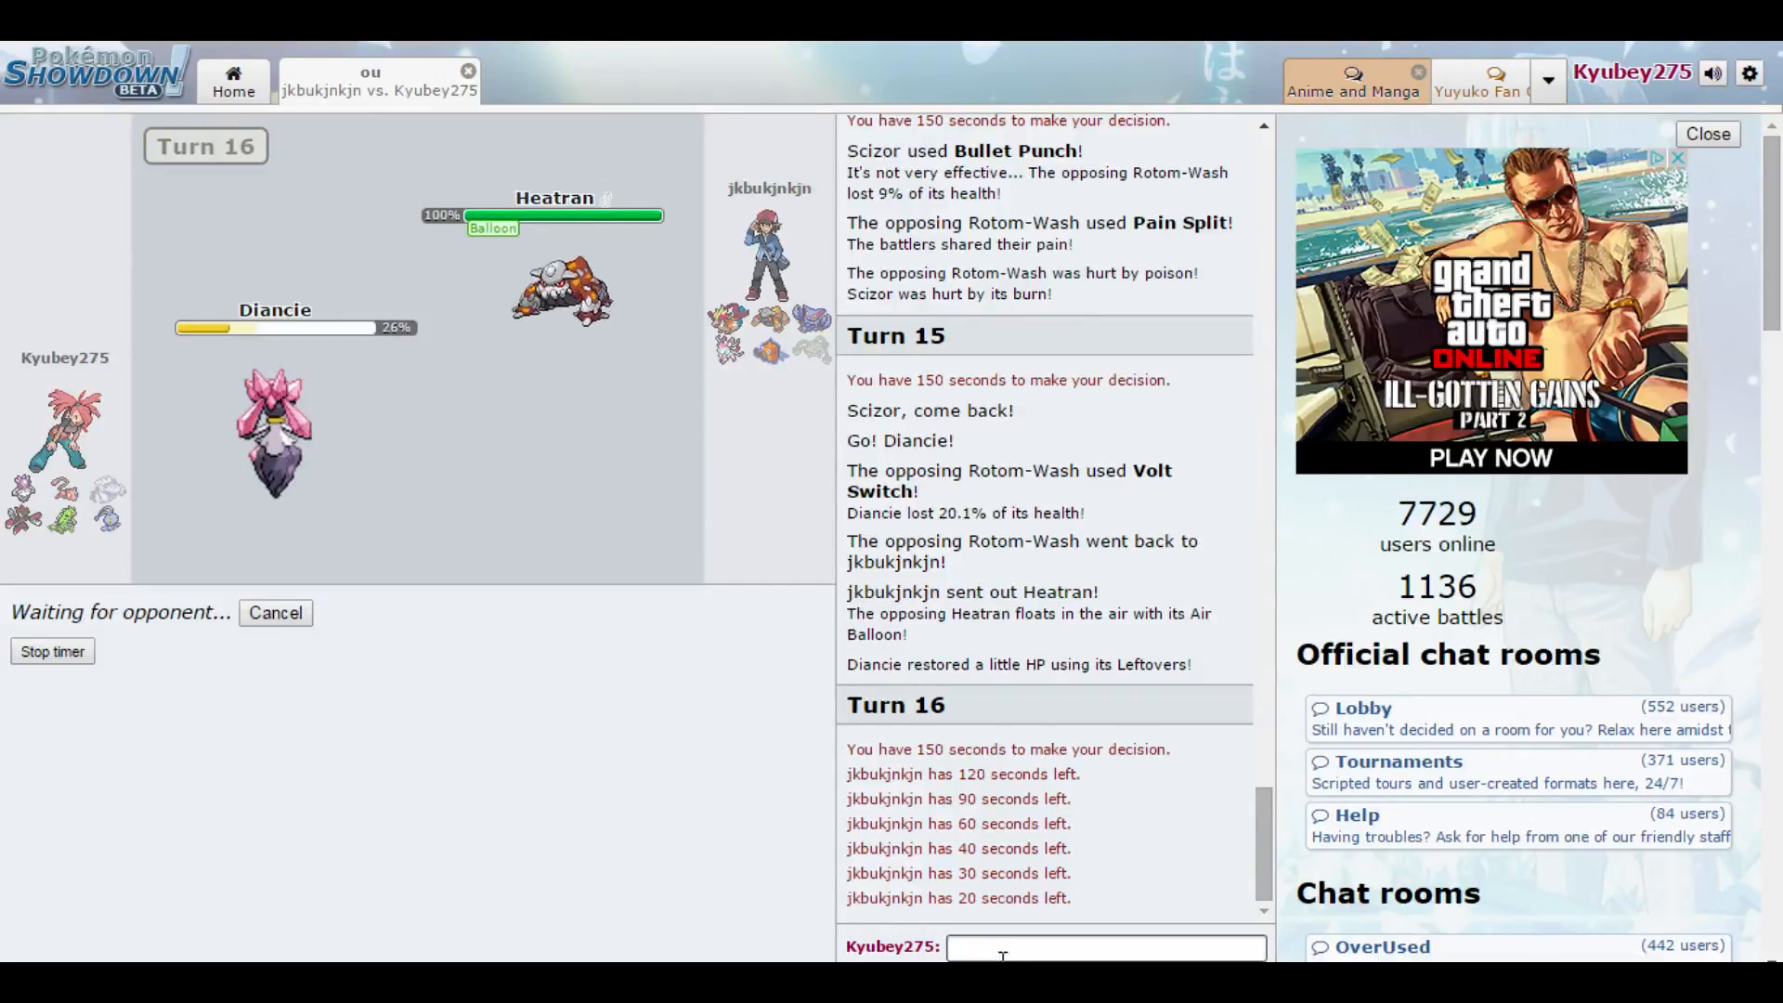
pyautogui.scroll(-3)
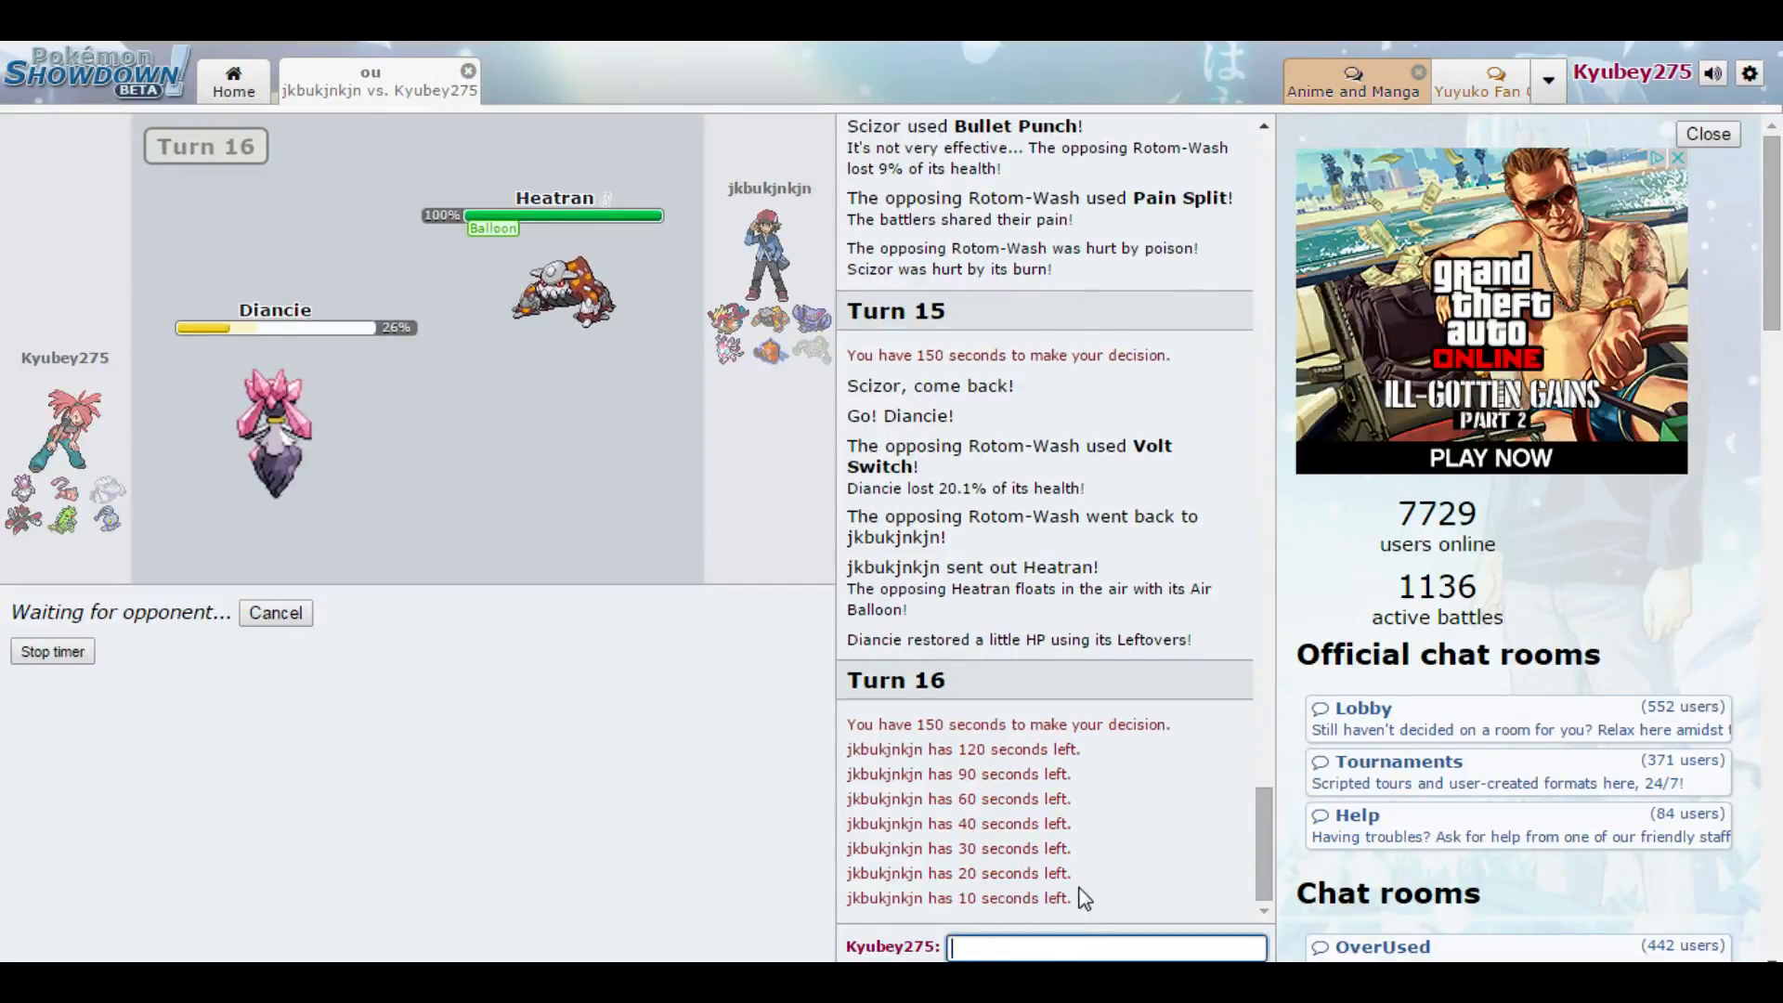
pyautogui.moveTo(1019, 708)
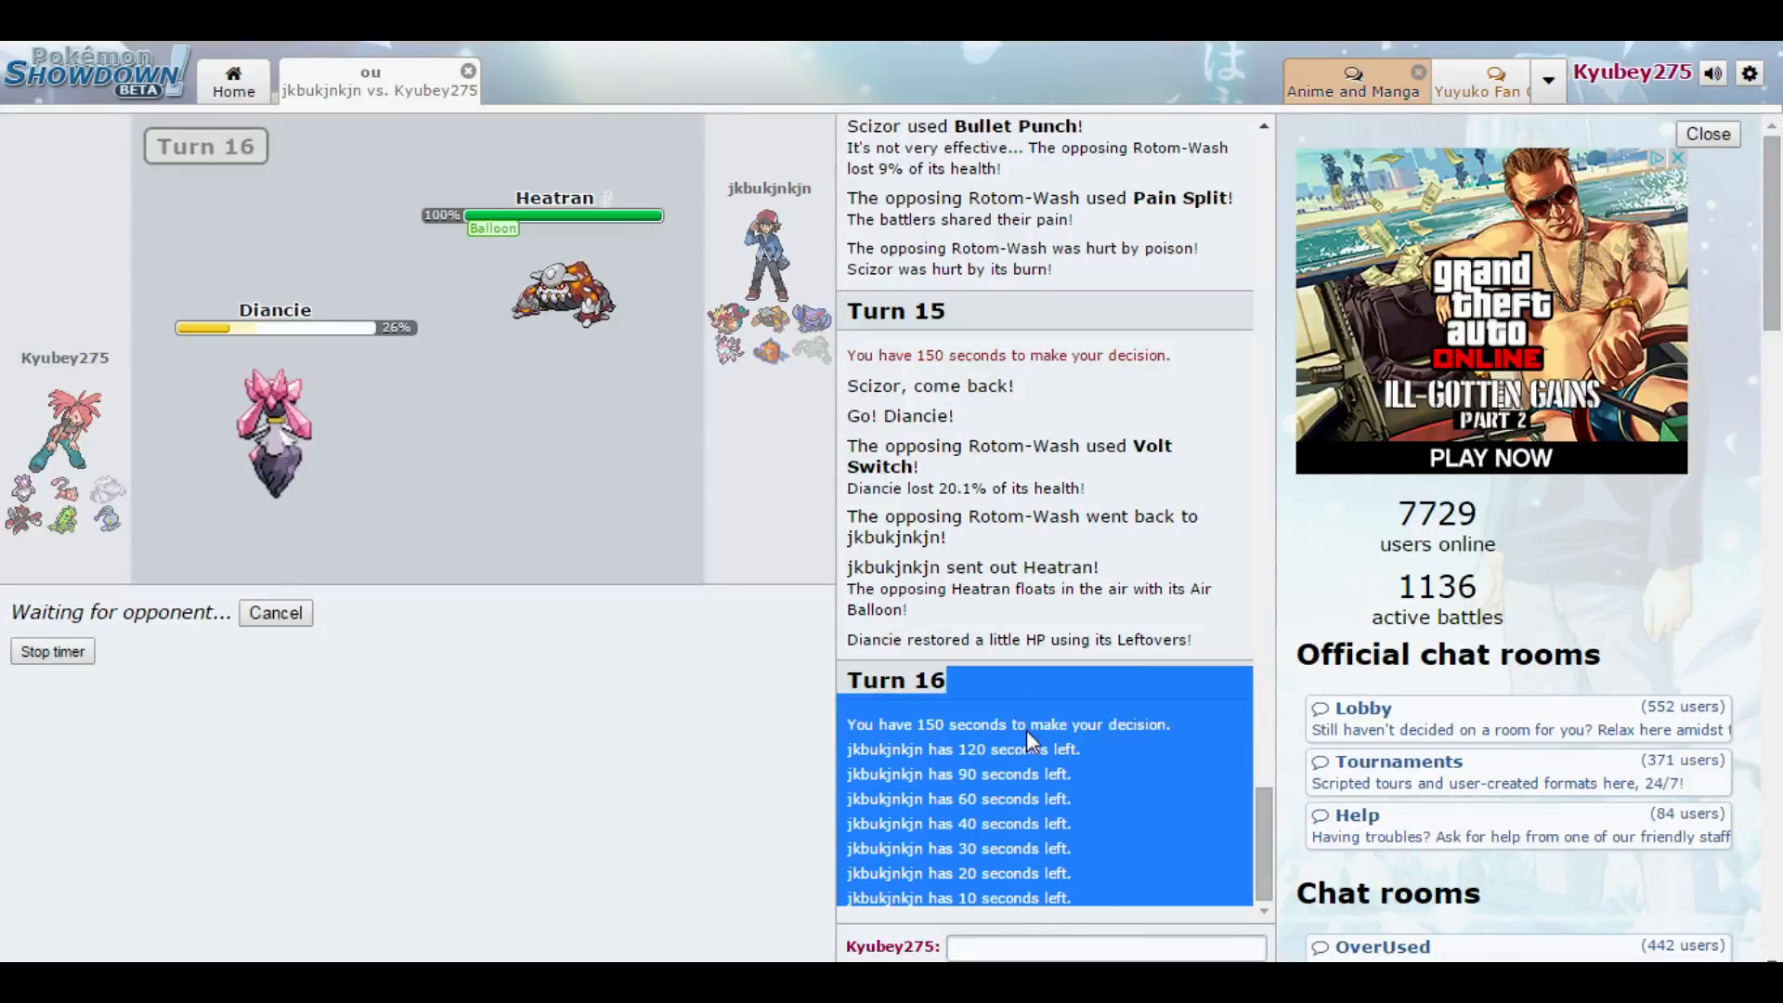
pyautogui.click(1104, 946)
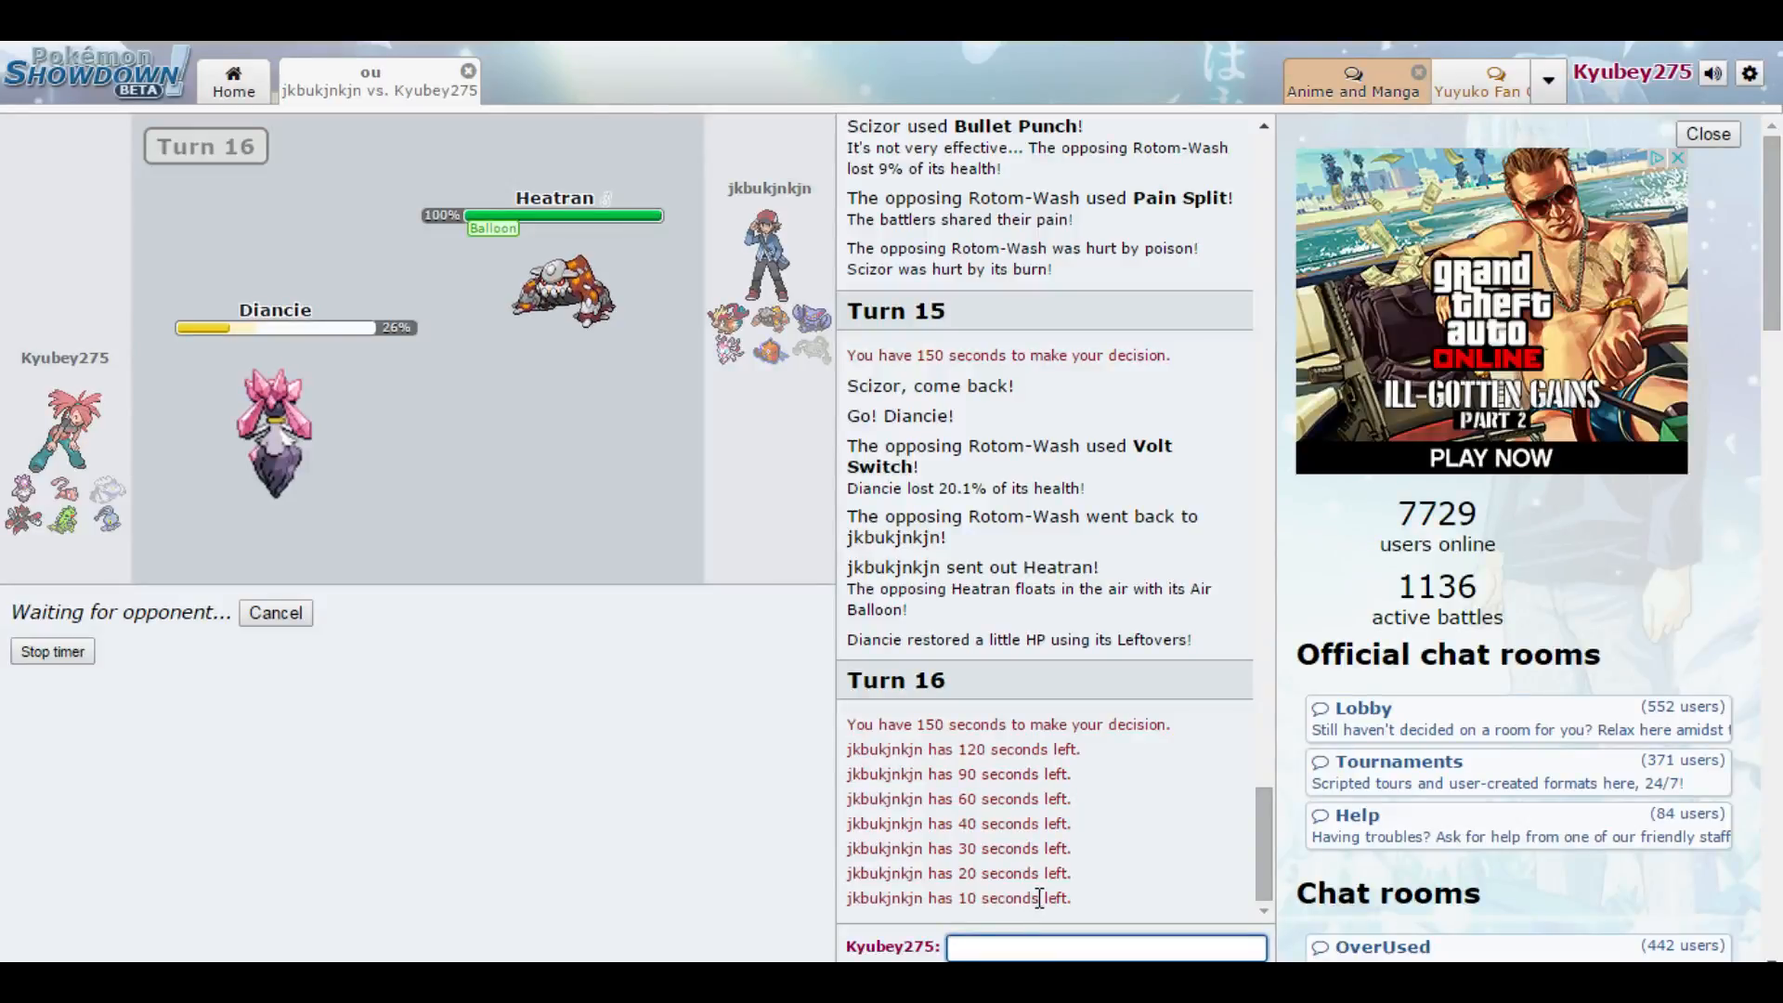
pyautogui.moveTo(992, 933)
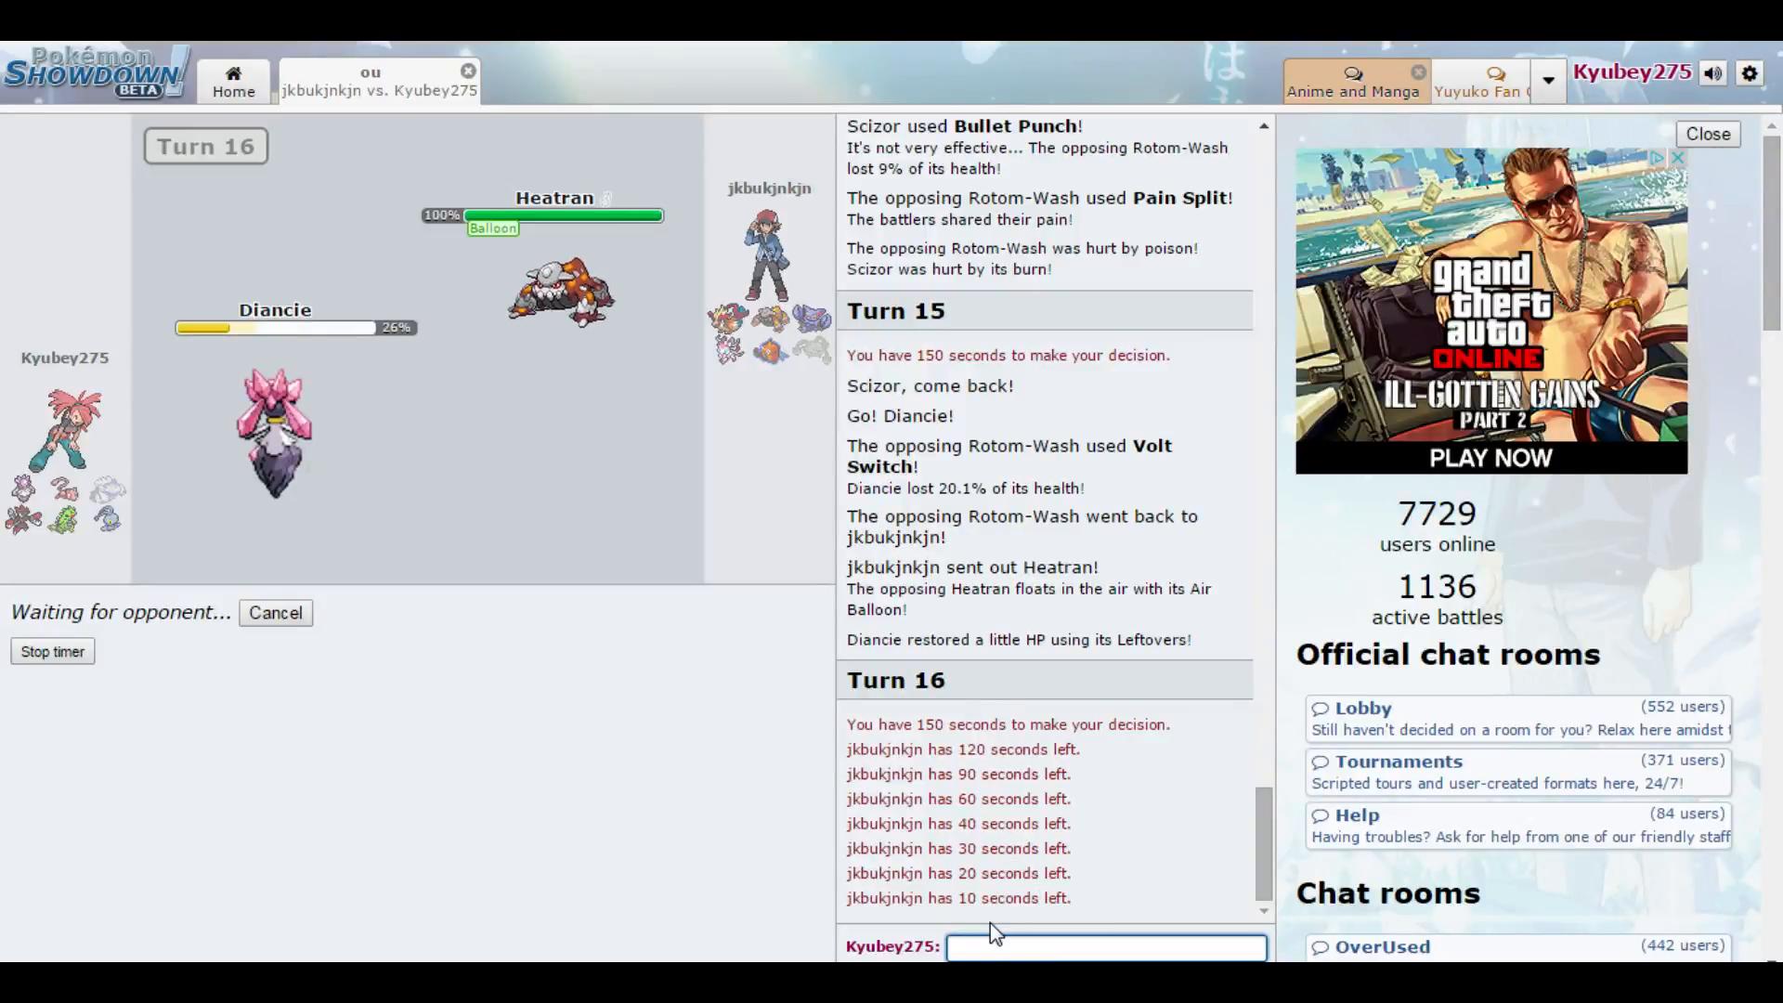